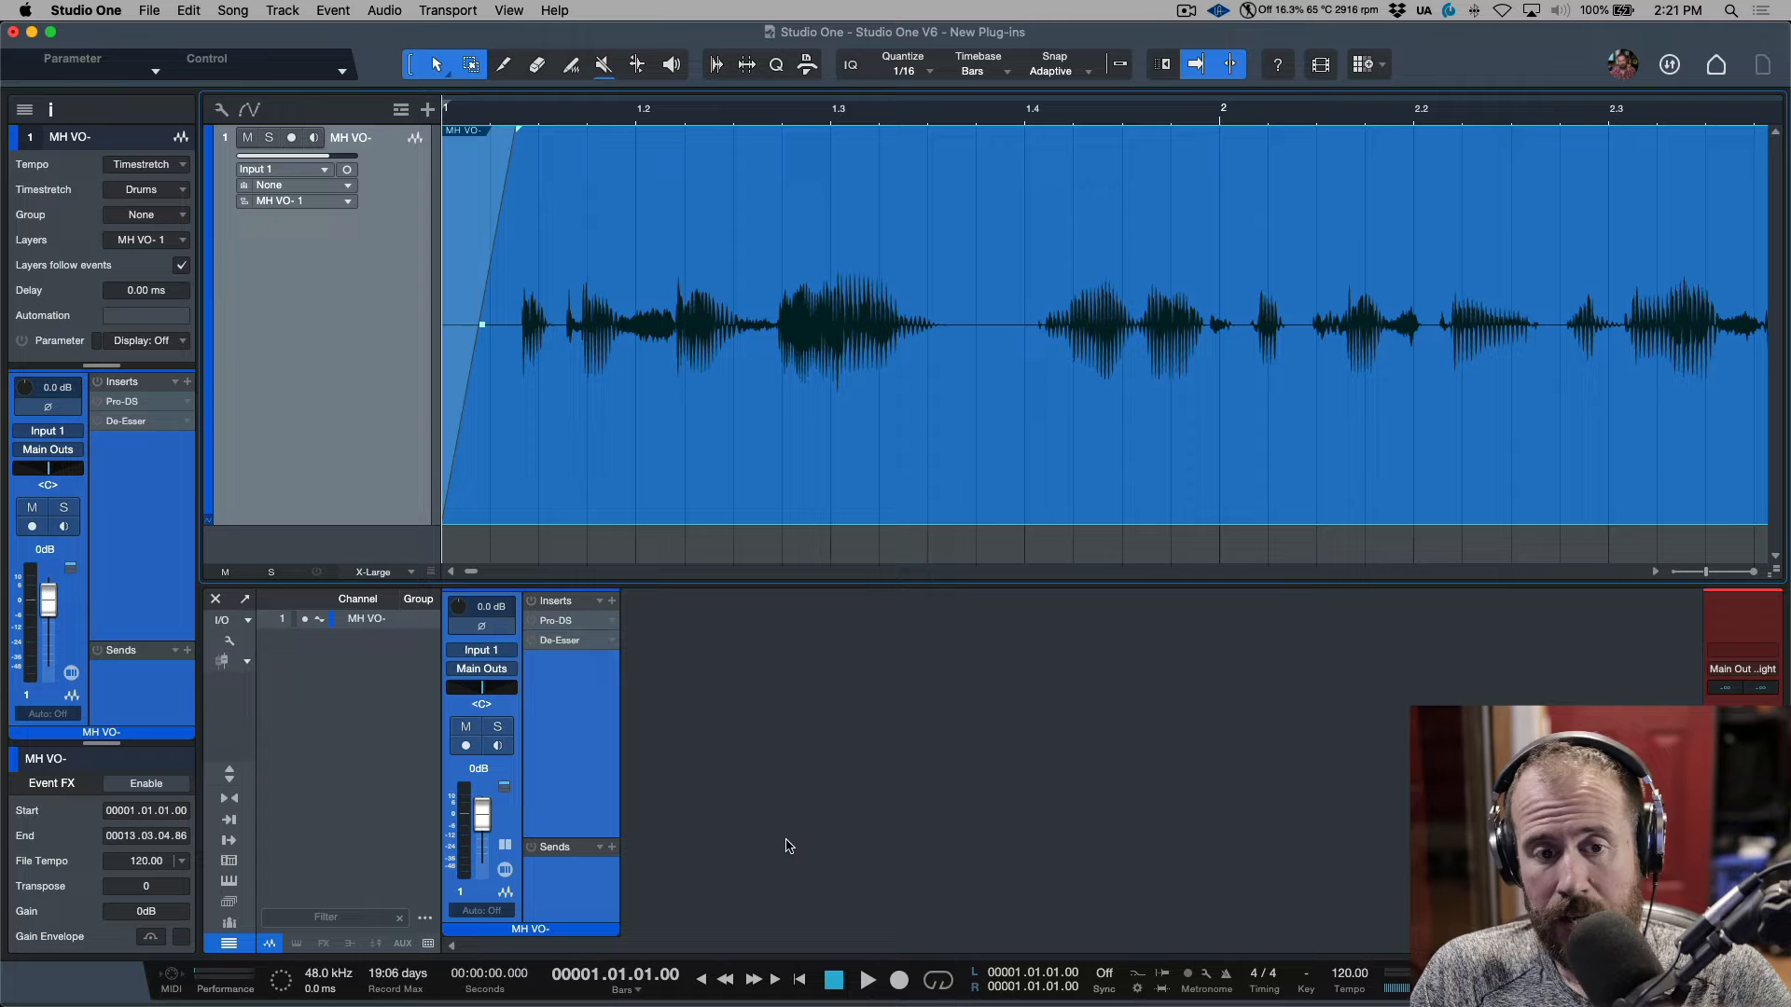
{"action": "mouse_move", "coordinate": [830, 852]}
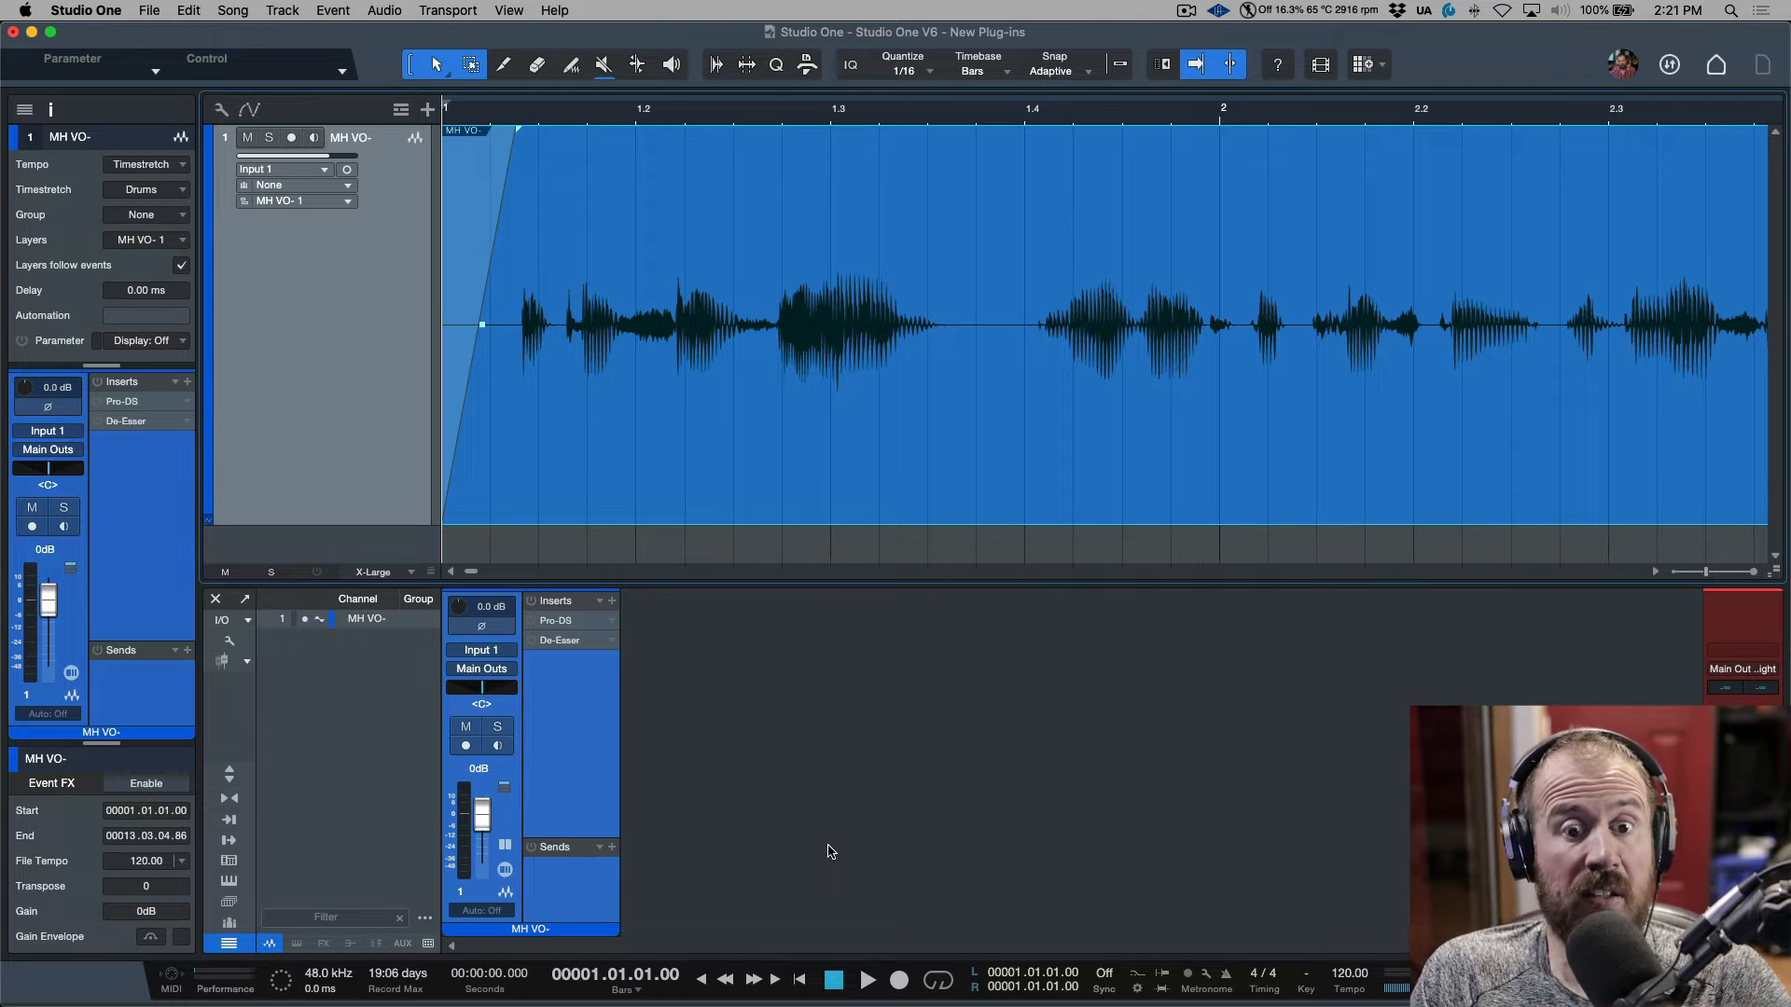
{"action": "mouse_move", "coordinate": [727, 704]}
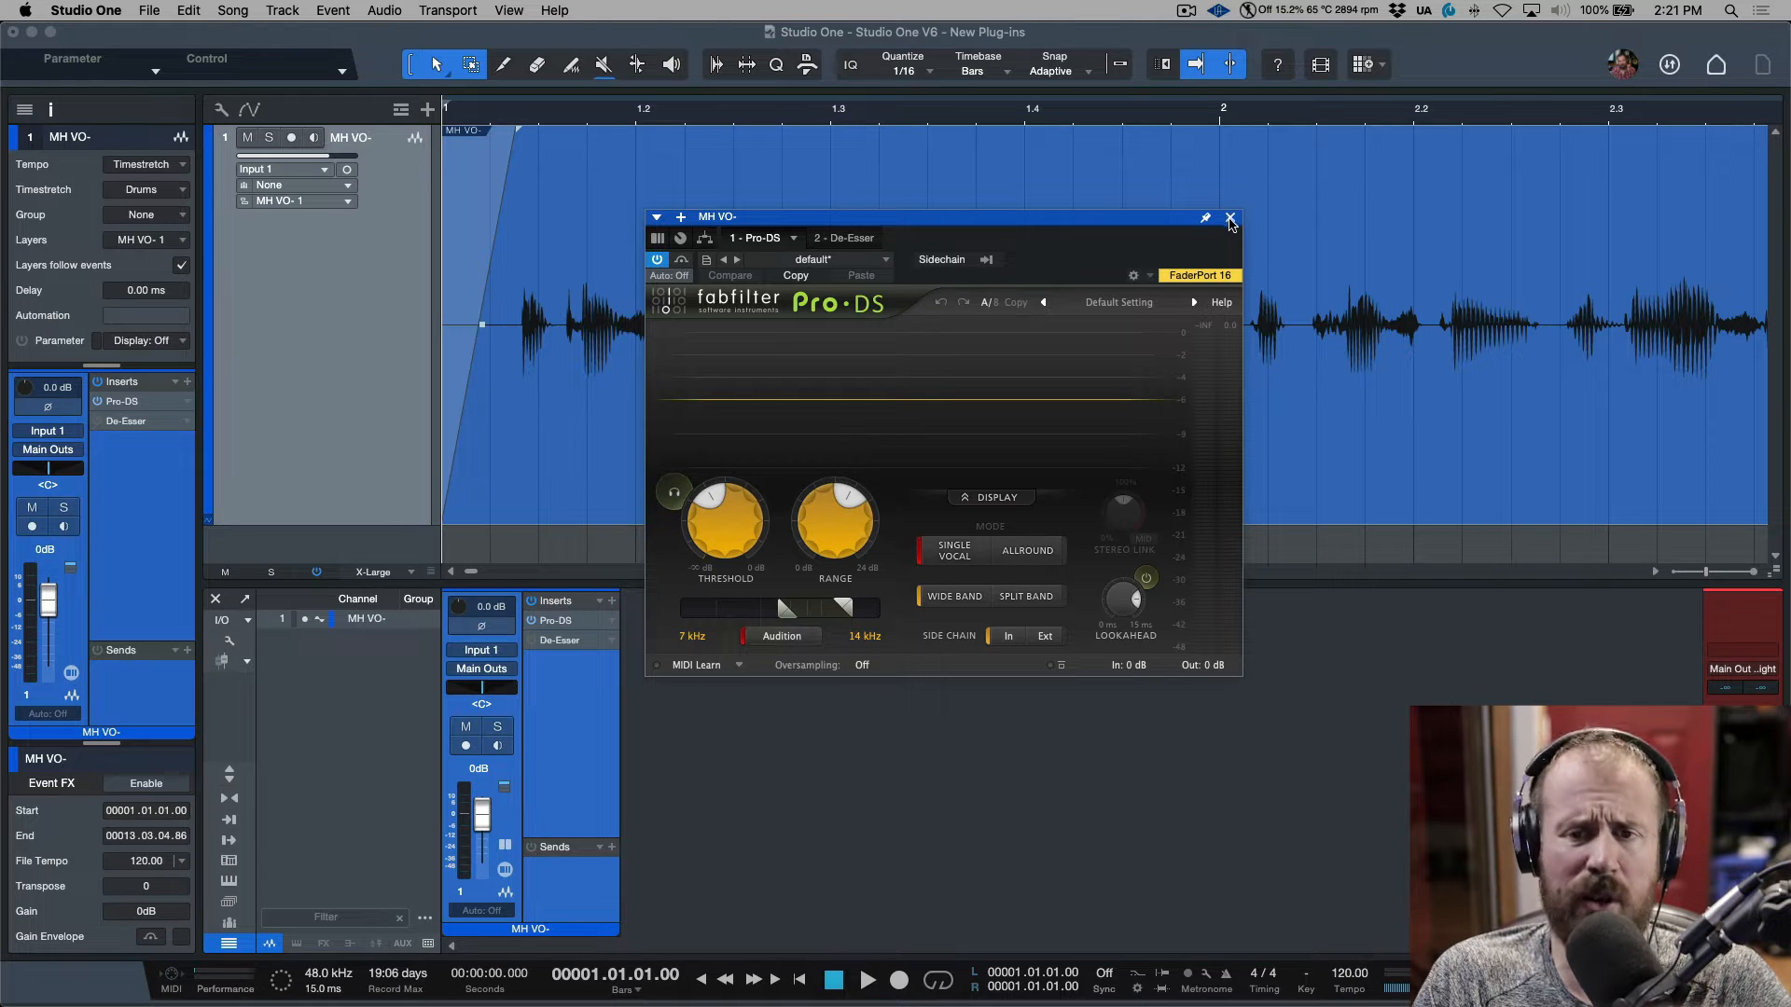
{"action": "mouse_move", "coordinate": [1230, 218]}
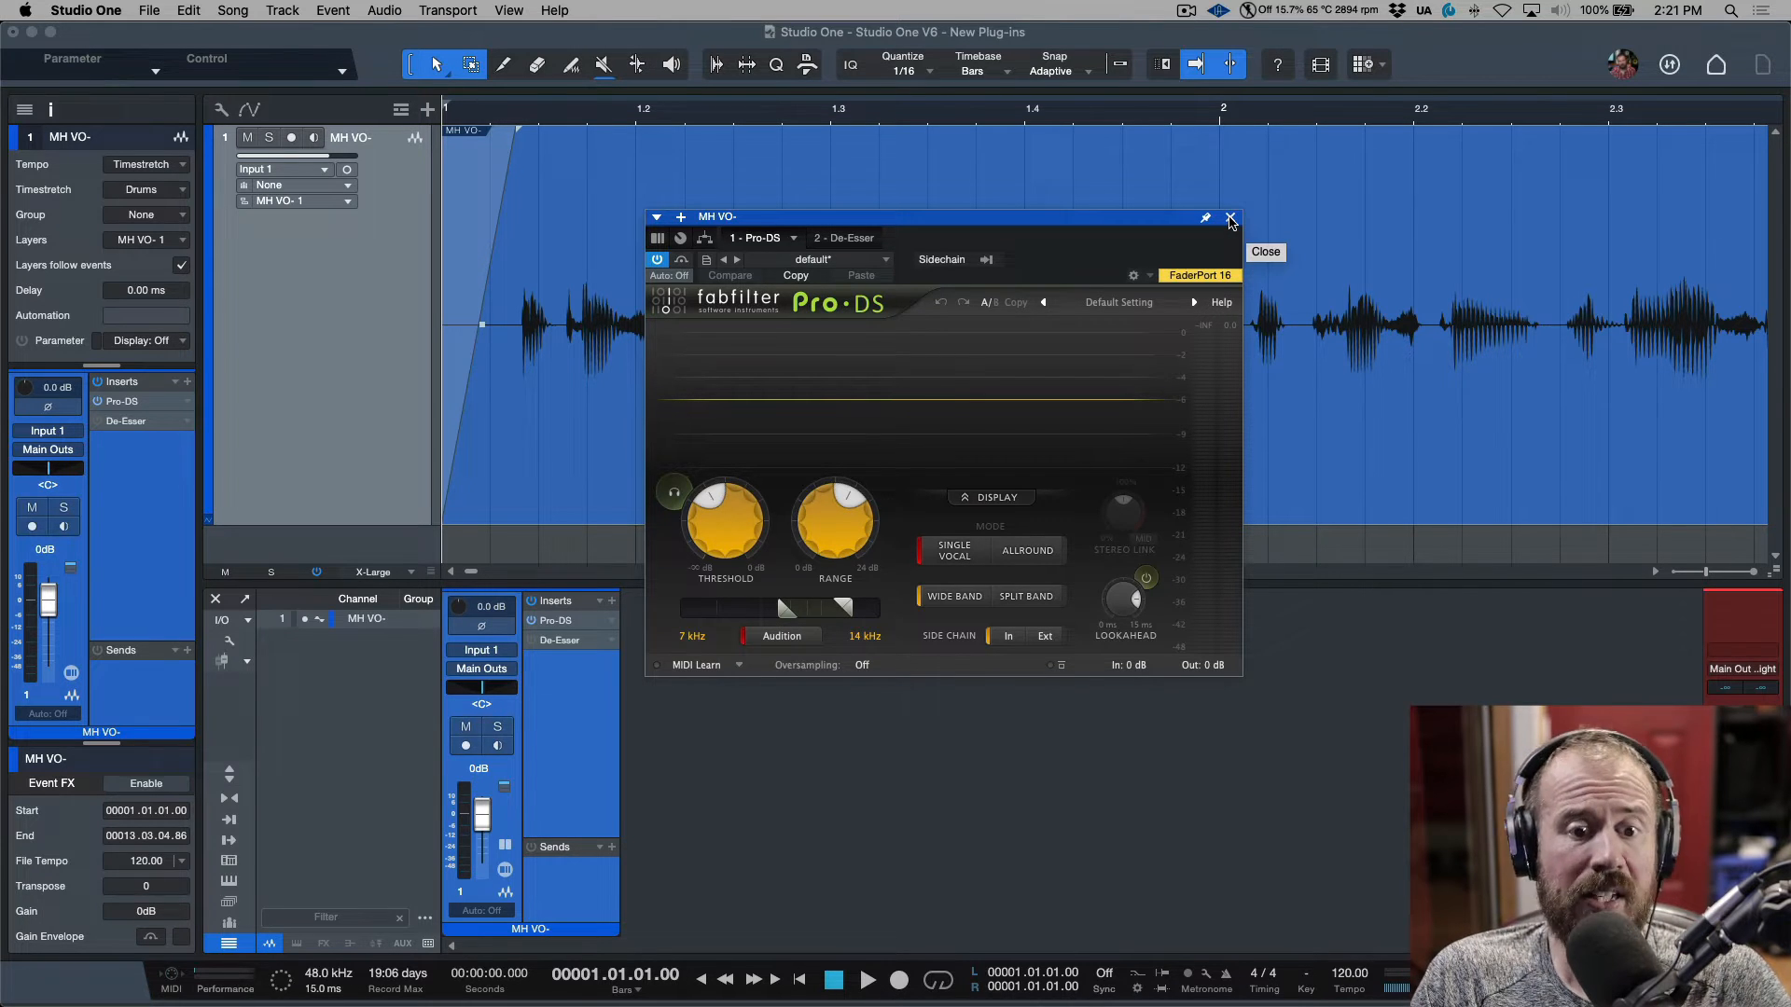
Step: Close the FabFilter Pro-DS plugin window on the MH VO- track
{"action": "left_click", "coordinate": [1230, 219]}
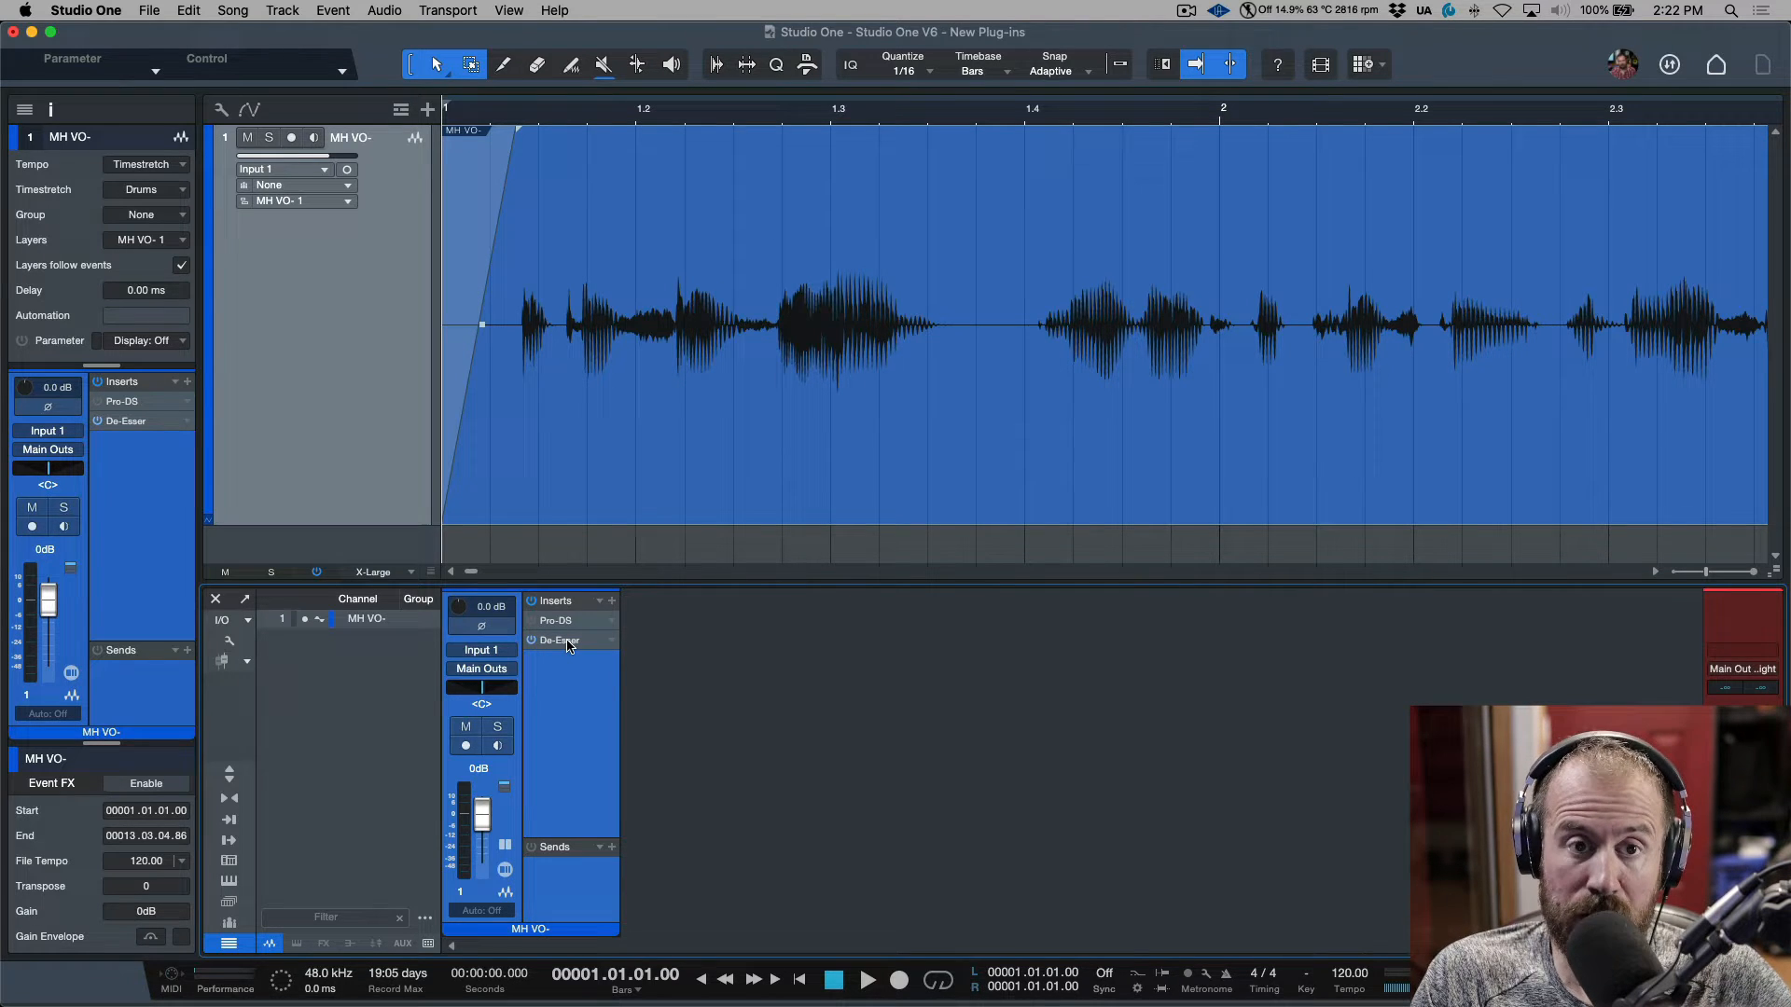
Step: Bring up the built-in De-Esser's help page for the MH VO- track
{"action": "left_click", "coordinate": [554, 10]}
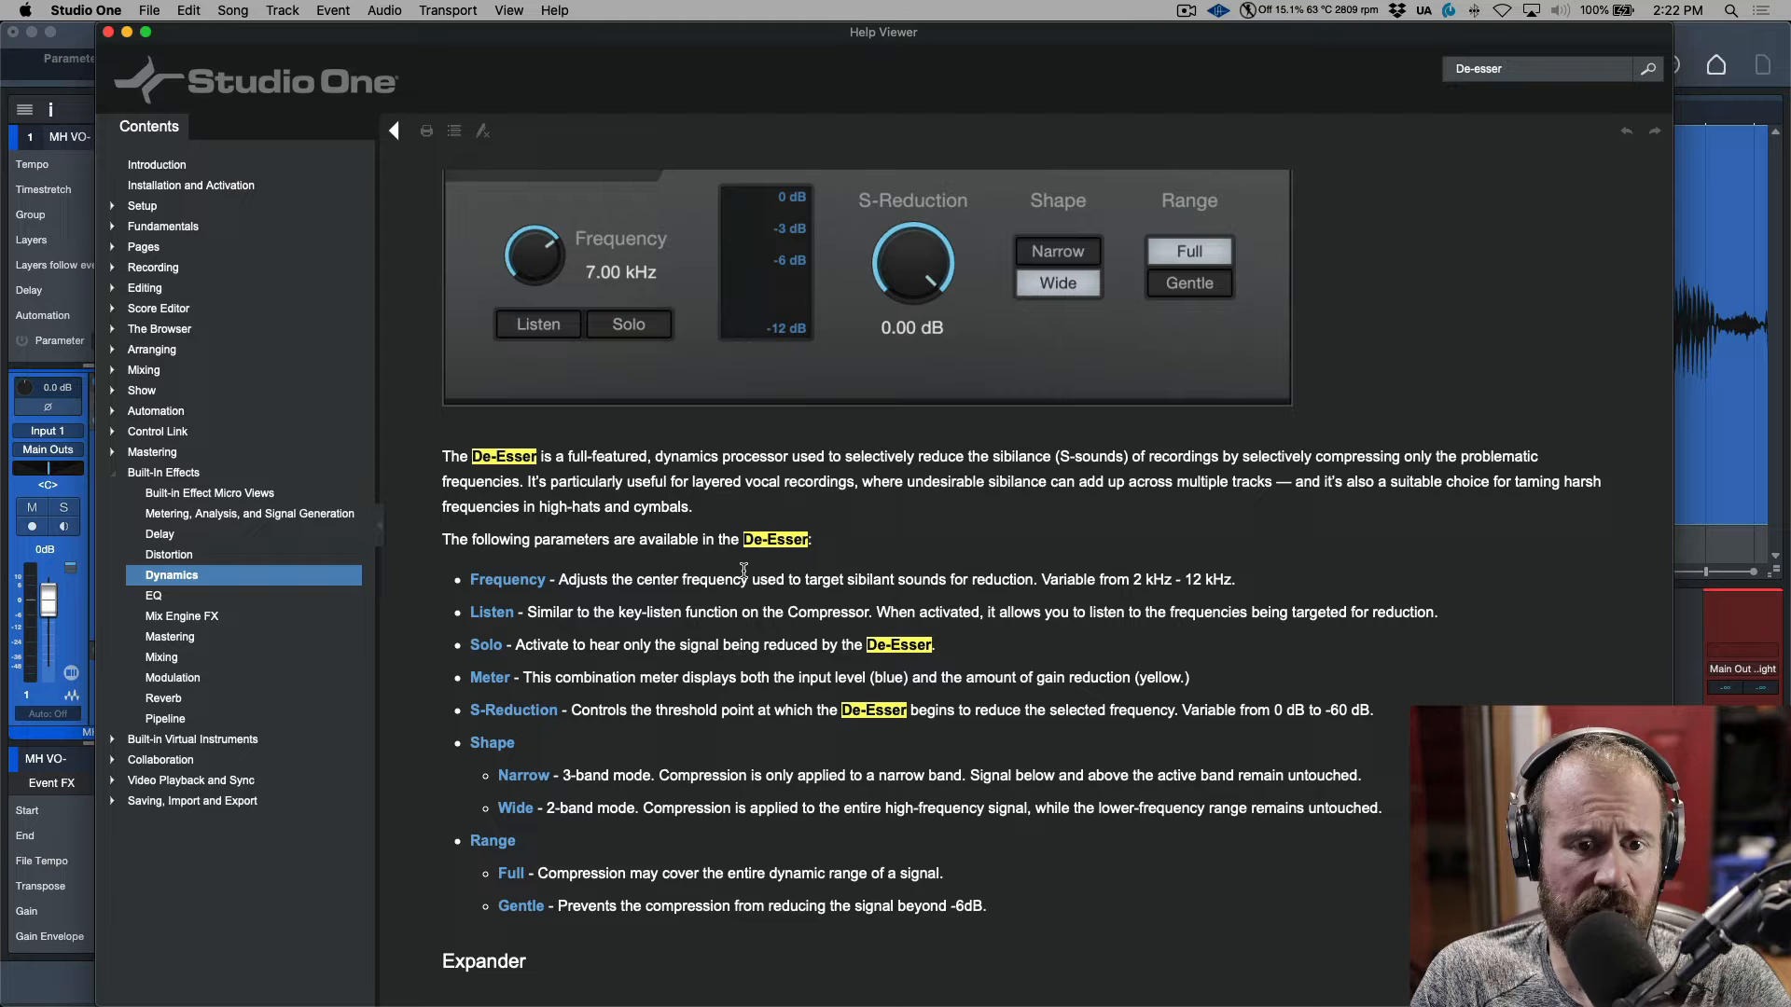
{"action": "mouse_move", "coordinate": [893, 602]}
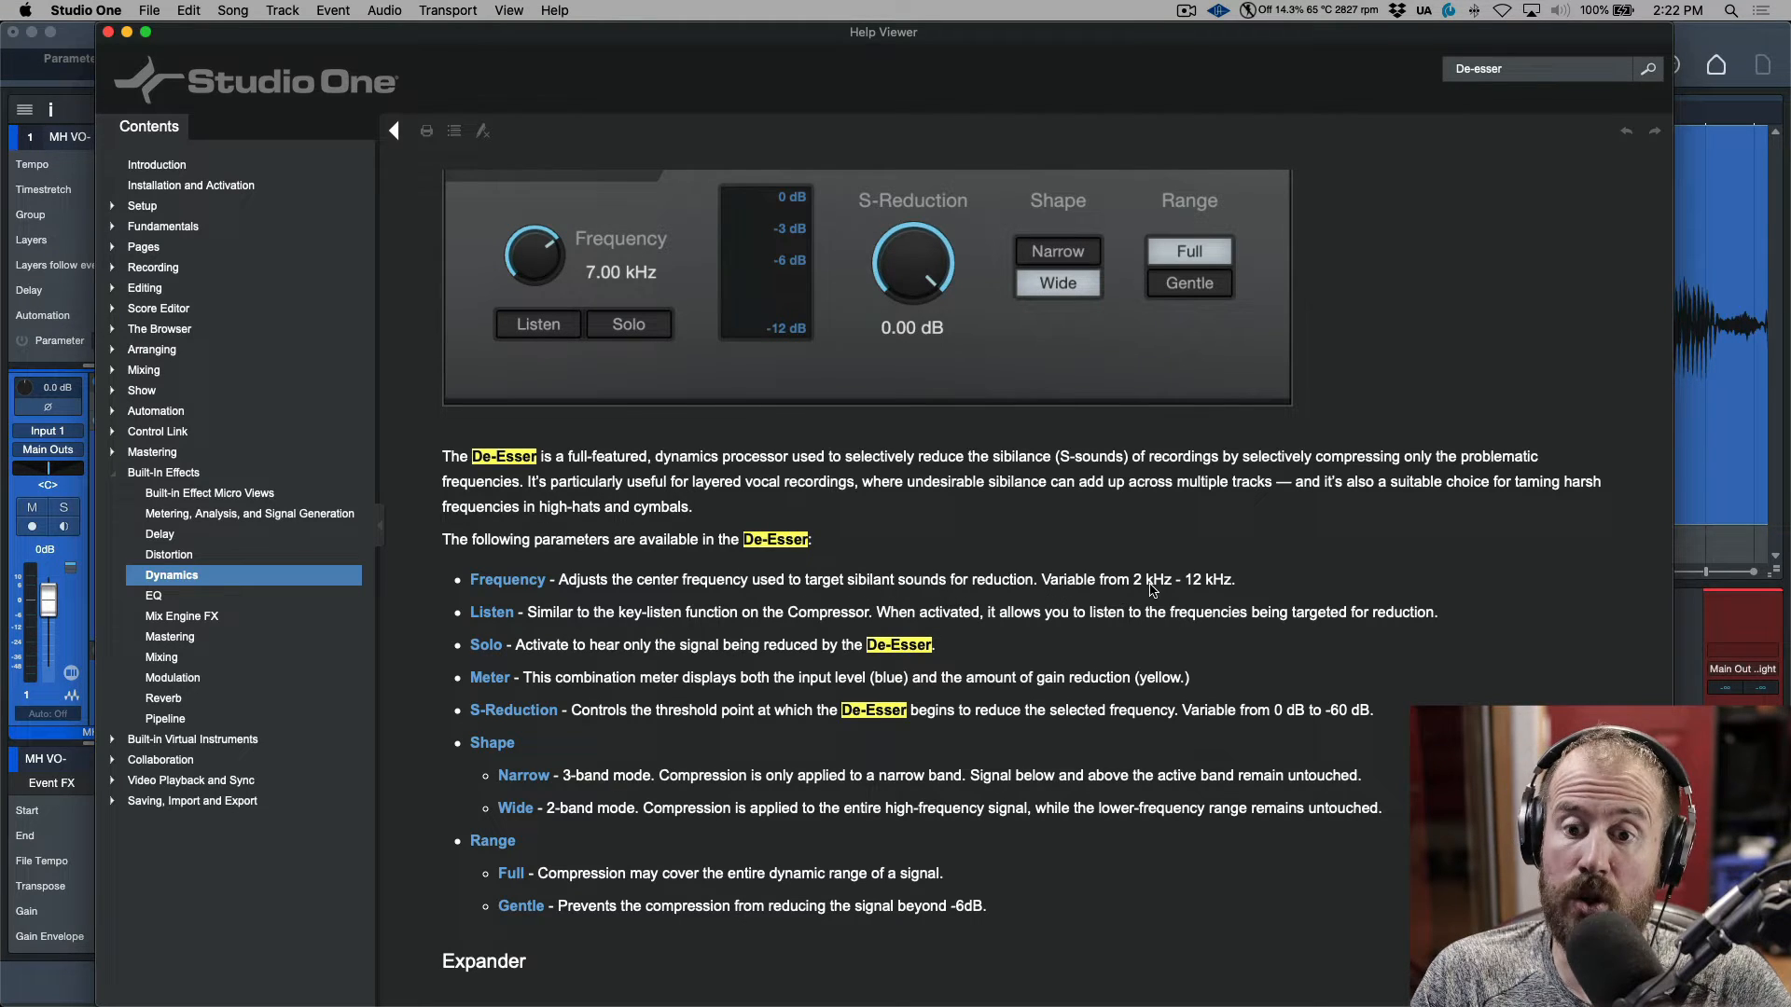
{"action": "mouse_move", "coordinate": [1248, 598]}
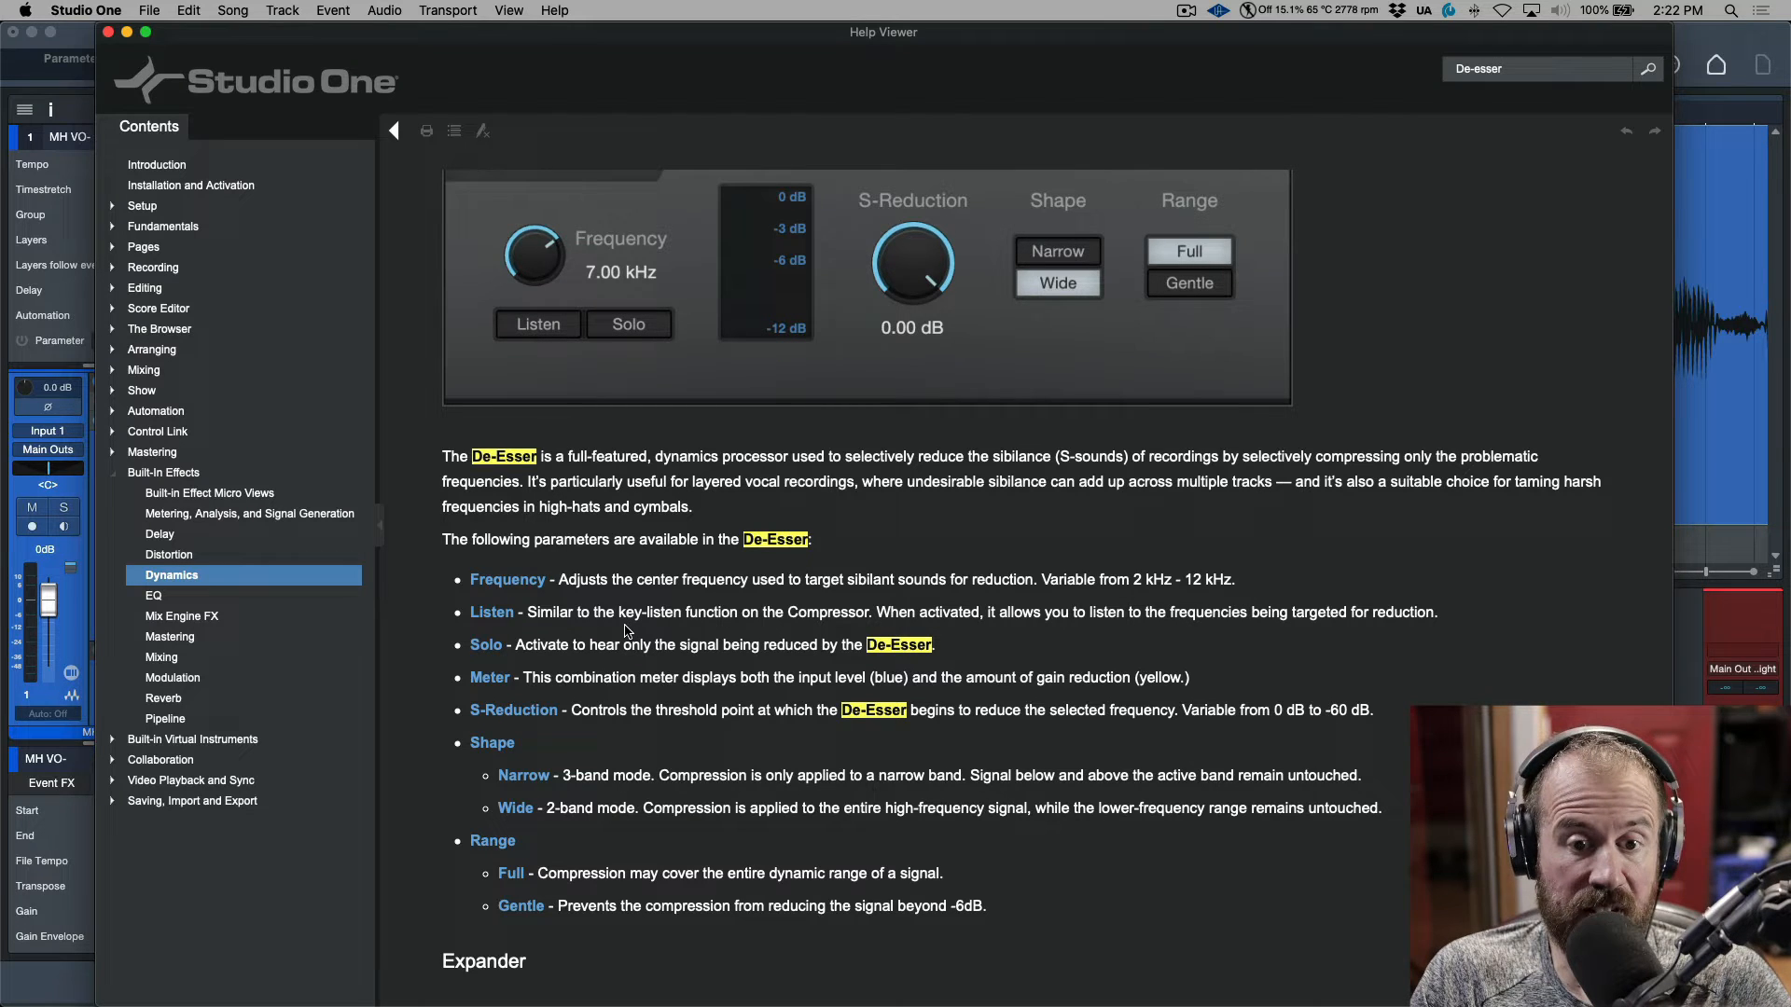
{"action": "mouse_move", "coordinate": [991, 630]}
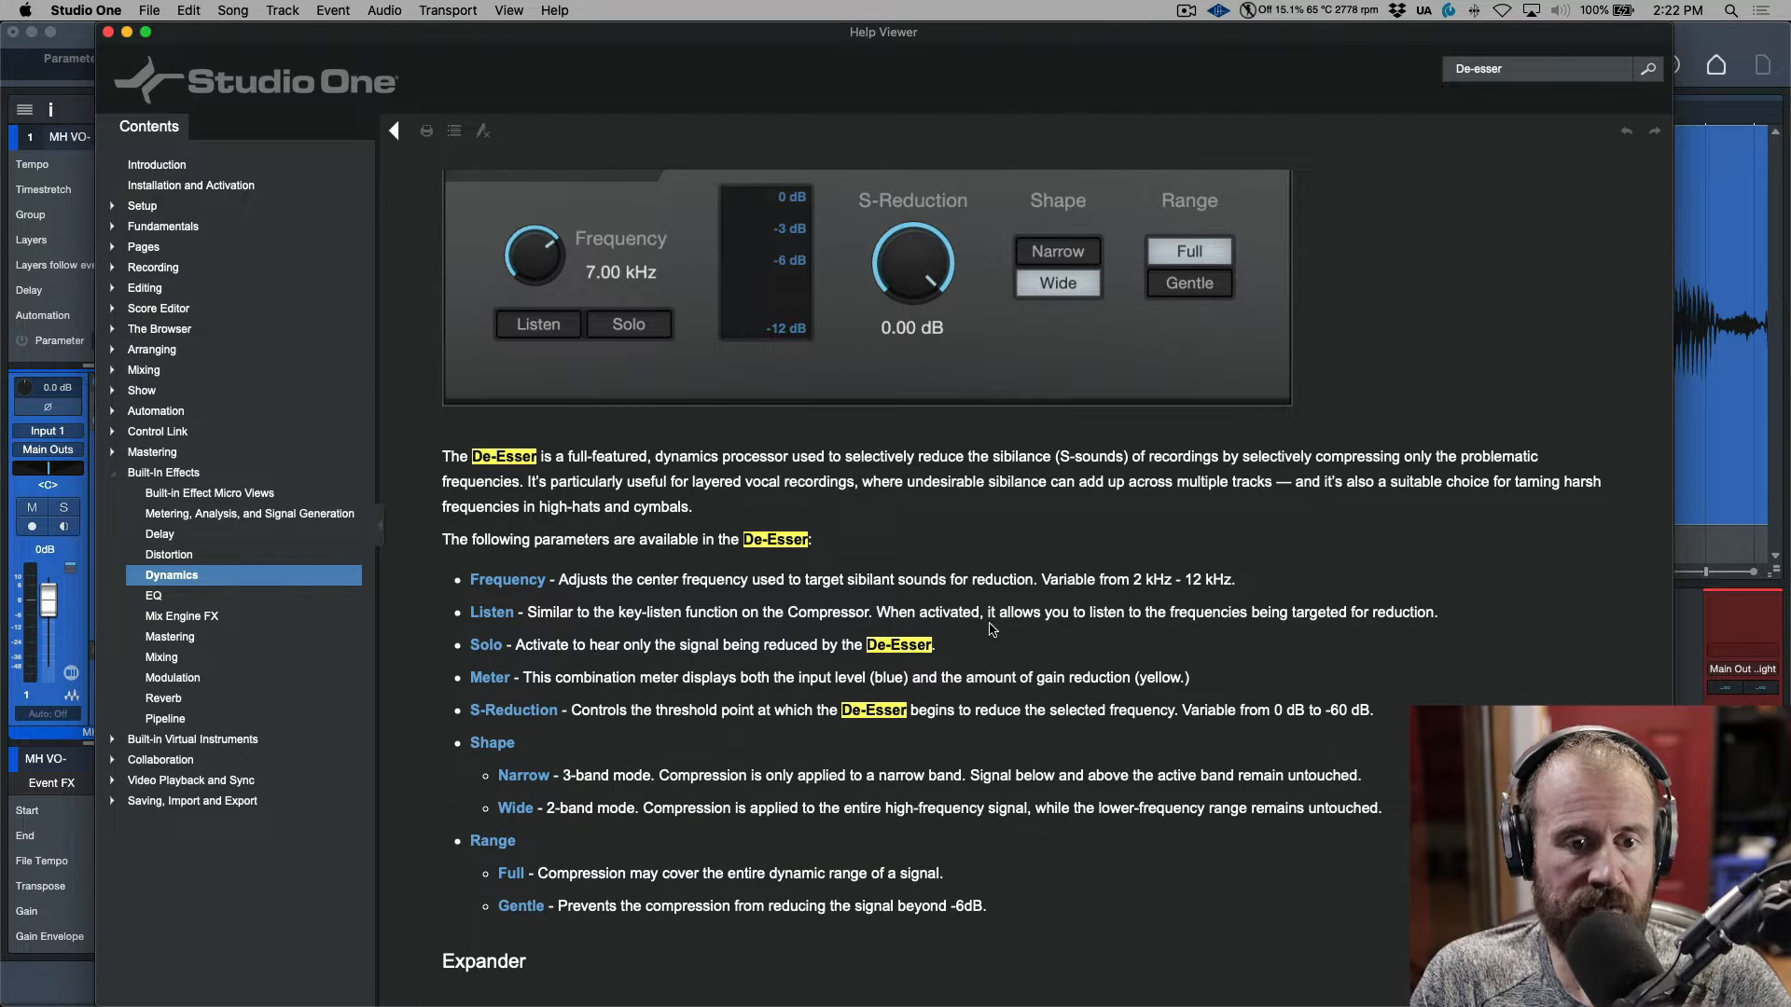
{"action": "mouse_move", "coordinate": [632, 693]}
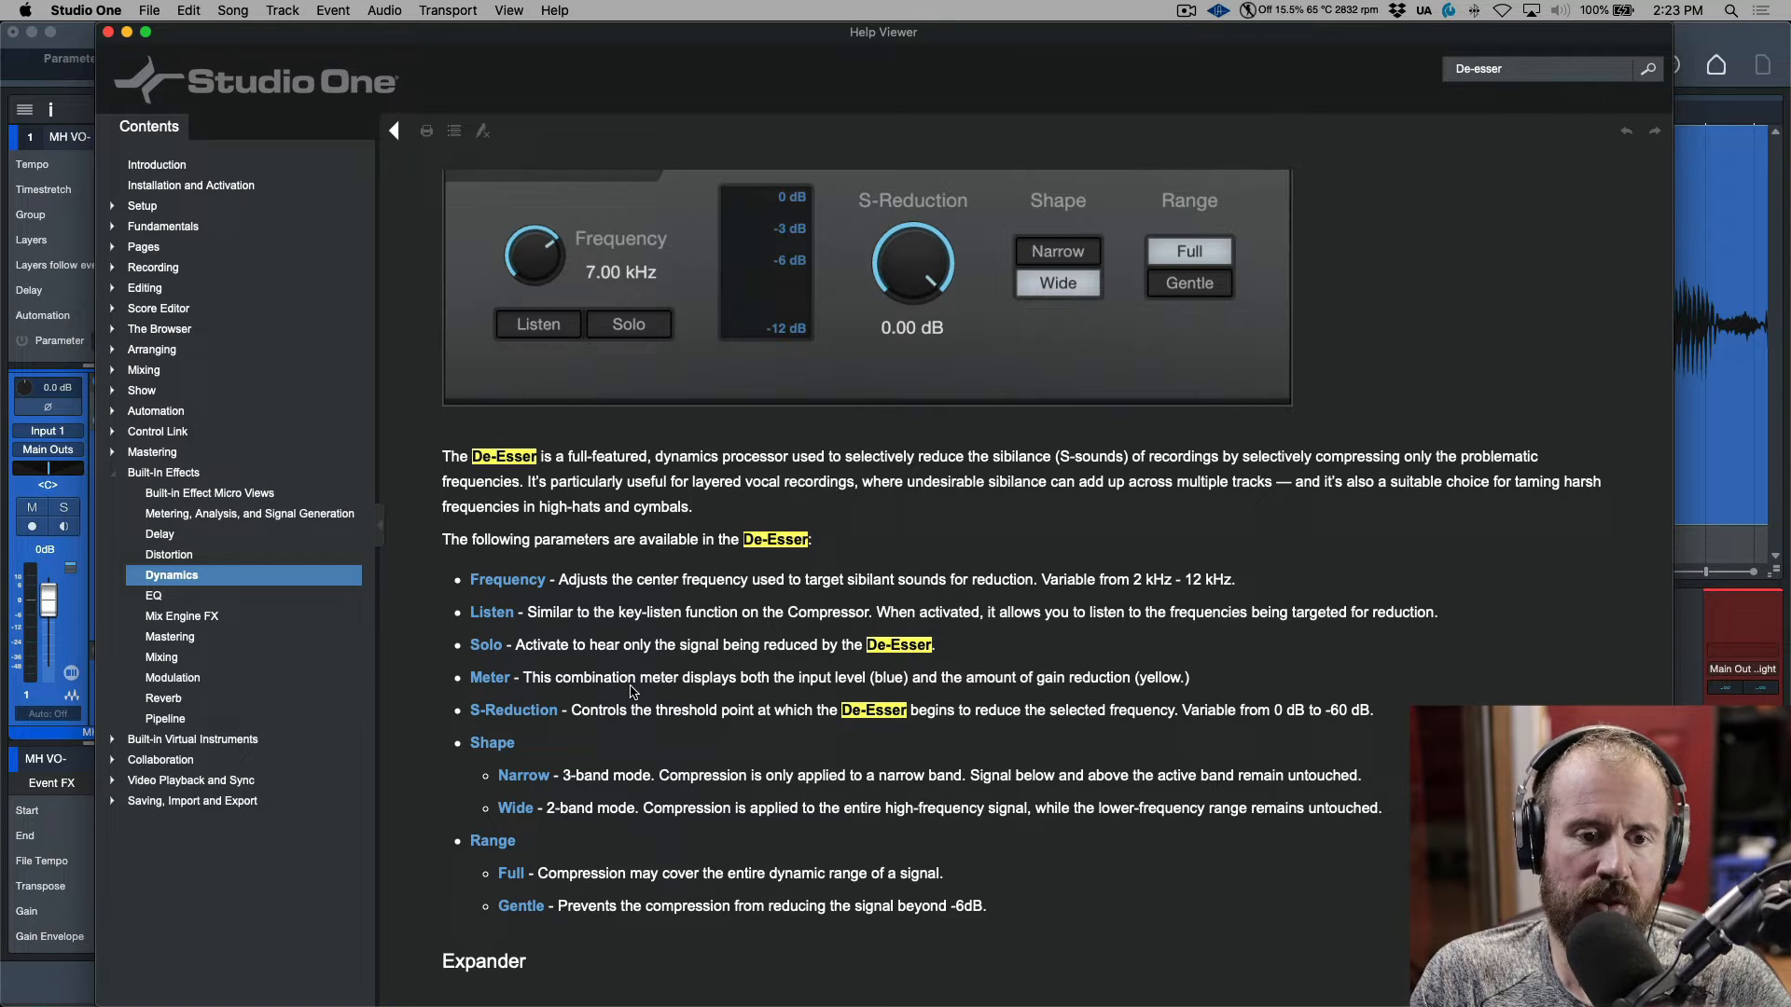
{"action": "mouse_move", "coordinate": [825, 738]}
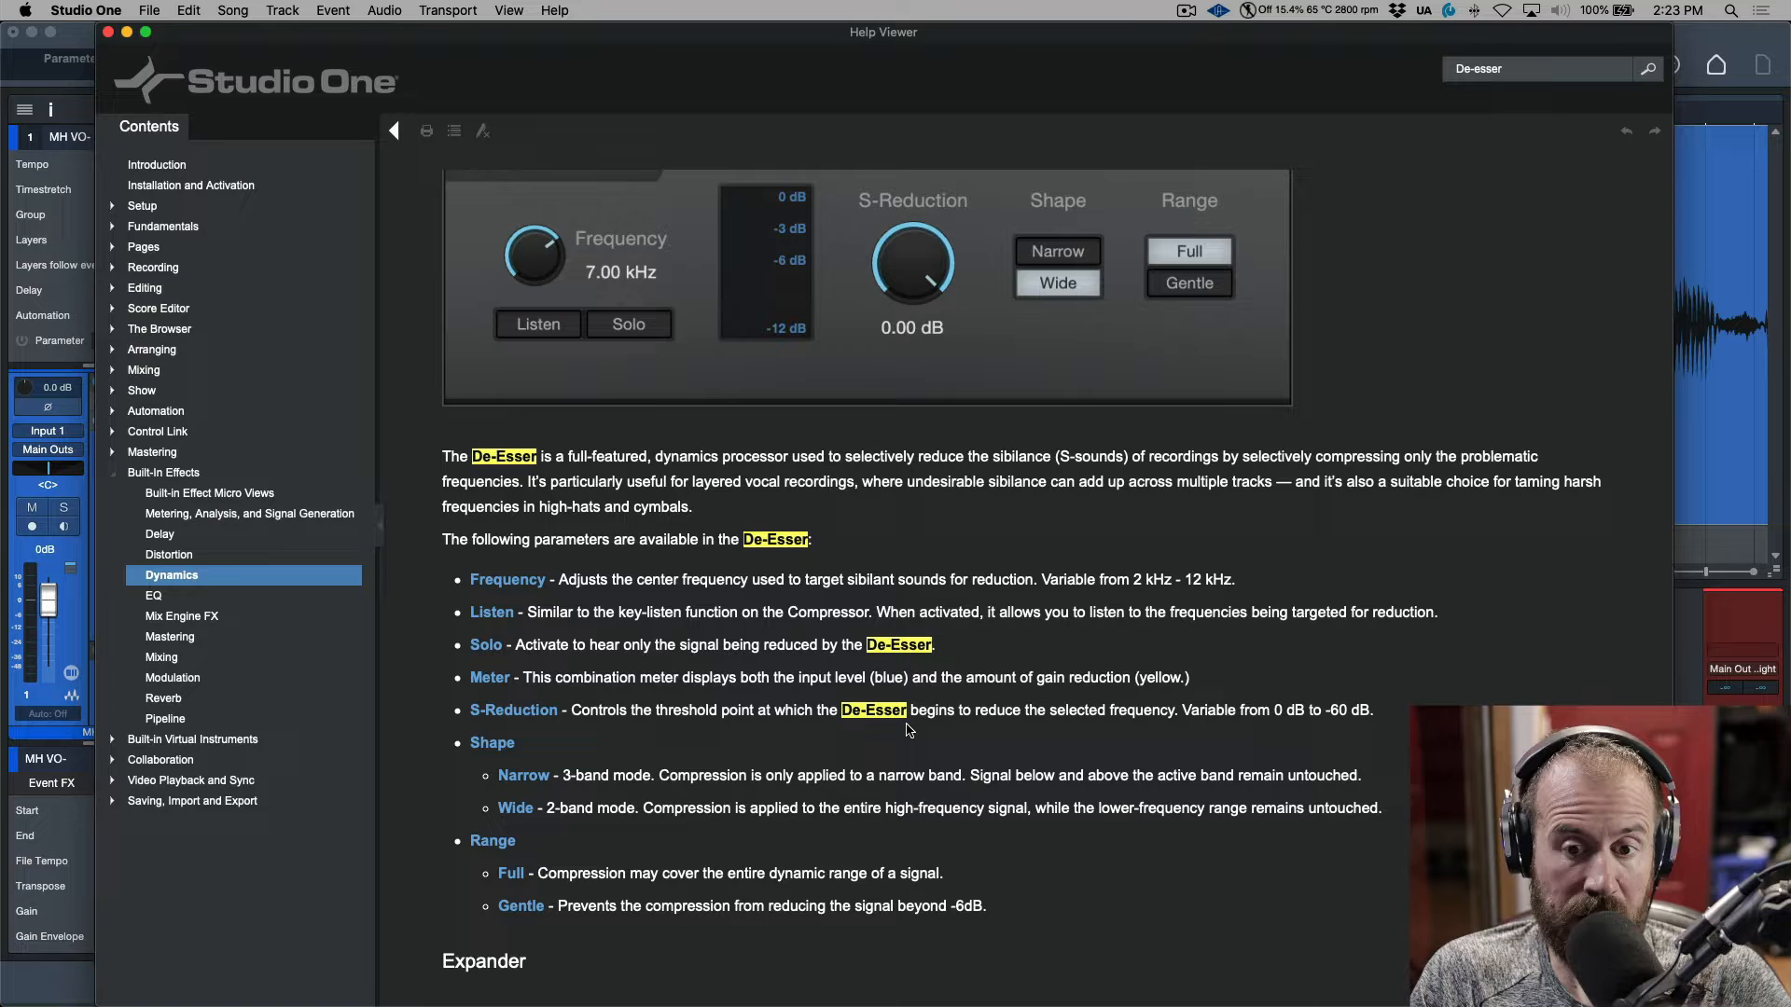
{"action": "mouse_move", "coordinate": [571, 802]}
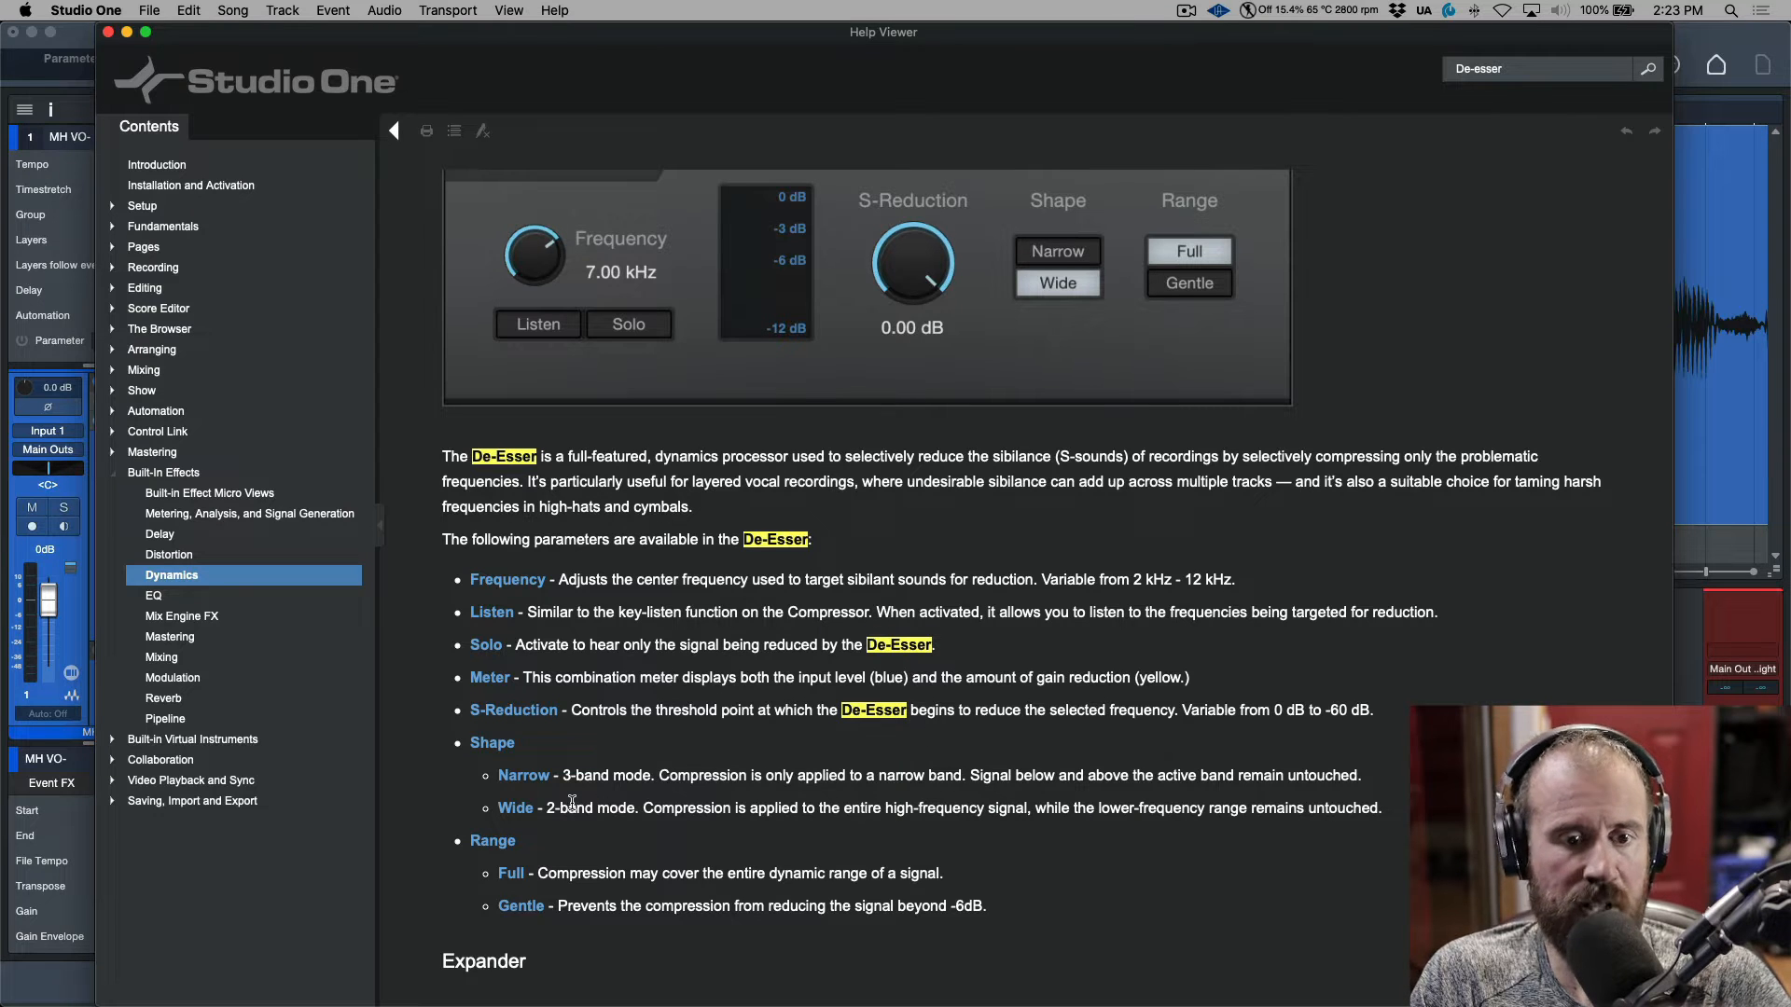
{"action": "mouse_move", "coordinate": [550, 827]}
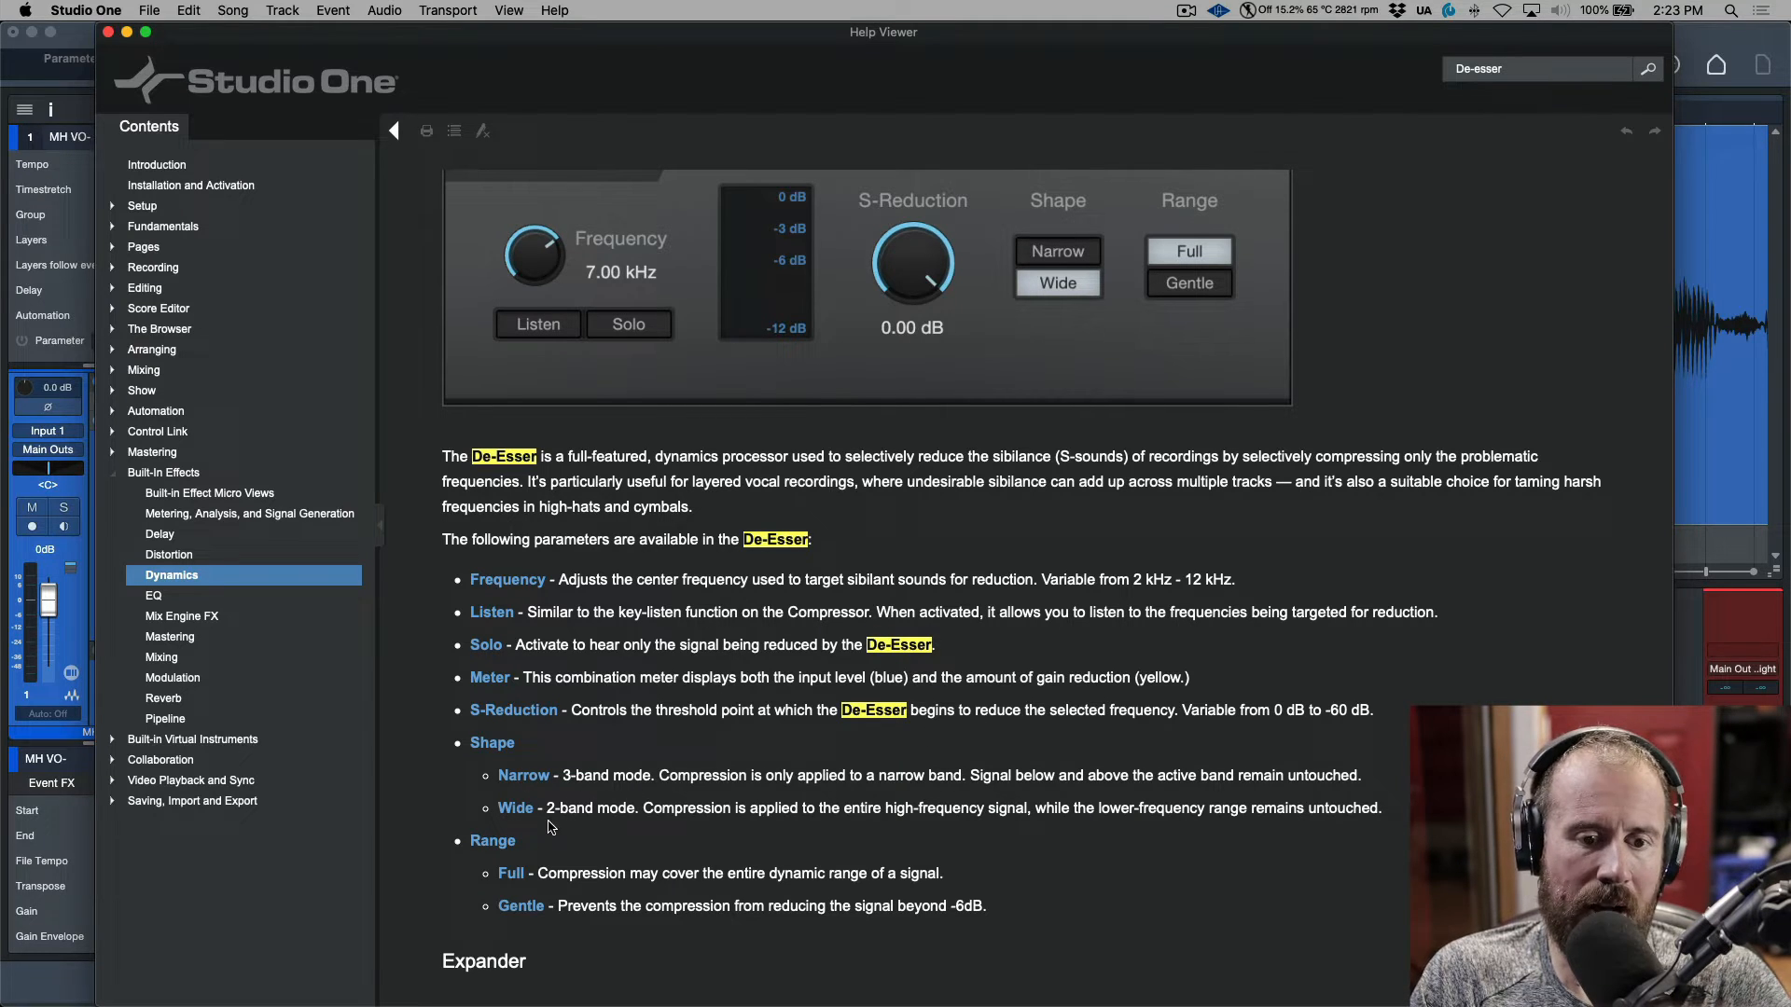
{"action": "mouse_move", "coordinate": [625, 938]}
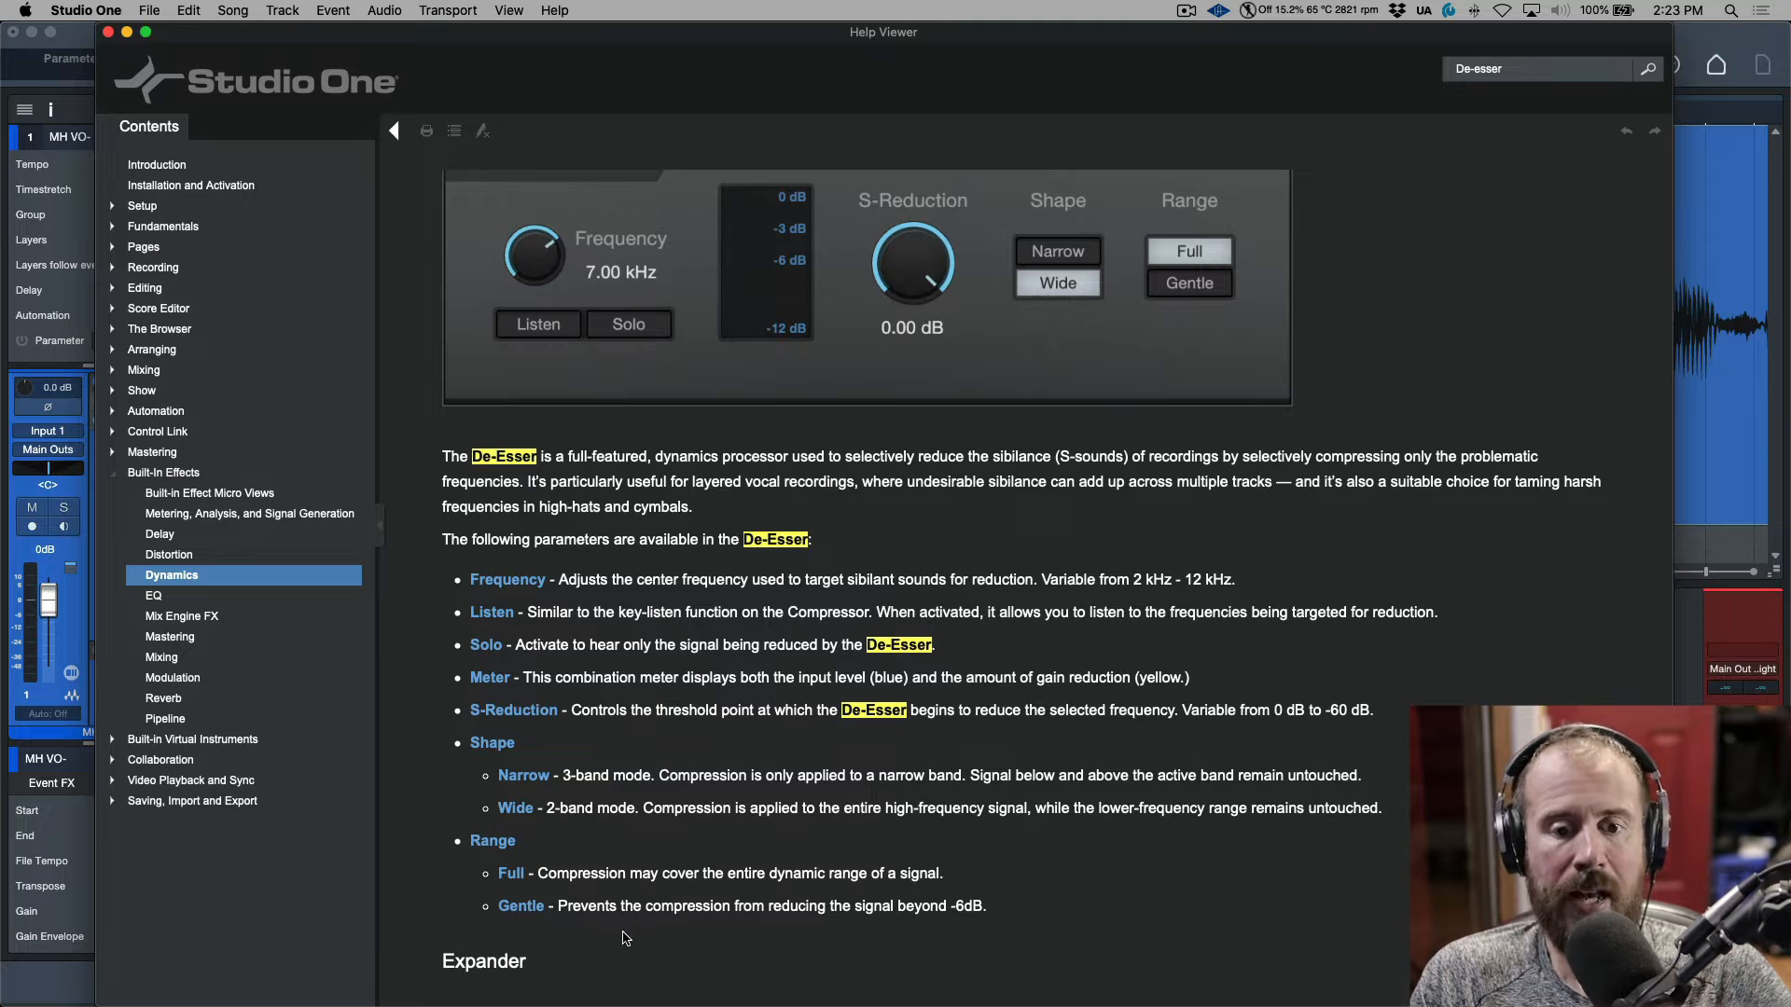
{"action": "mouse_move", "coordinate": [648, 901]}
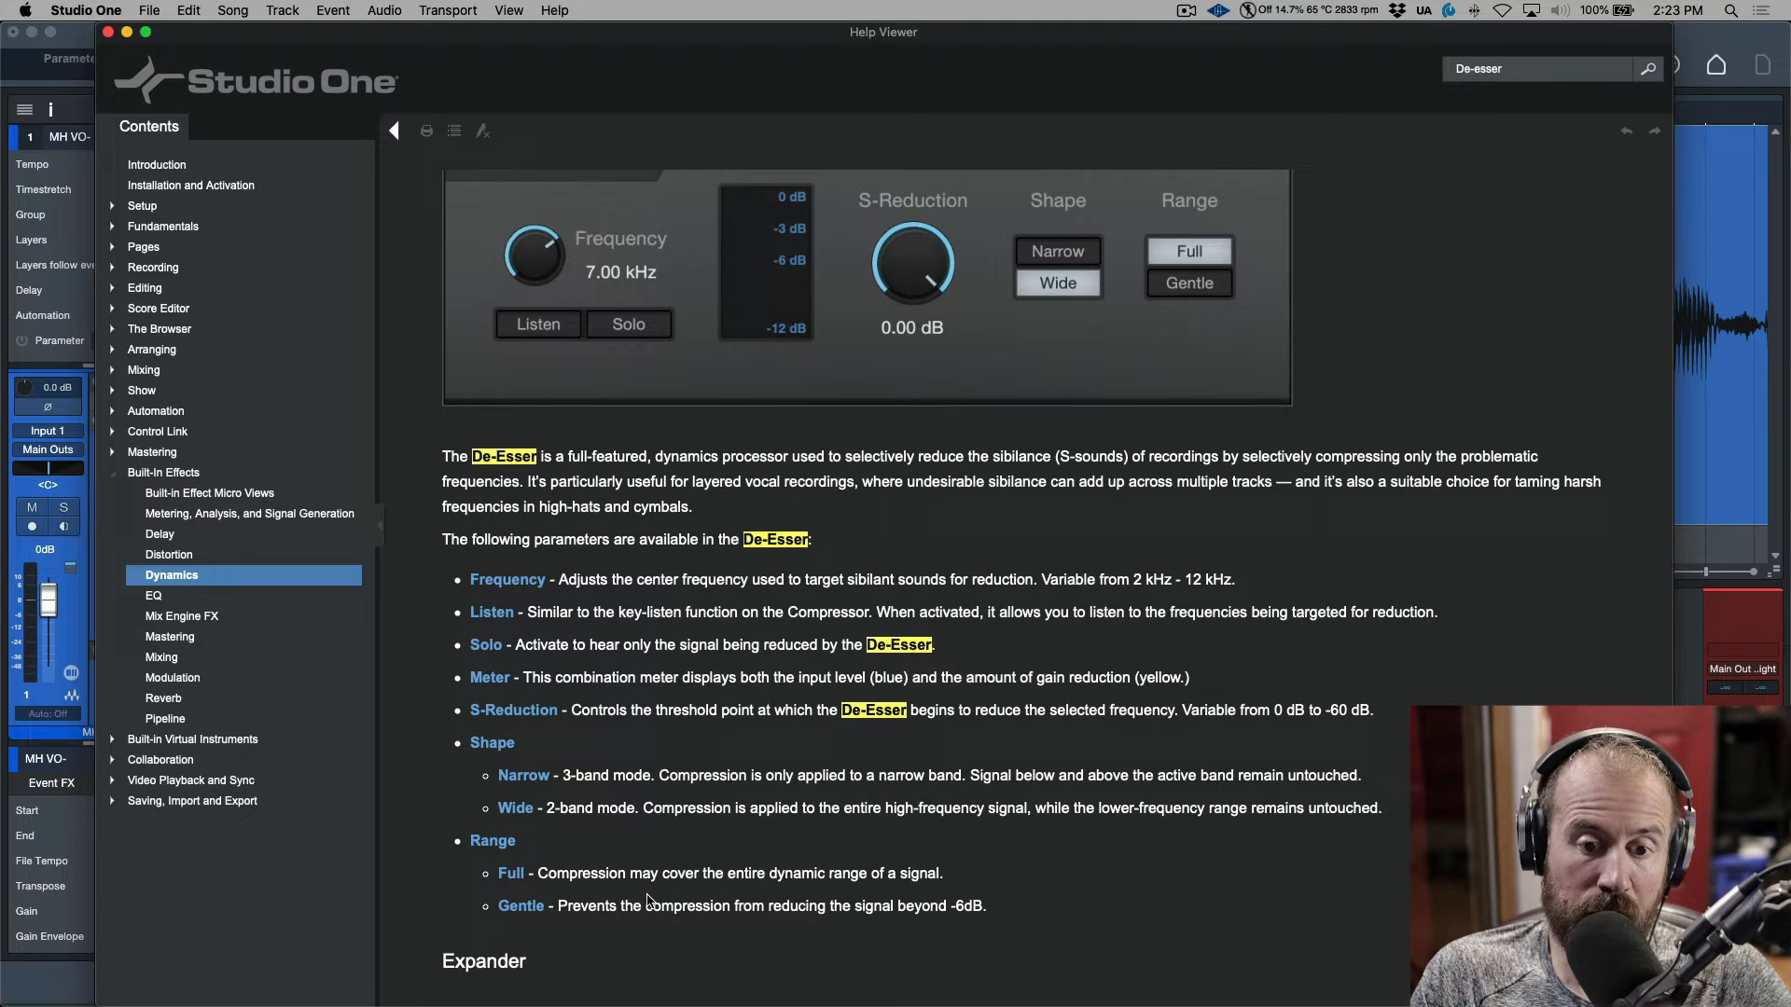
{"action": "mouse_move", "coordinate": [838, 897]}
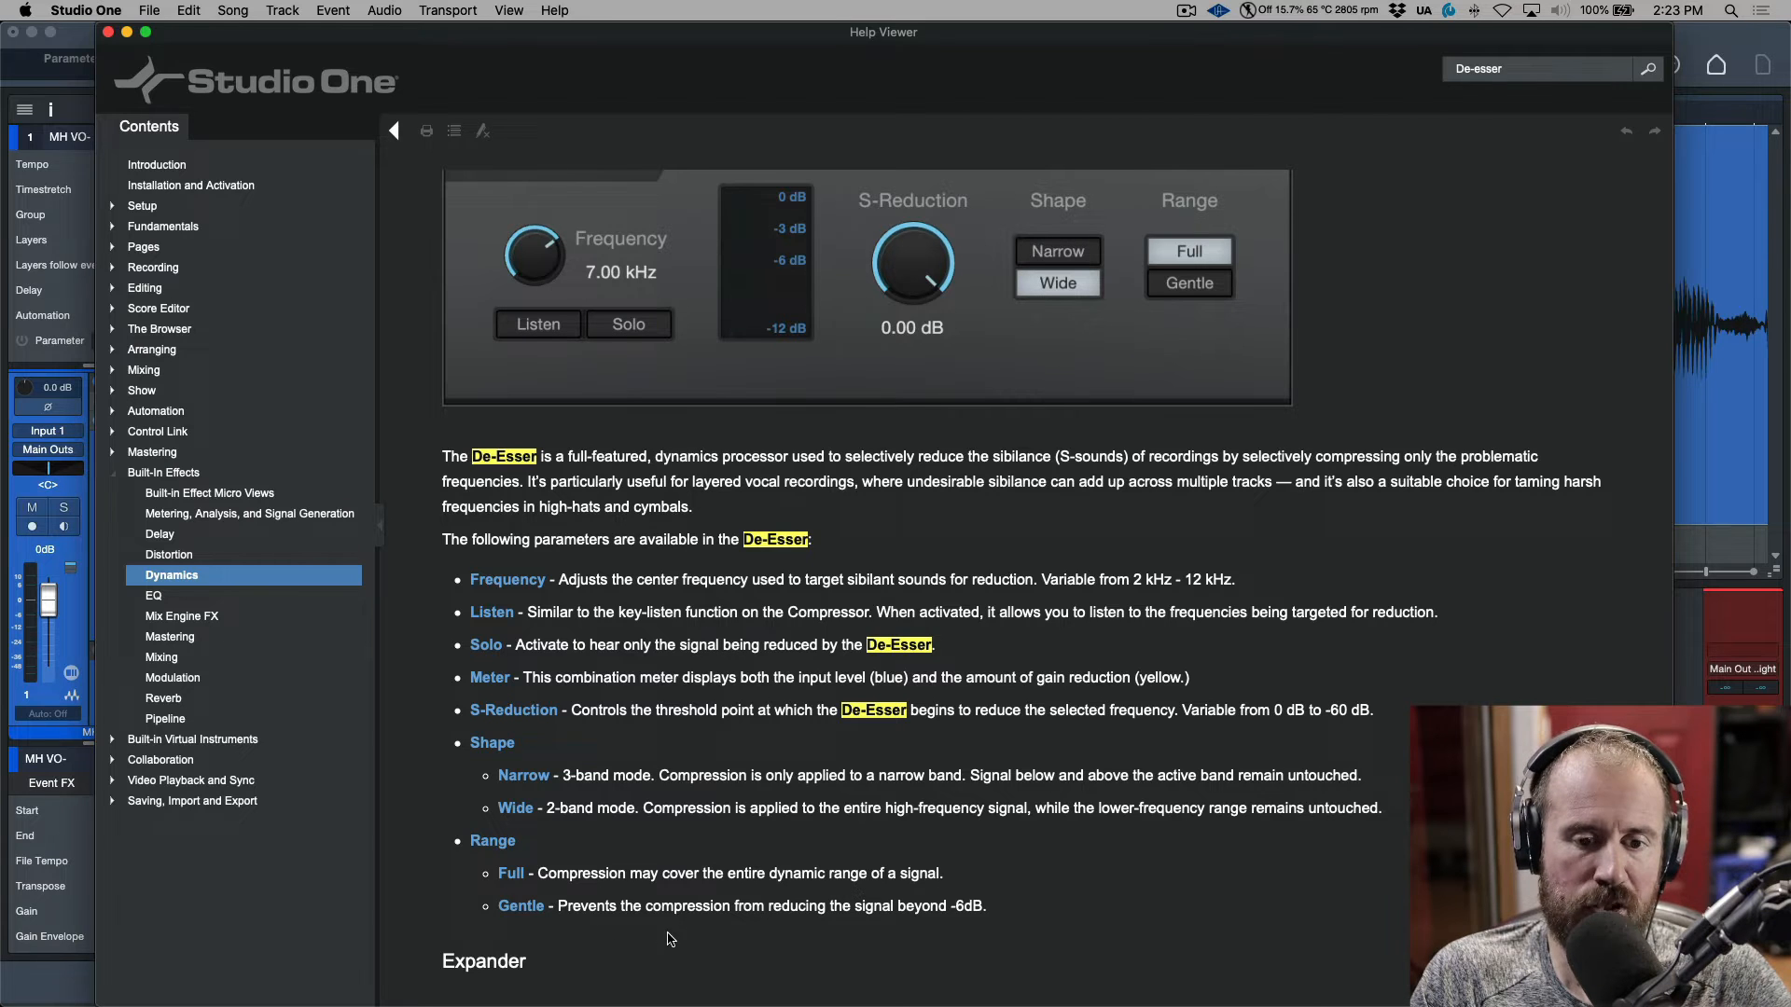
{"action": "mouse_move", "coordinate": [955, 950]}
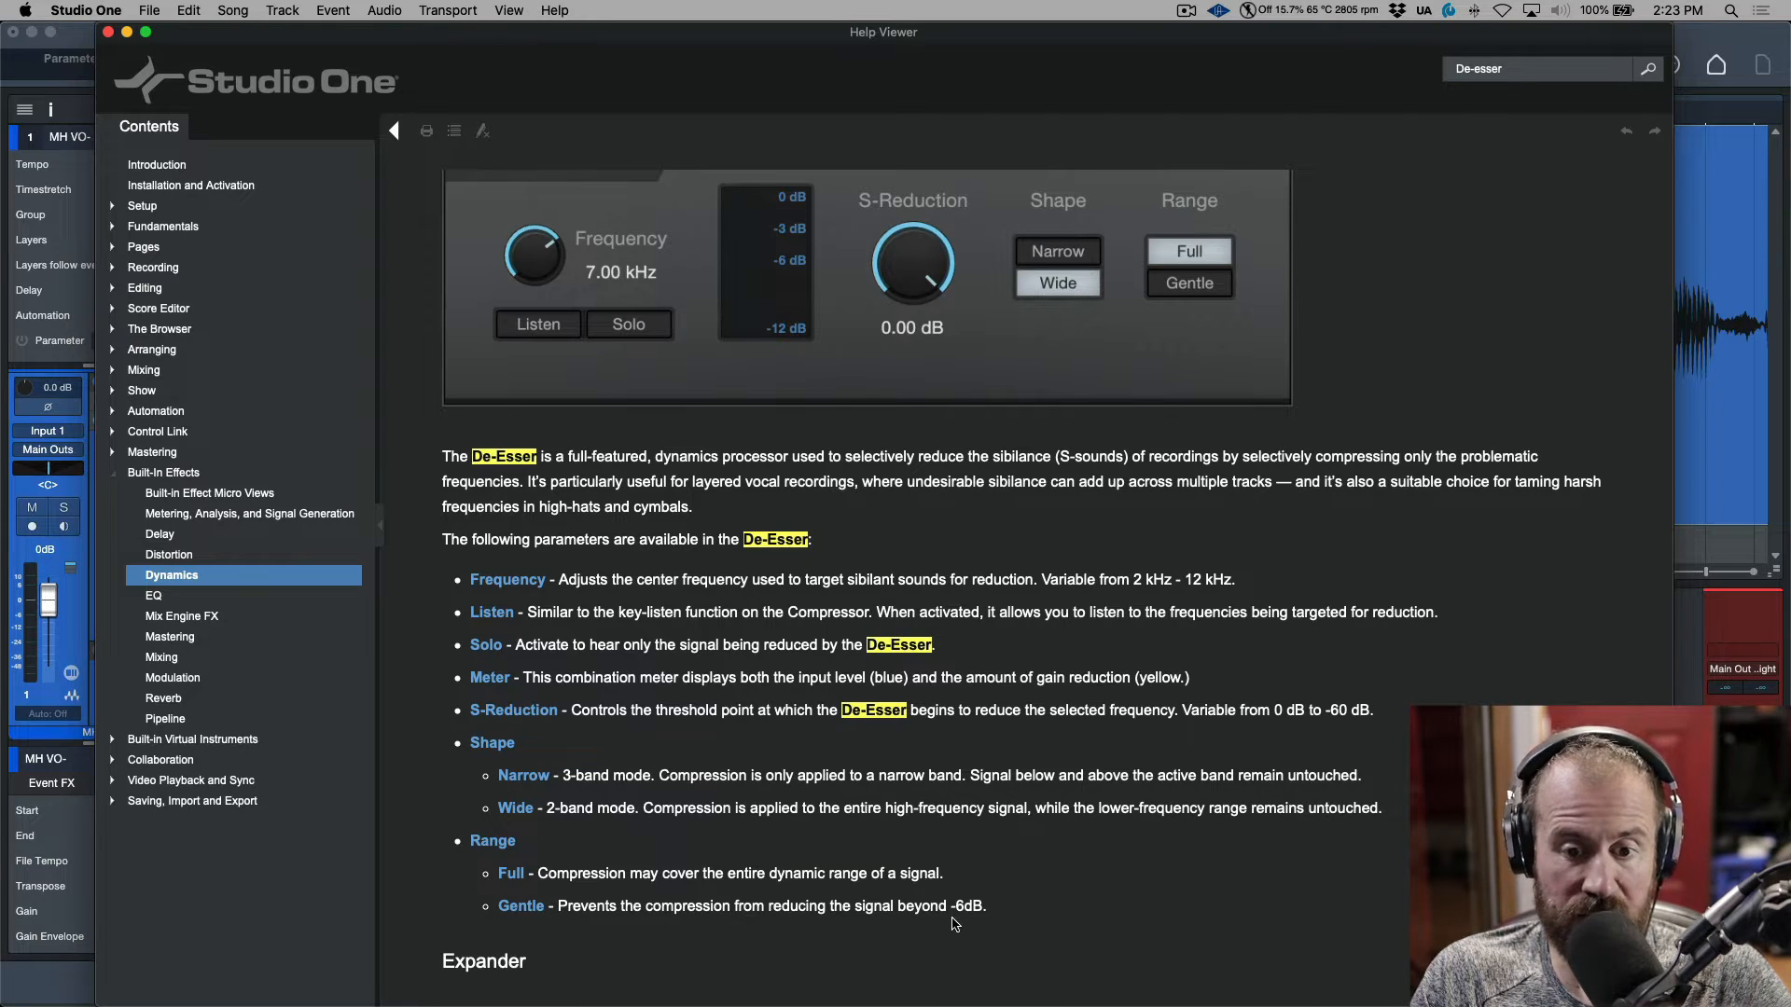
{"action": "mouse_move", "coordinate": [969, 950]}
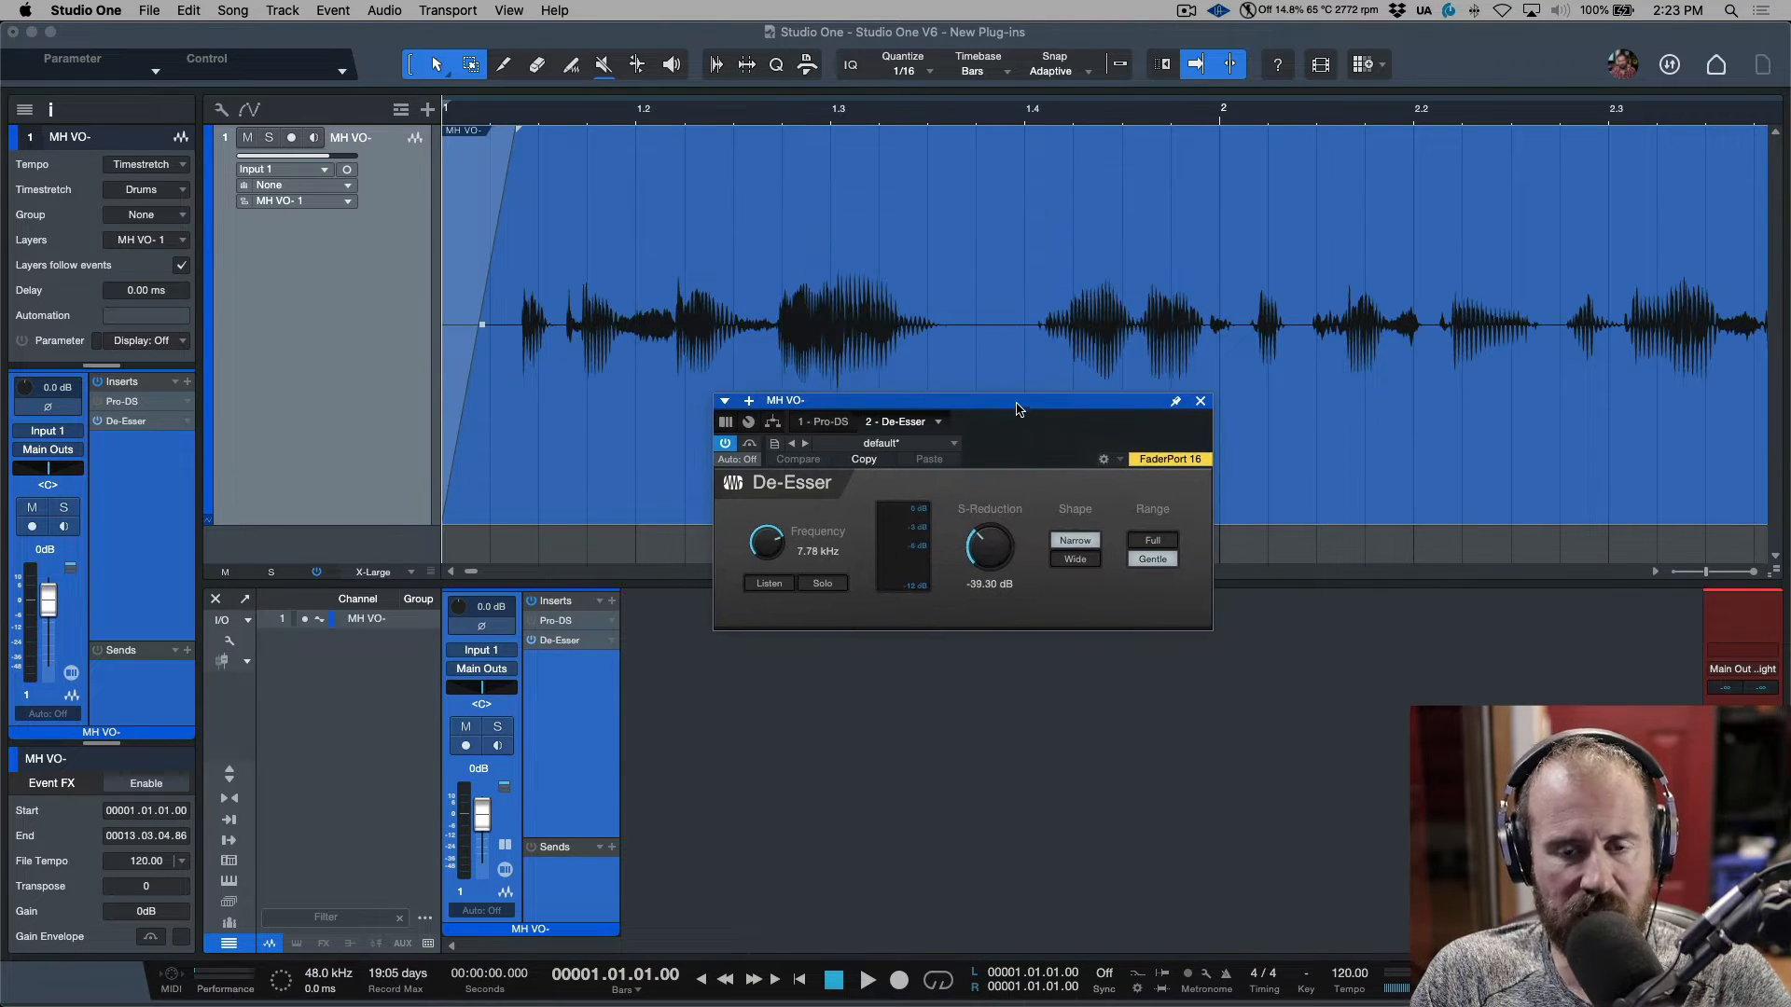
Step: Enable Listen, raise the De-Esser frequency to about 8.28 kHz, and compare the Narrow and Wide shapes
{"action": "left_click_drag", "start_coordinate": [1016, 409], "coordinate": [999, 397]}
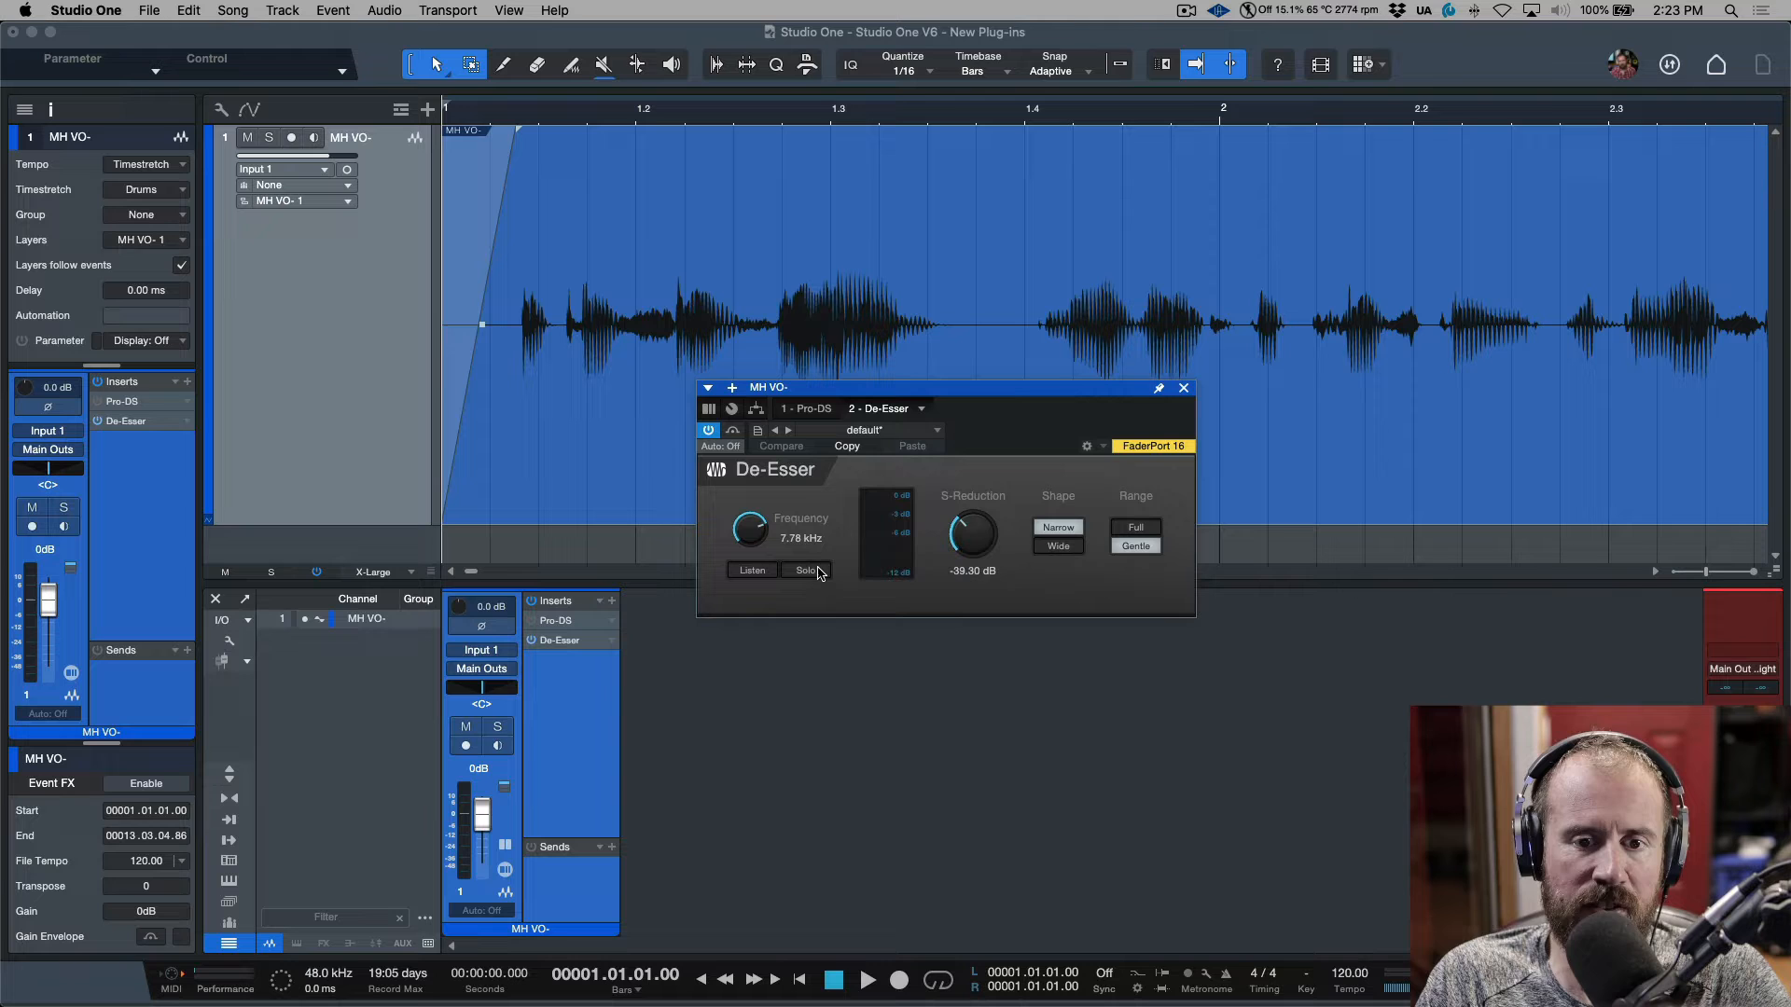
{"action": "left_click", "coordinate": [752, 570]}
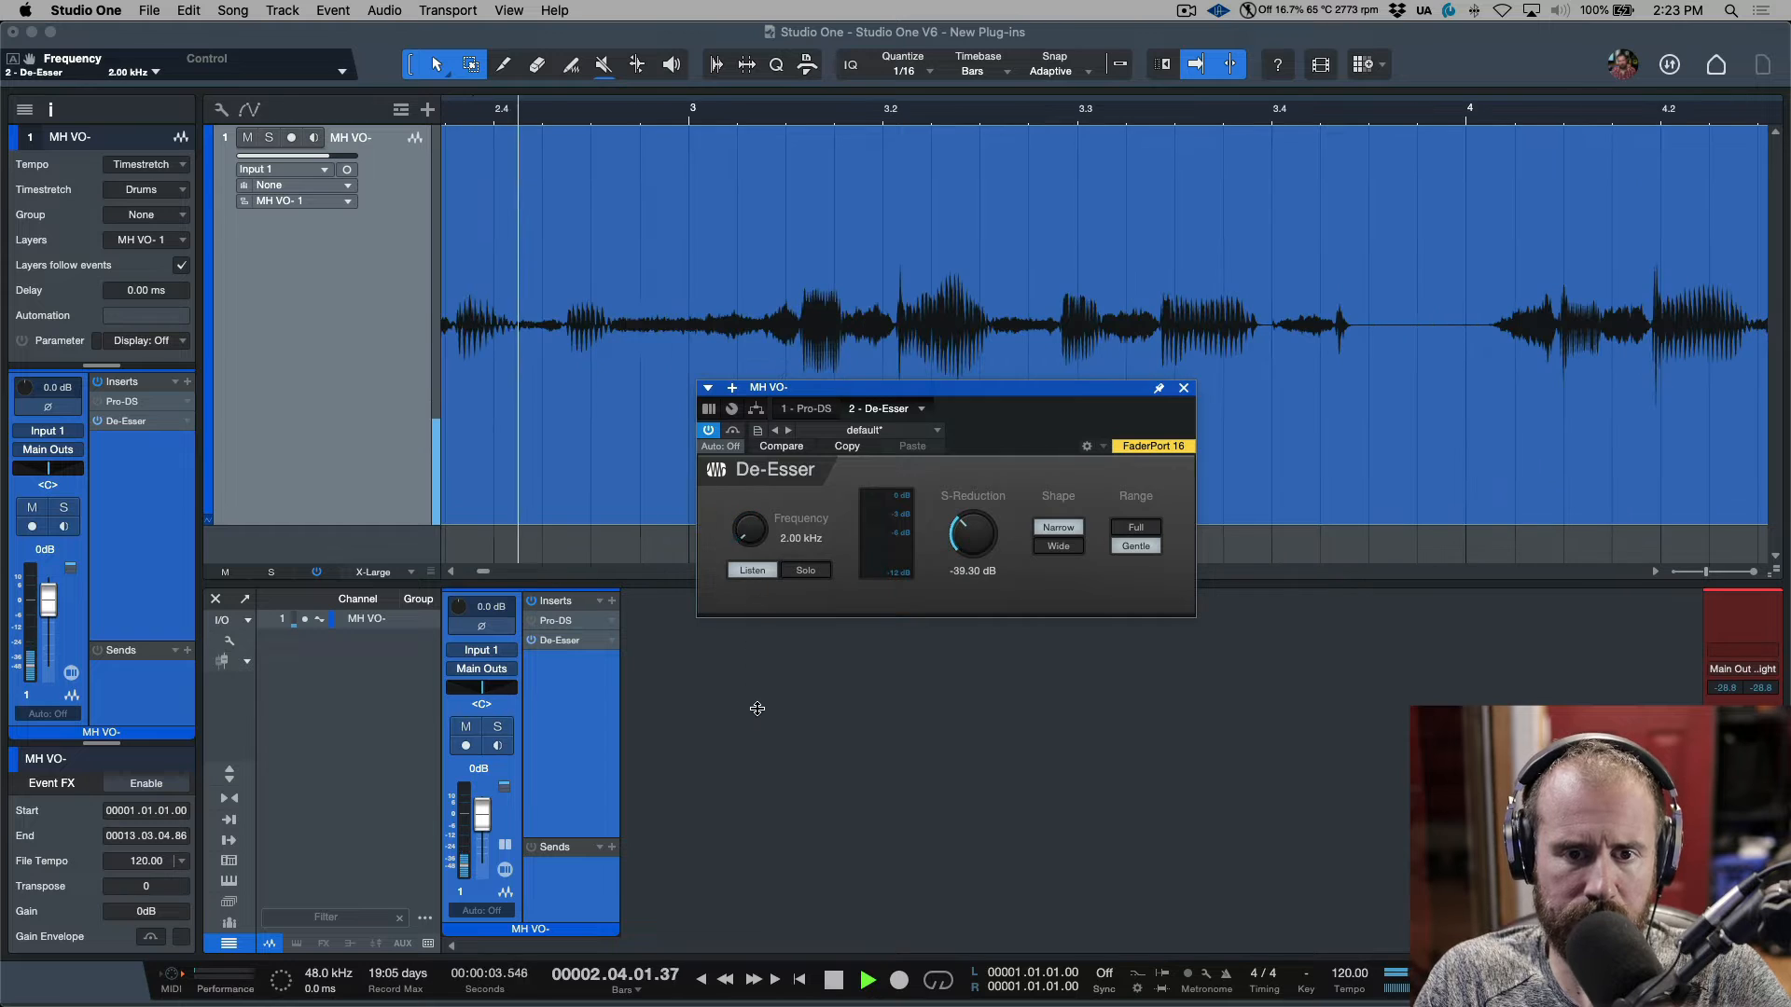
{"action": "left_click_drag", "start_coordinate": [750, 529], "coordinate": [750, 503]}
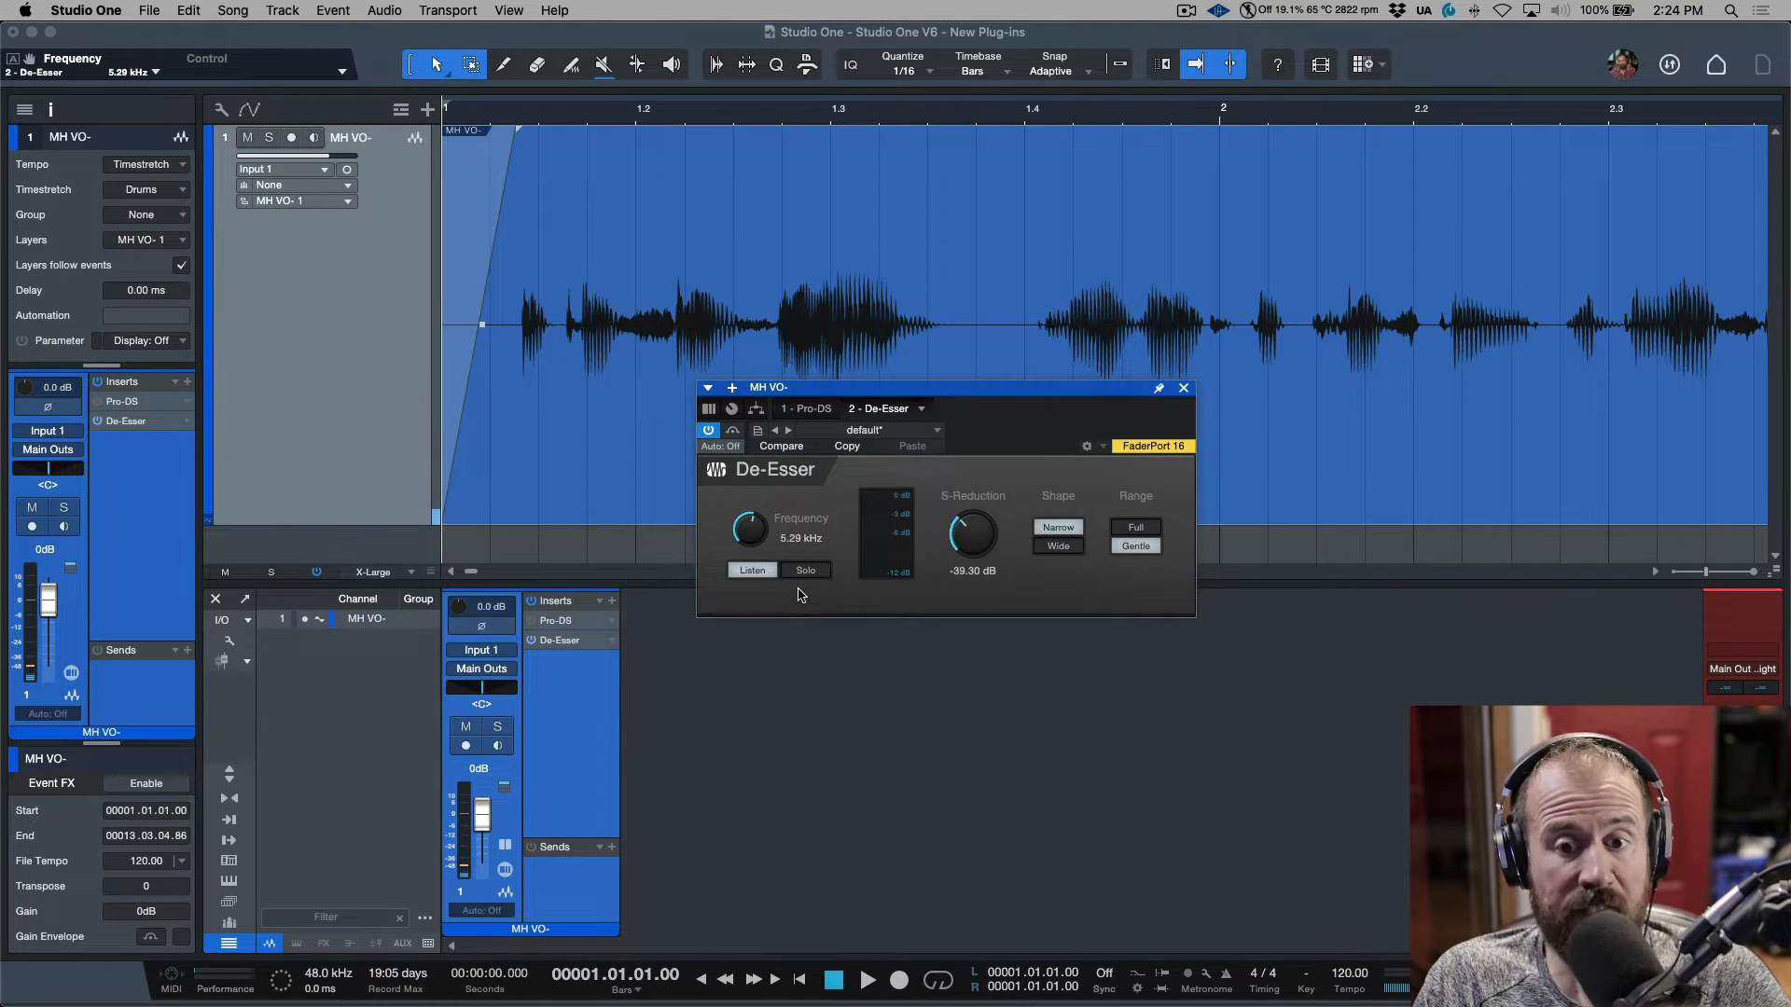
{"action": "mouse_move", "coordinate": [805, 570]}
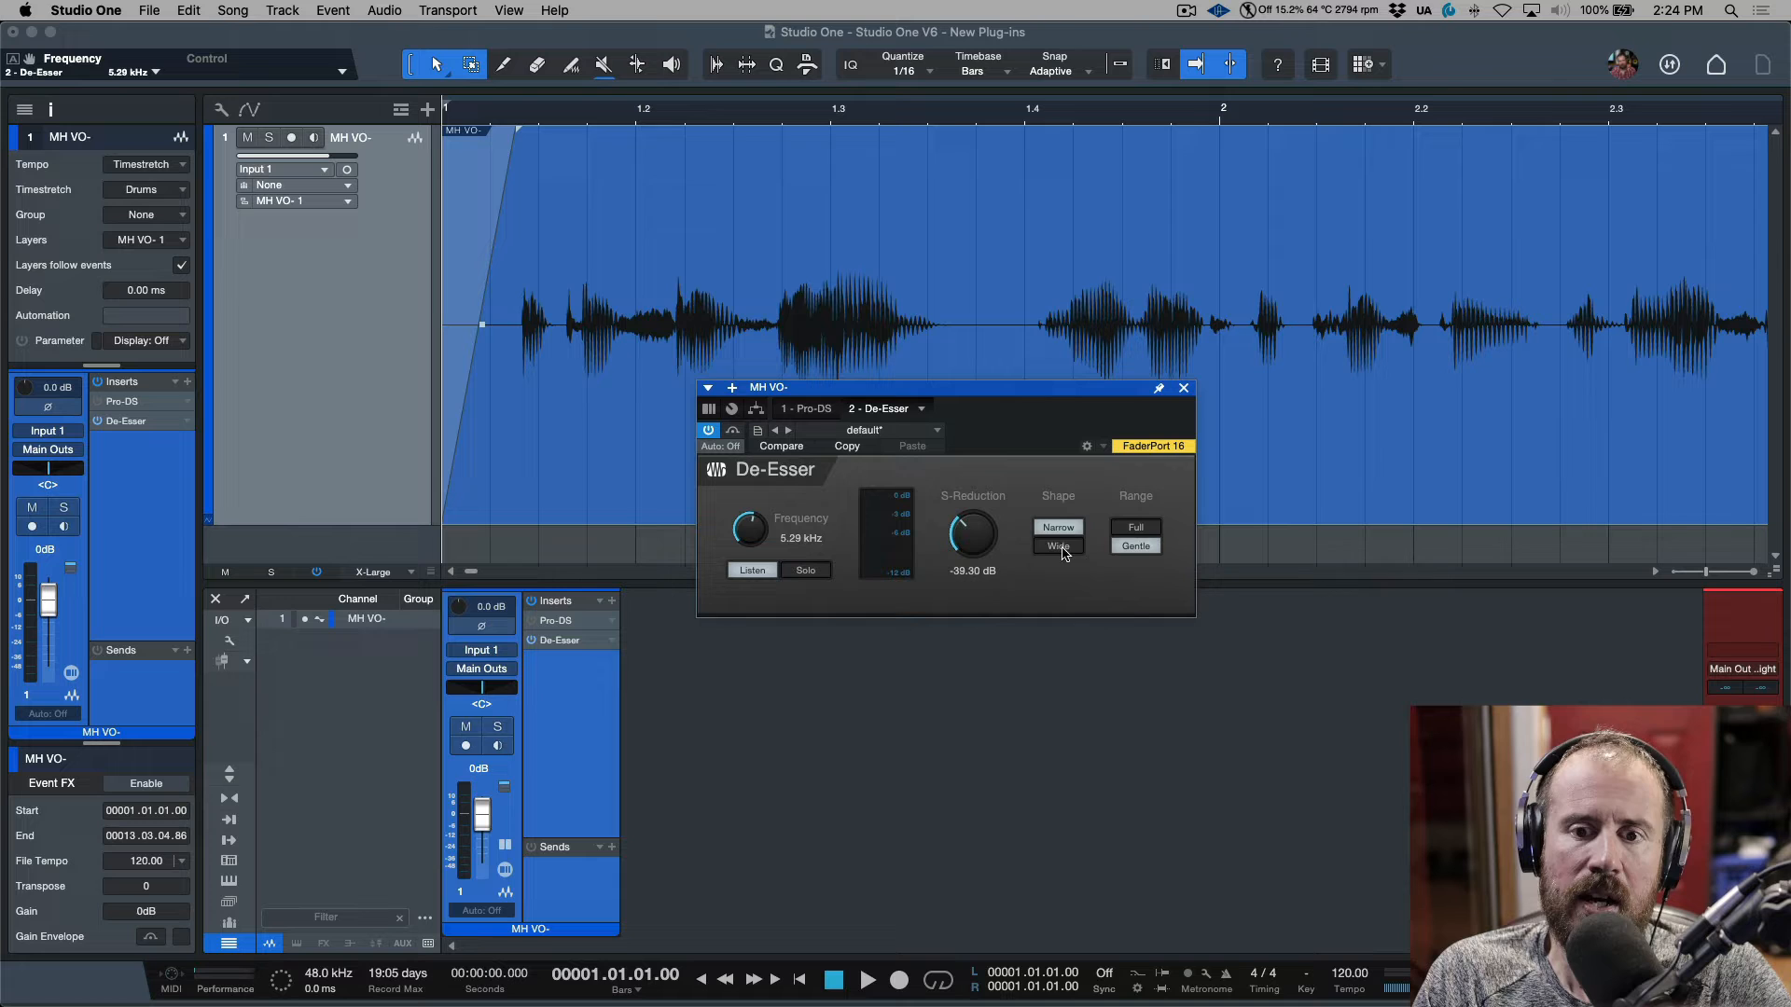
{"action": "mouse_move", "coordinate": [752, 570]}
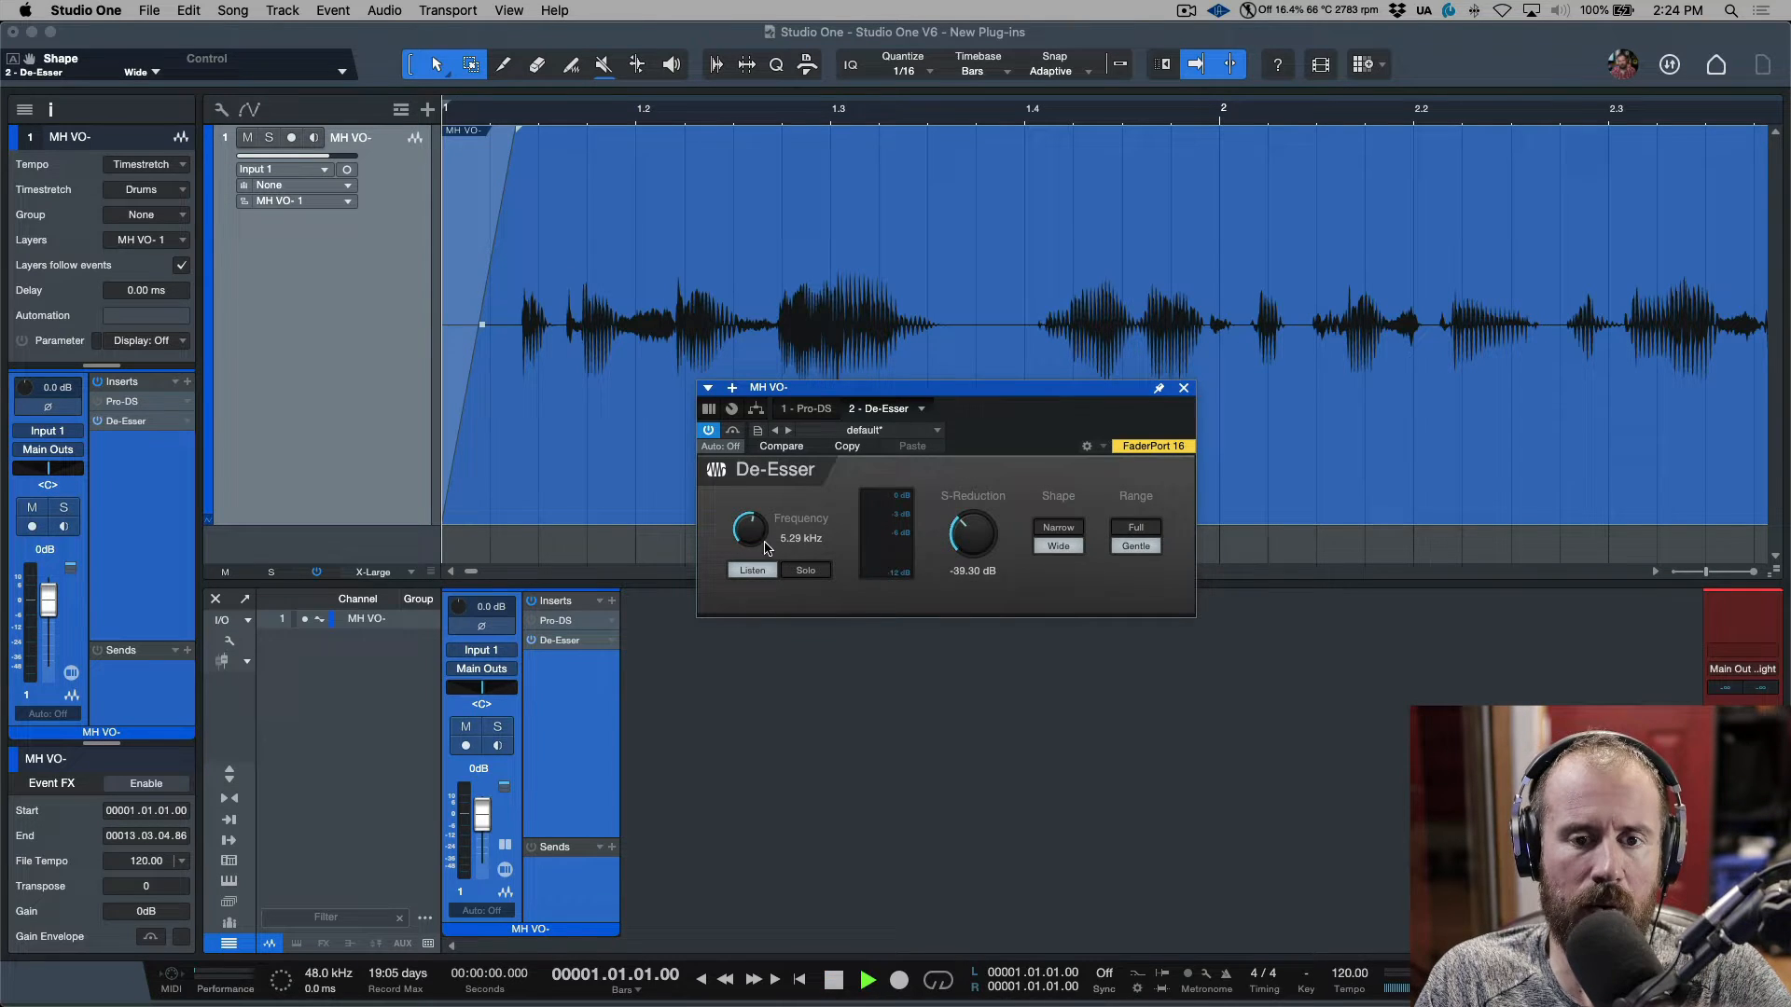
{"action": "left_click_drag", "start_coordinate": [750, 529], "coordinate": [750, 502]}
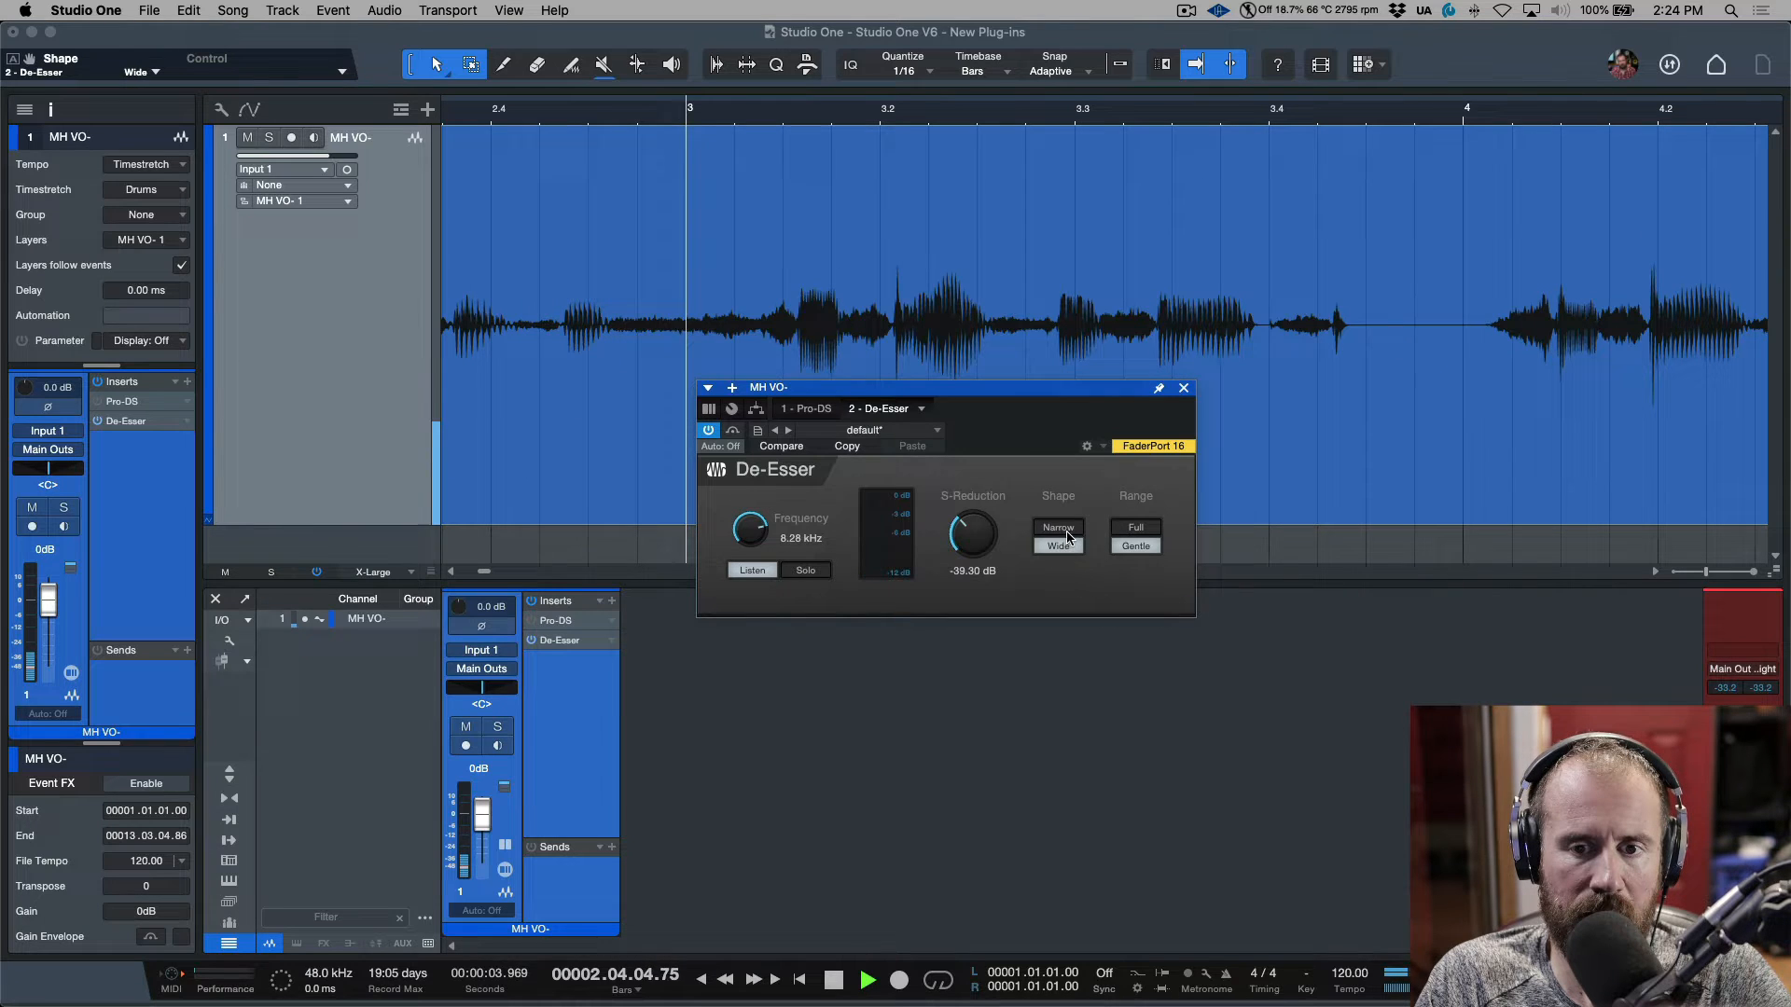
{"action": "left_click", "coordinate": [1058, 527]}
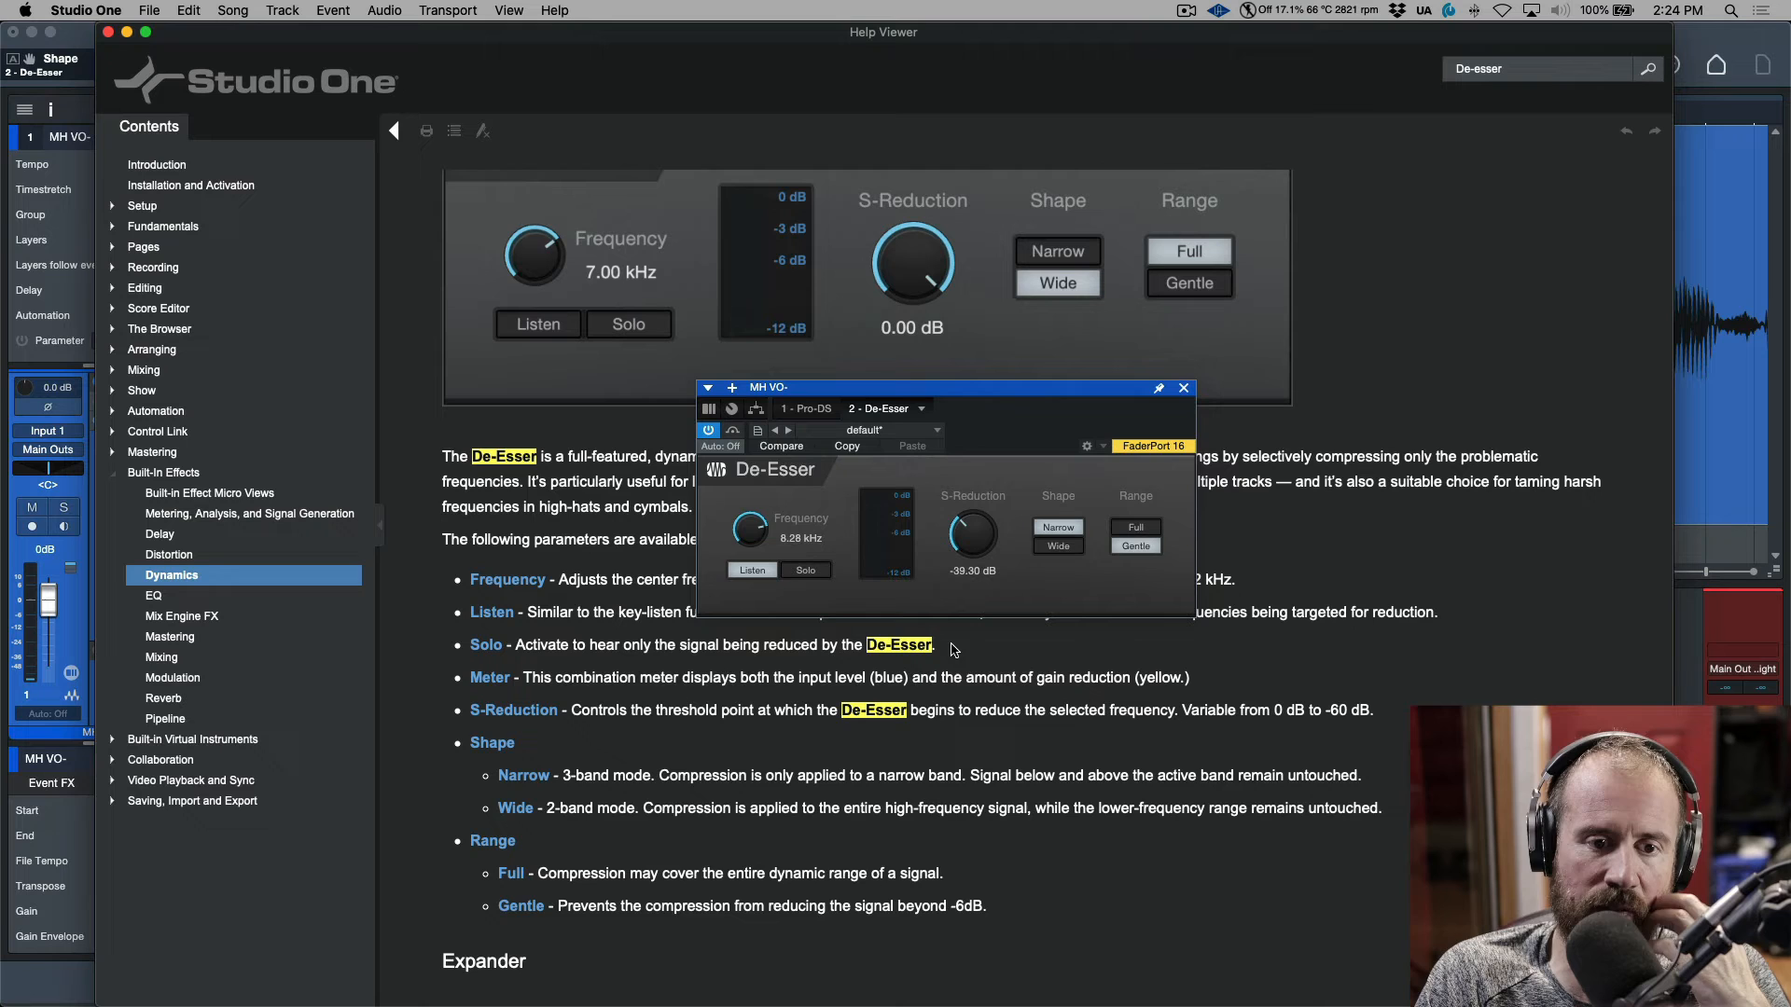
Step: Bring the De-Esser parameter help page to the front
{"action": "left_click", "coordinate": [1183, 388]}
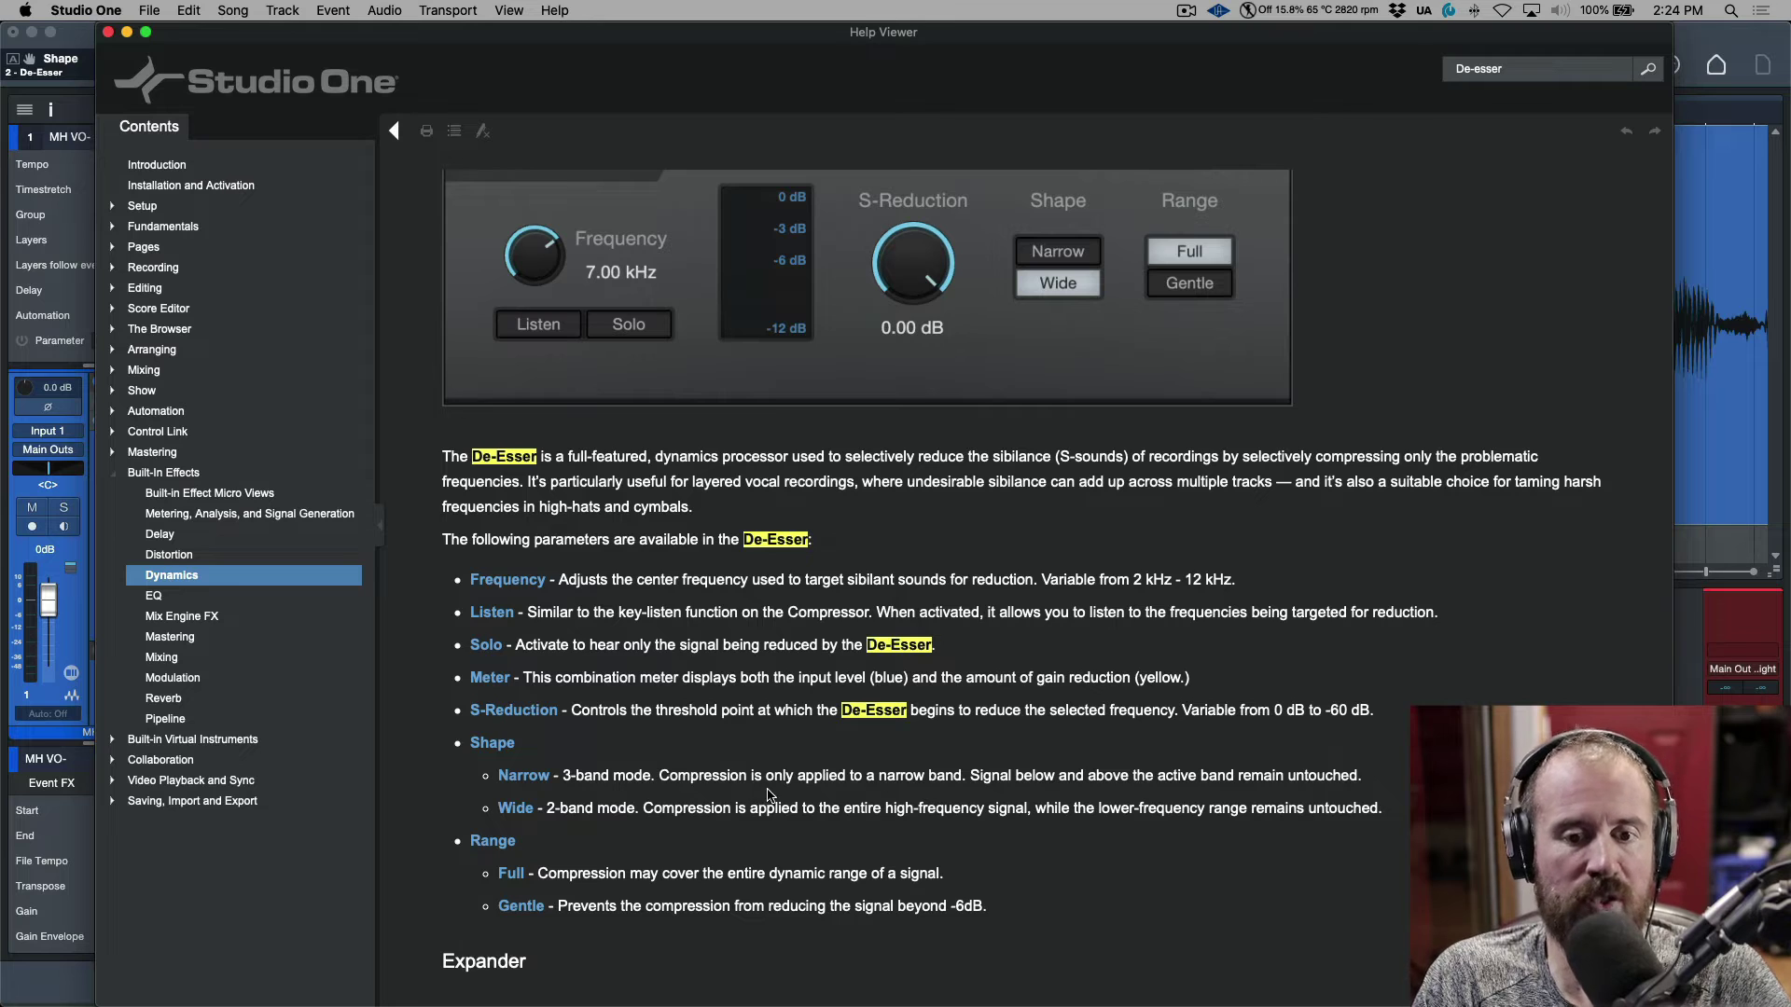
{"action": "mouse_move", "coordinate": [1065, 795]}
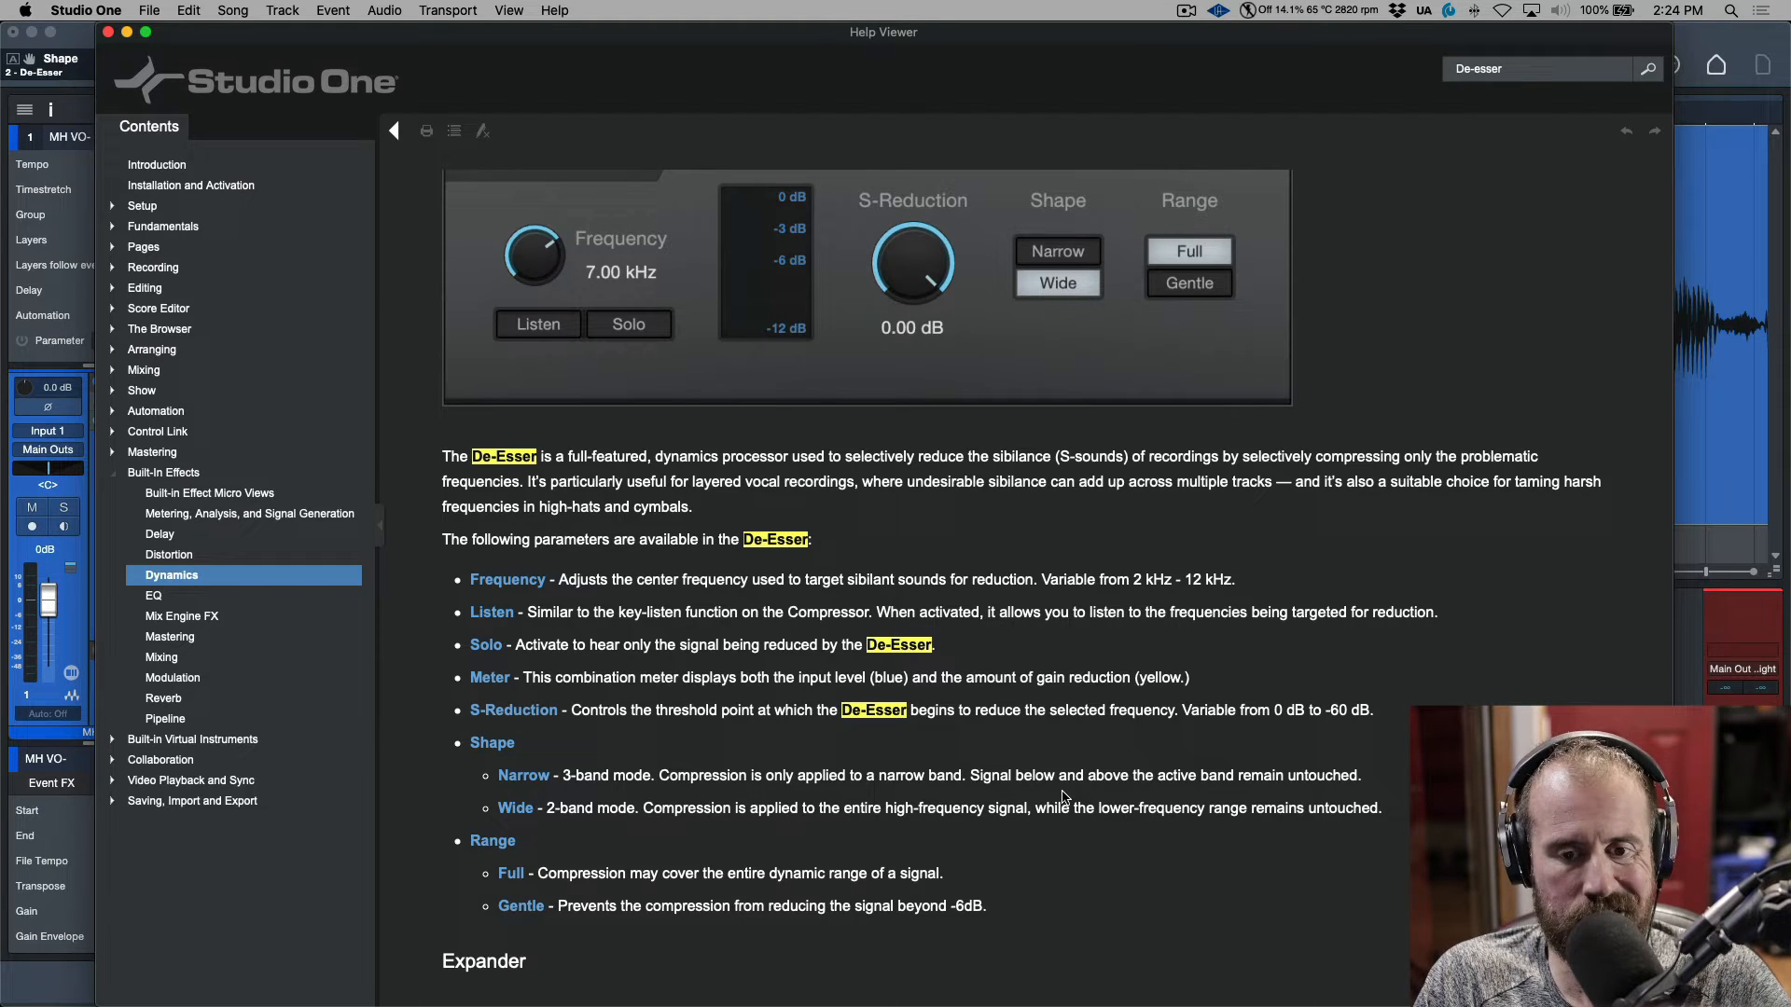
{"action": "mouse_move", "coordinate": [1101, 799]}
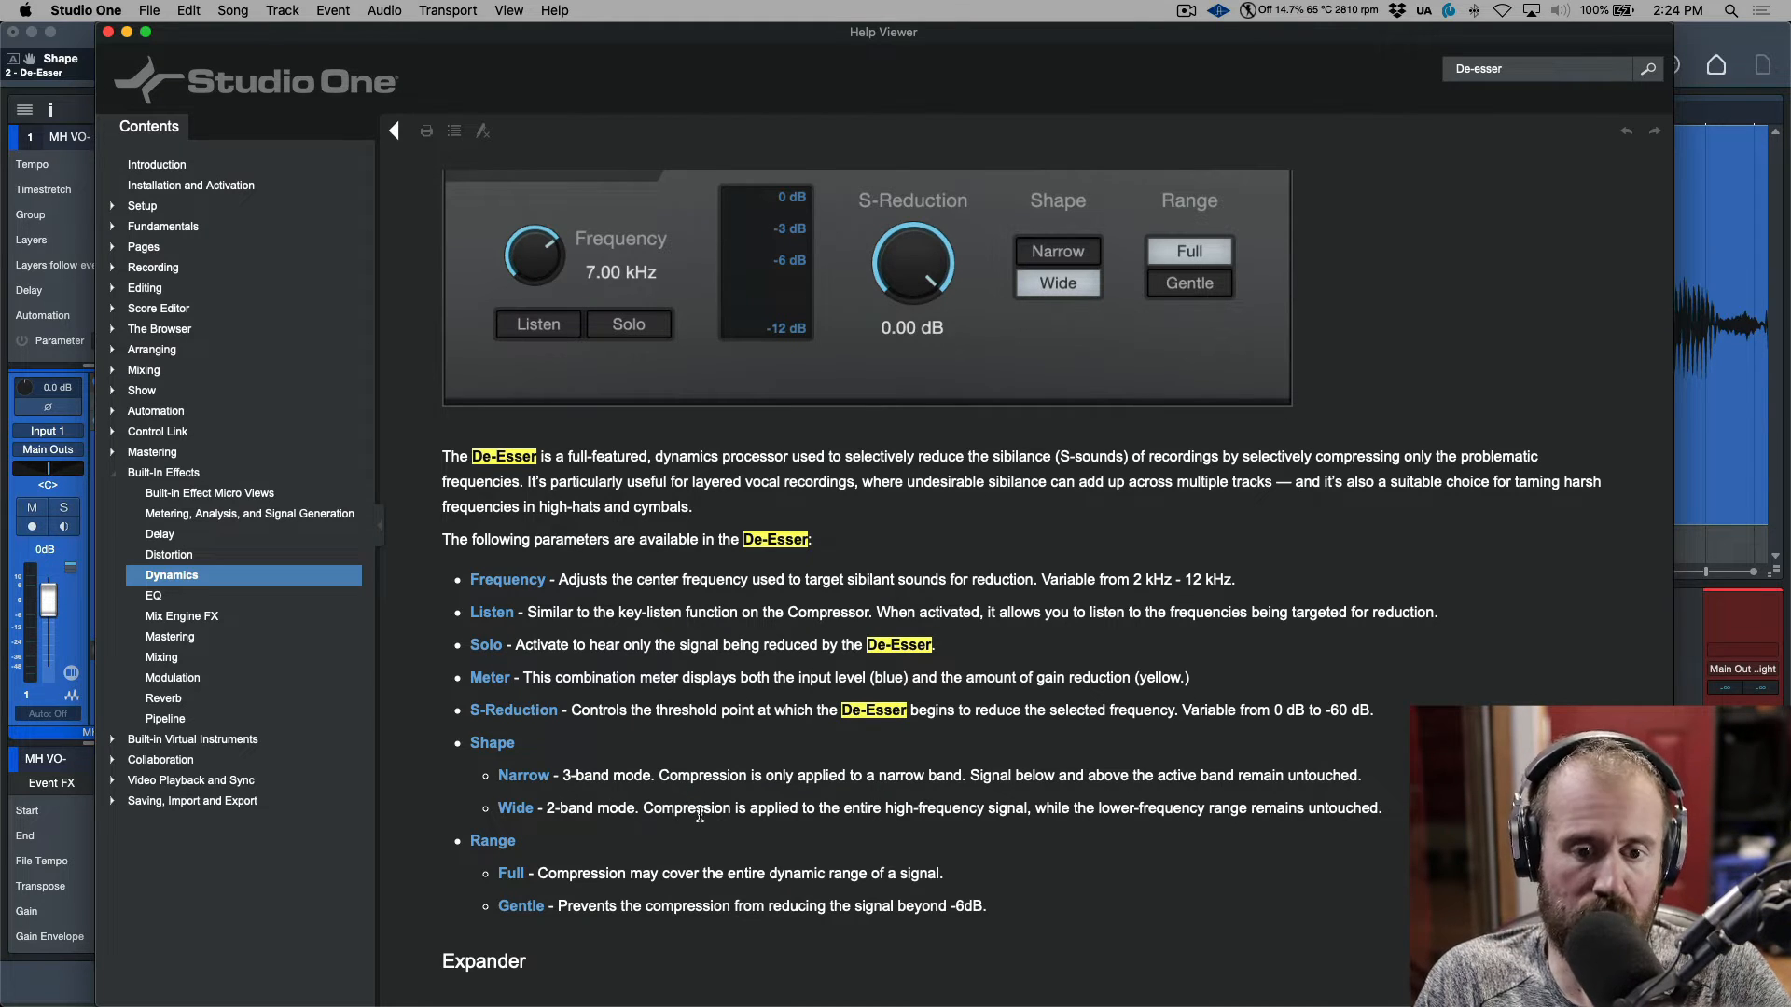
{"action": "mouse_move", "coordinate": [788, 829]}
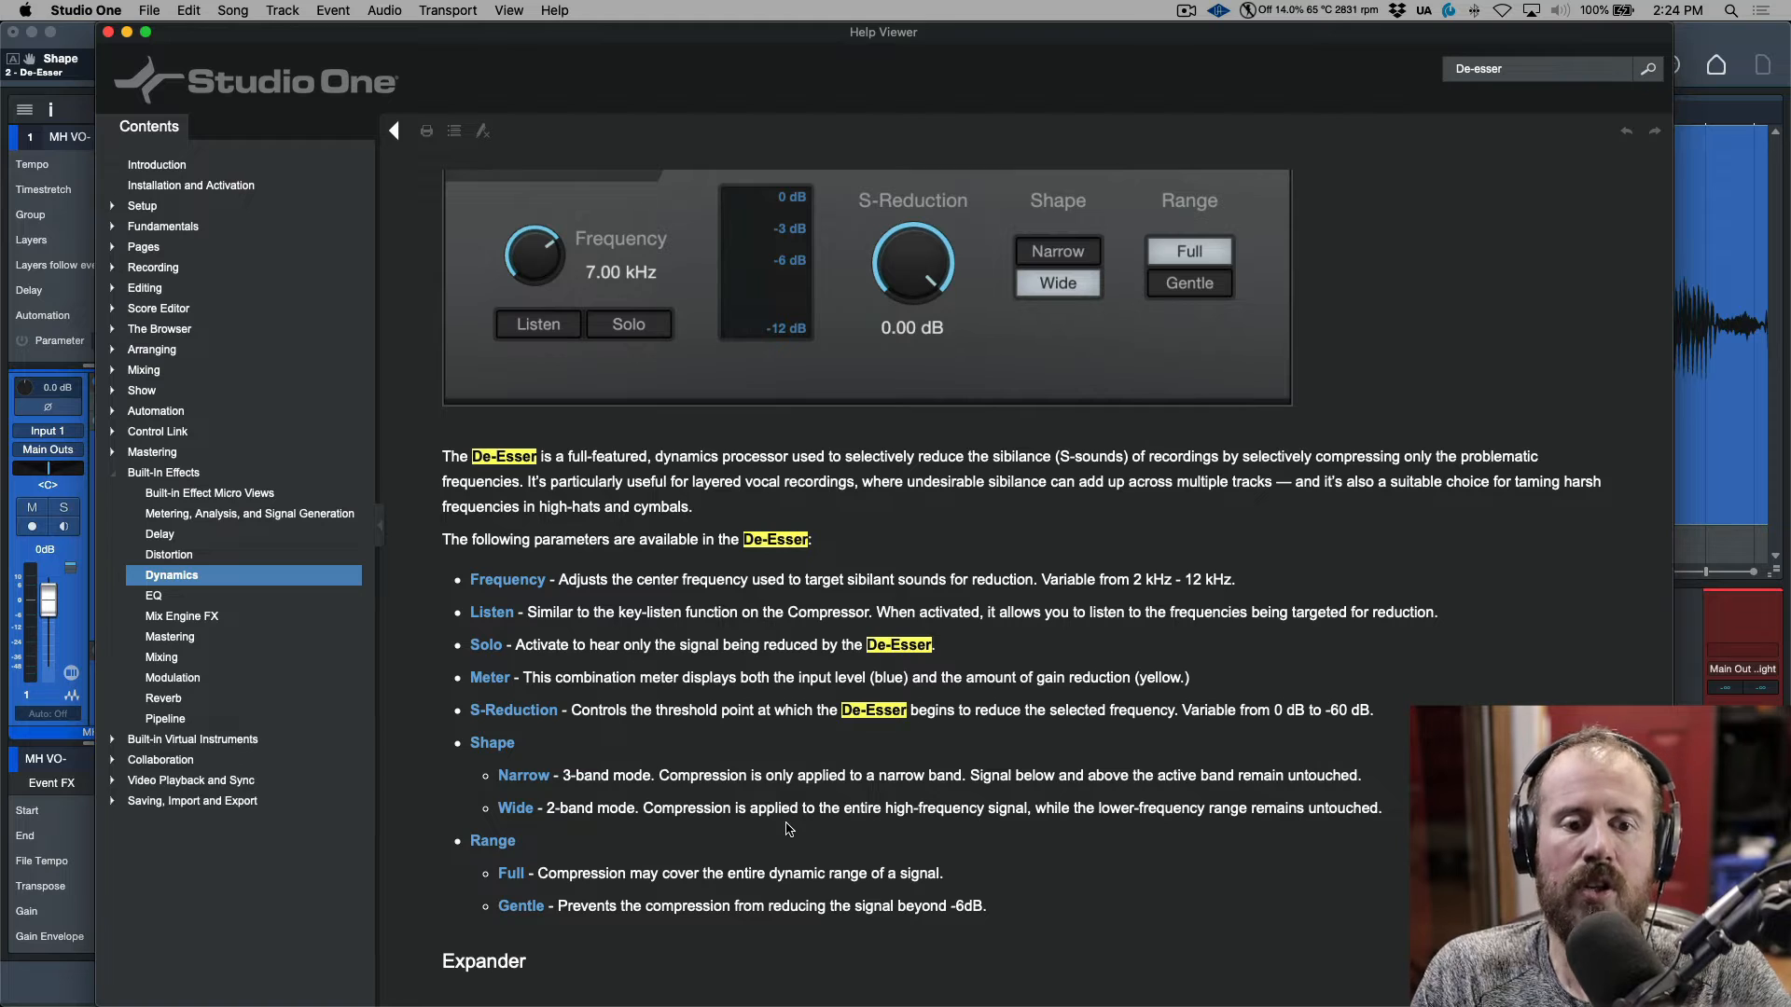
{"action": "mouse_move", "coordinate": [796, 823]}
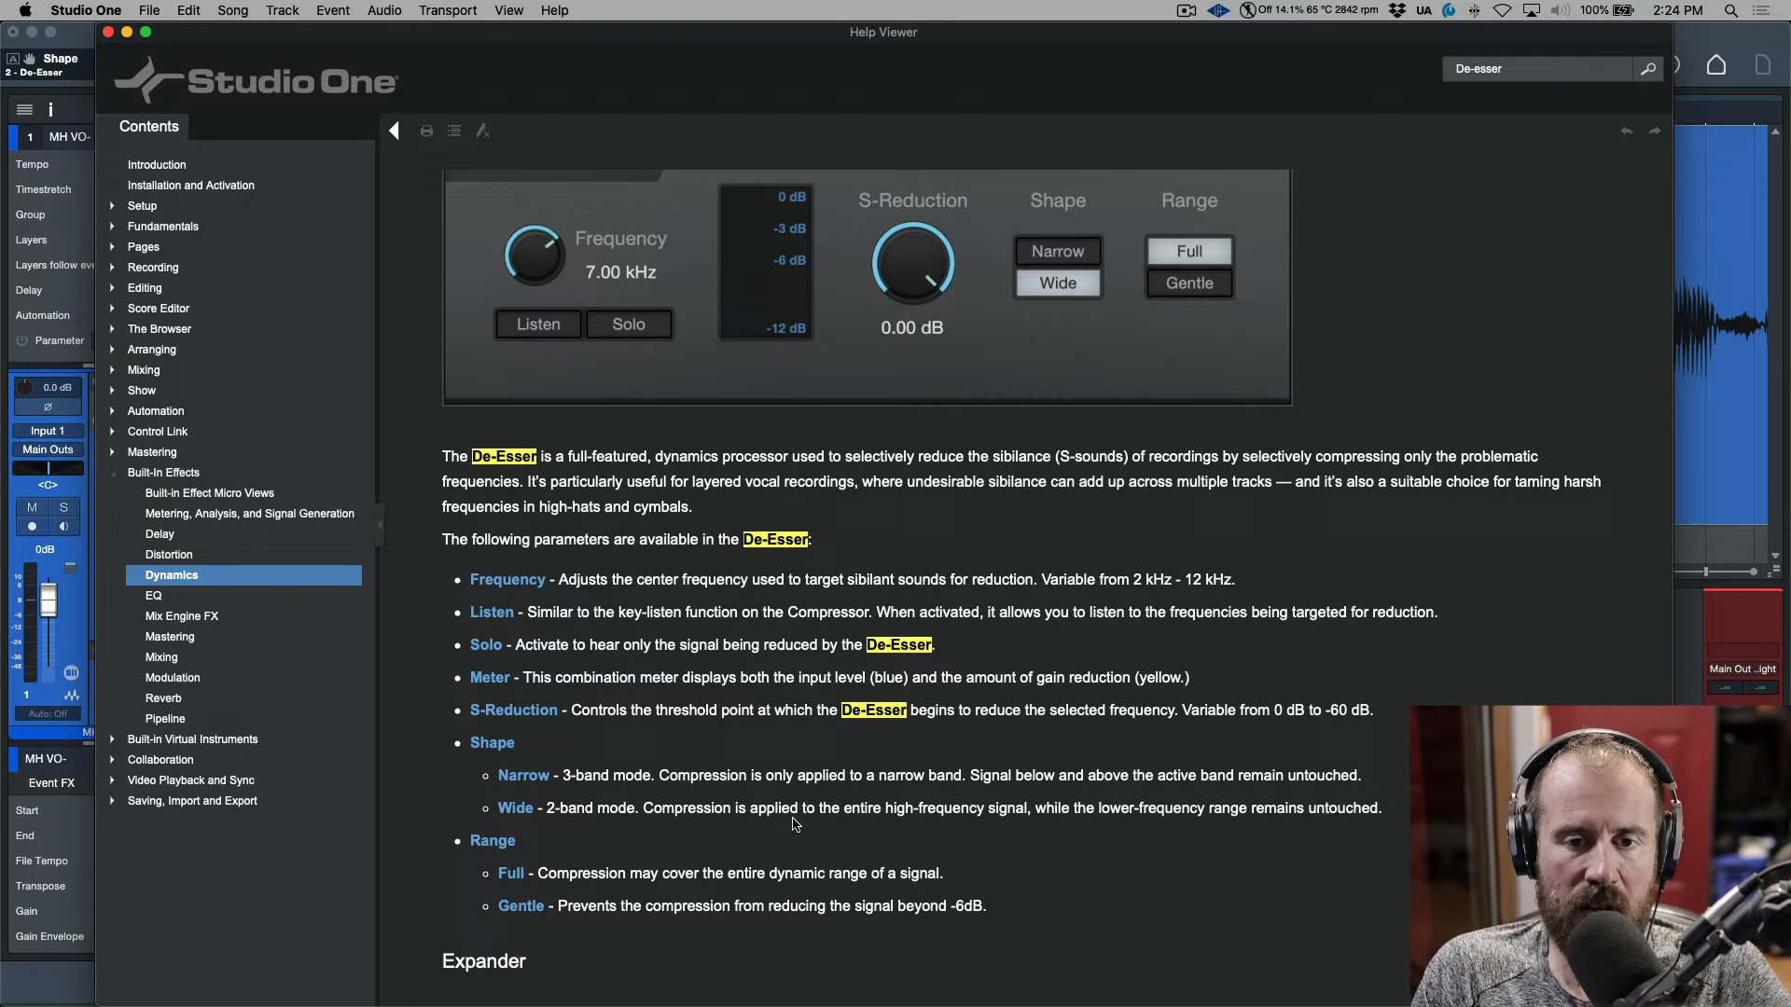
{"action": "mouse_move", "coordinate": [1733, 39]}
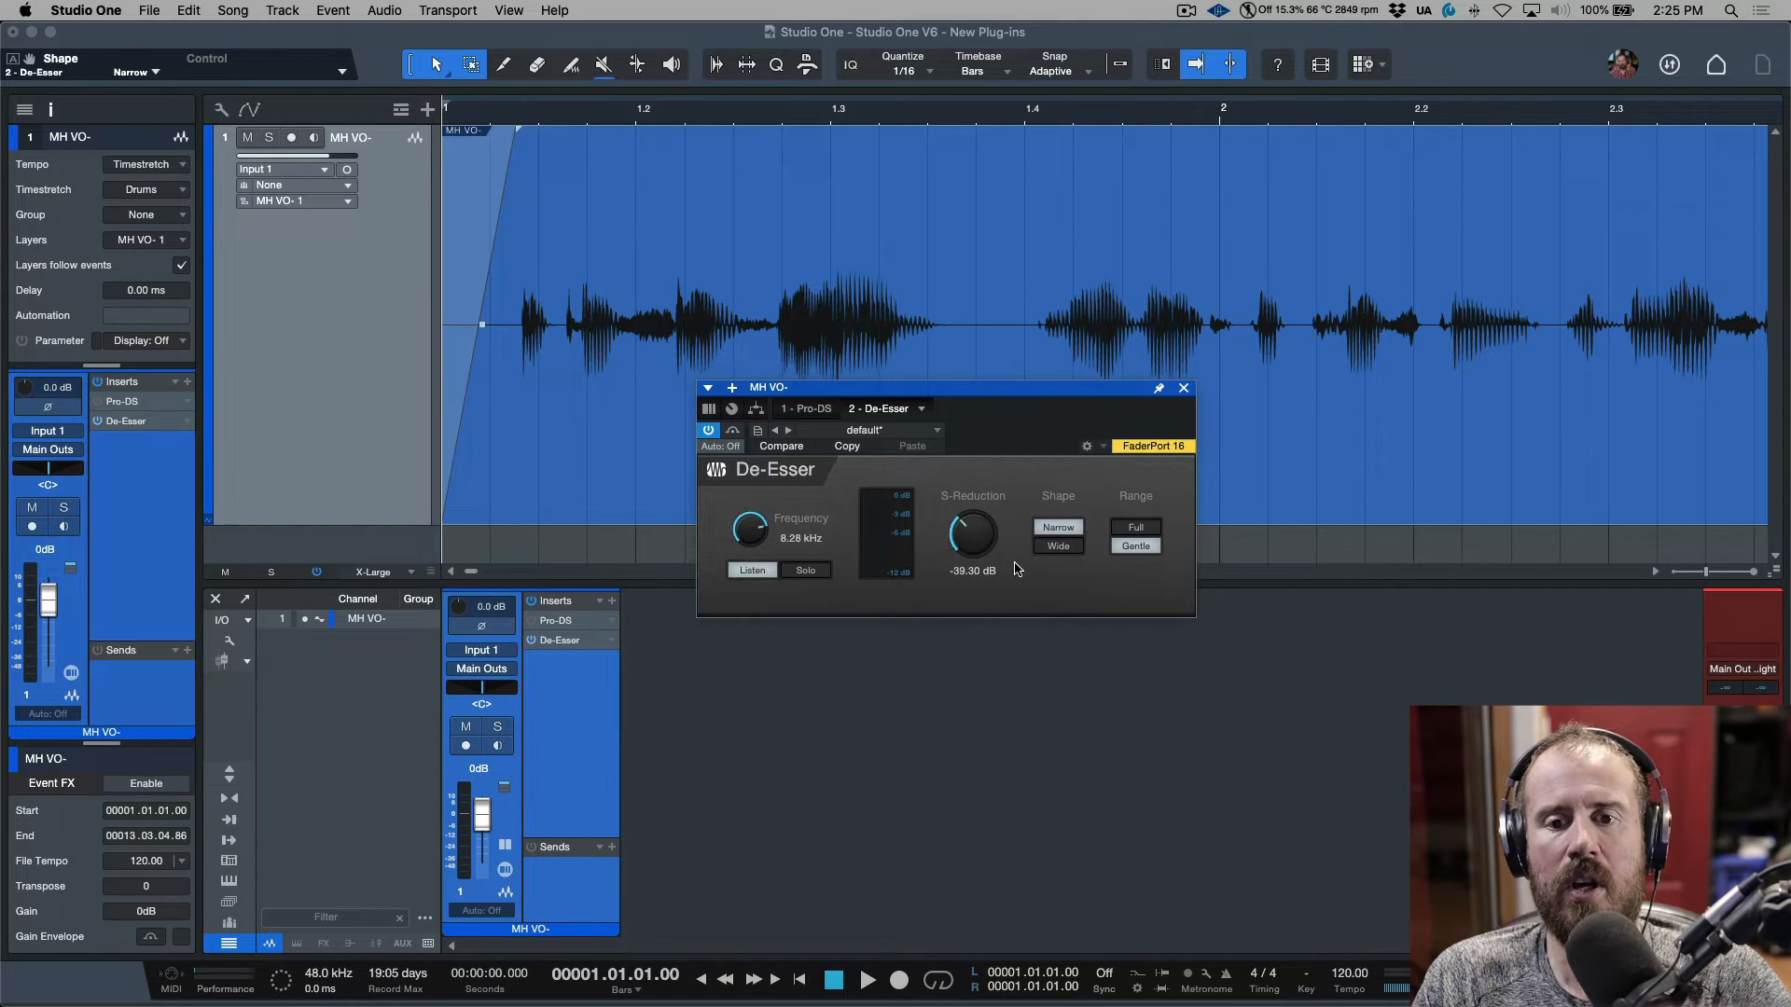
{"action": "mouse_move", "coordinate": [1073, 550]}
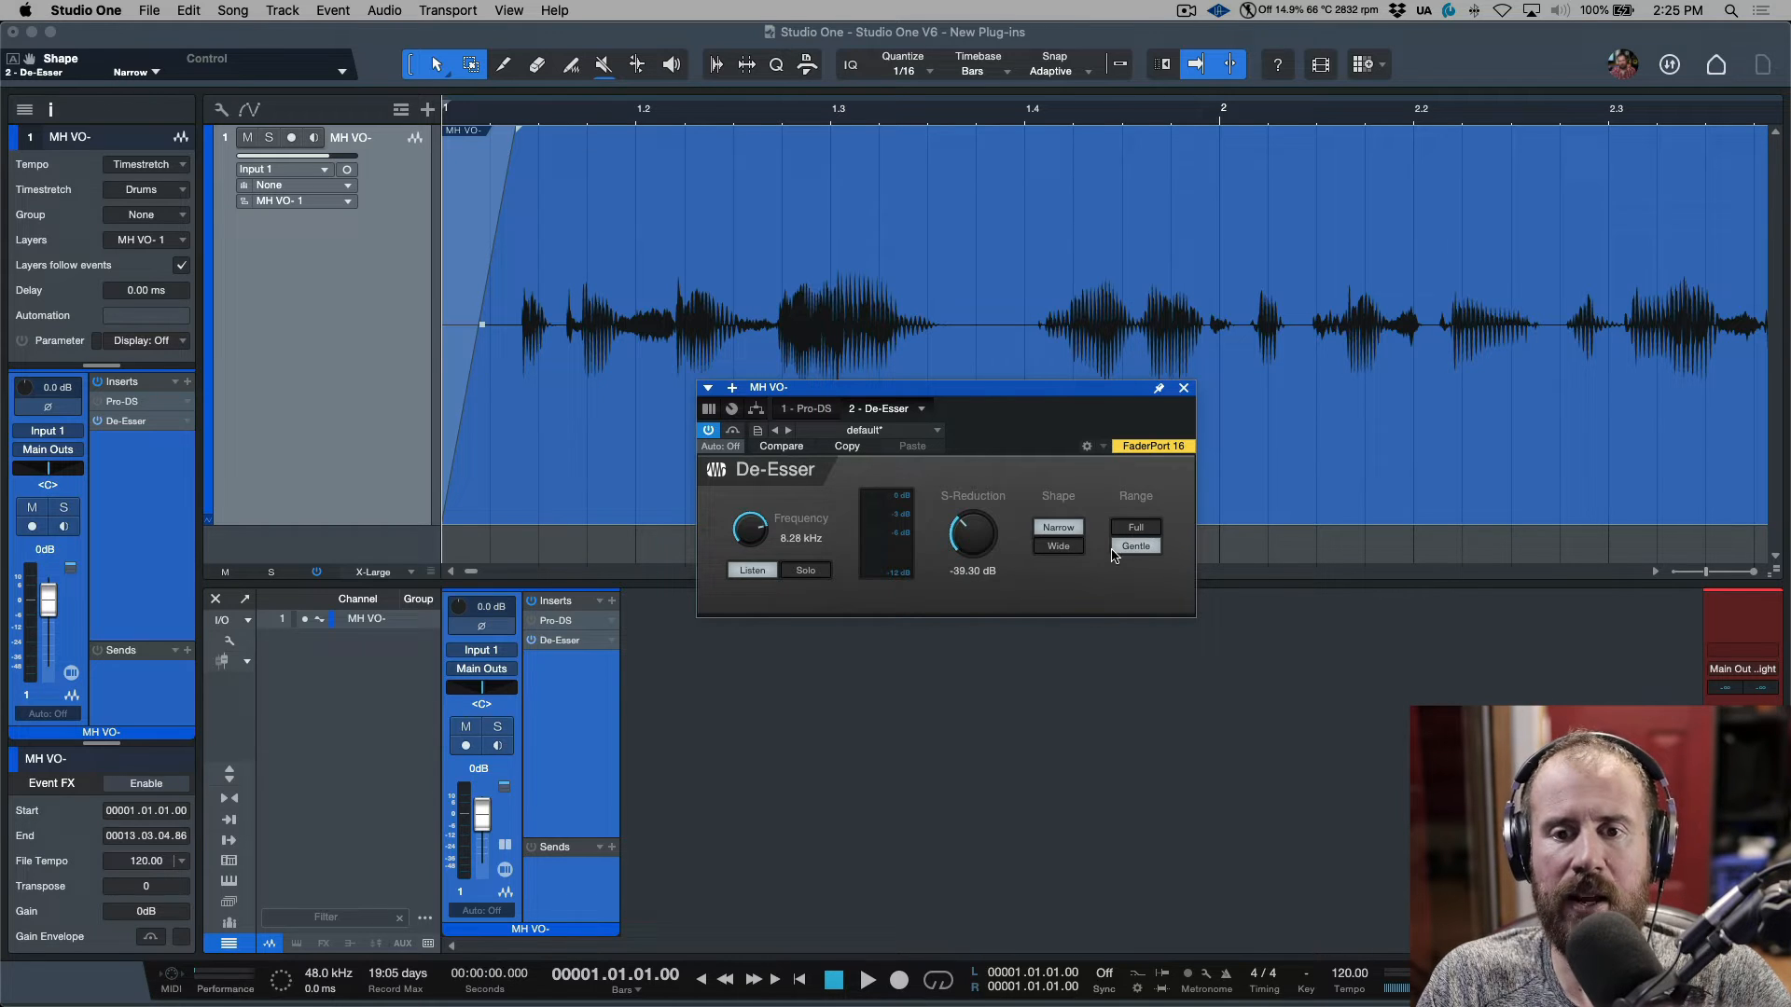
{"action": "mouse_move", "coordinate": [1137, 545]}
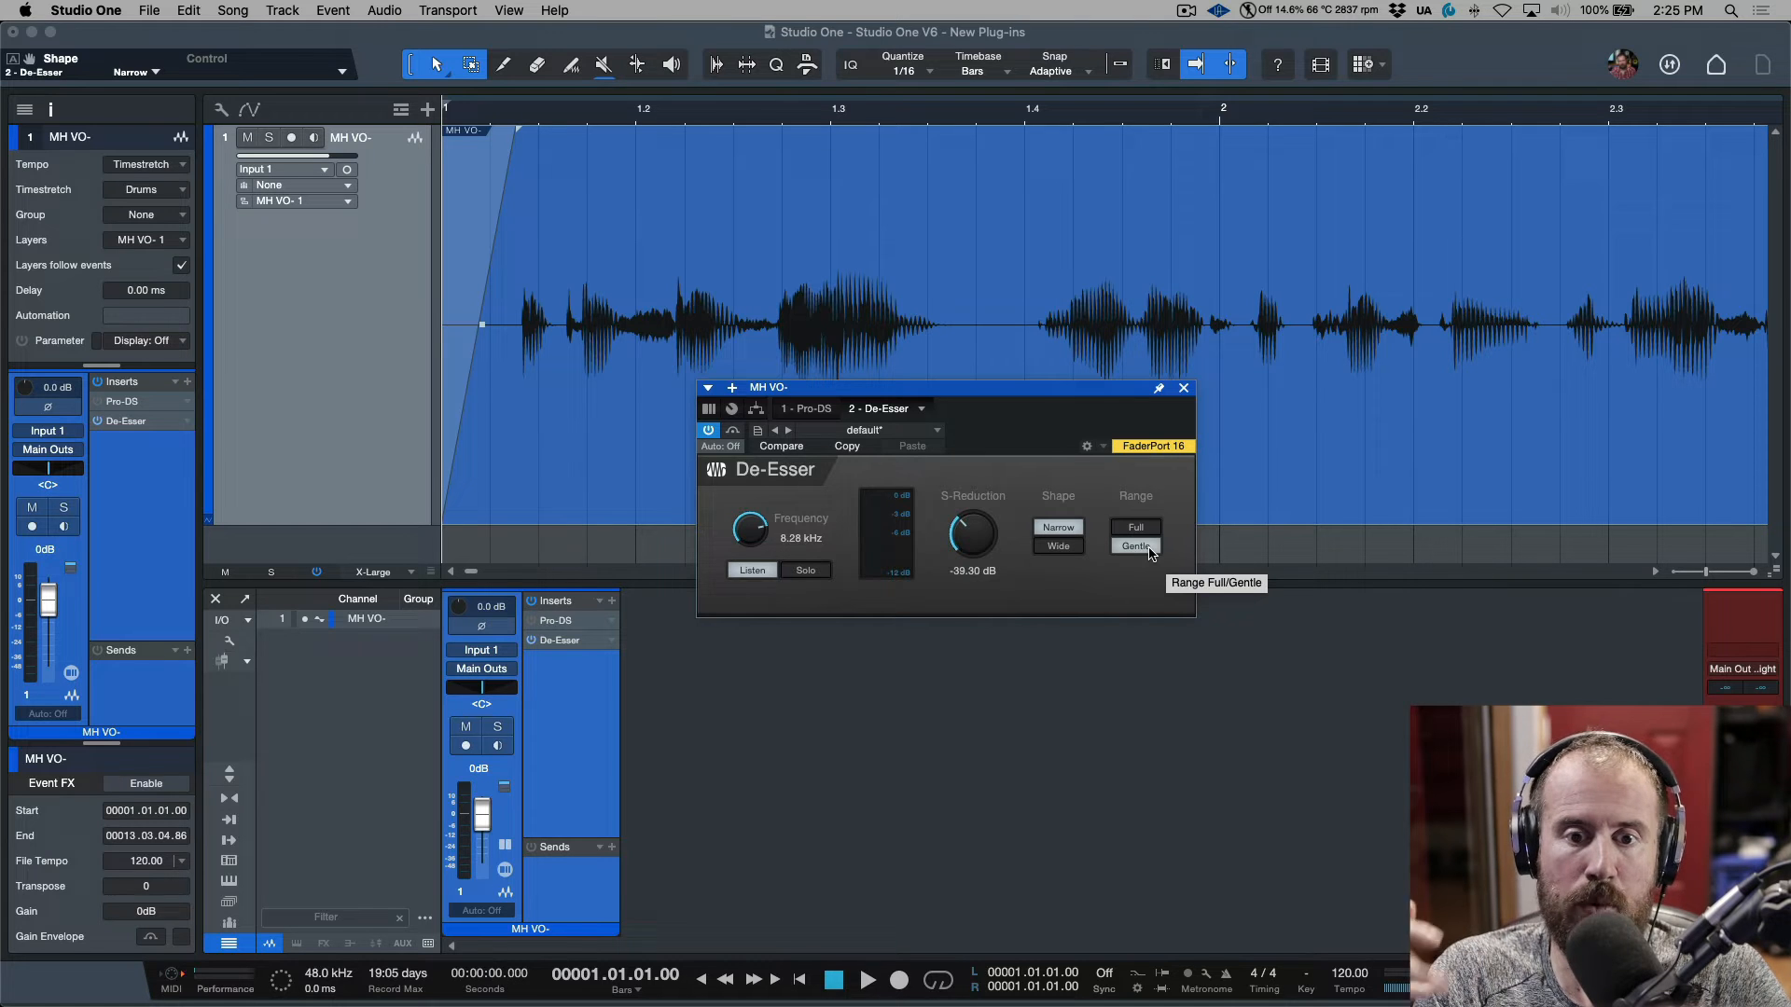
Step: Return to the De-Esser window, now near 7.85 kHz with Listen on
{"action": "left_click", "coordinate": [1135, 527]}
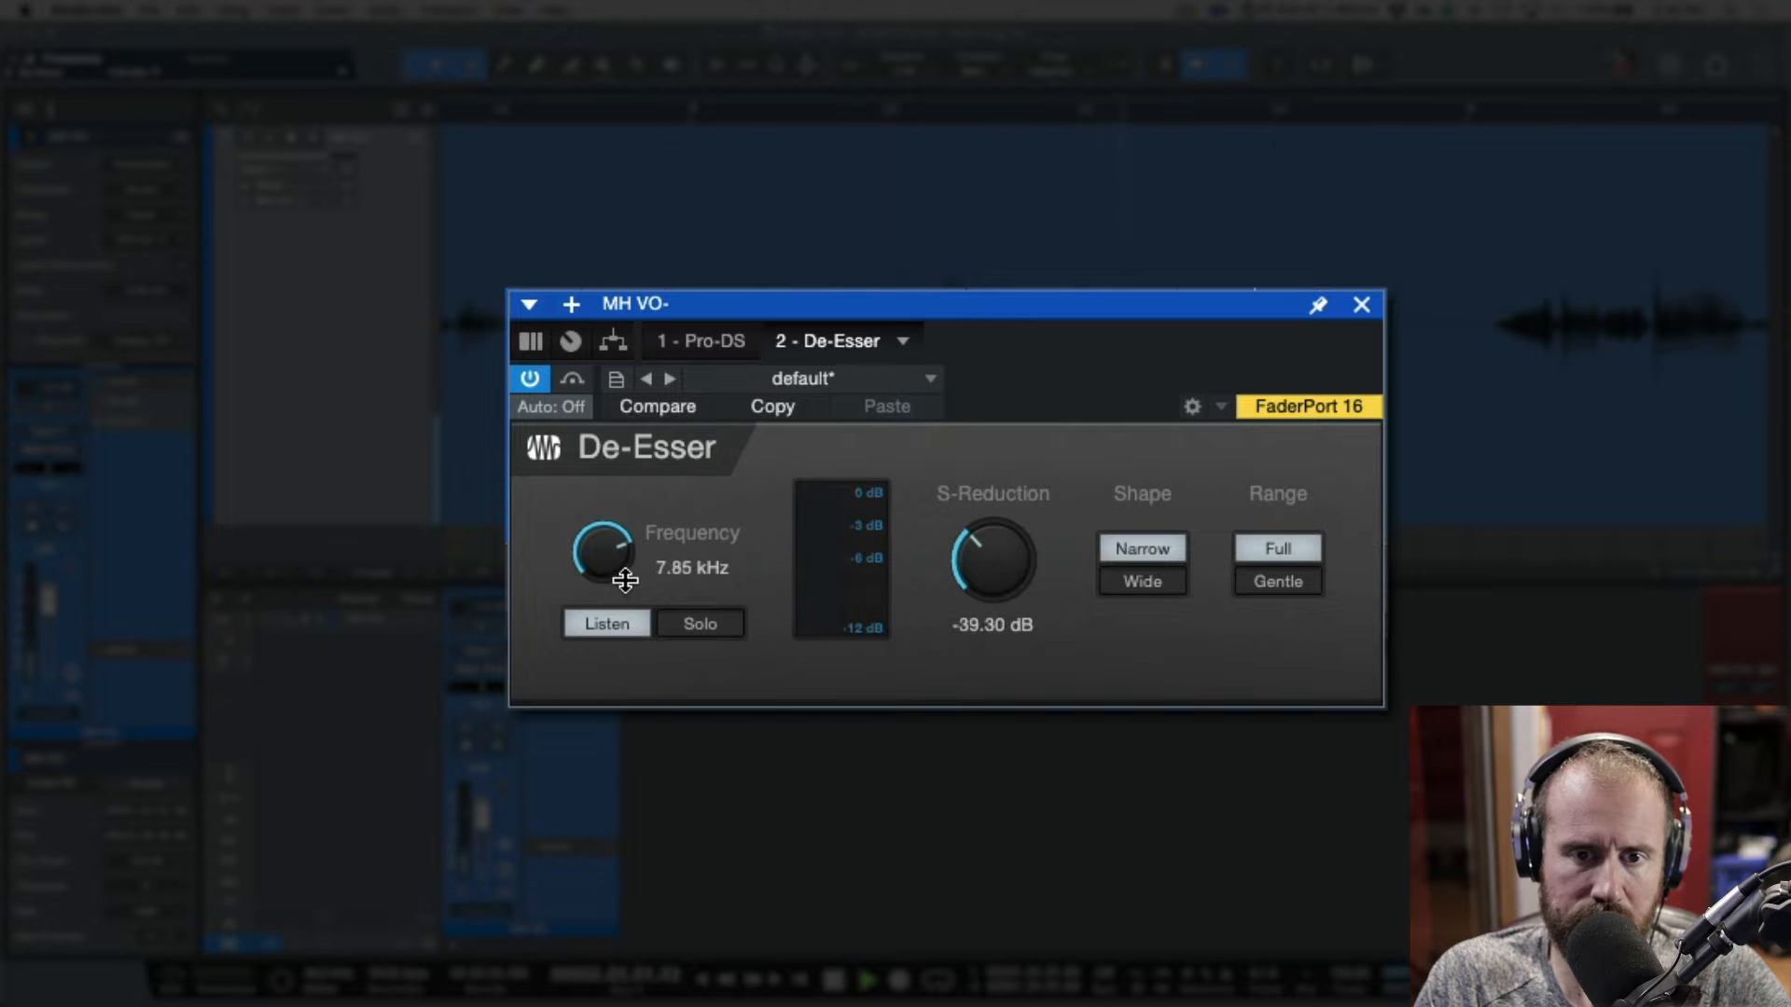
Step: Sweep the De-Esser frequency up to 8.74 kHz, then down to 4.50 kHz
{"action": "left_click_drag", "start_coordinate": [609, 552], "coordinate": [609, 537]}
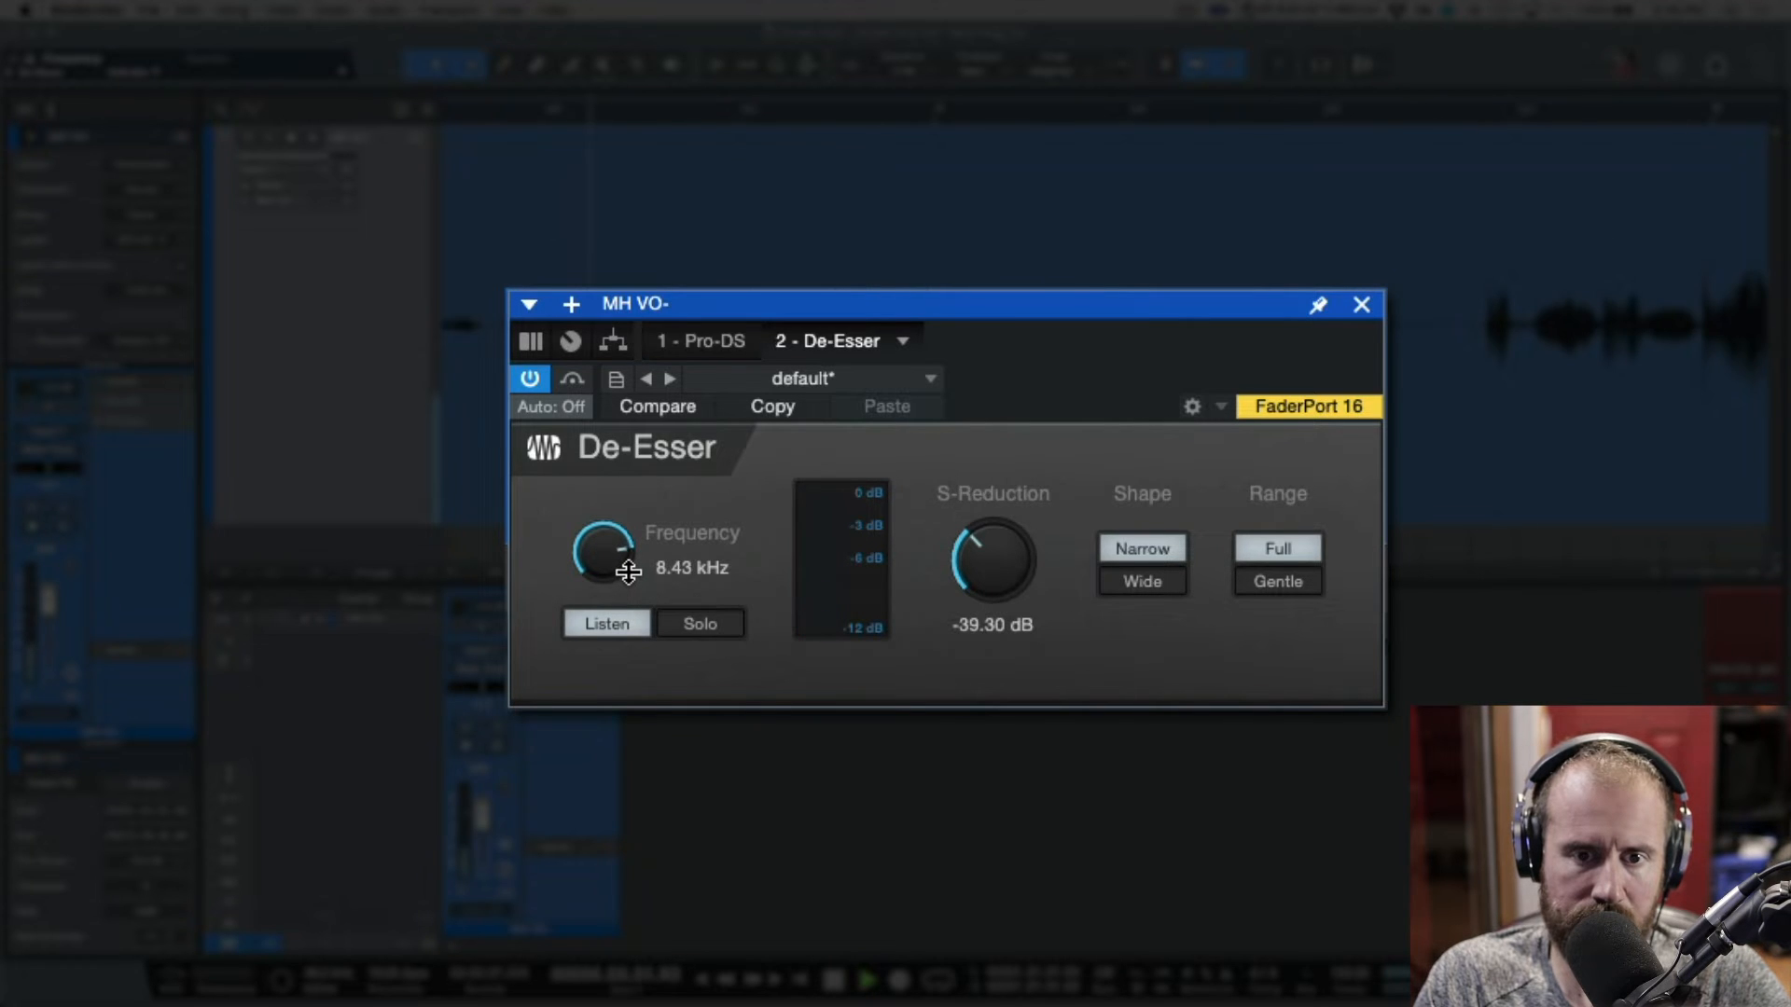
{"action": "left_click_drag", "start_coordinate": [620, 572], "coordinate": [620, 560]}
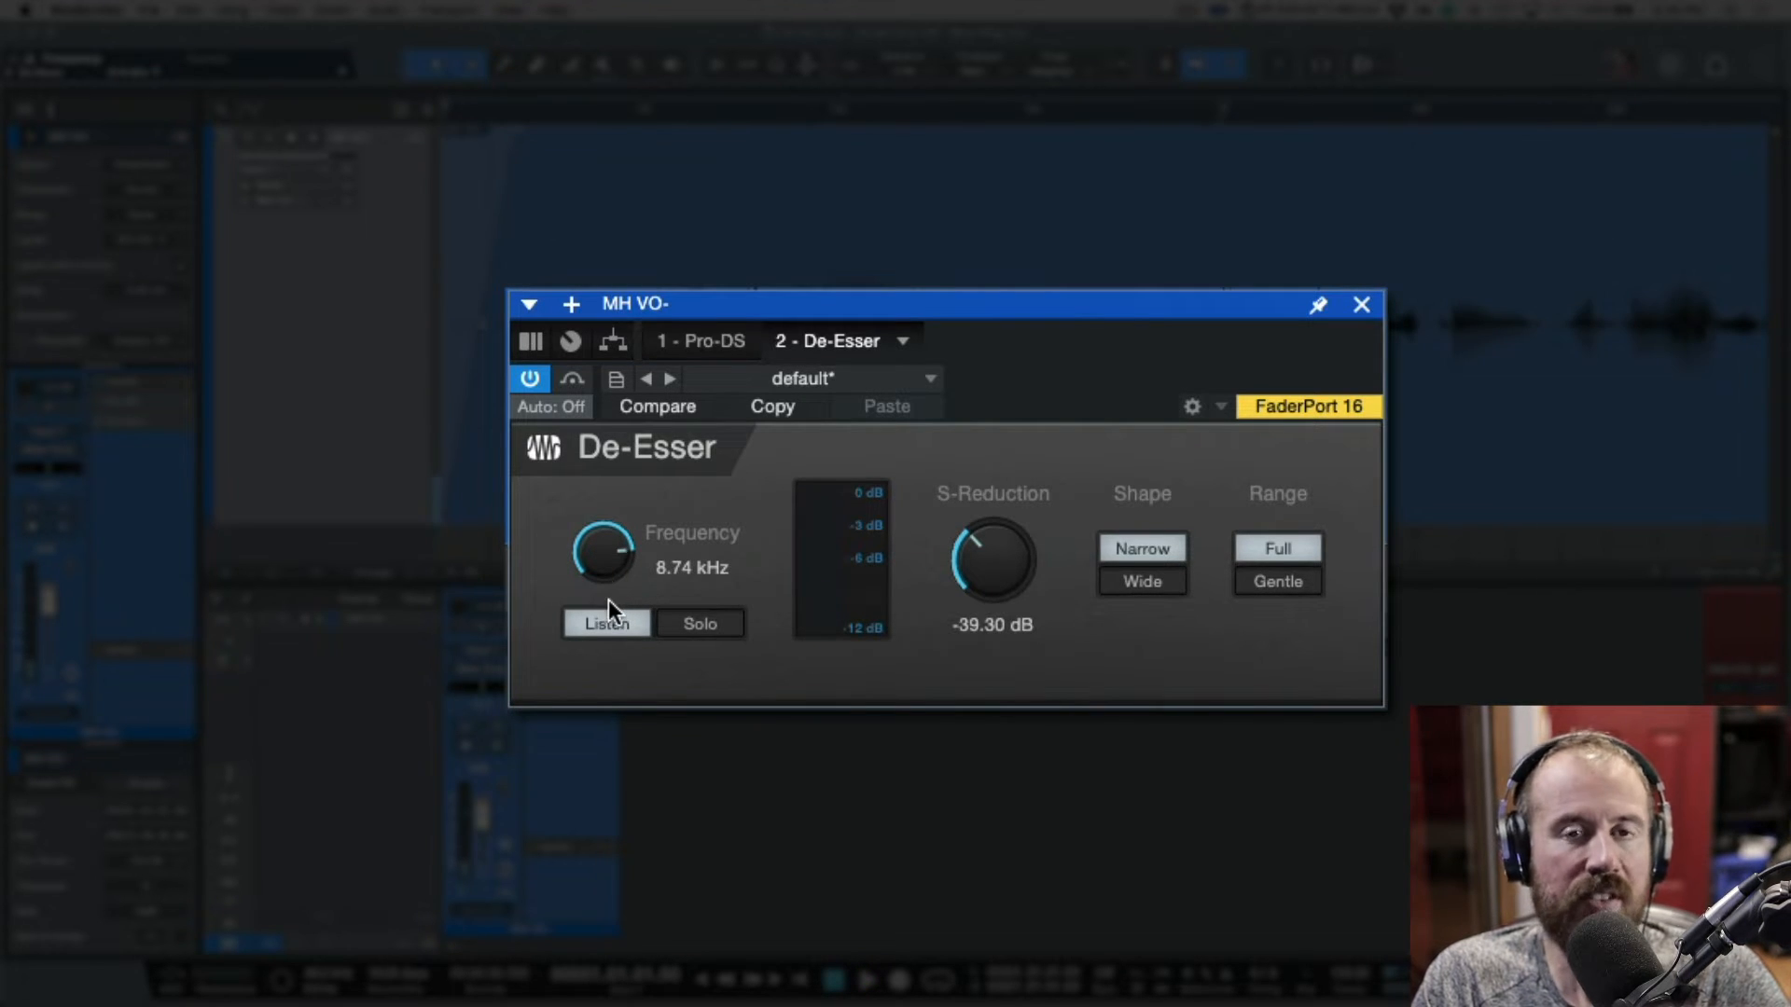
{"action": "left_click_drag", "start_coordinate": [605, 554], "coordinate": [606, 595]}
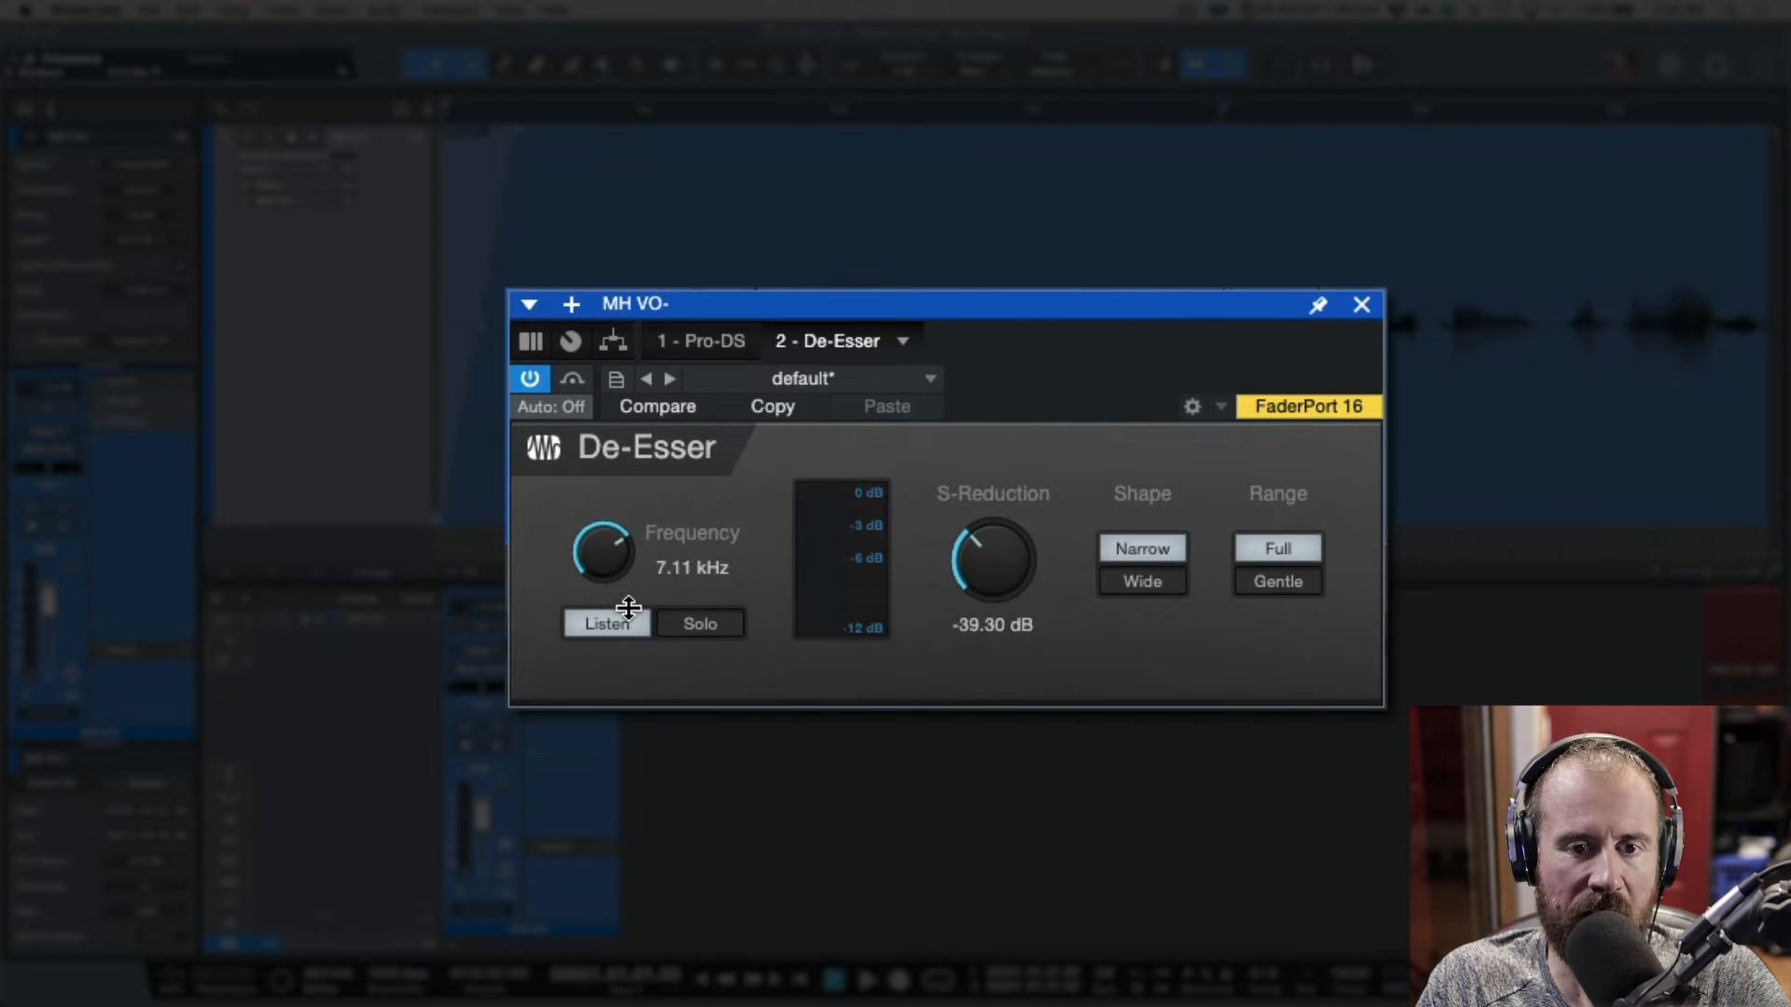
{"action": "left_click_drag", "start_coordinate": [602, 551], "coordinate": [602, 582]}
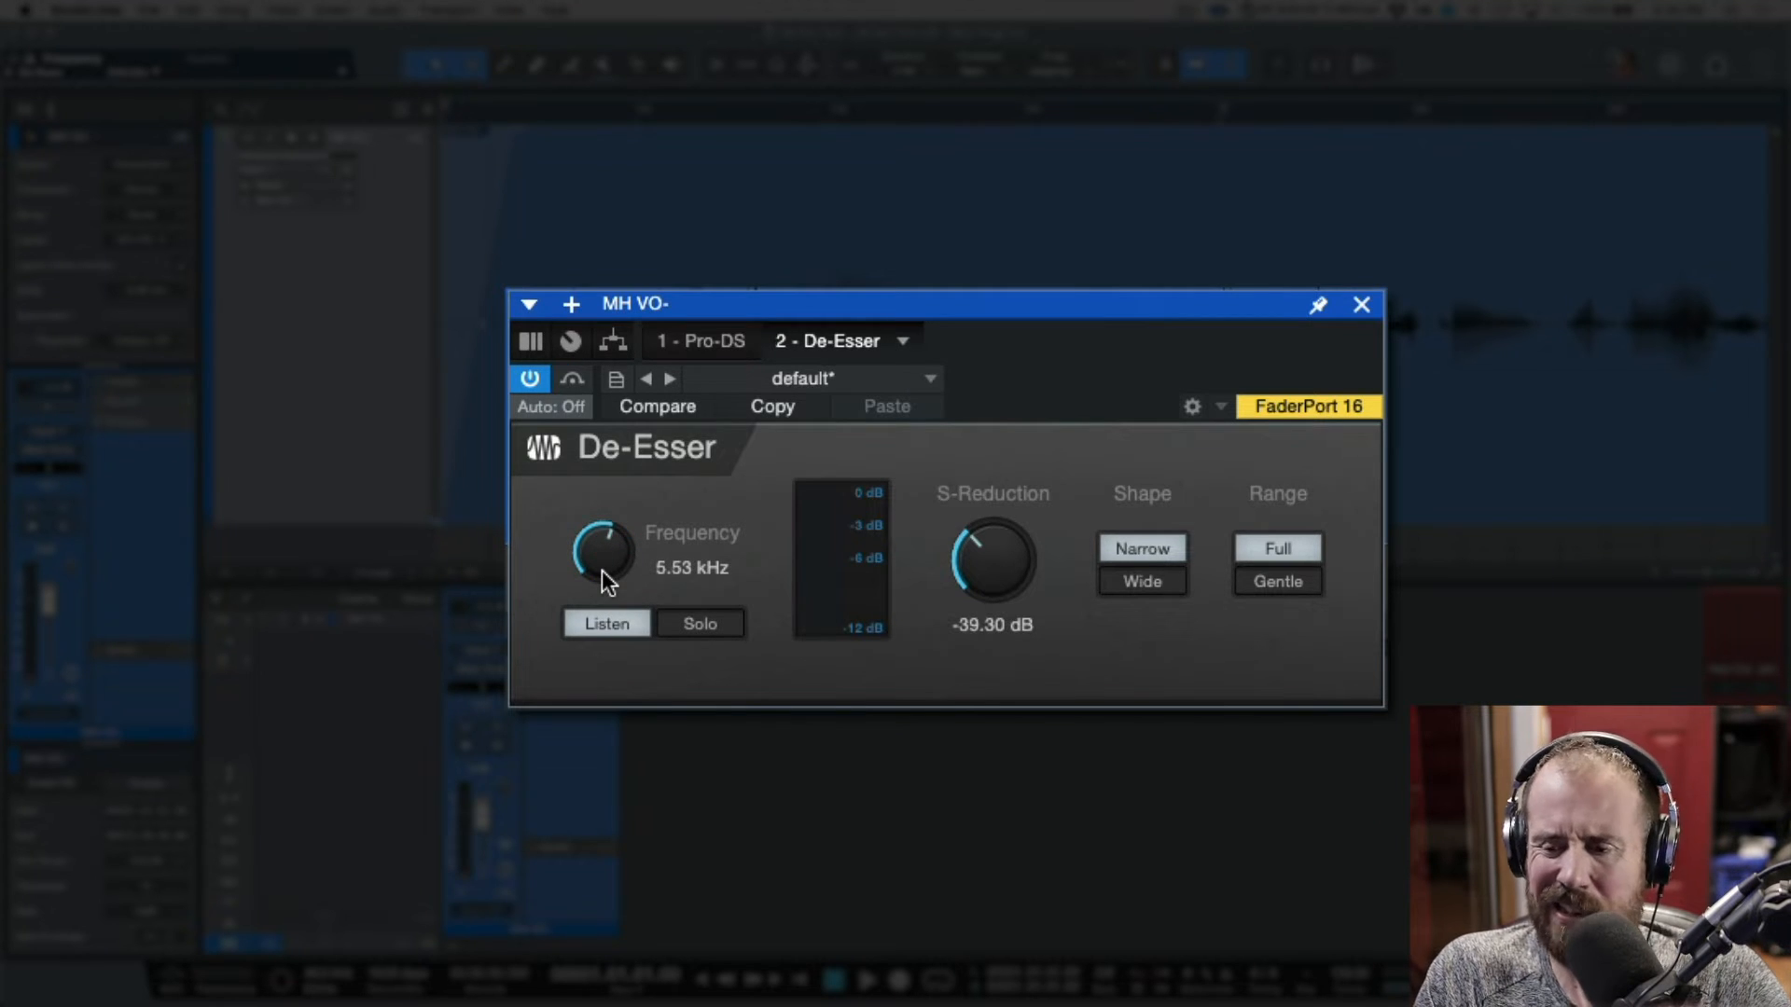
{"action": "left_click_drag", "start_coordinate": [601, 554], "coordinate": [601, 576]}
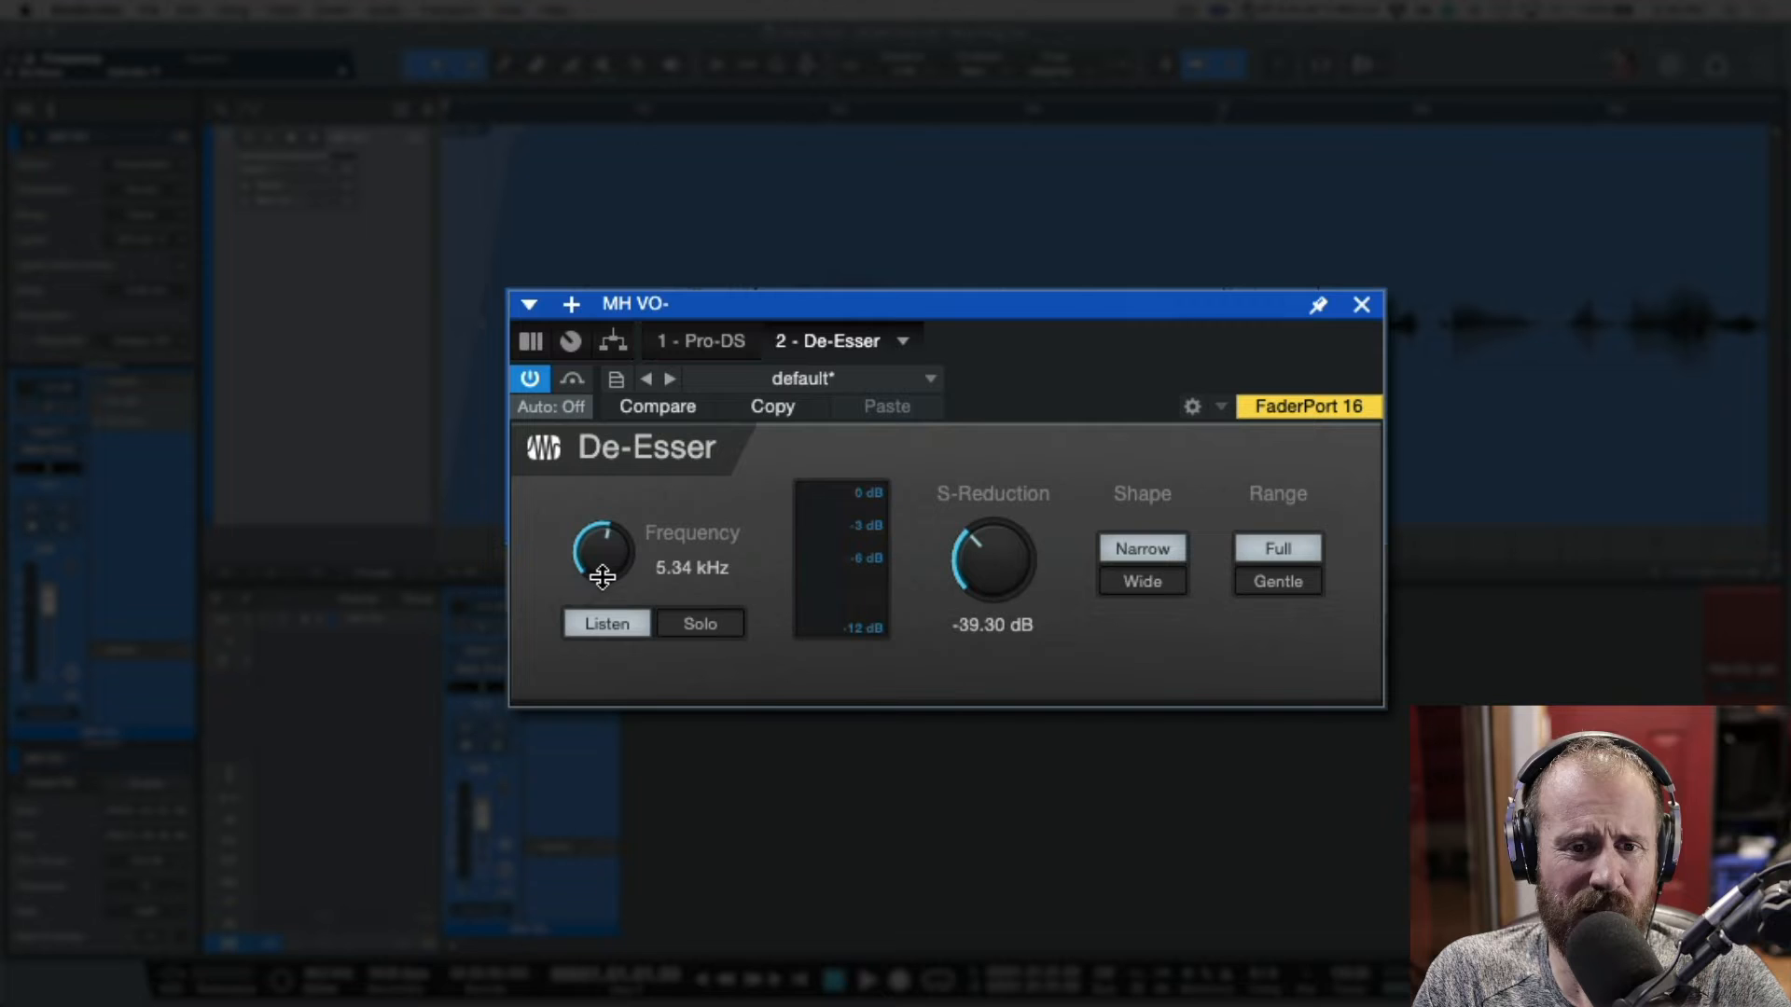
{"action": "left_click_drag", "start_coordinate": [604, 560], "coordinate": [604, 582]}
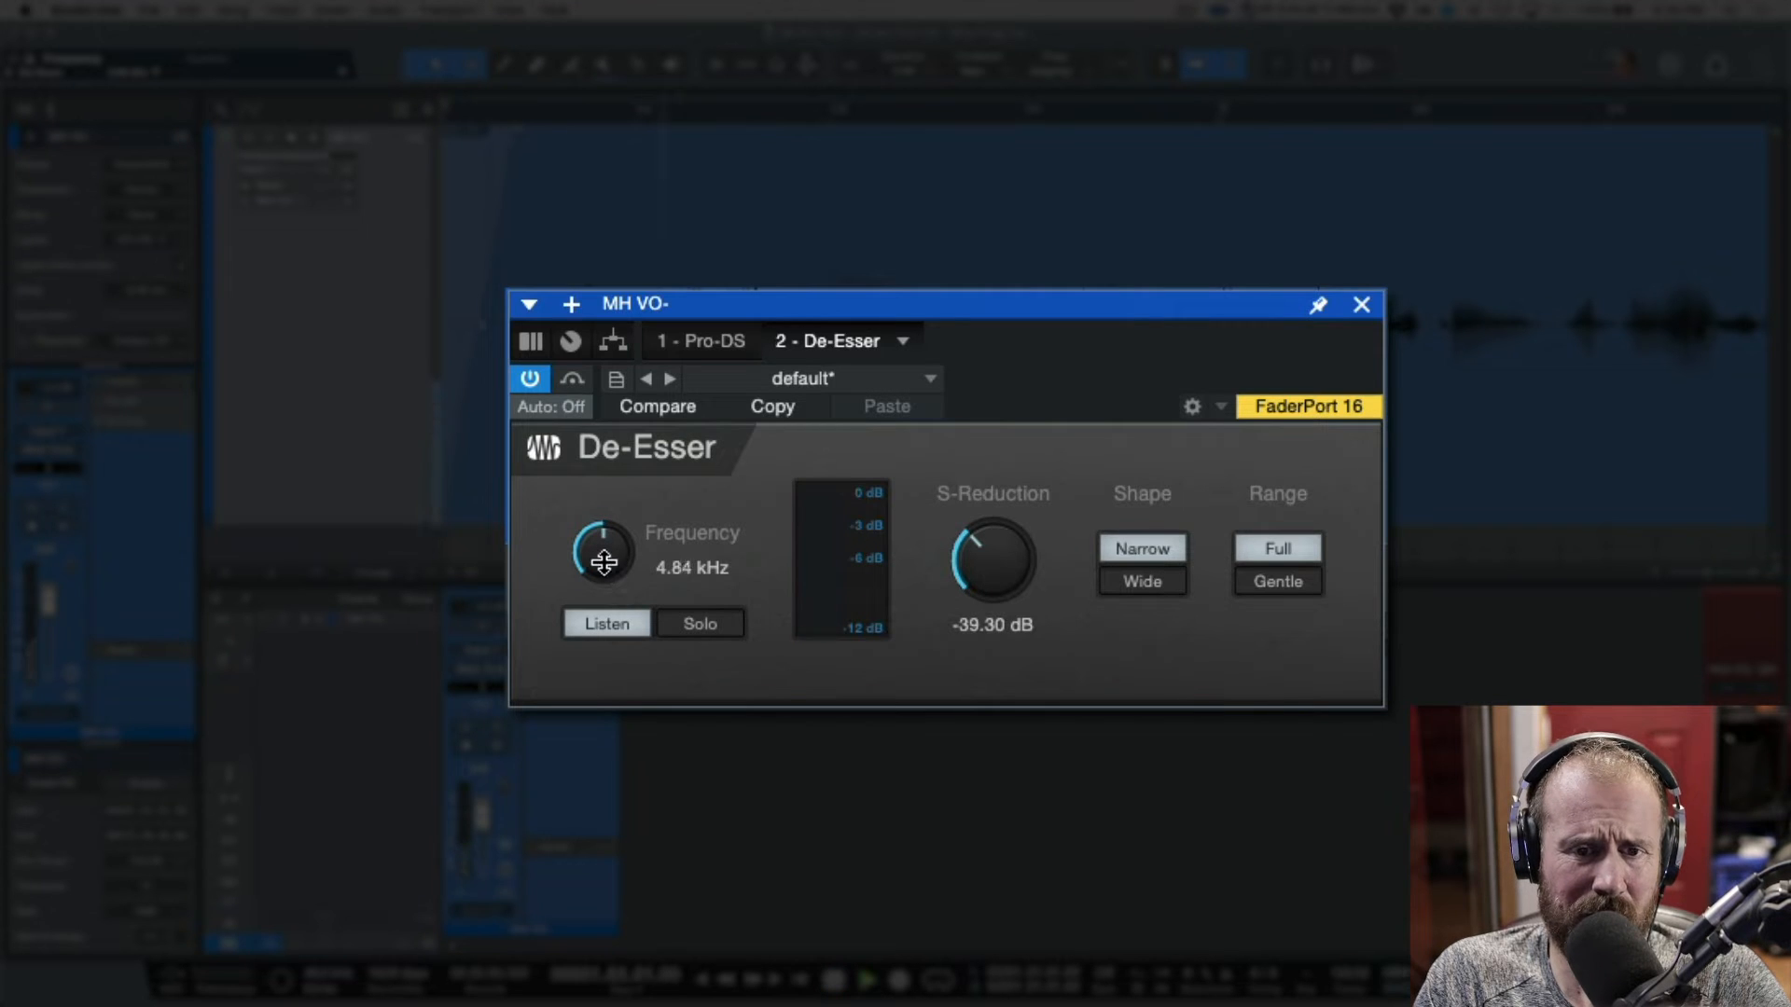
{"action": "left_click_drag", "start_coordinate": [602, 558], "coordinate": [606, 582]}
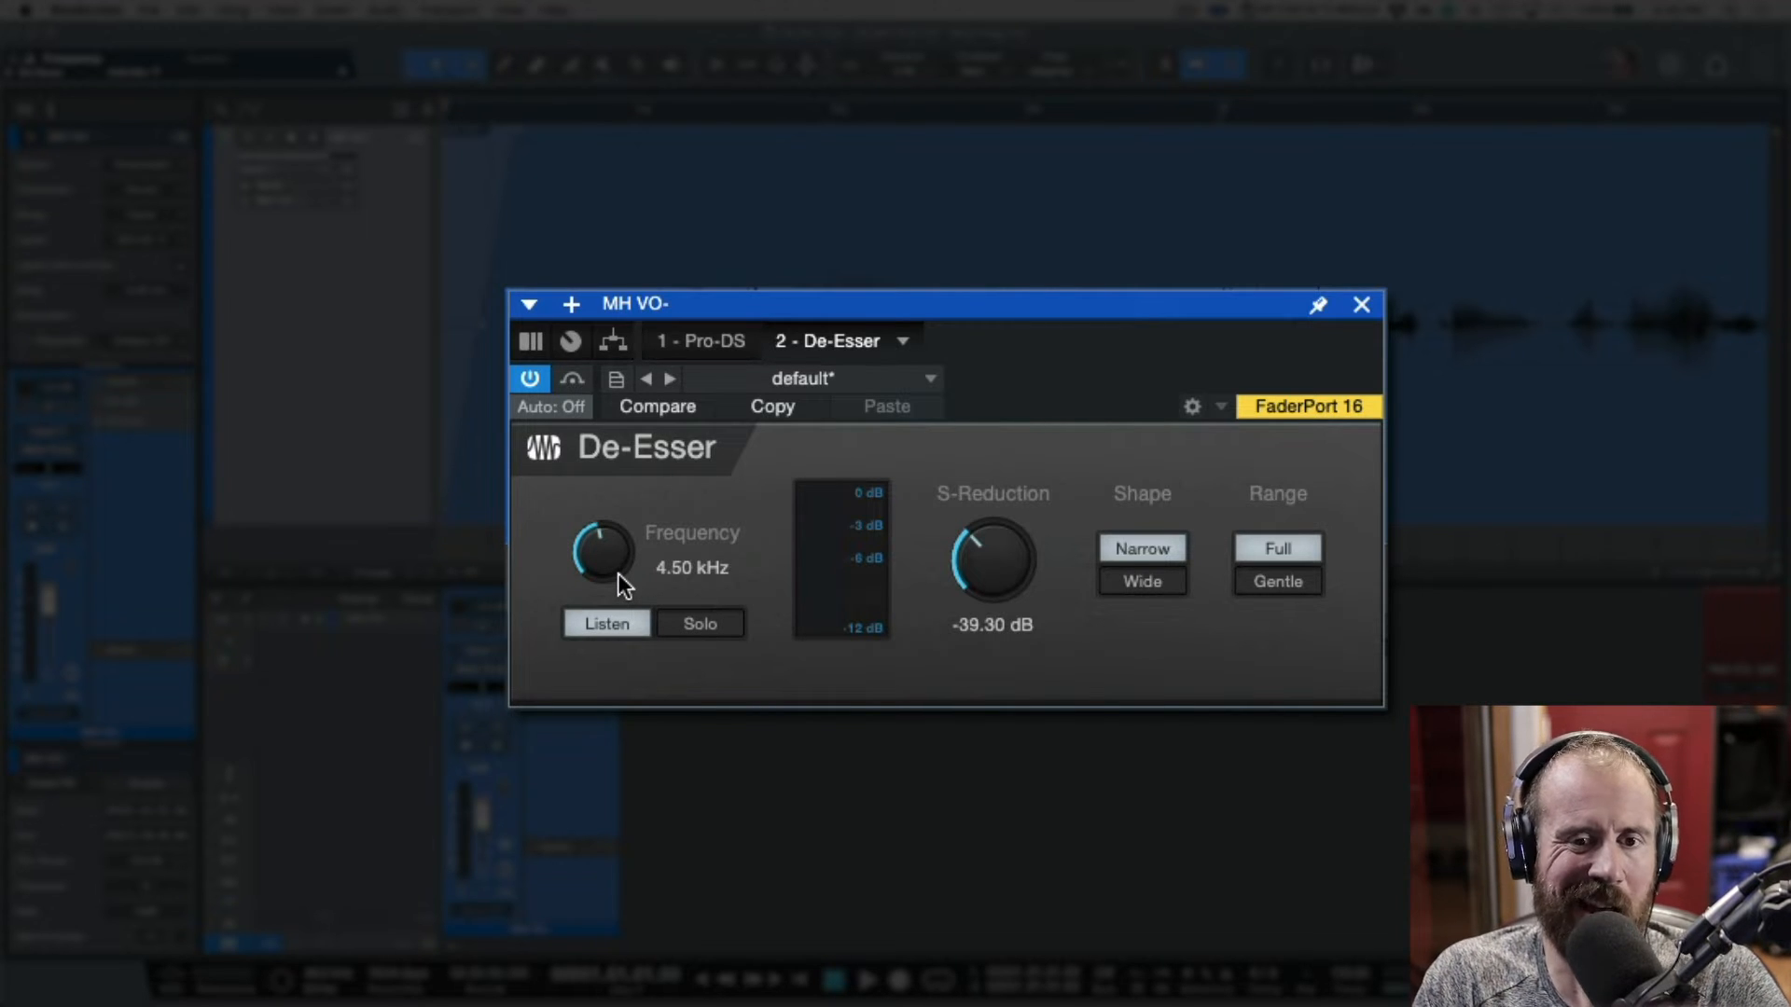
Step: Raise the frequency back to 10.00 kHz and switch the shape to Wide
{"action": "left_click_drag", "start_coordinate": [602, 557], "coordinate": [614, 521]}
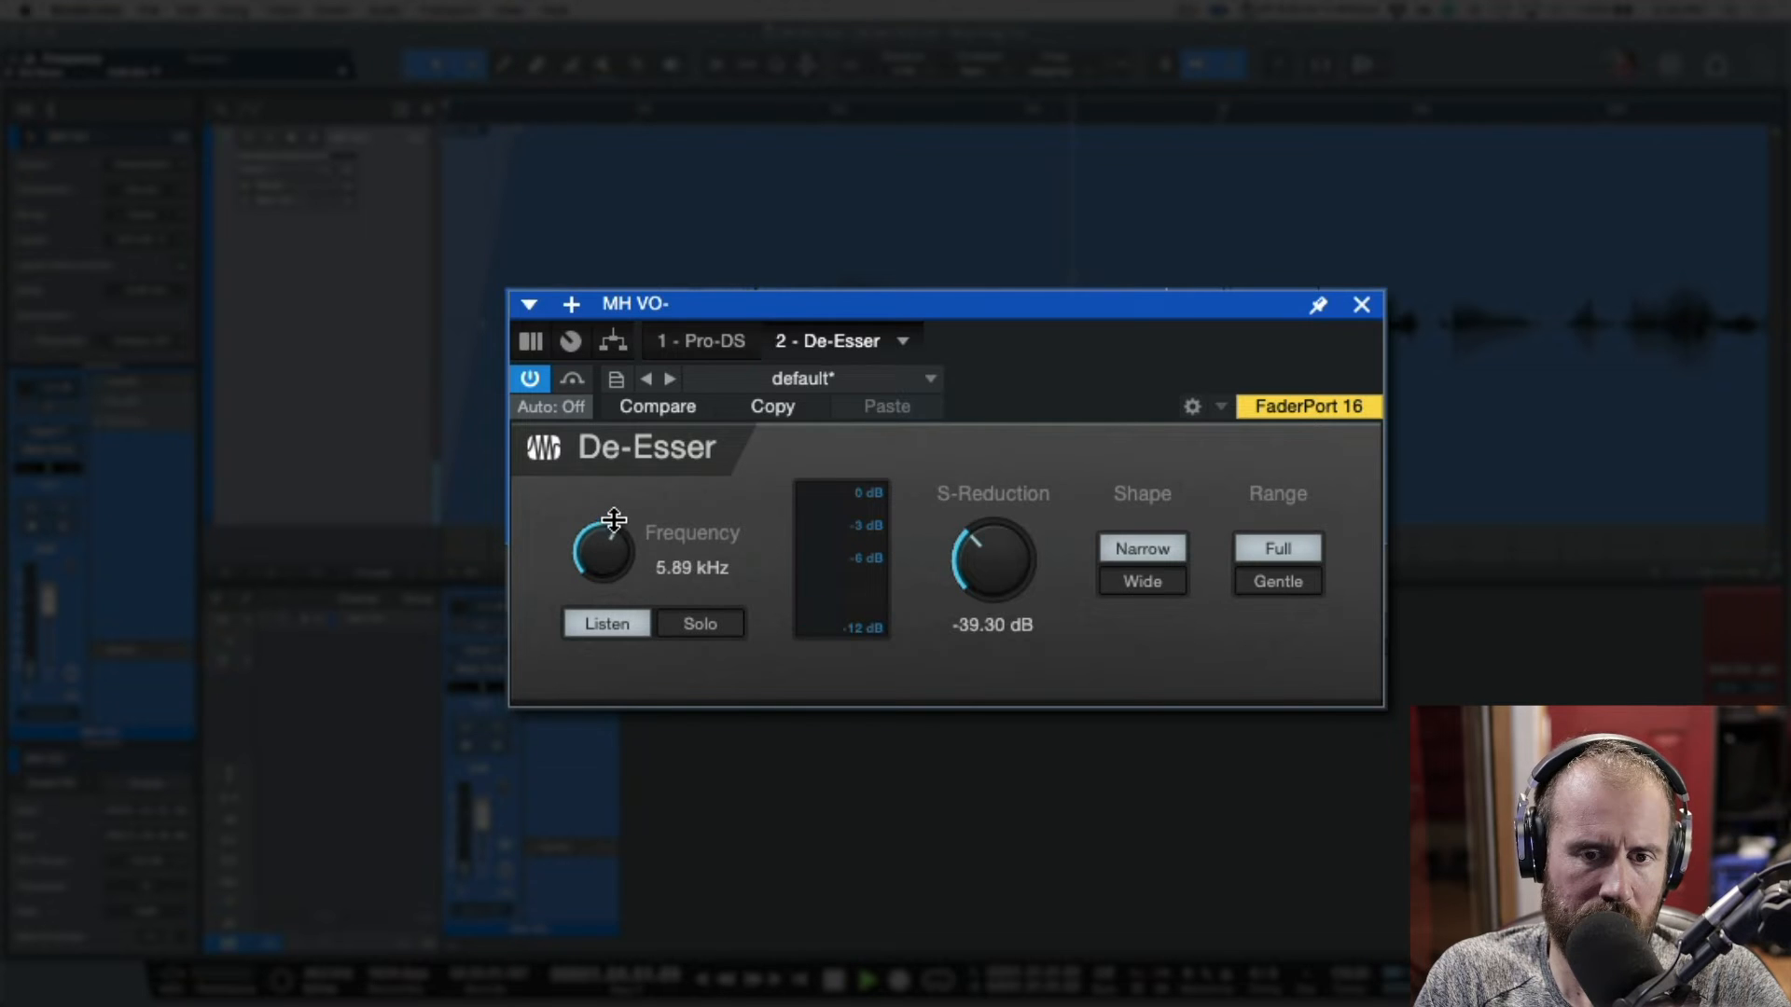
{"action": "left_click_drag", "start_coordinate": [603, 555], "coordinate": [624, 489]}
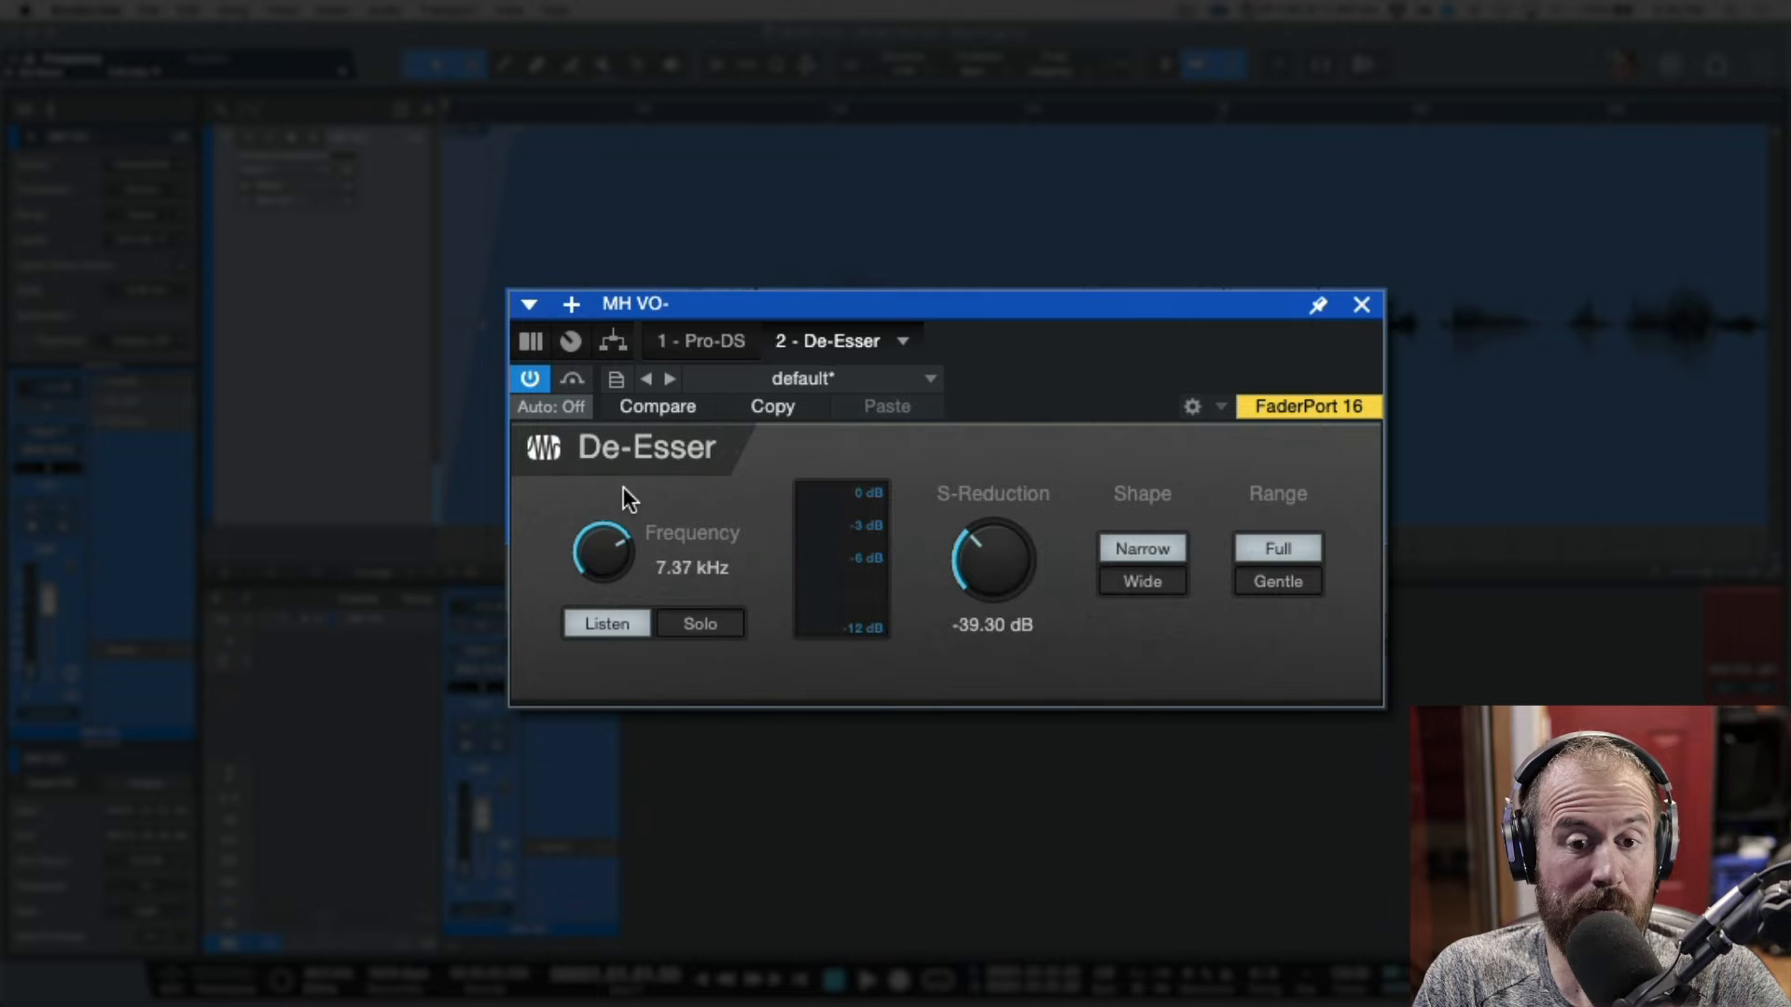
{"action": "left_click_drag", "start_coordinate": [602, 554], "coordinate": [617, 534]}
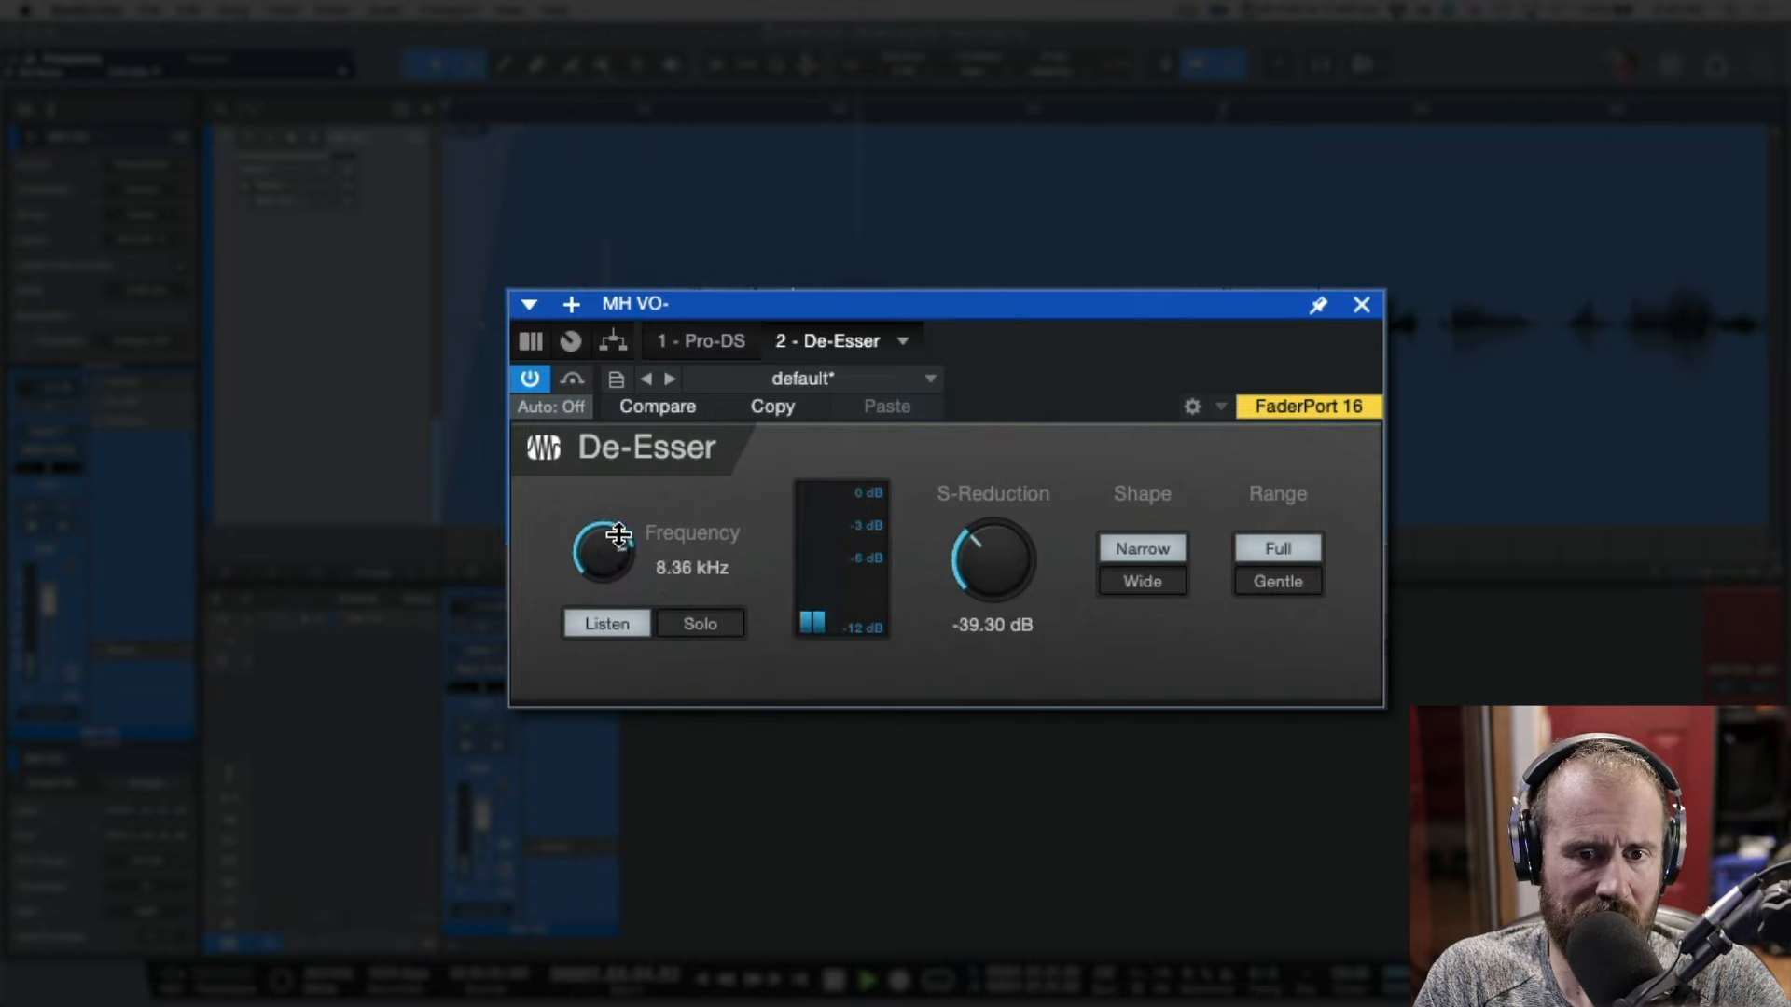
{"action": "left_click_drag", "start_coordinate": [605, 554], "coordinate": [622, 520]}
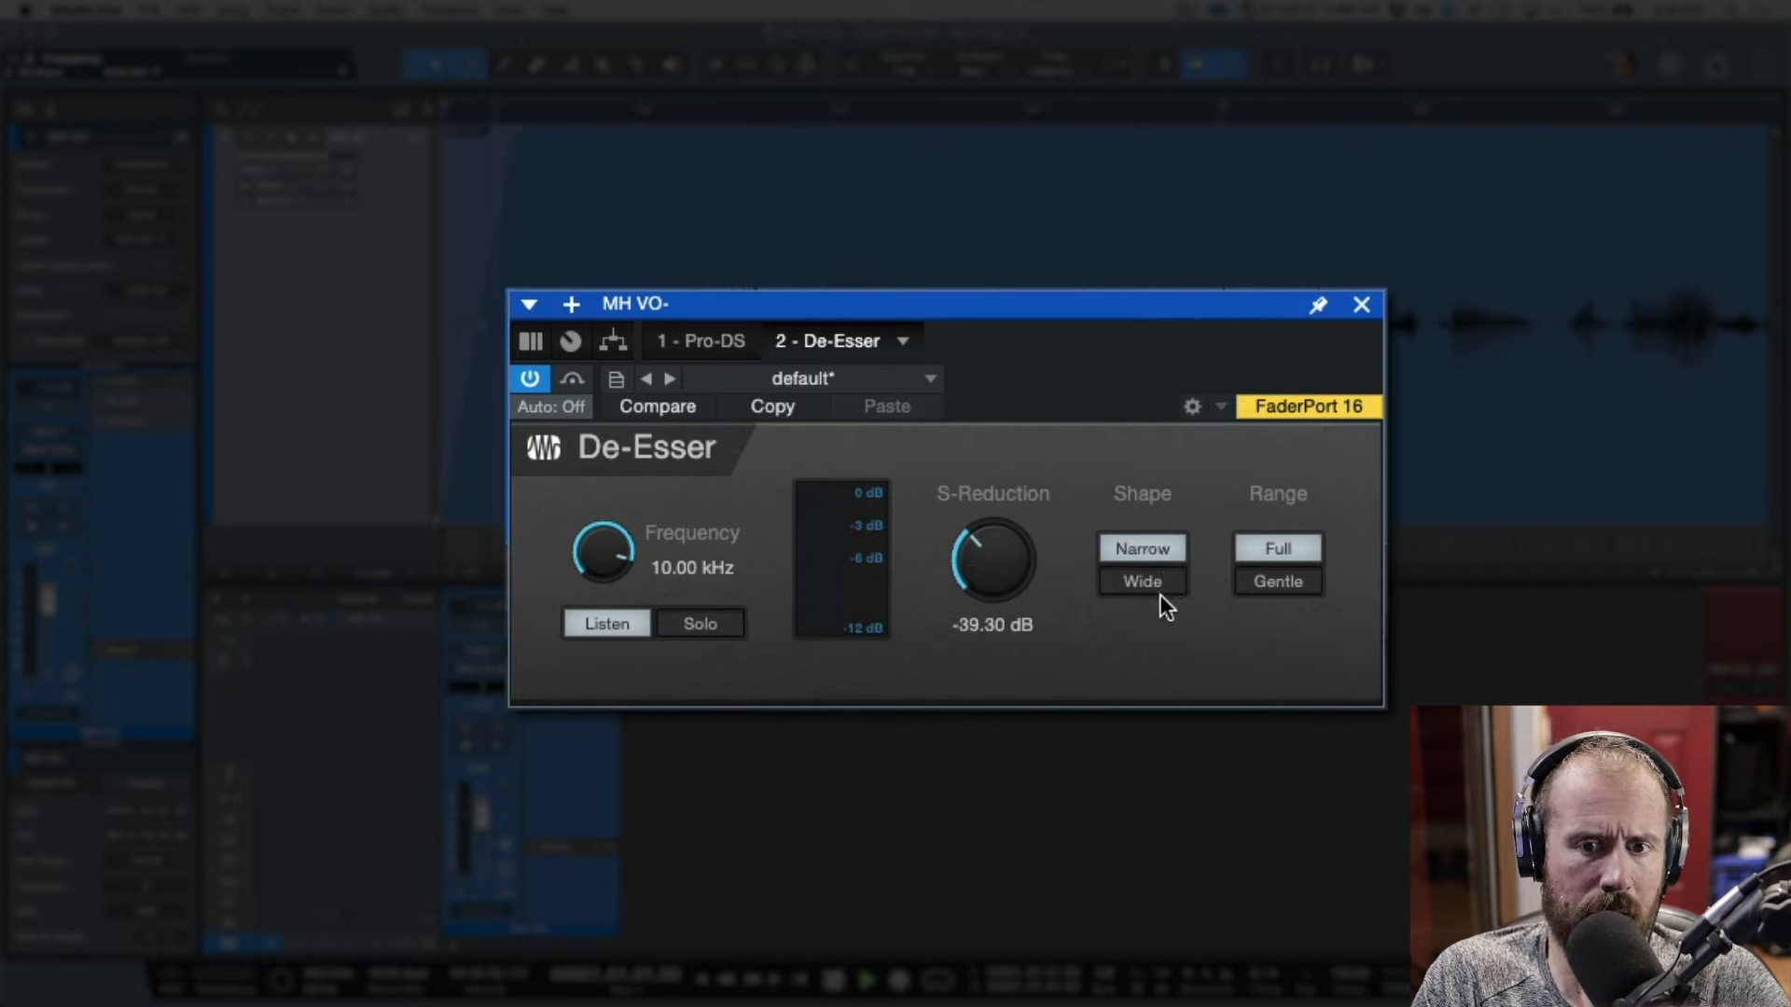
{"action": "left_click", "coordinate": [1143, 582]}
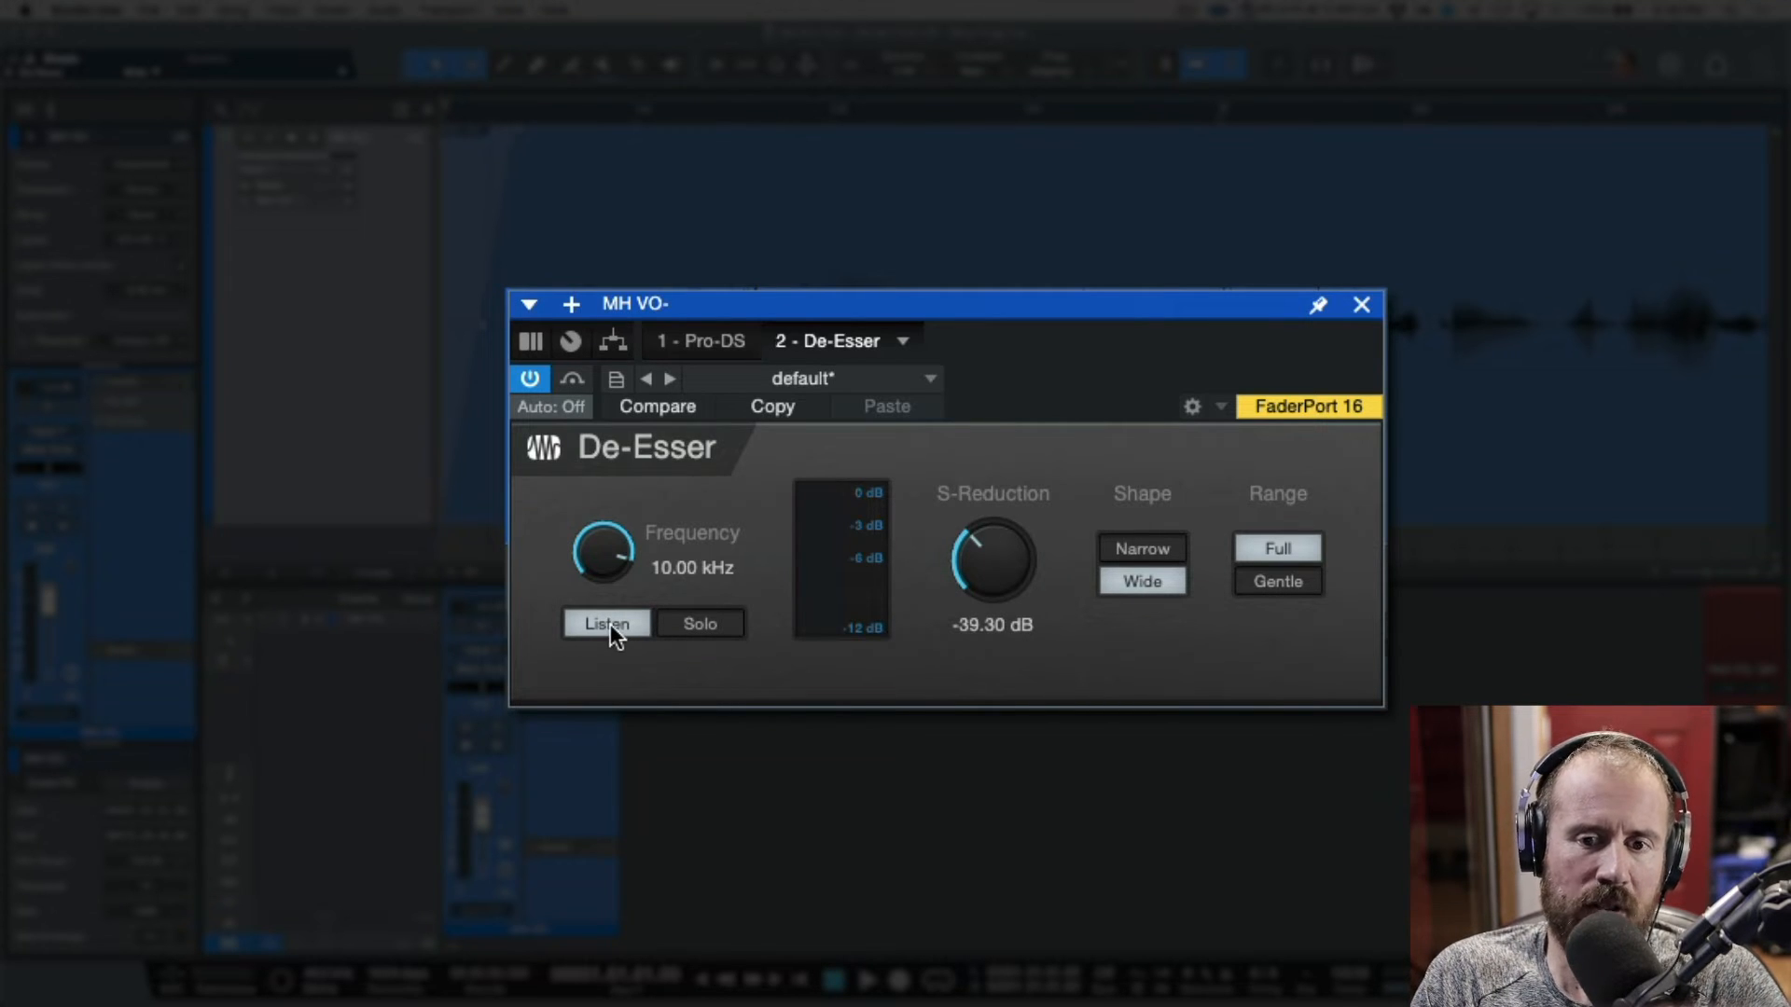
{"action": "mouse_move", "coordinate": [677, 600]}
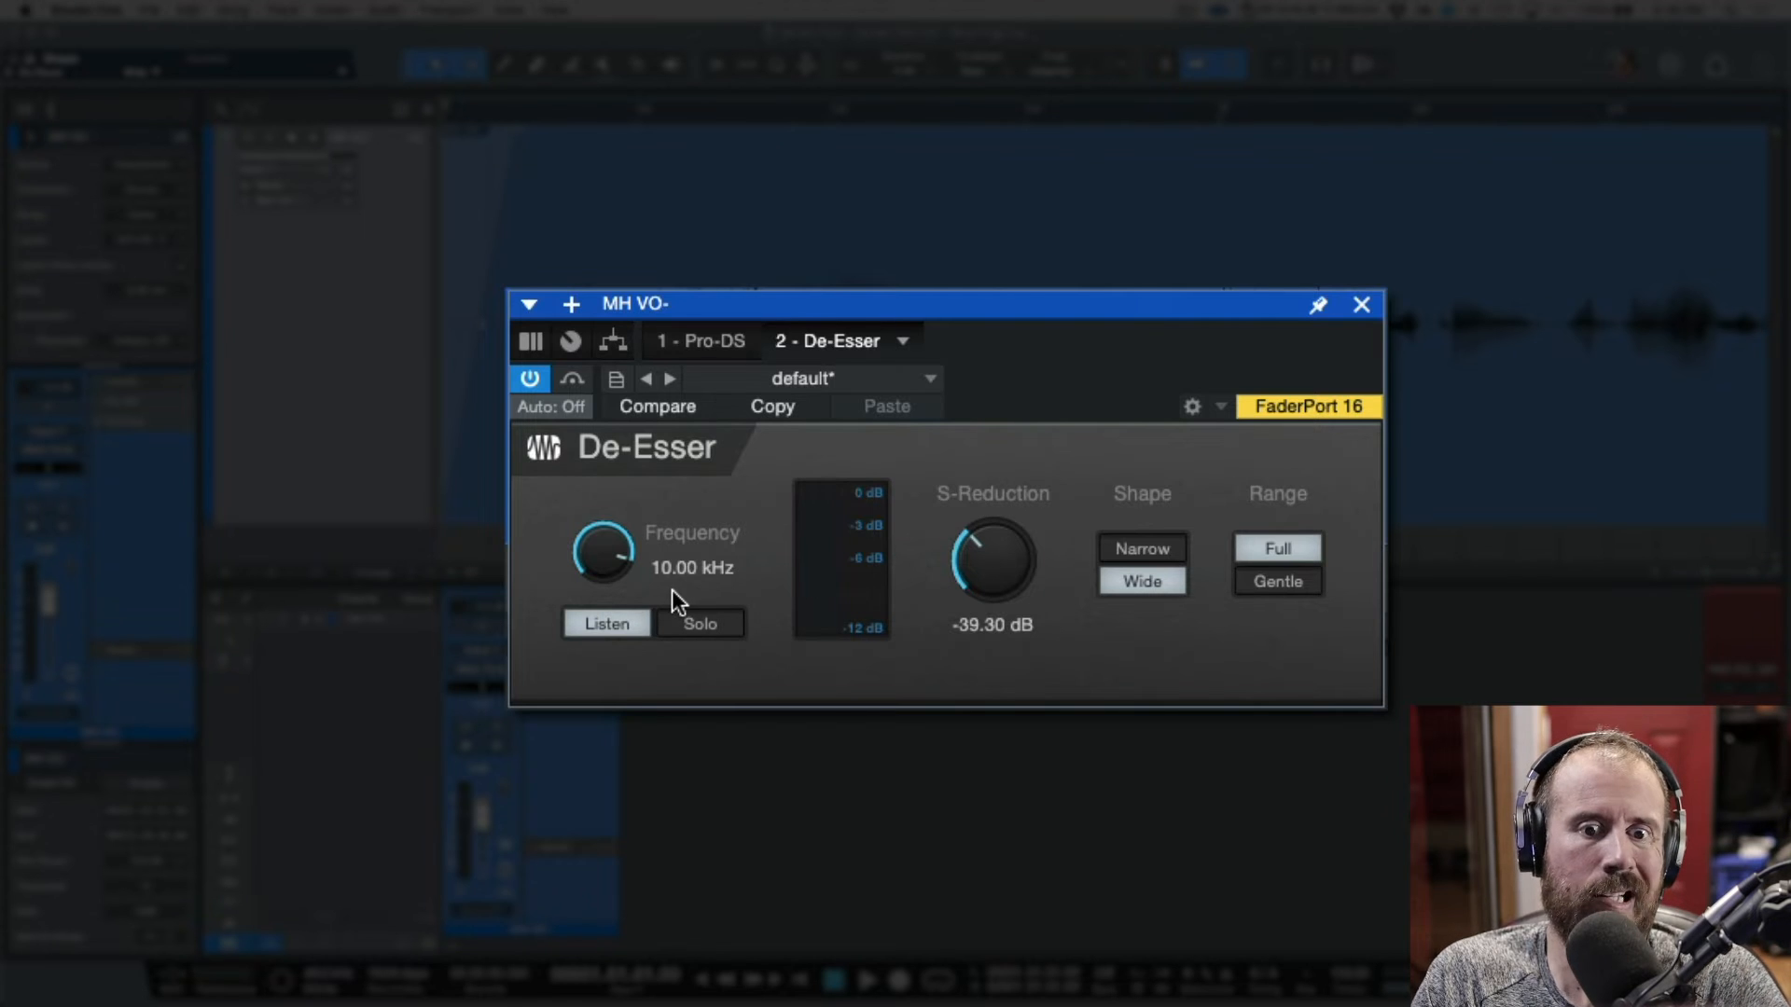
{"action": "mouse_move", "coordinate": [1151, 553]}
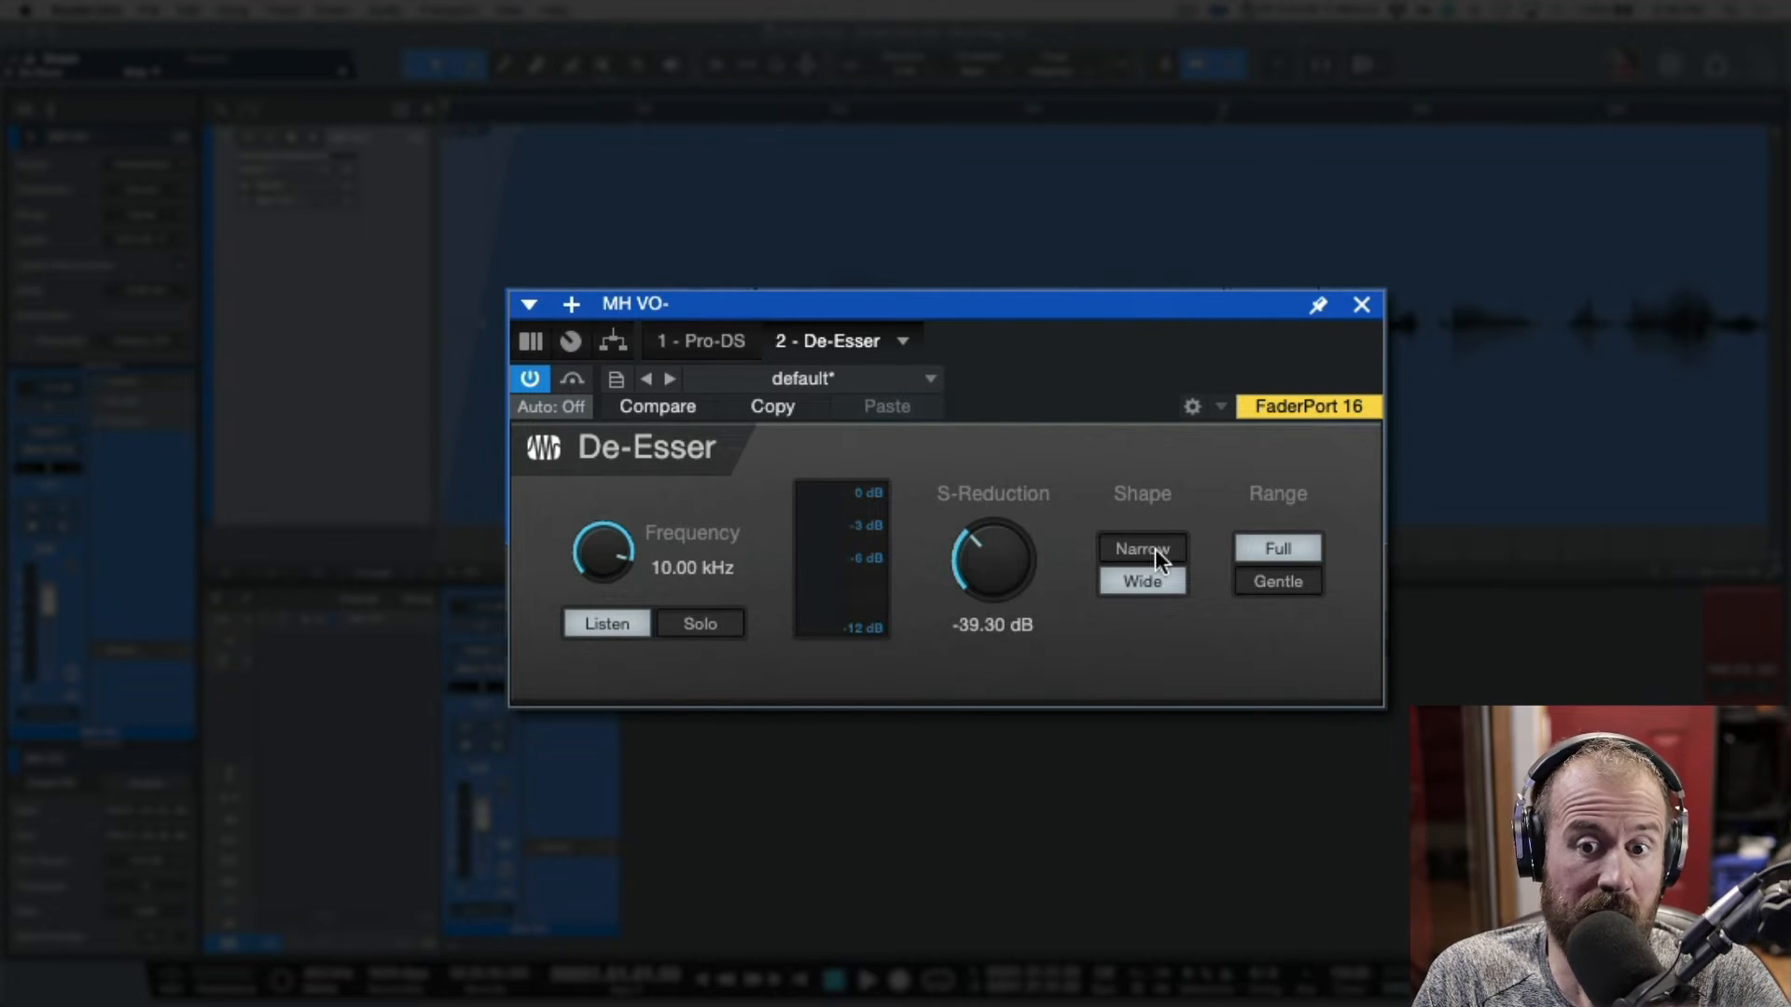
{"action": "mouse_move", "coordinate": [1142, 577]}
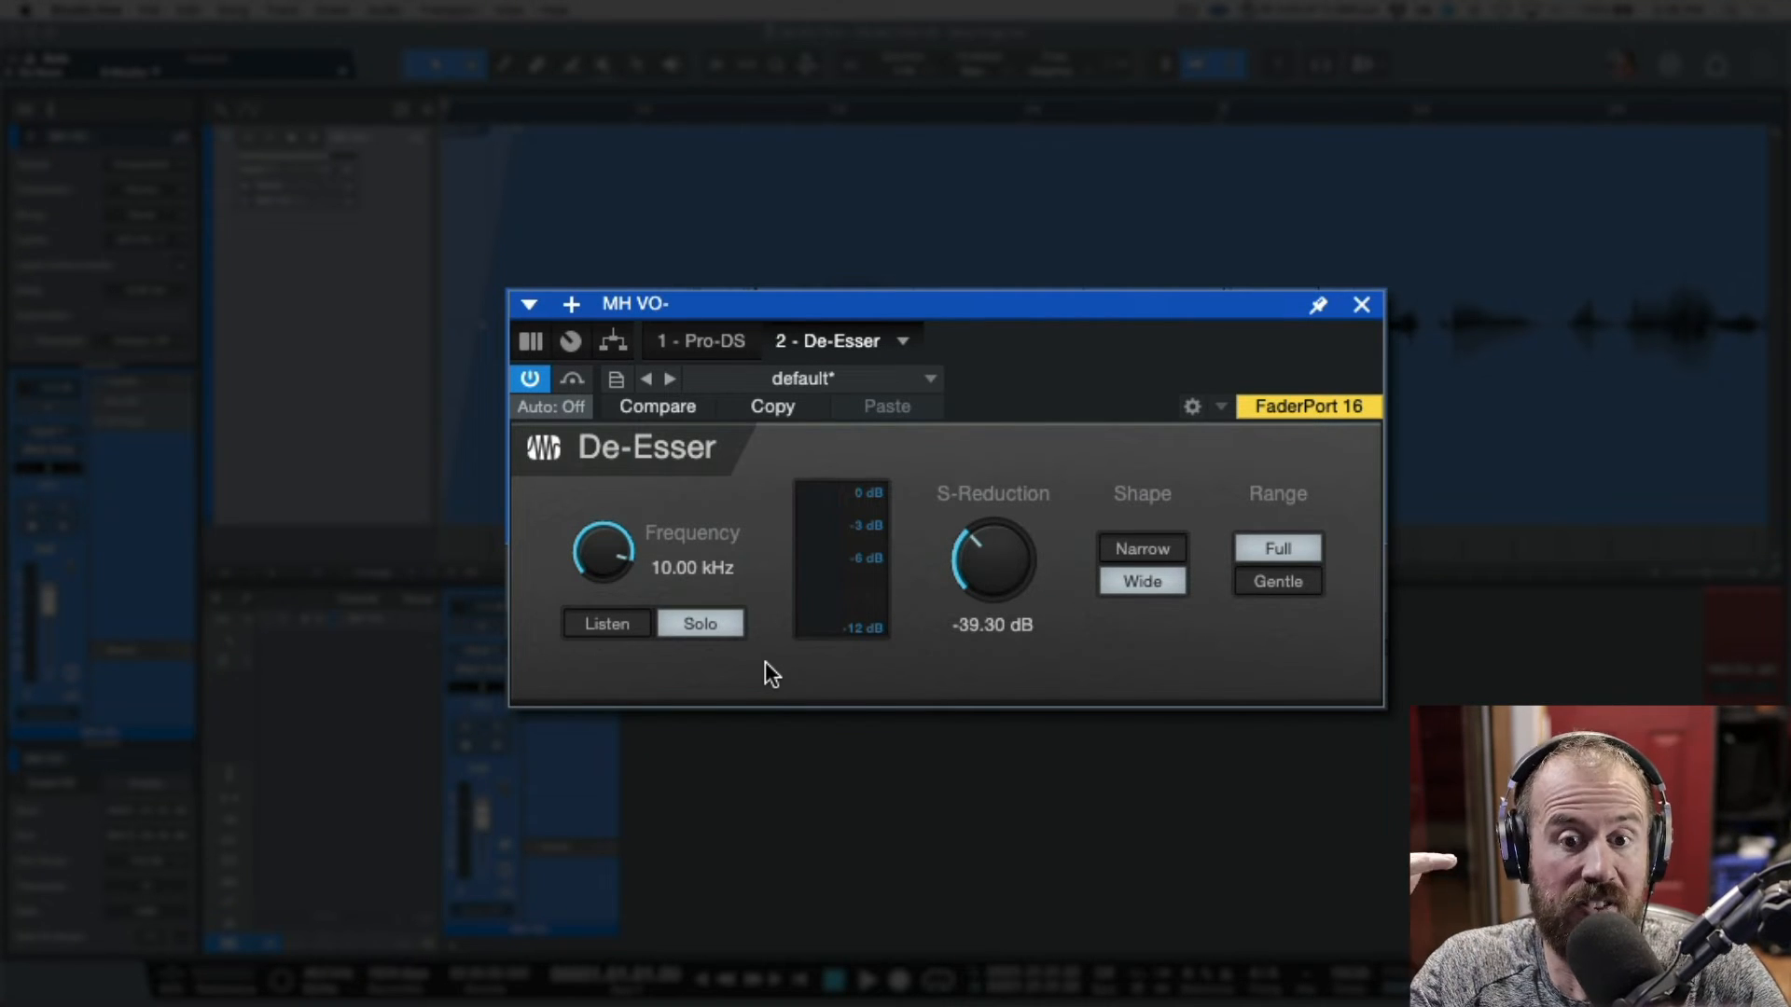
{"action": "mouse_move", "coordinate": [817, 681]}
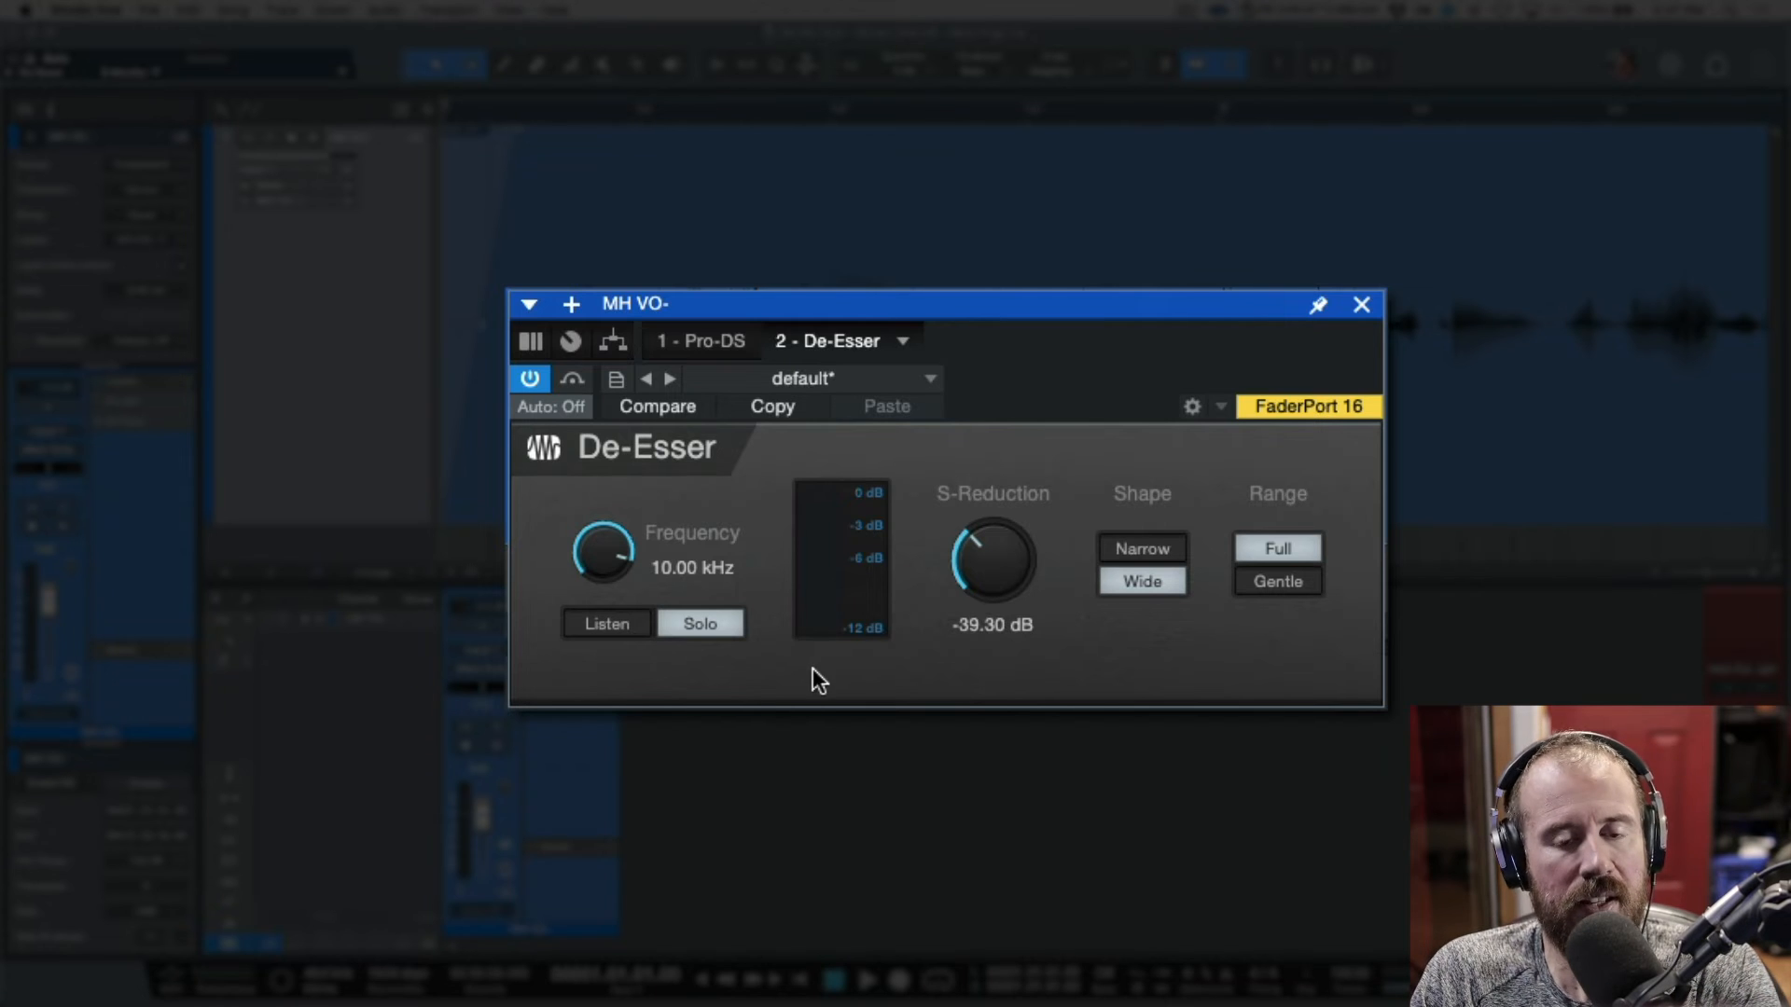
{"action": "mouse_move", "coordinate": [605, 583]}
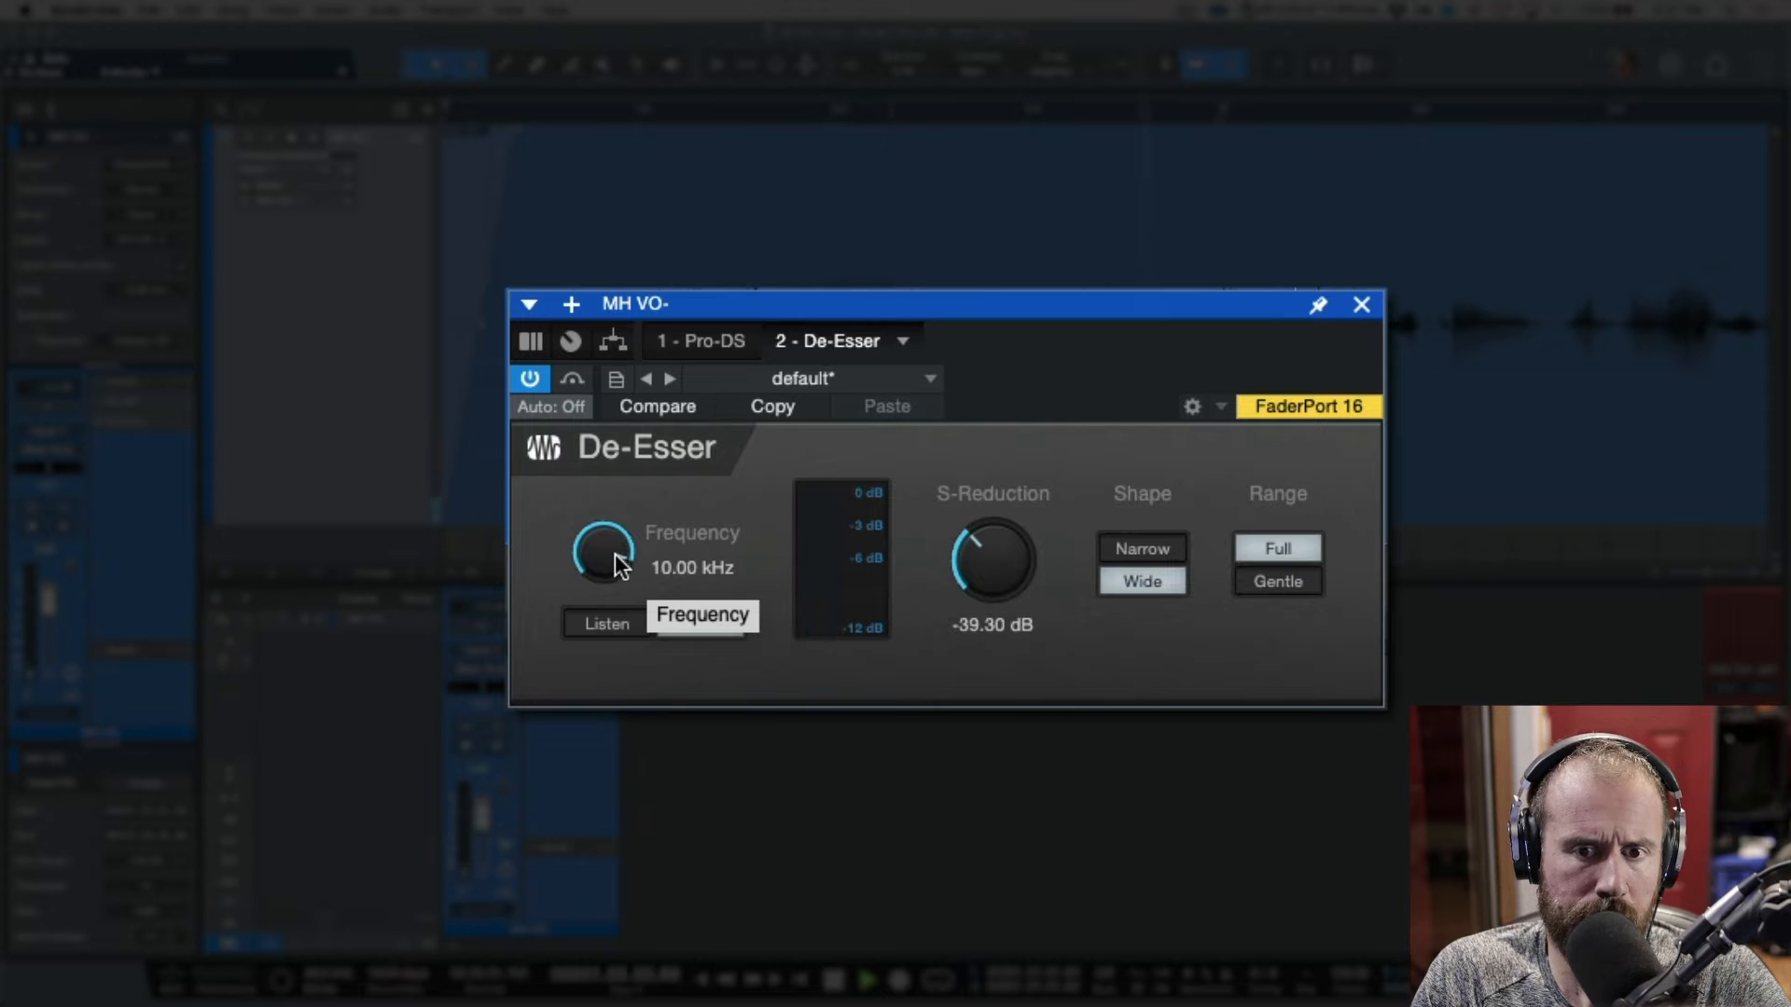
Step: Try S-Reduction down to -52.8 dB, settle at -44.70 dB, and keep the Wide shape
{"action": "left_click_drag", "start_coordinate": [992, 565], "coordinate": [992, 582]}
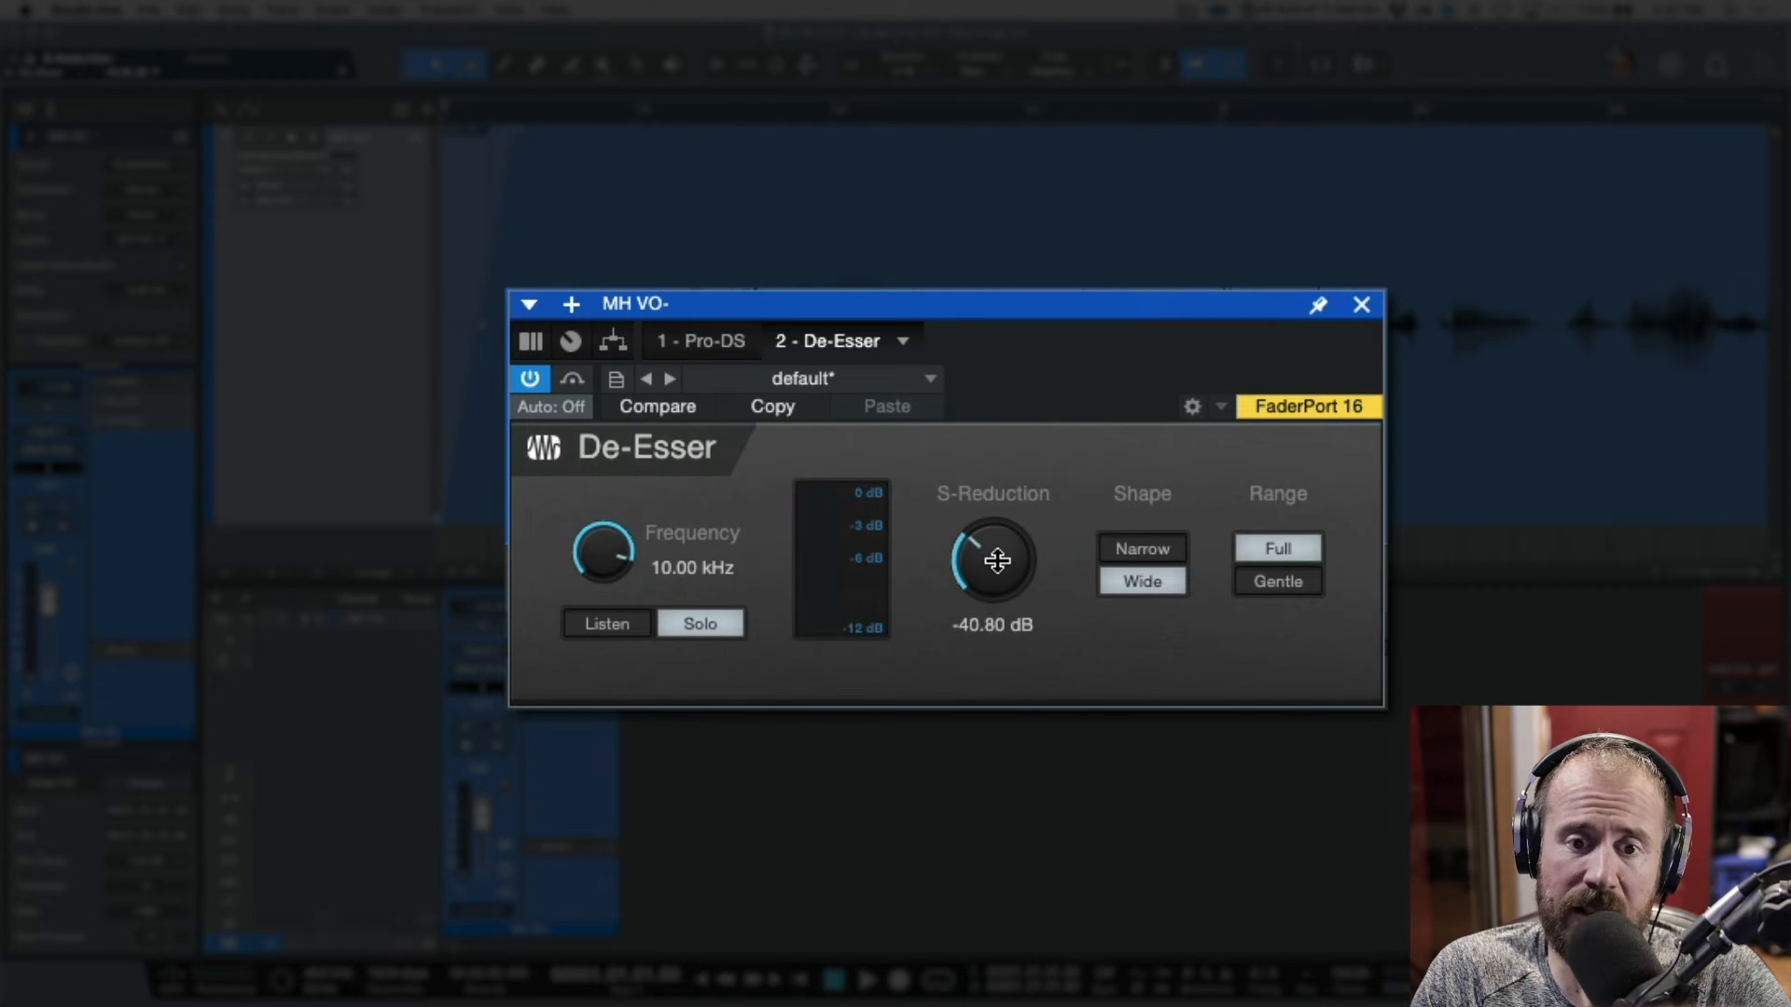
{"action": "left_click_drag", "start_coordinate": [993, 560], "coordinate": [993, 582]}
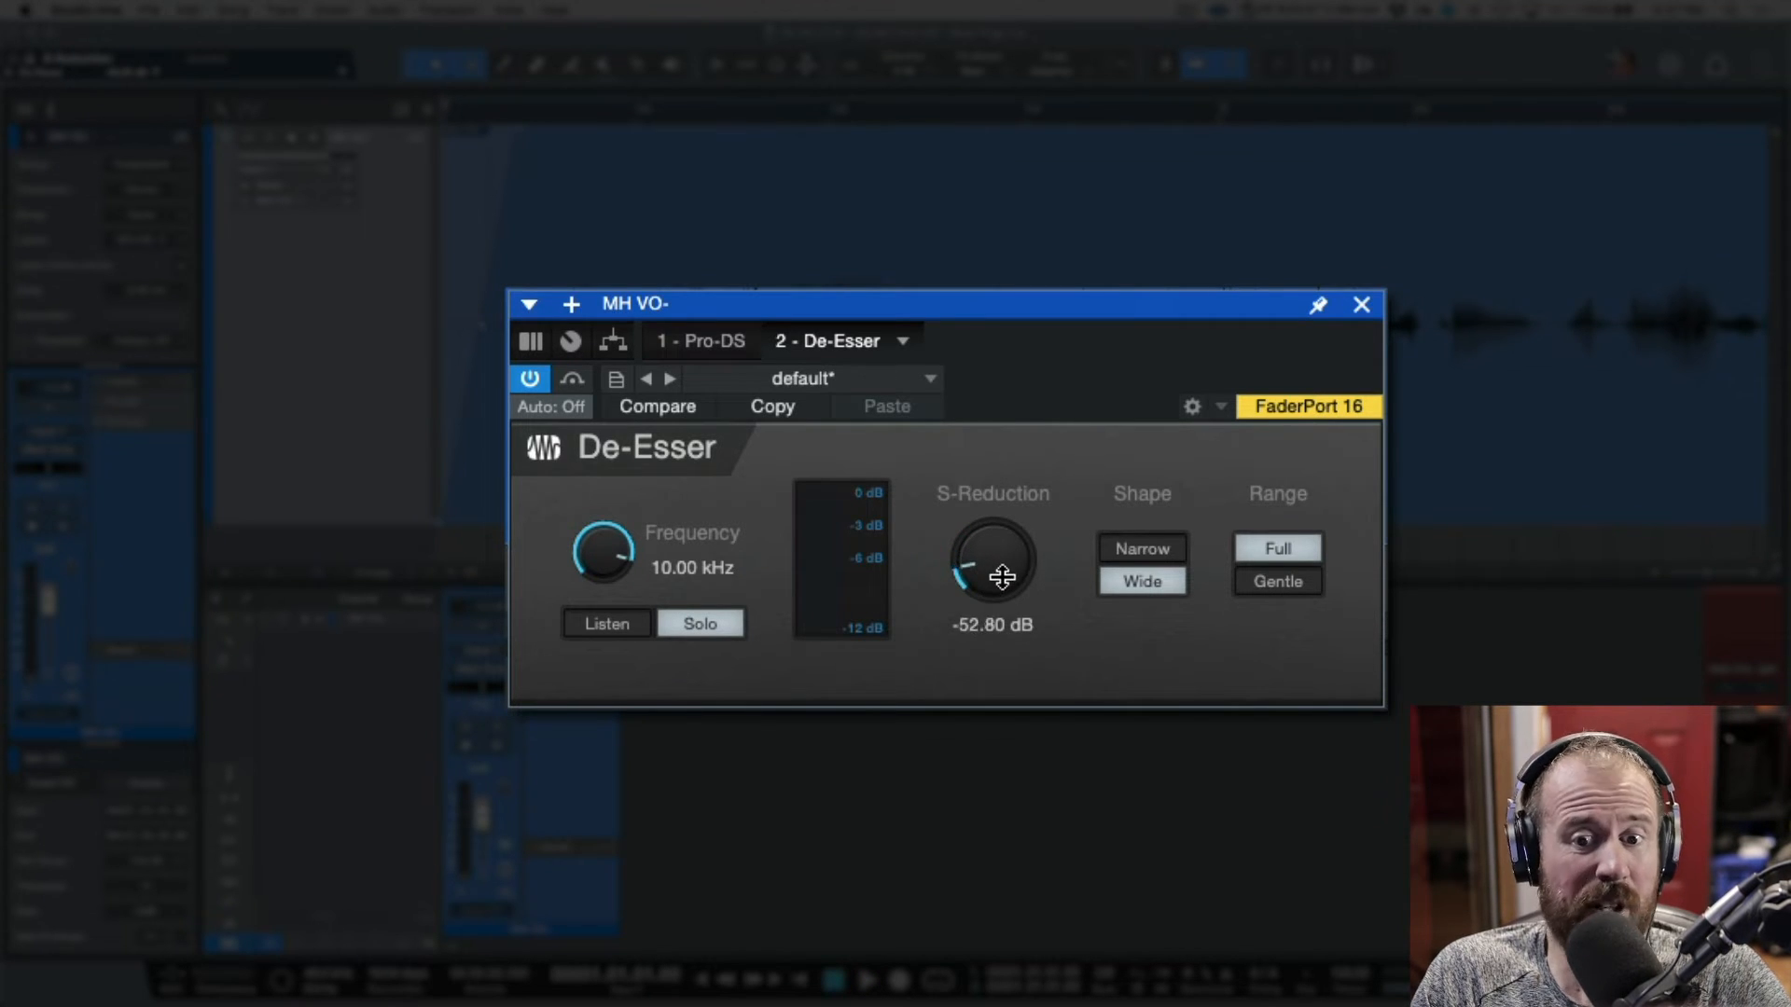
{"action": "left_click_drag", "start_coordinate": [993, 568], "coordinate": [1005, 559]}
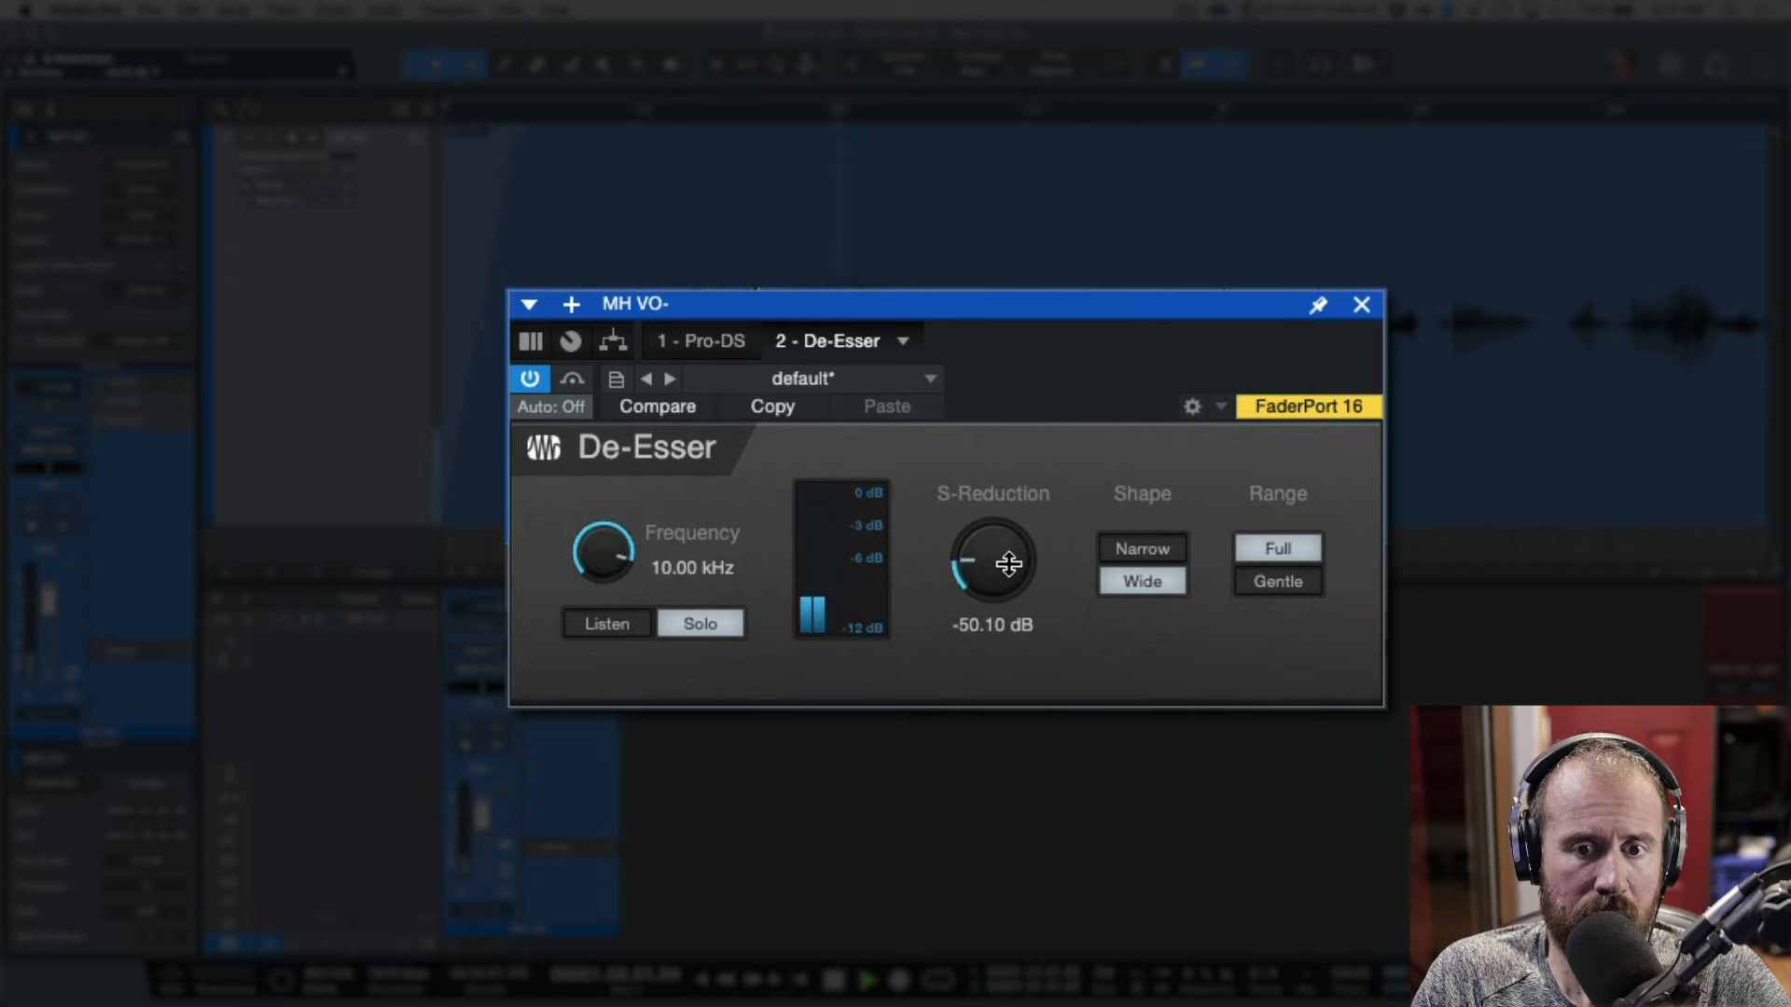
{"action": "left_click_drag", "start_coordinate": [992, 566], "coordinate": [1012, 543]}
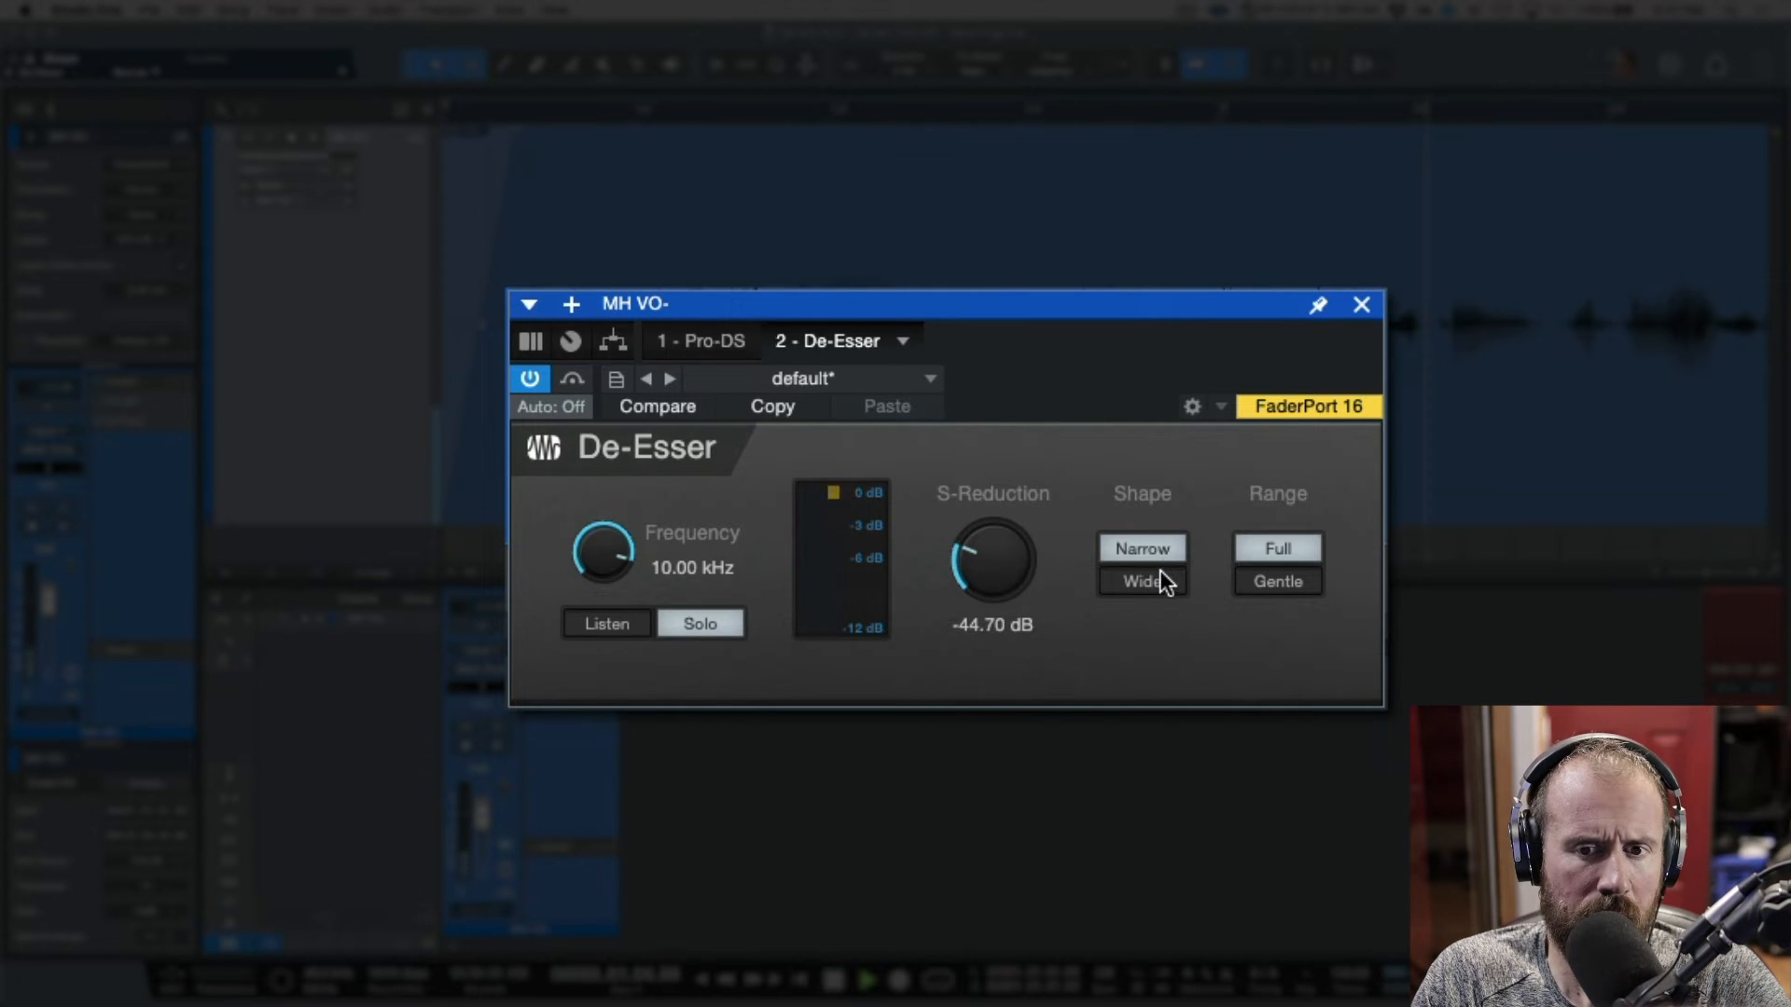
{"action": "mouse_move", "coordinate": [1155, 592]}
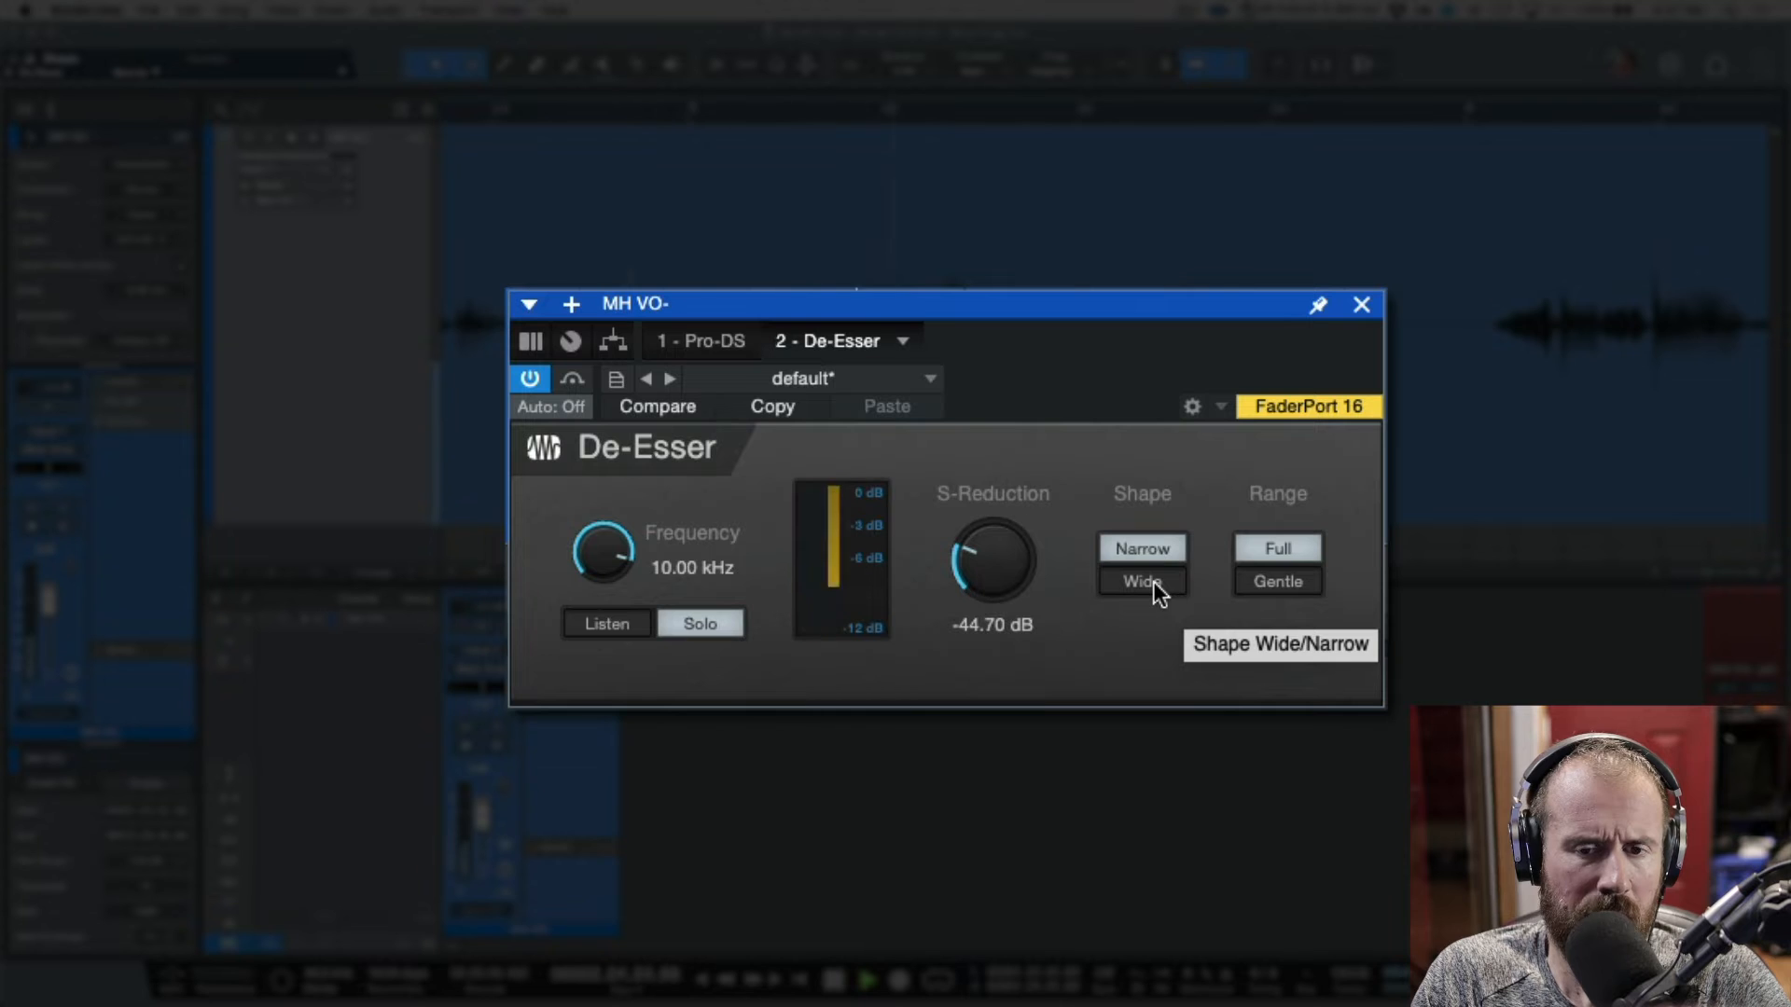
{"action": "left_click", "coordinate": [1143, 582]}
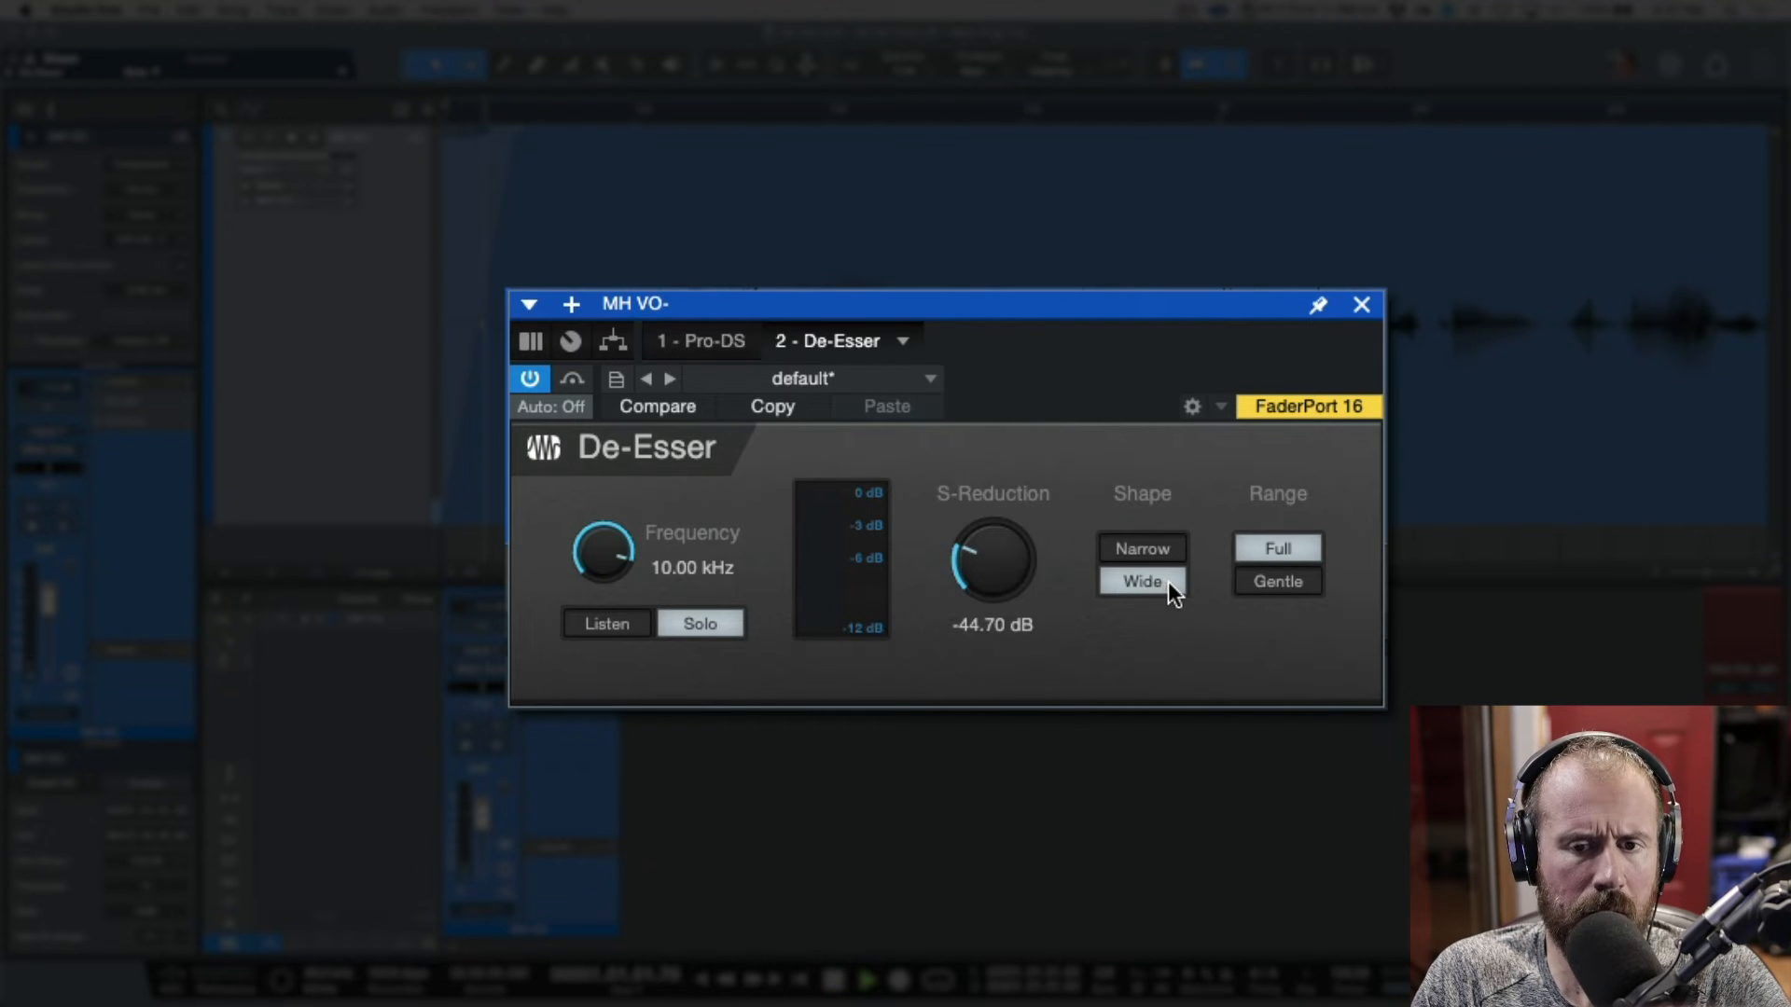
{"action": "mouse_move", "coordinate": [1174, 607]}
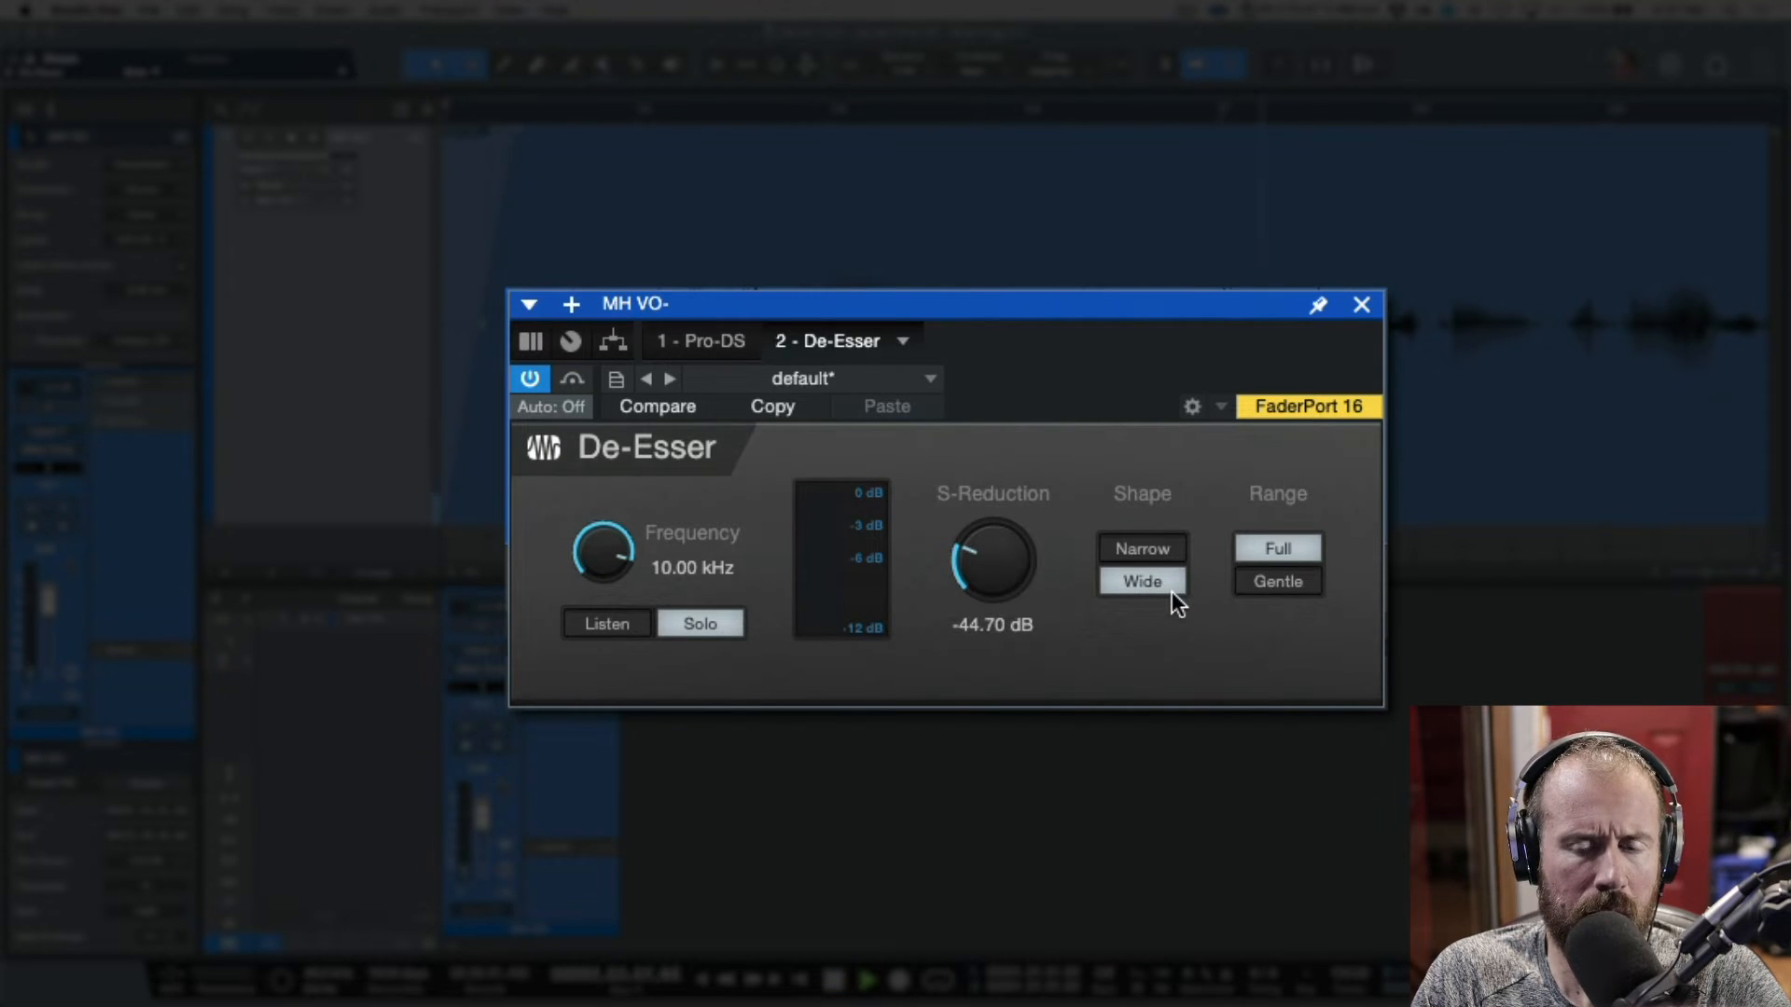
{"action": "left_click", "coordinate": [1142, 549]}
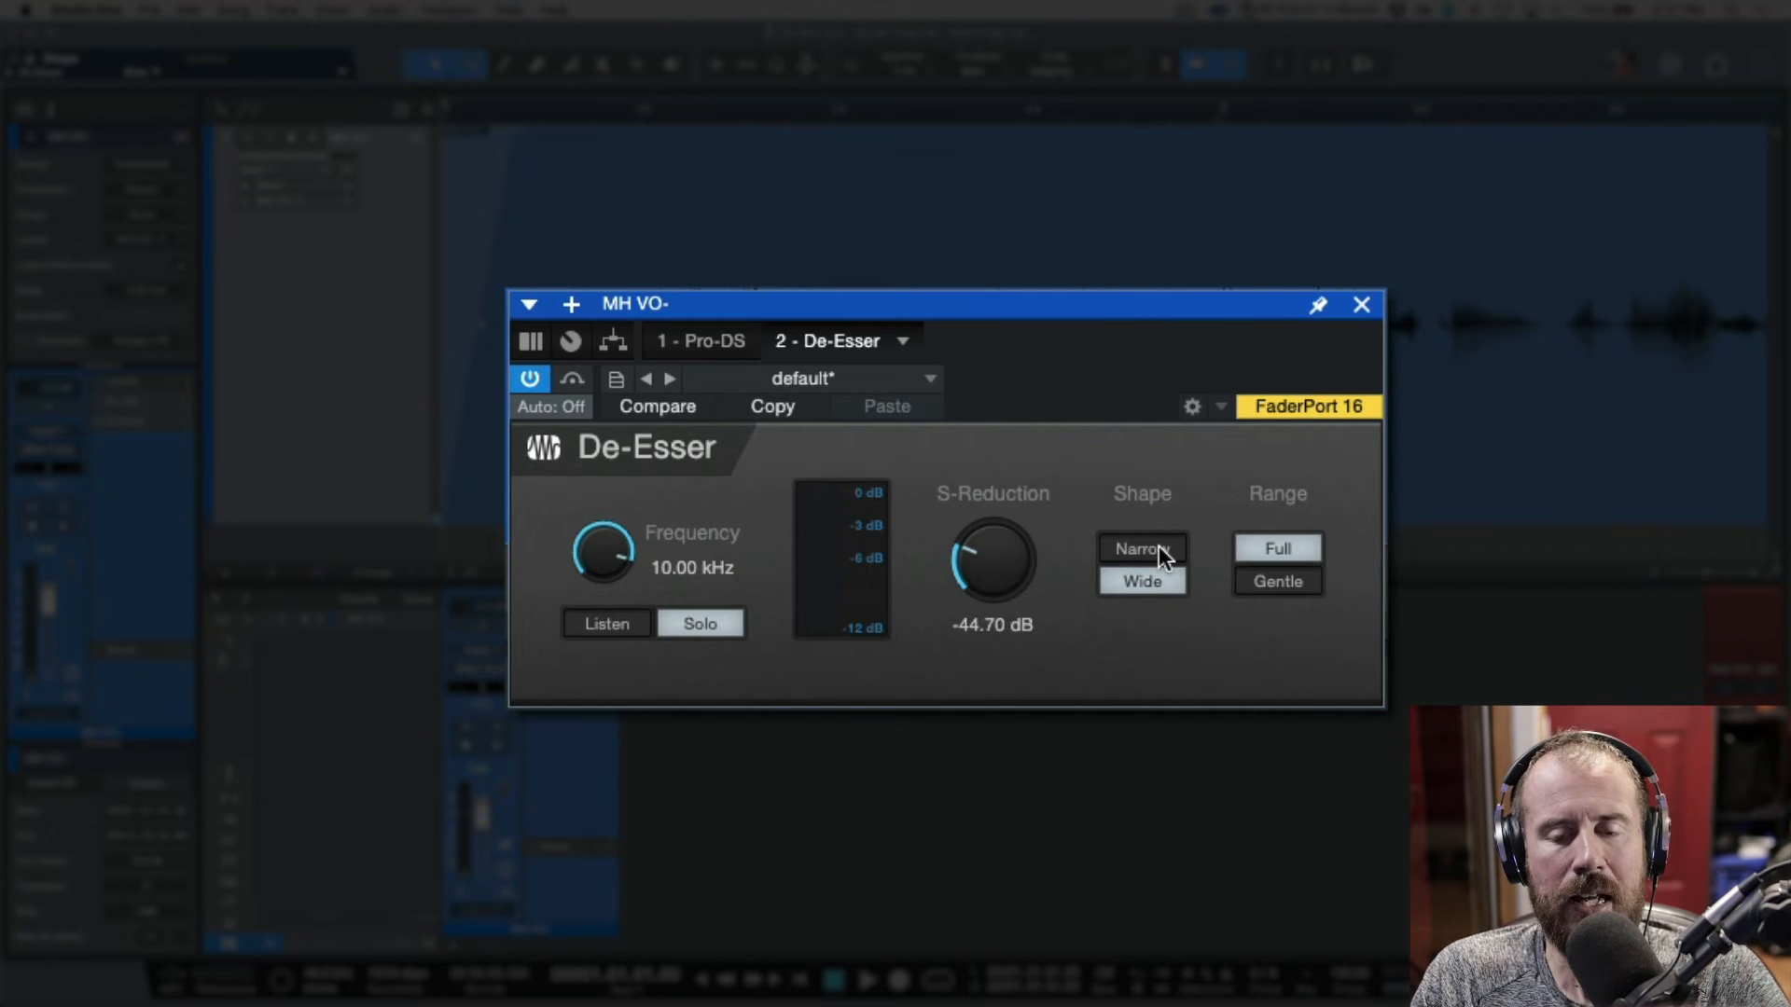
{"action": "mouse_move", "coordinate": [1162, 558]}
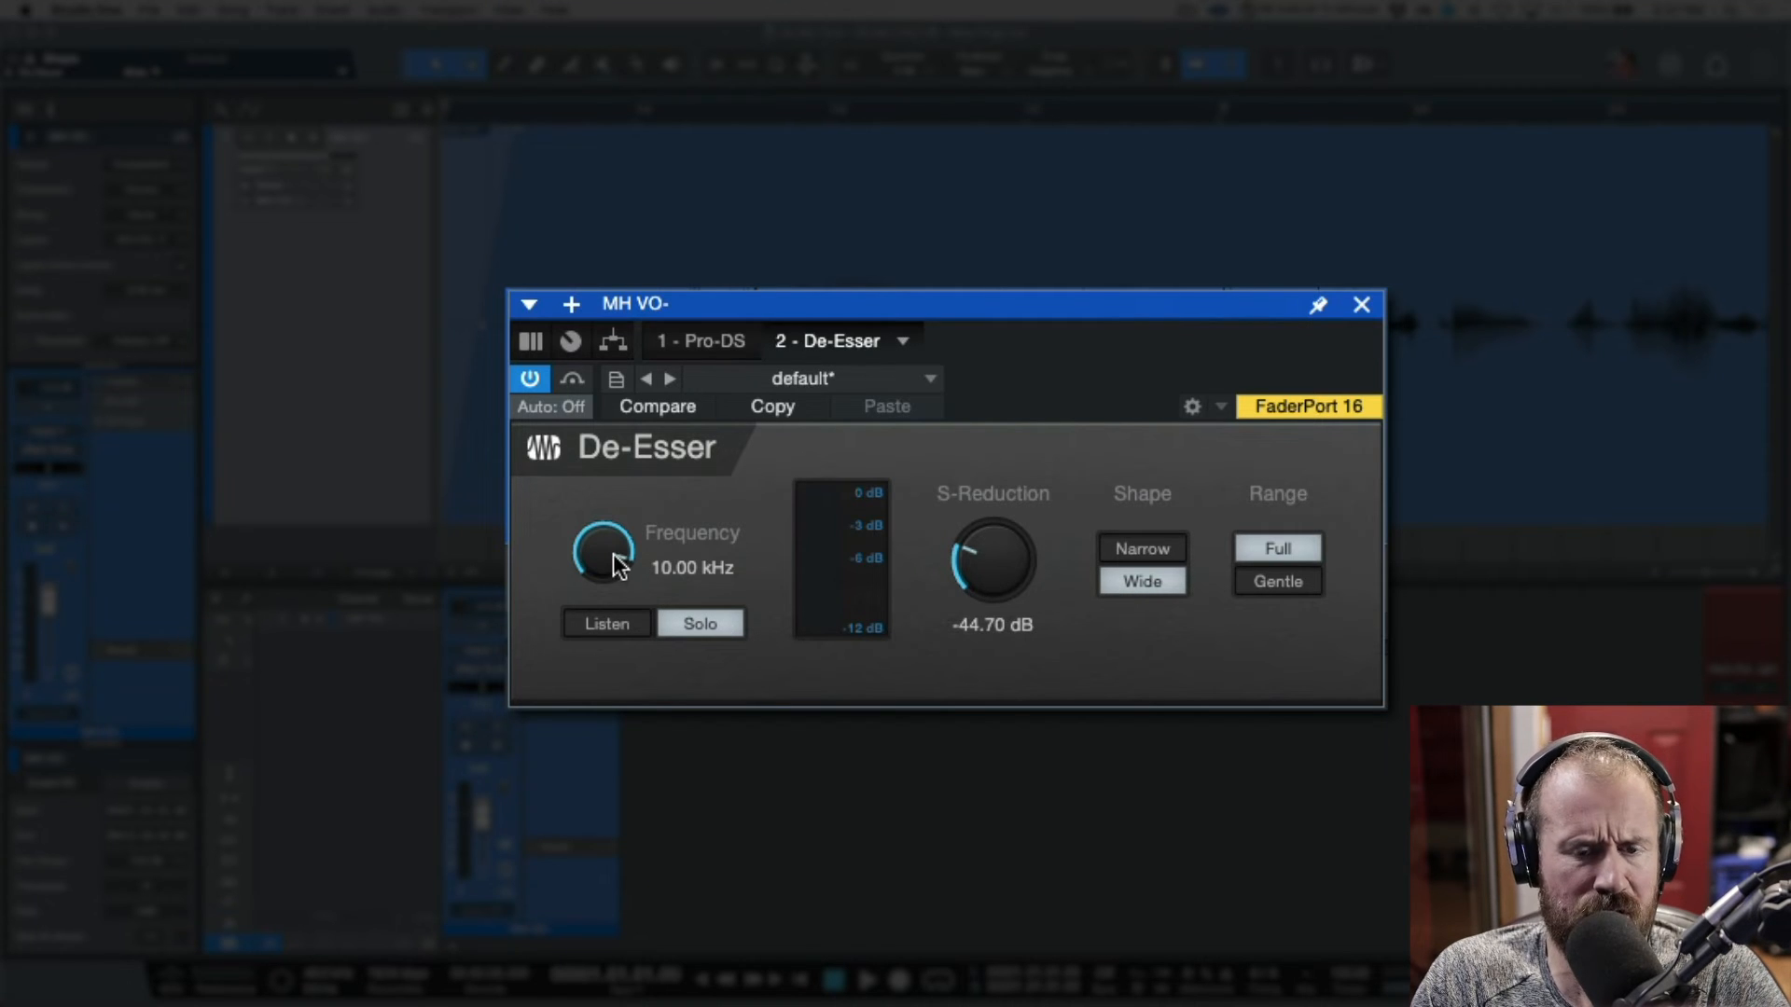
Step: Lower the De-Esser frequency to 7.78 kHz and settle S-Reduction at about -37.2 dB
{"action": "left_click_drag", "start_coordinate": [605, 558], "coordinate": [604, 600]}
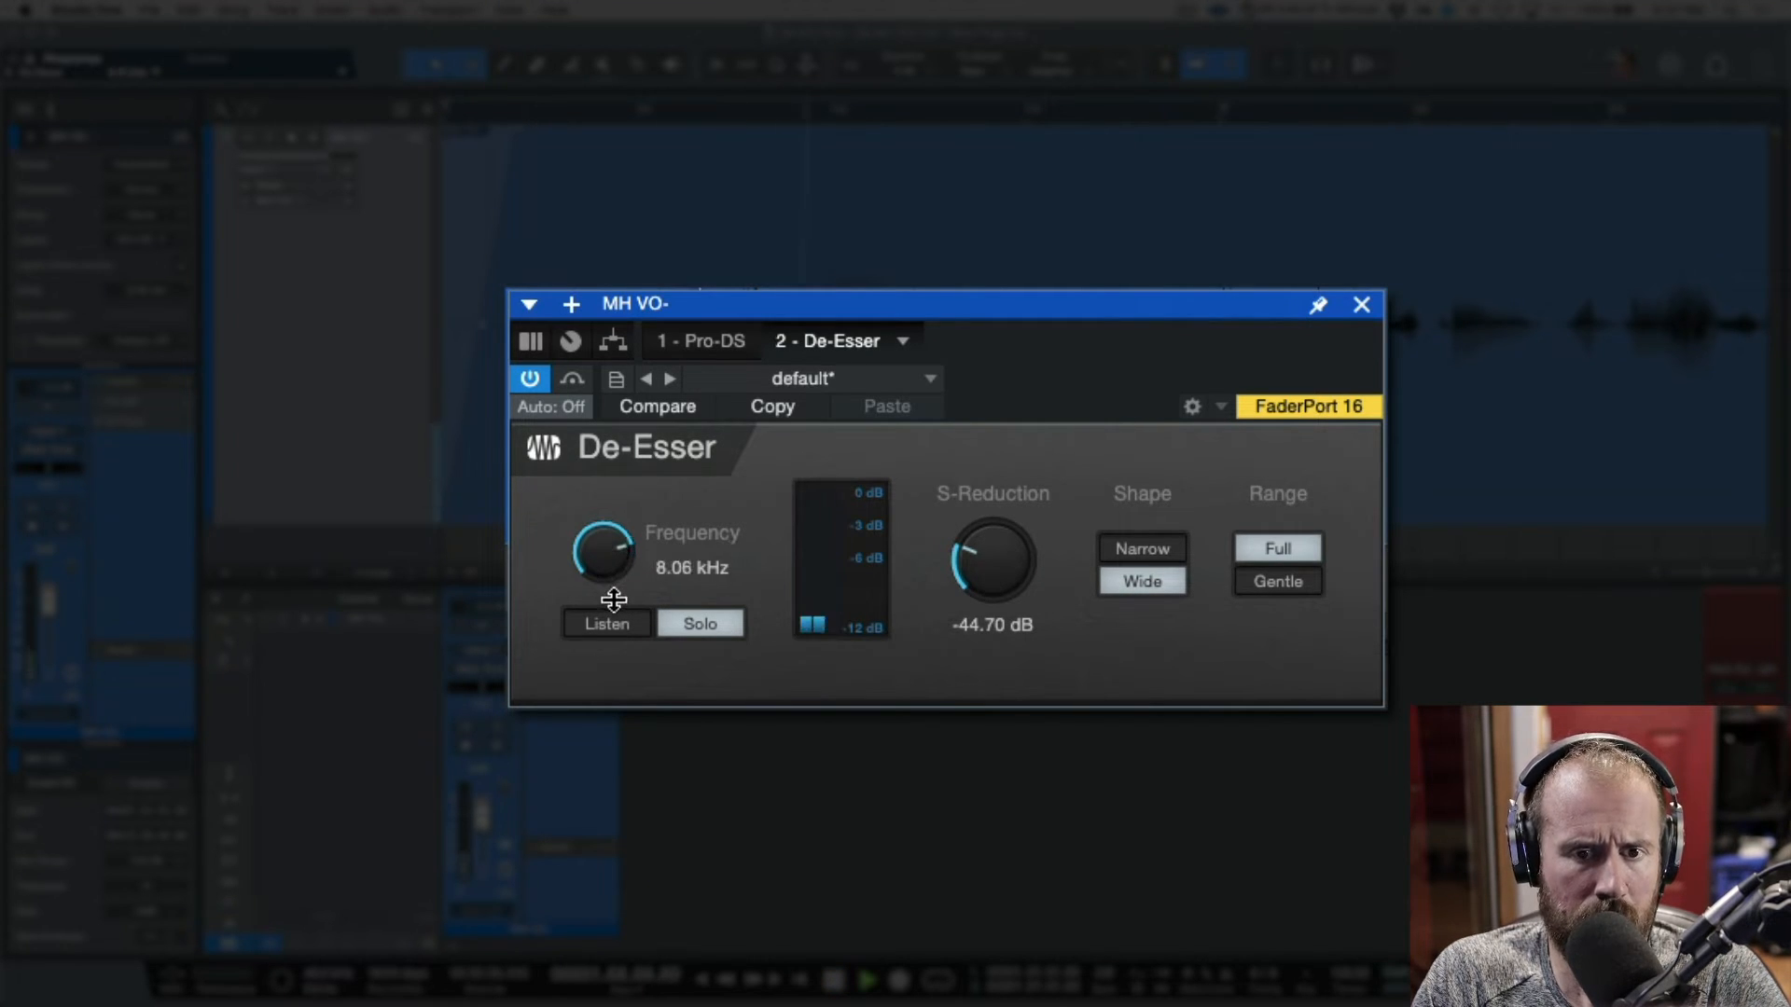
{"action": "left_click_drag", "start_coordinate": [603, 554], "coordinate": [603, 582]}
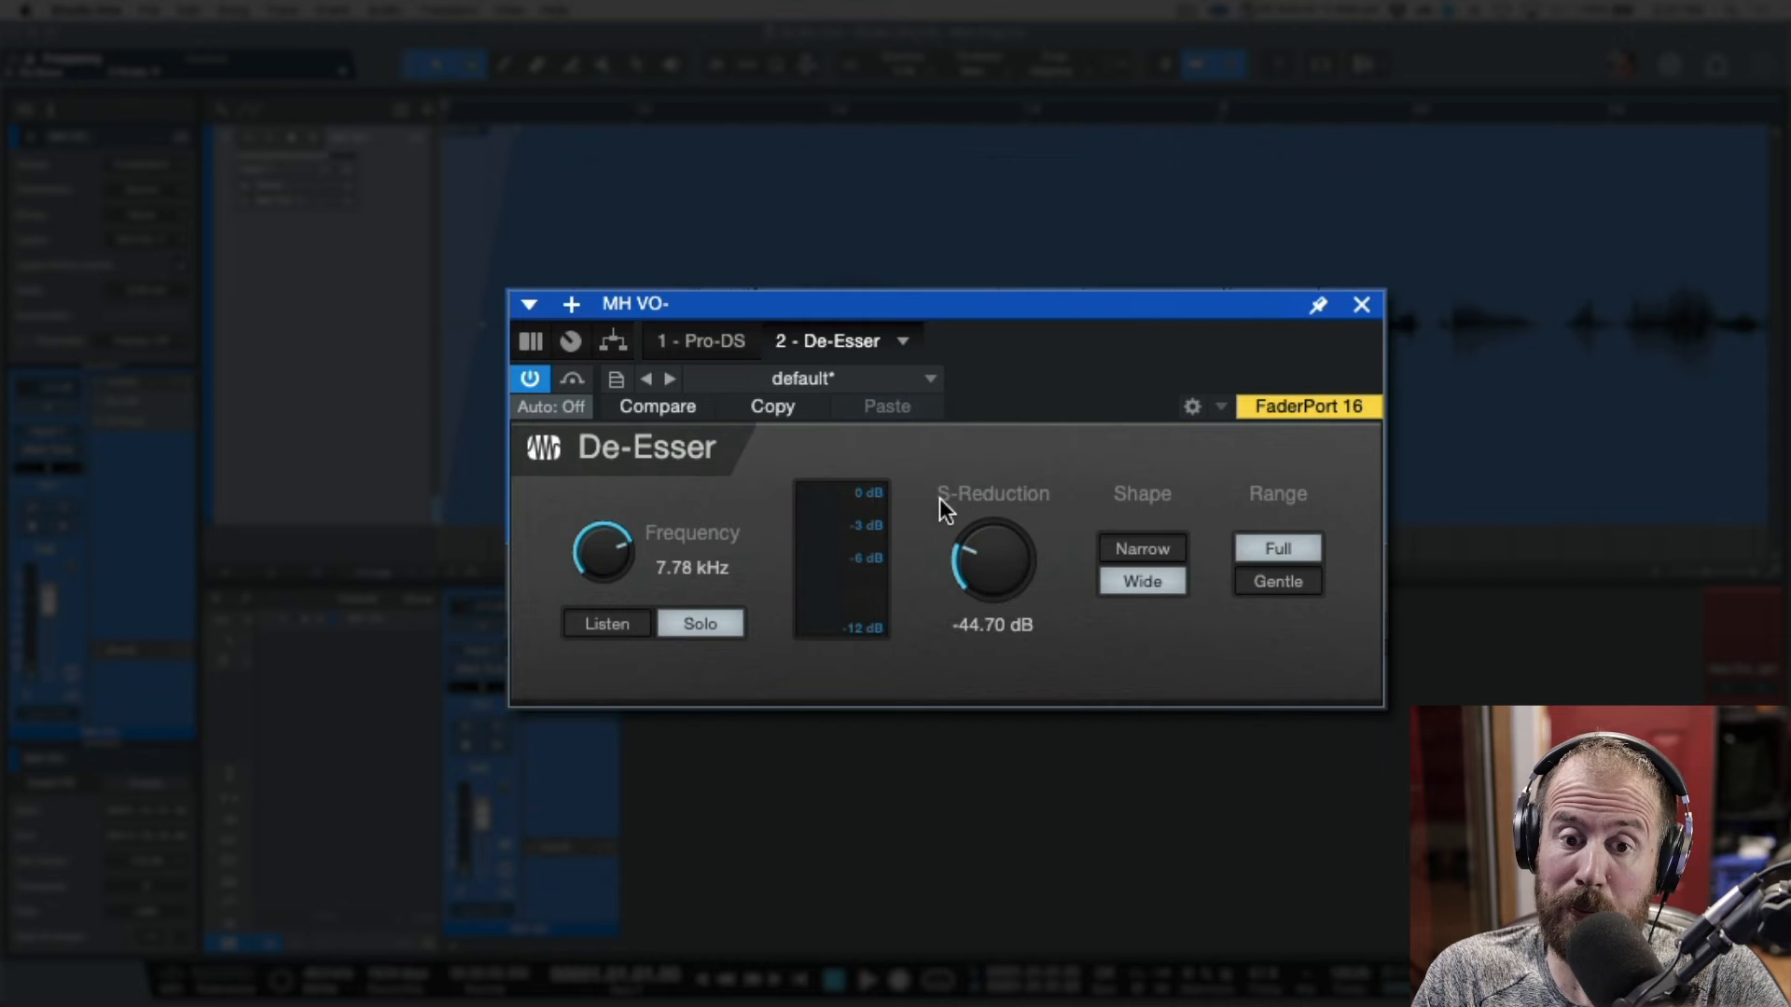
{"action": "mouse_move", "coordinate": [783, 661]}
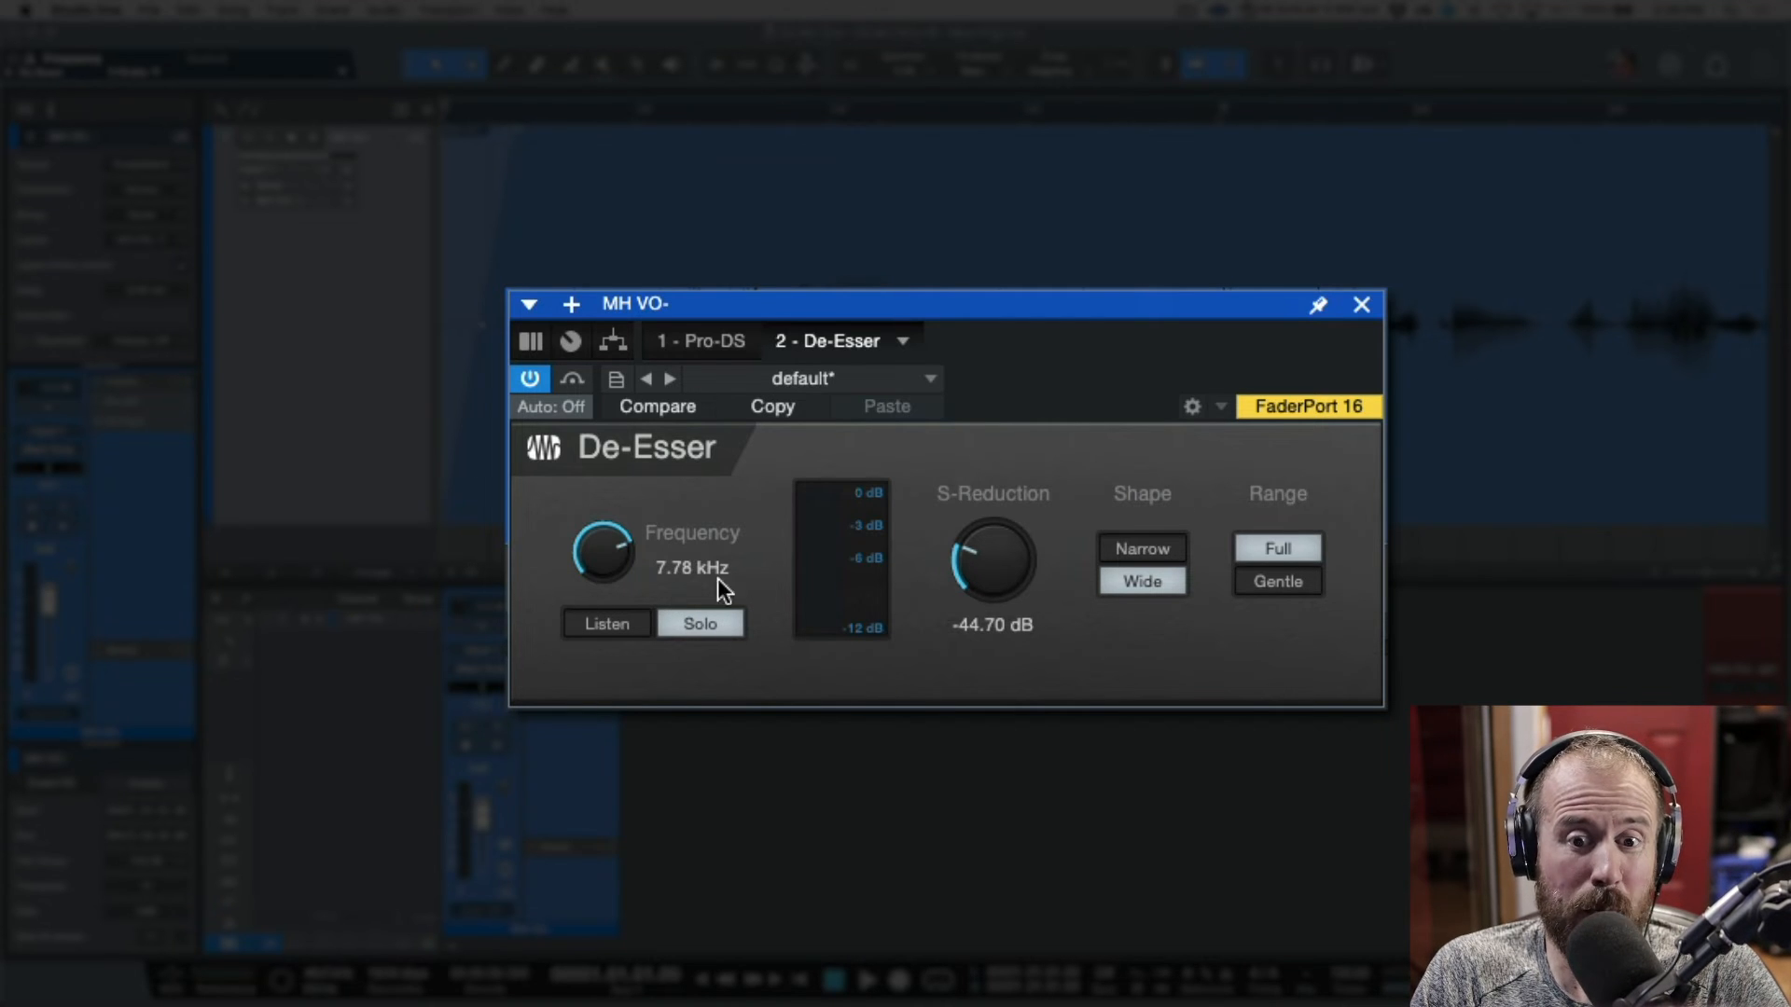
{"action": "left_click_drag", "start_coordinate": [992, 560], "coordinate": [1011, 564]}
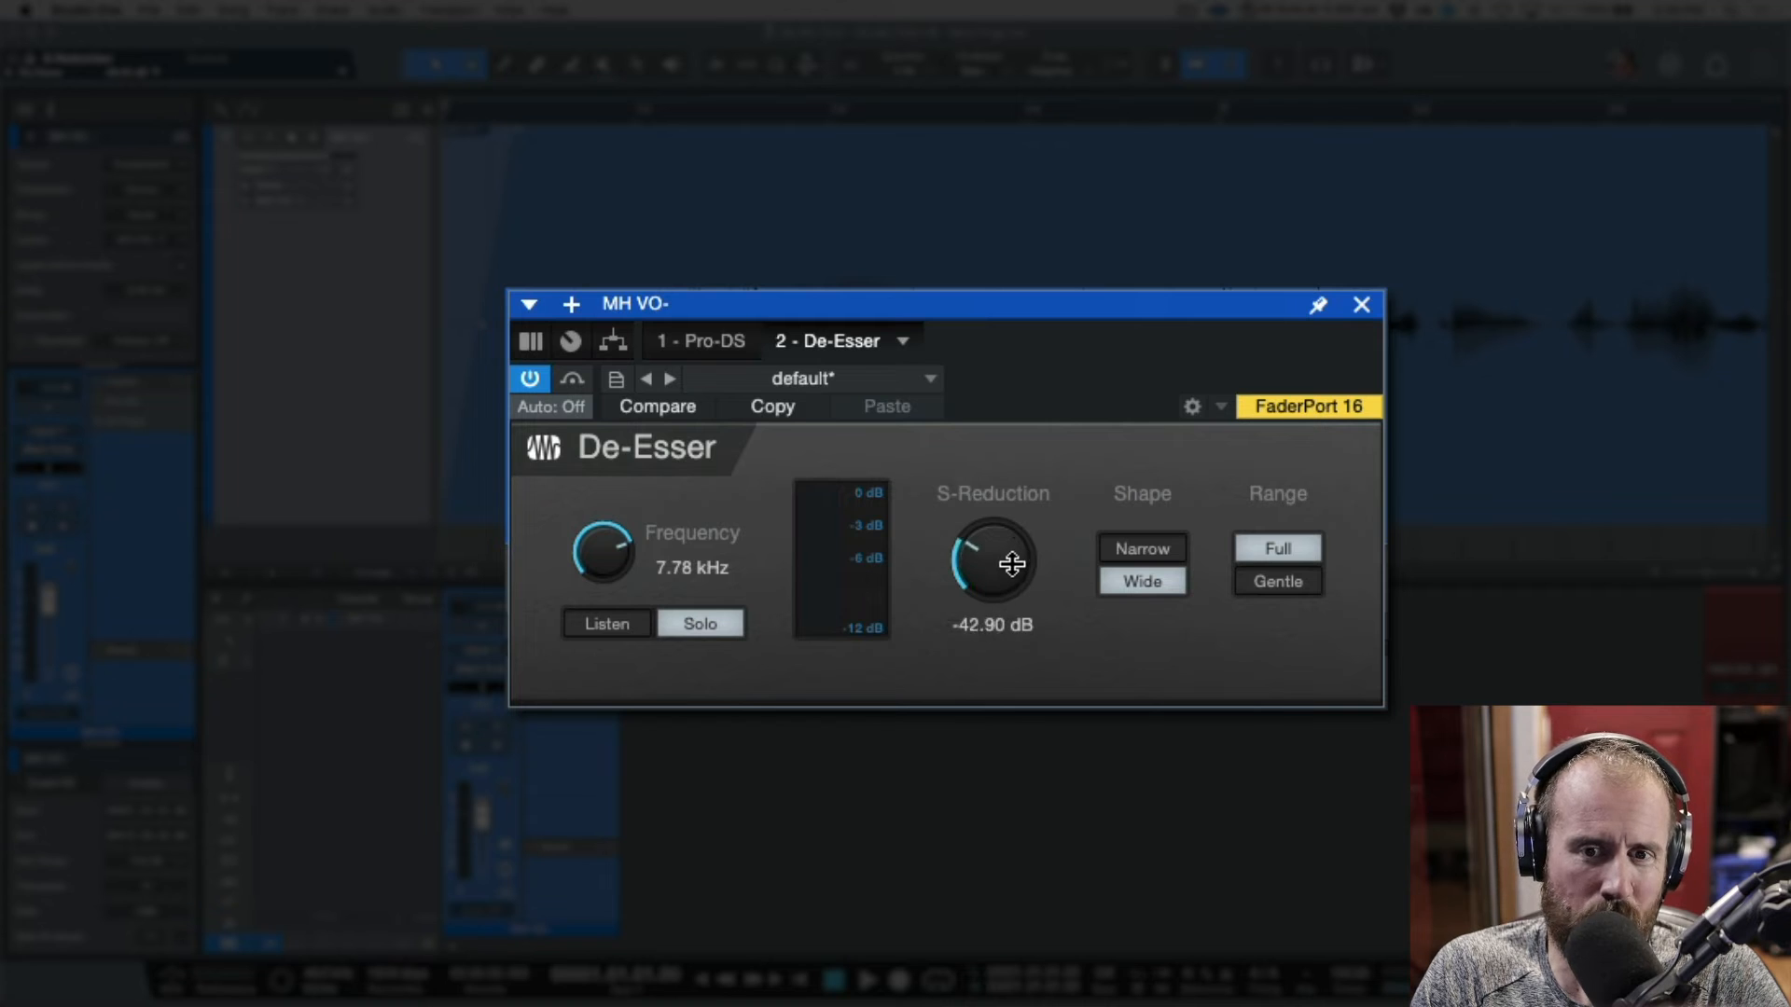
{"action": "left_click_drag", "start_coordinate": [992, 563], "coordinate": [1017, 588]}
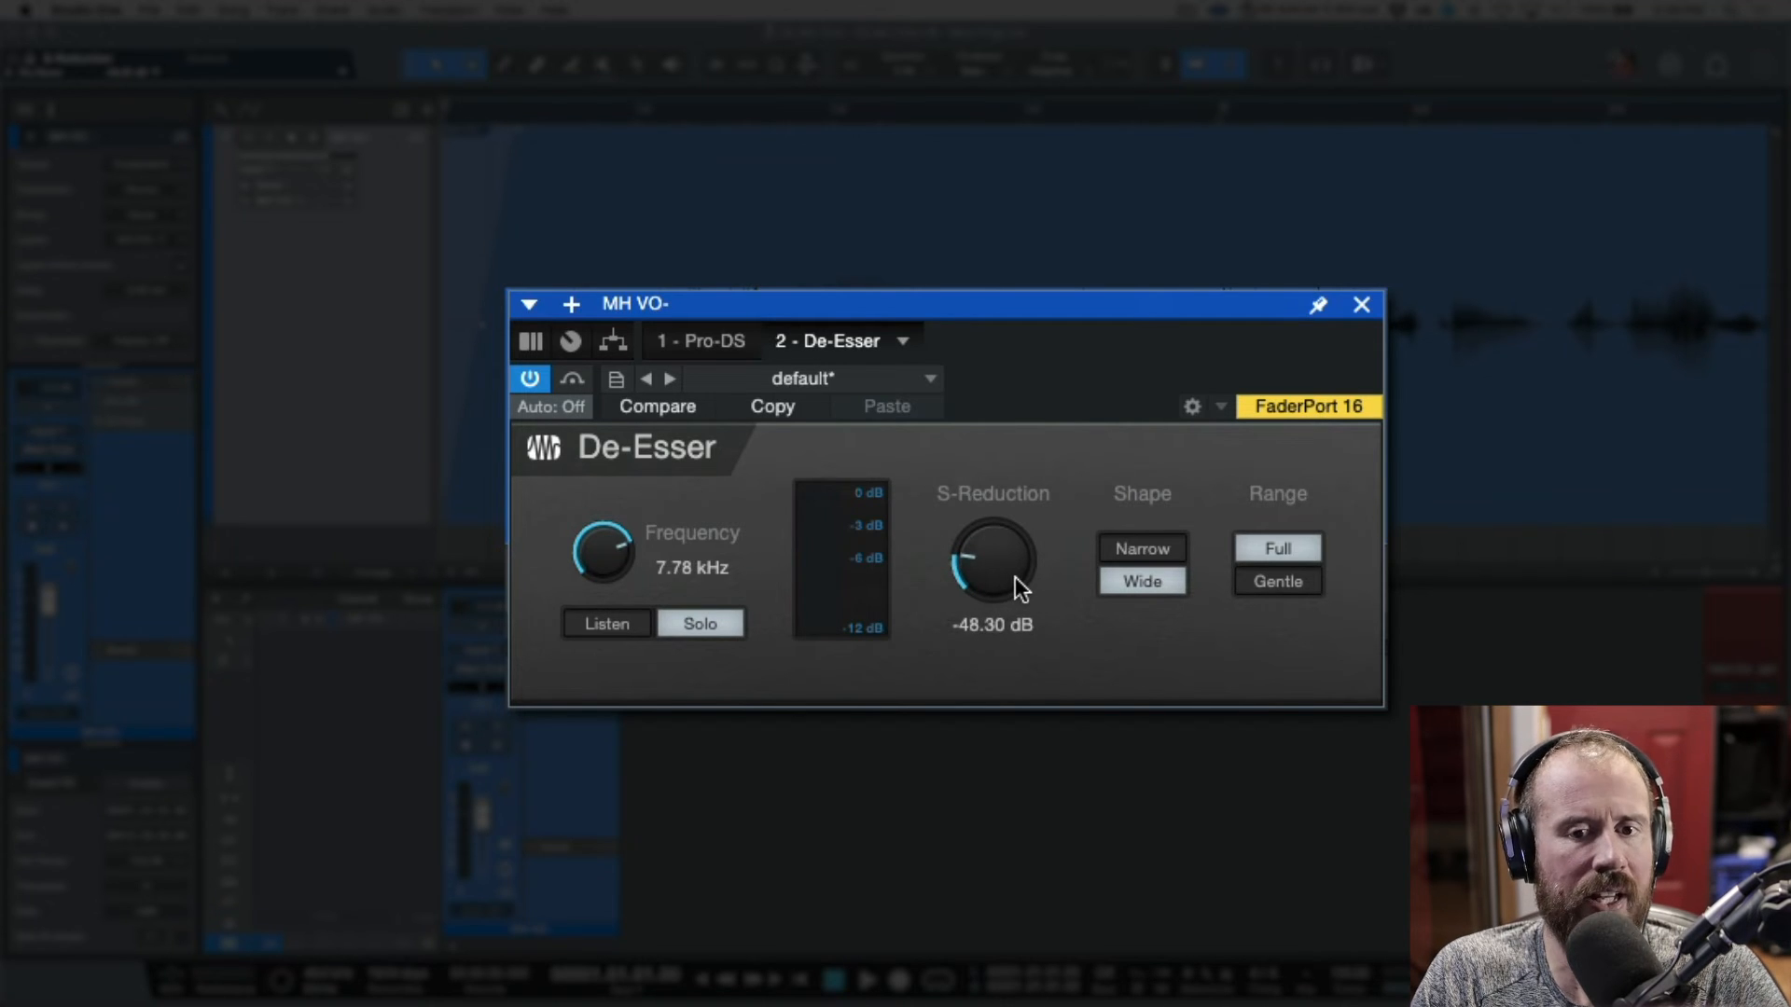
{"action": "left_click_drag", "start_coordinate": [991, 560], "coordinate": [1014, 539]}
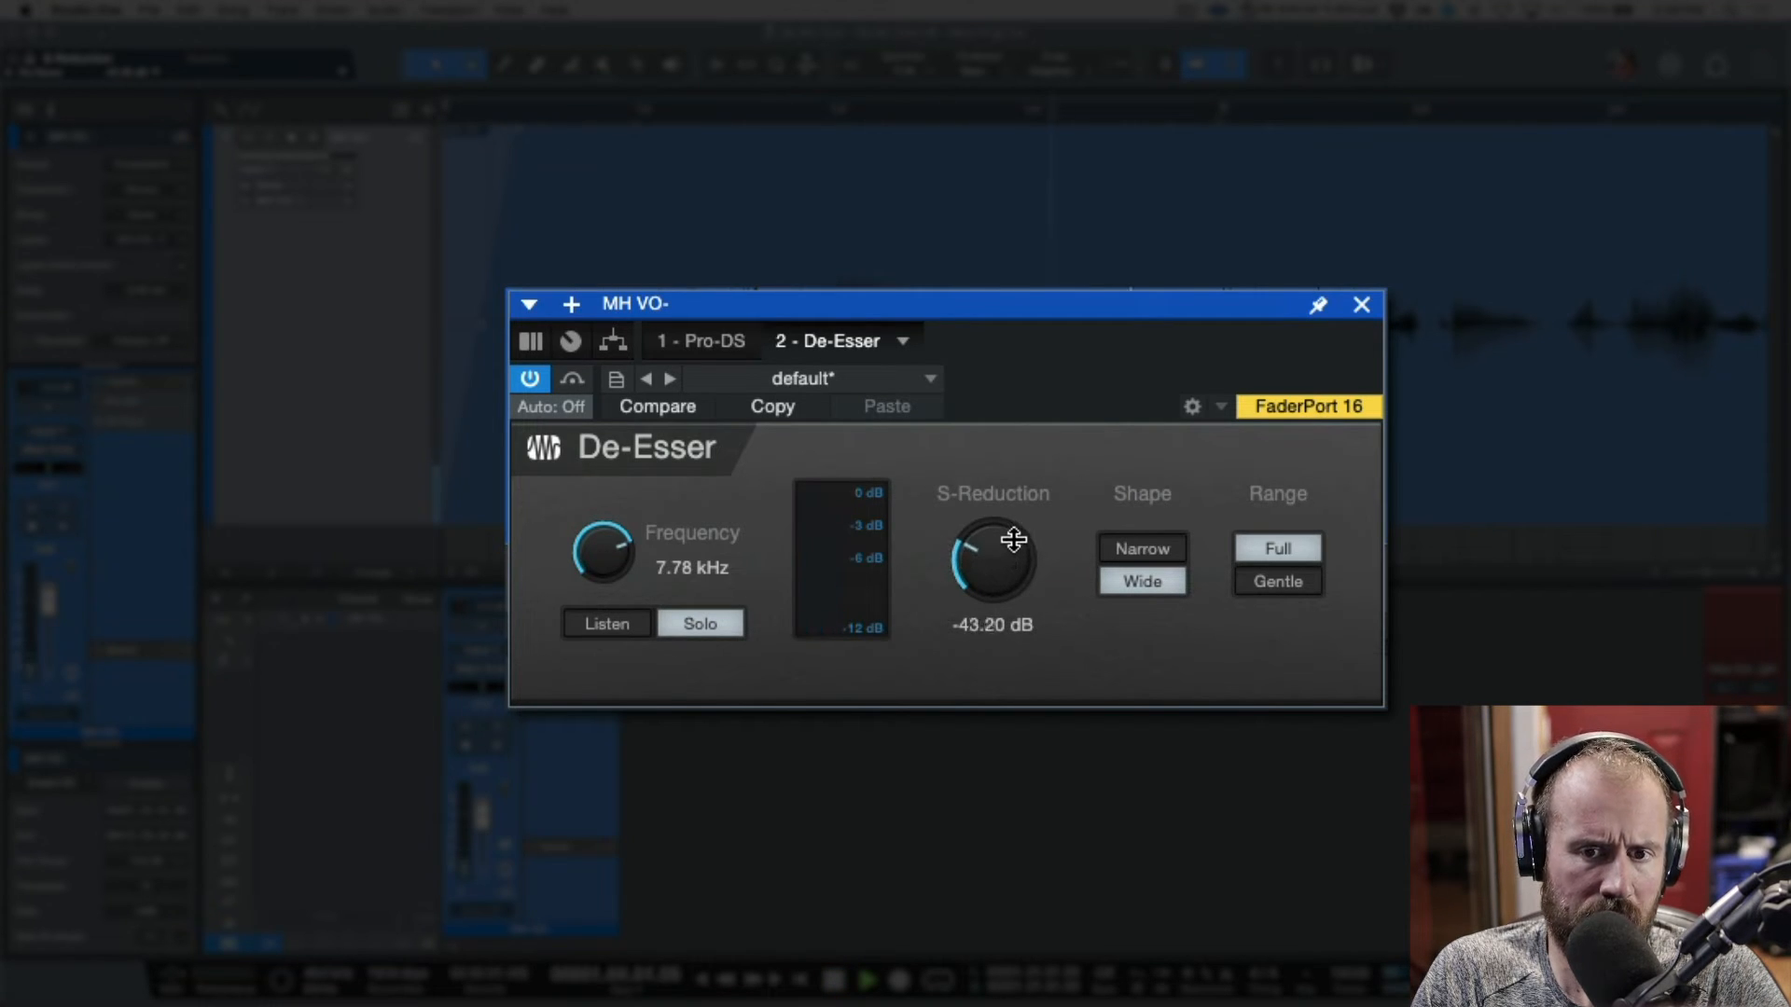
{"action": "left_click_drag", "start_coordinate": [992, 543], "coordinate": [1017, 525]}
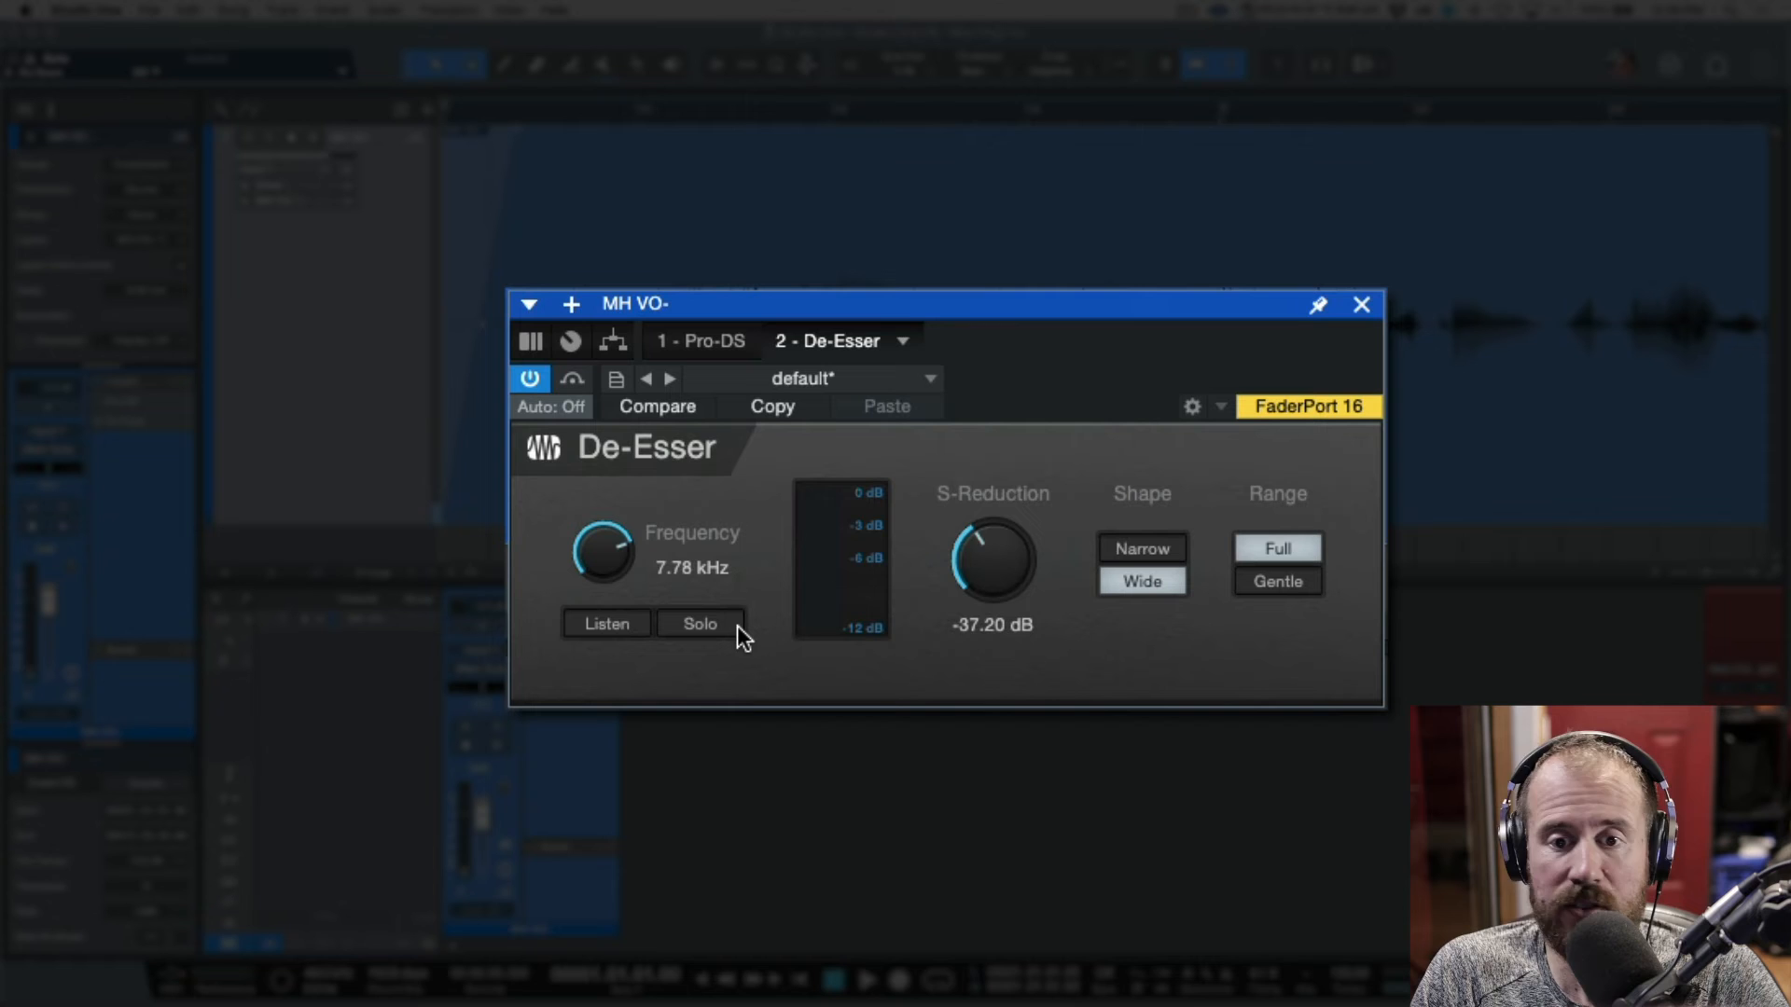
{"action": "mouse_move", "coordinate": [737, 650]}
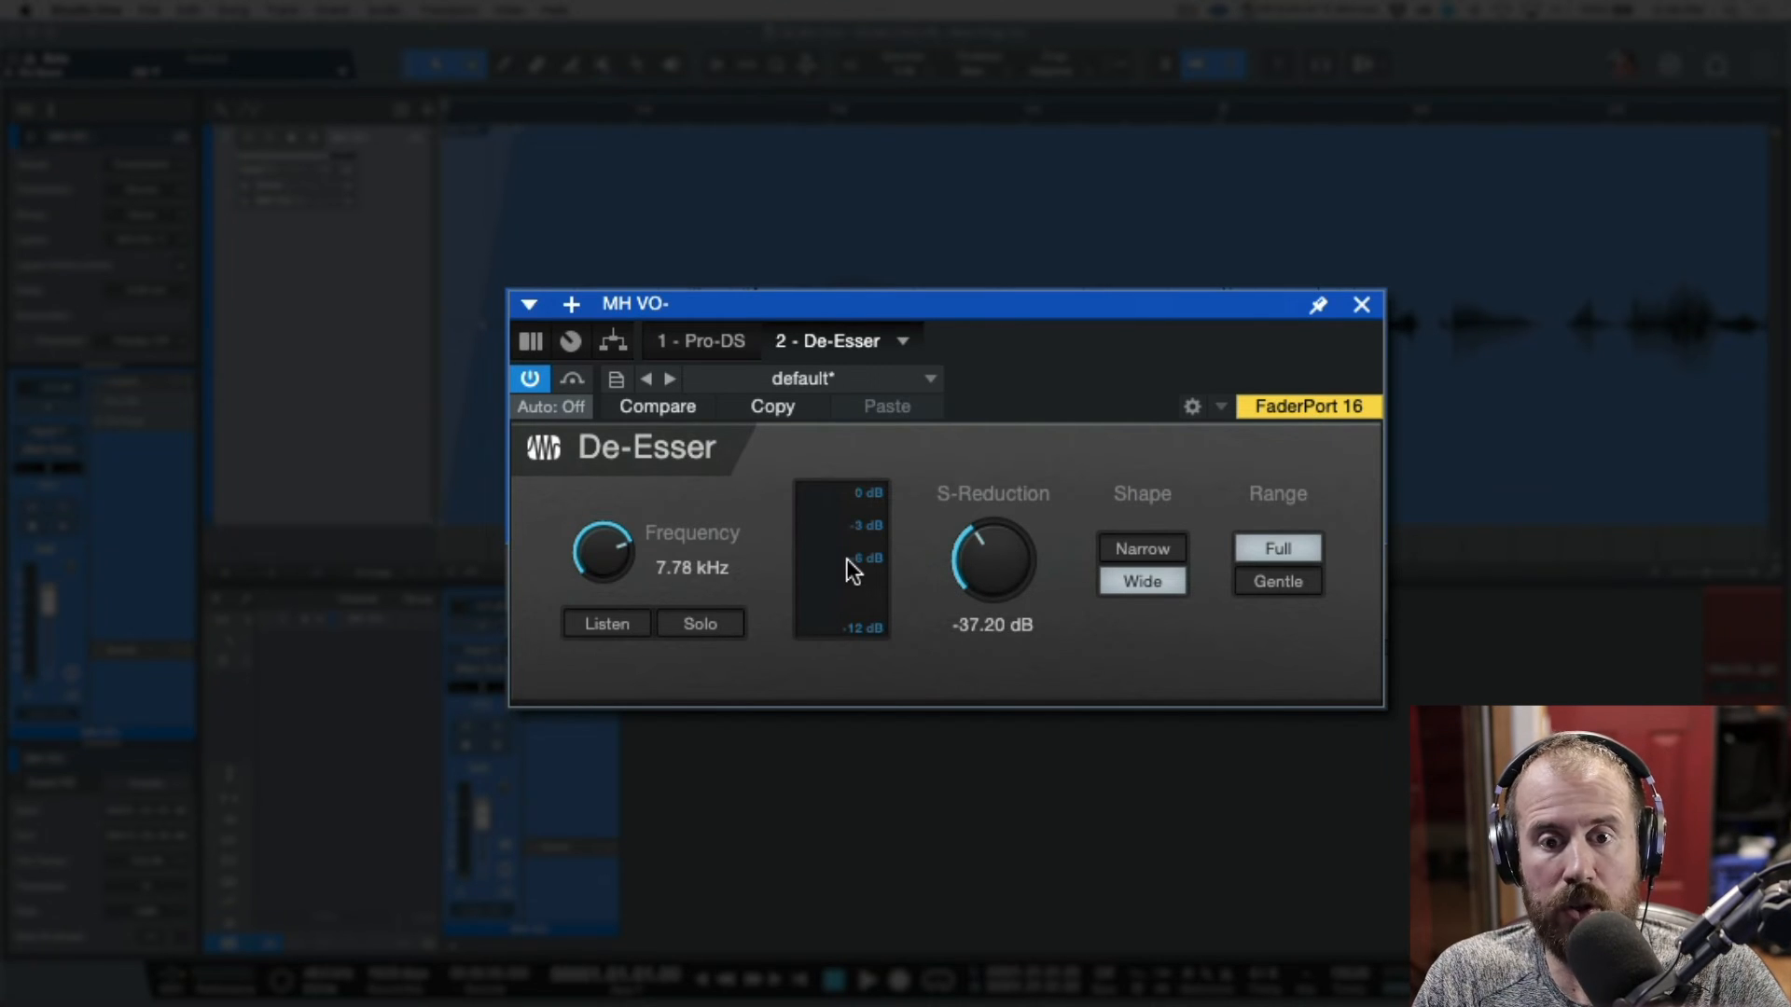
{"action": "mouse_move", "coordinate": [867, 571]}
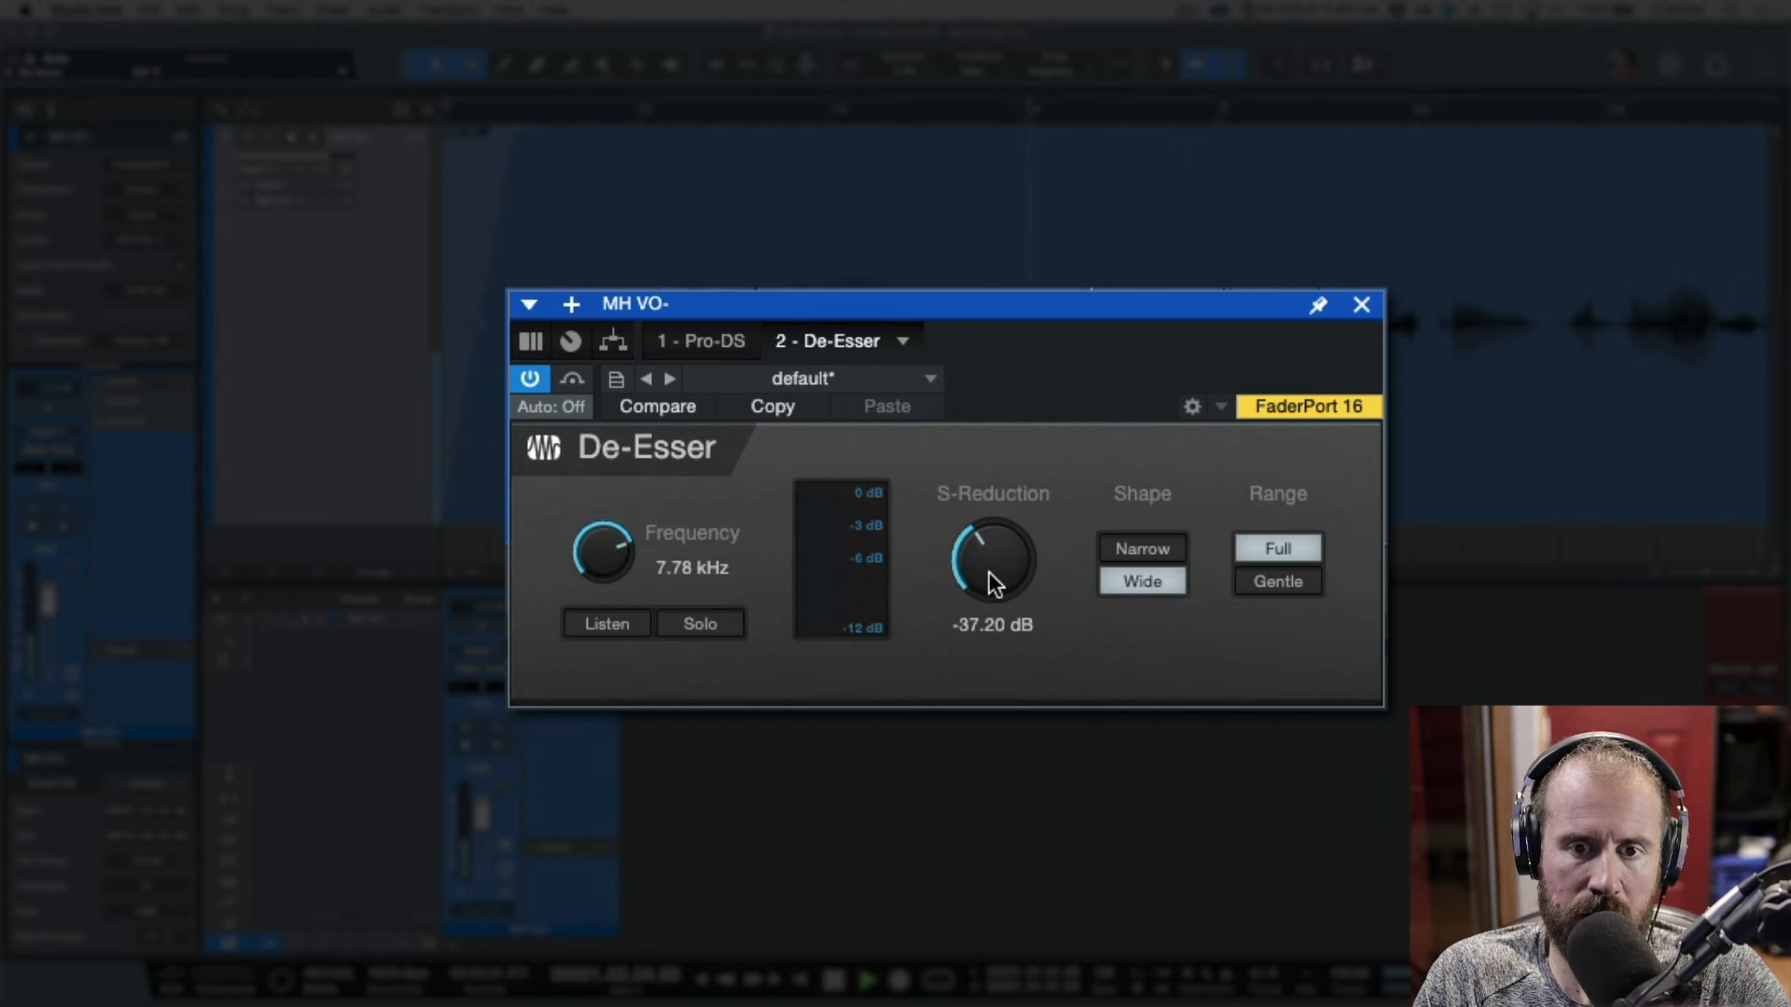
Step: Nudge S-Reduction between -37.8 and -34.8 dB, settling at -39.30 dB
{"action": "left_click_drag", "start_coordinate": [991, 560], "coordinate": [992, 582]}
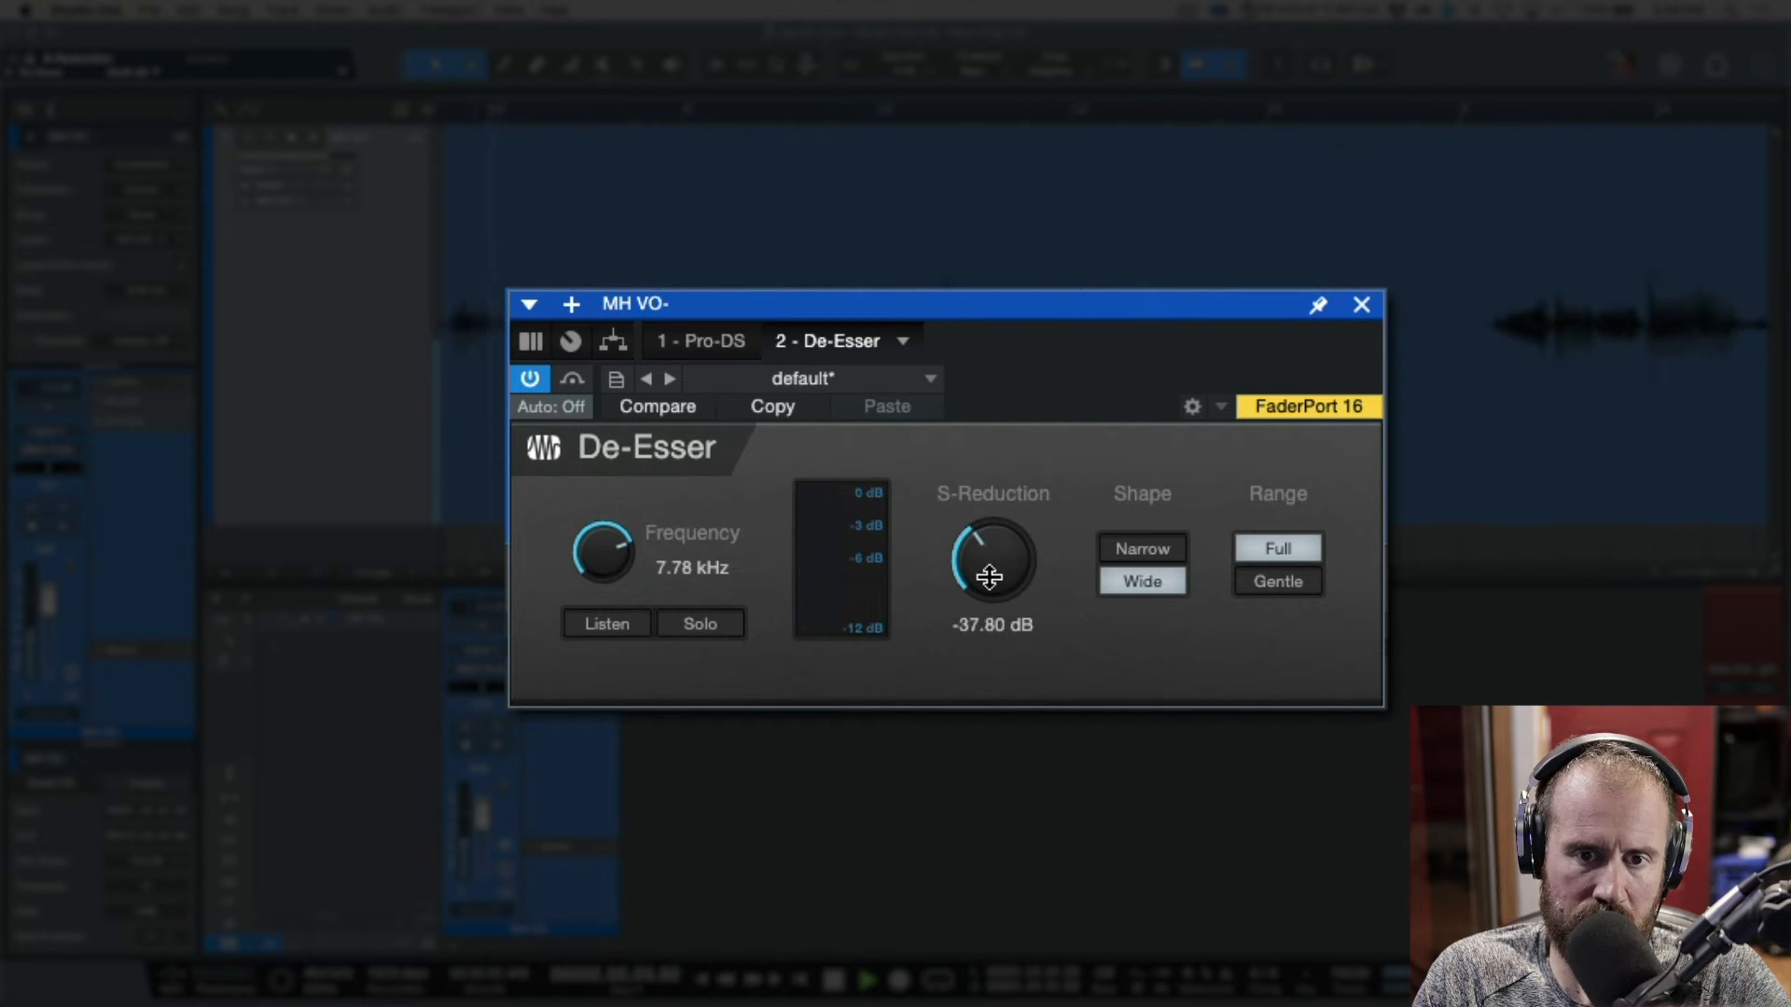
{"action": "mouse_move", "coordinate": [906, 570]}
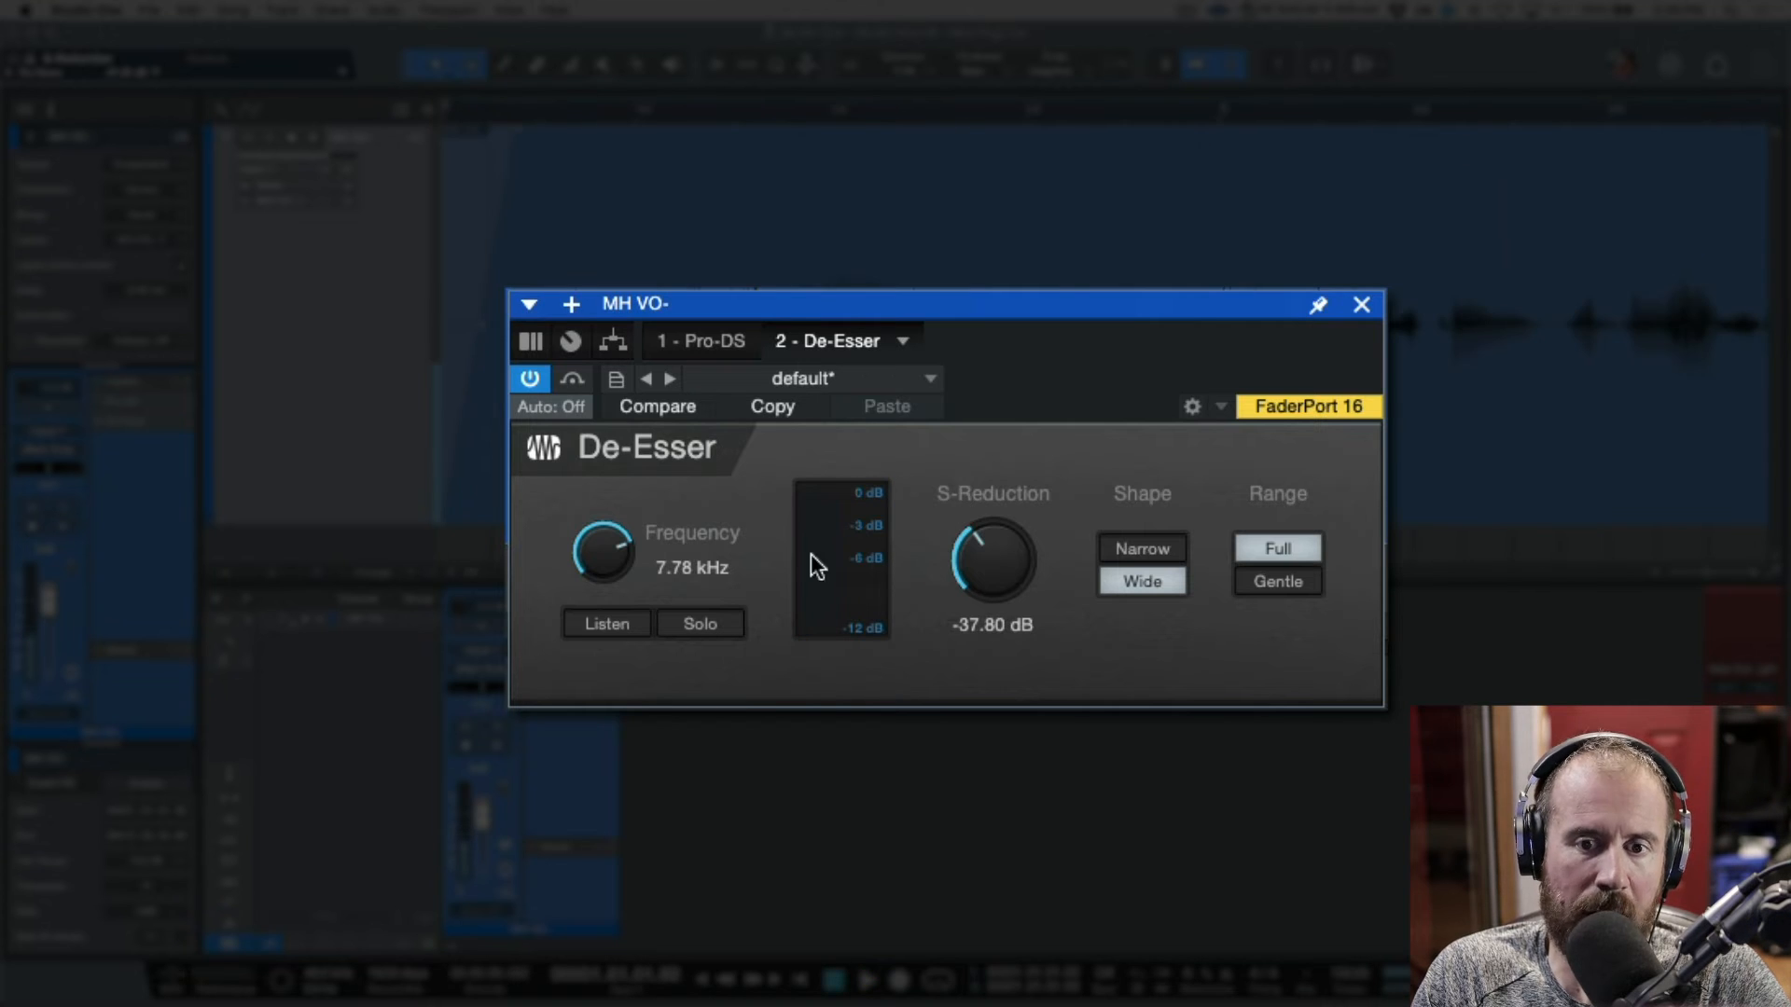
{"action": "left_click_drag", "start_coordinate": [991, 560], "coordinate": [1003, 545]}
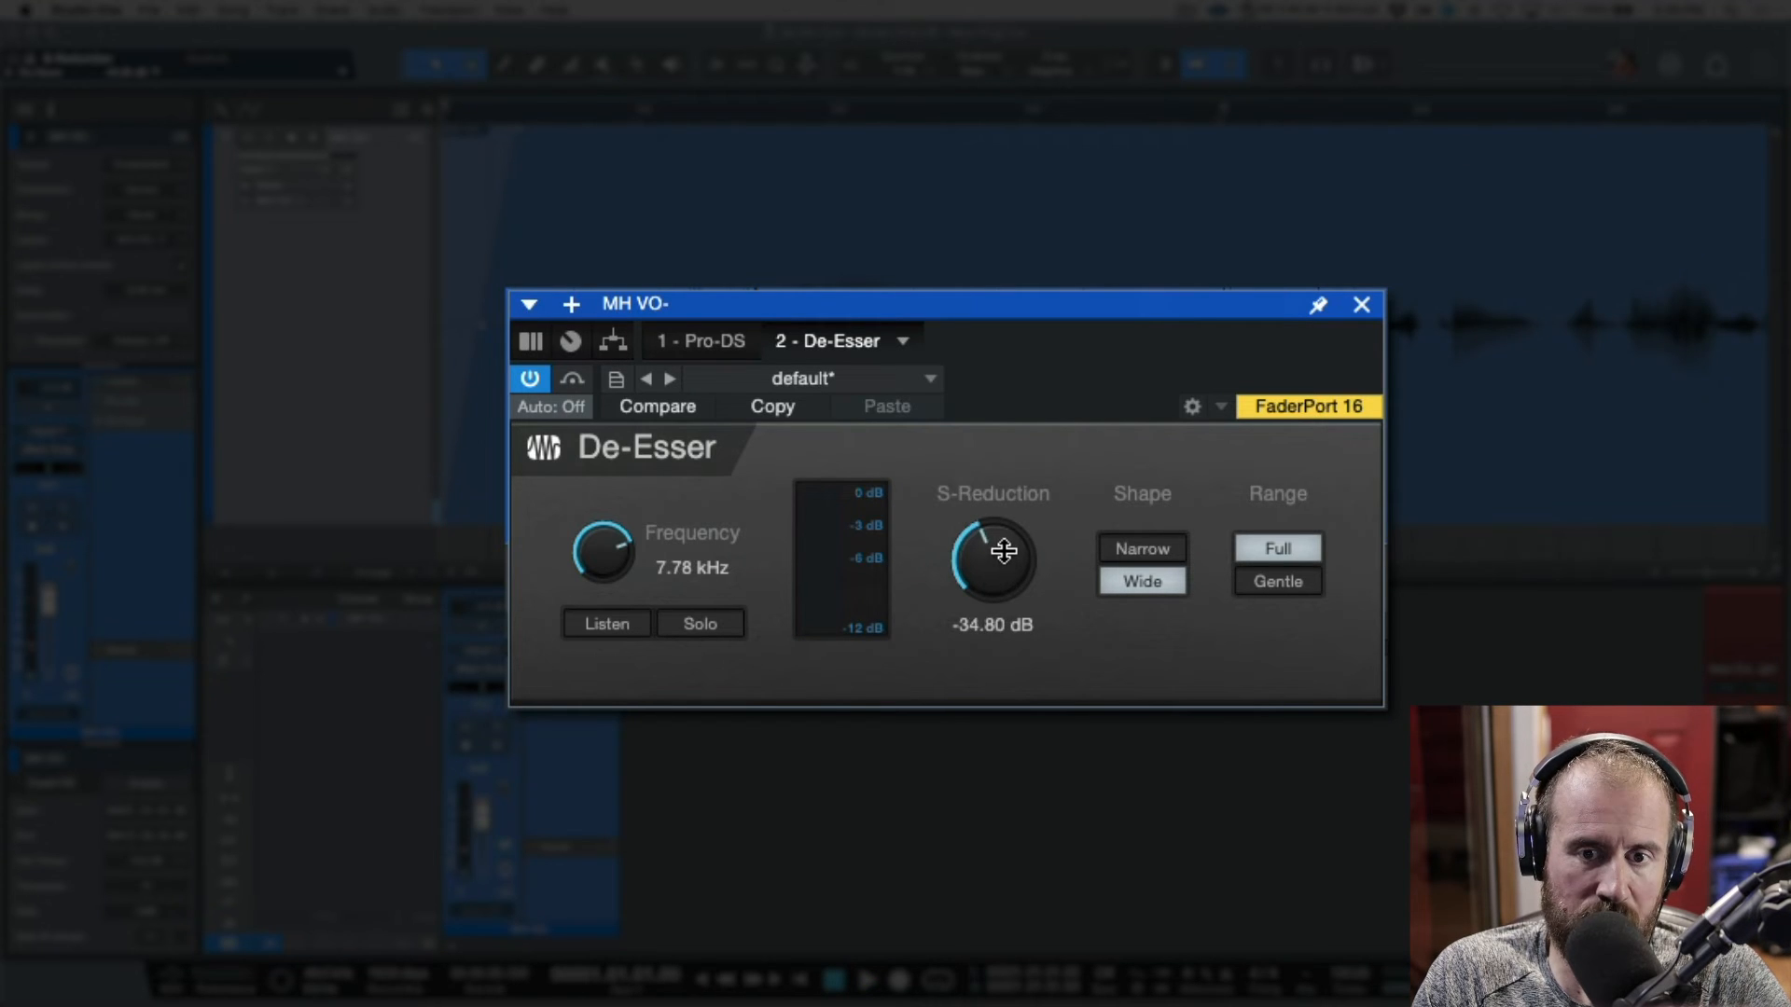
{"action": "left_click_drag", "start_coordinate": [992, 550], "coordinate": [1002, 582]}
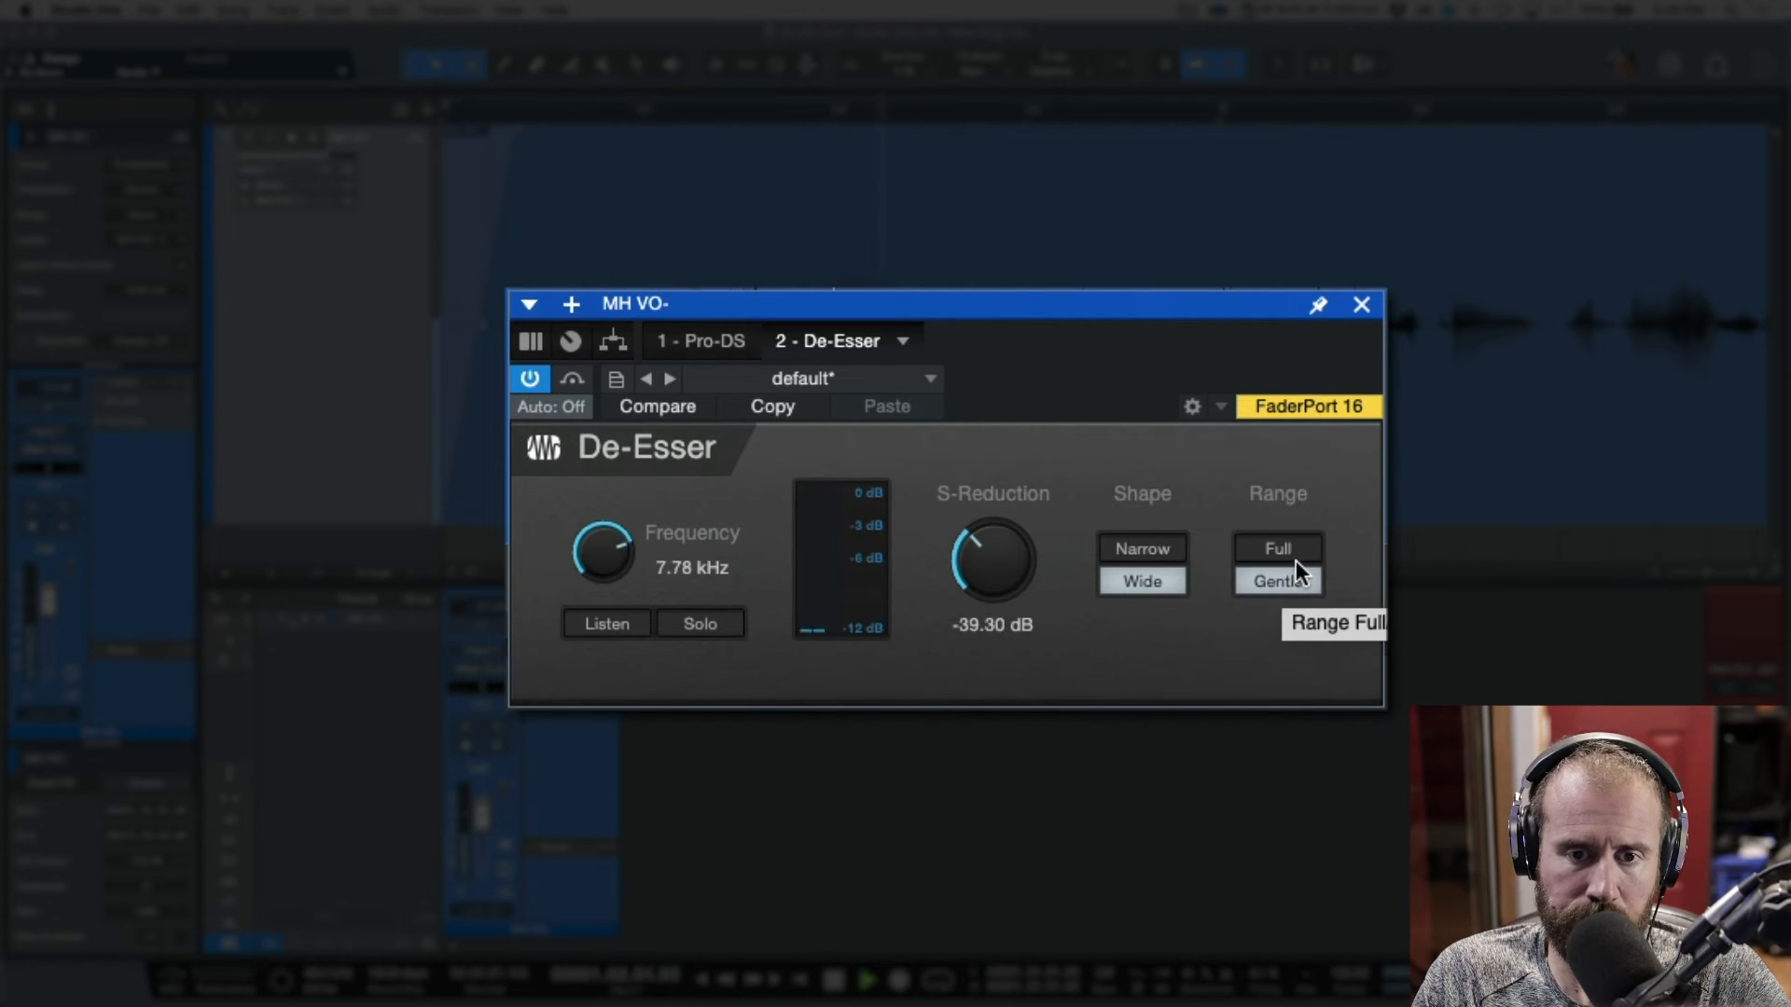
{"action": "mouse_move", "coordinate": [1314, 580]}
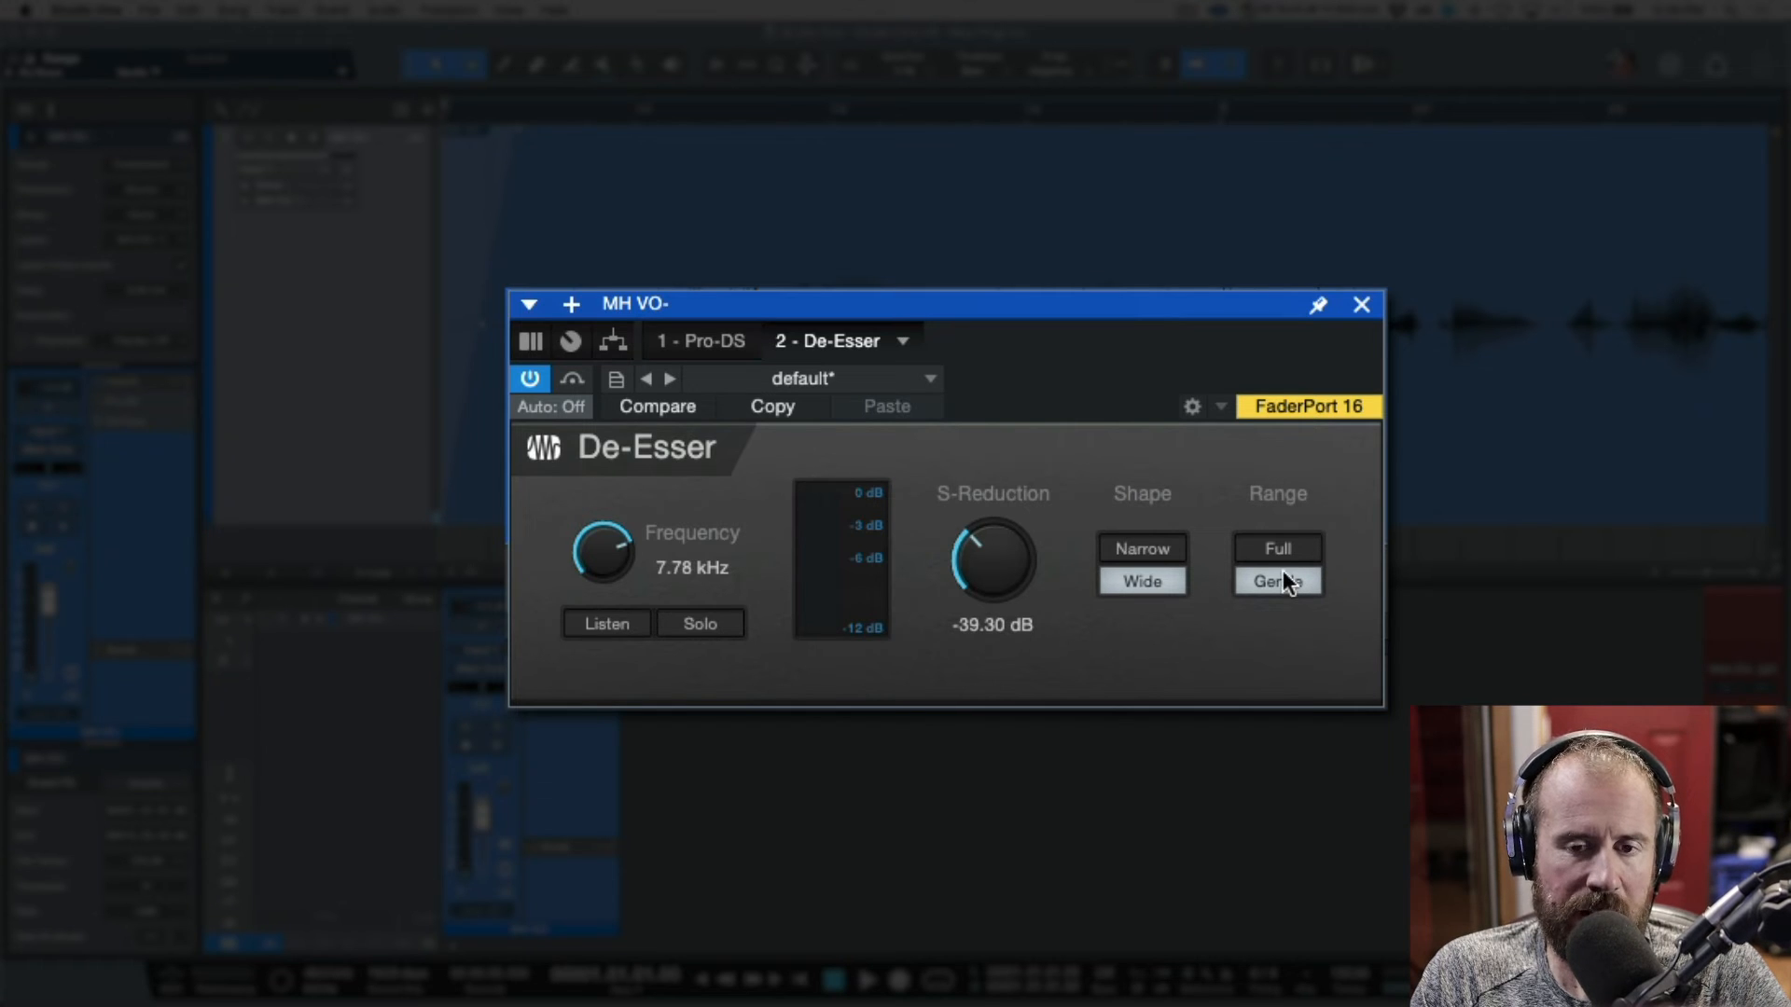
Step: Deepen the De-Esser's S-Reduction to -48.00 dB at 7.78 kHz
{"action": "left_click_drag", "start_coordinate": [992, 560], "coordinate": [991, 616]}
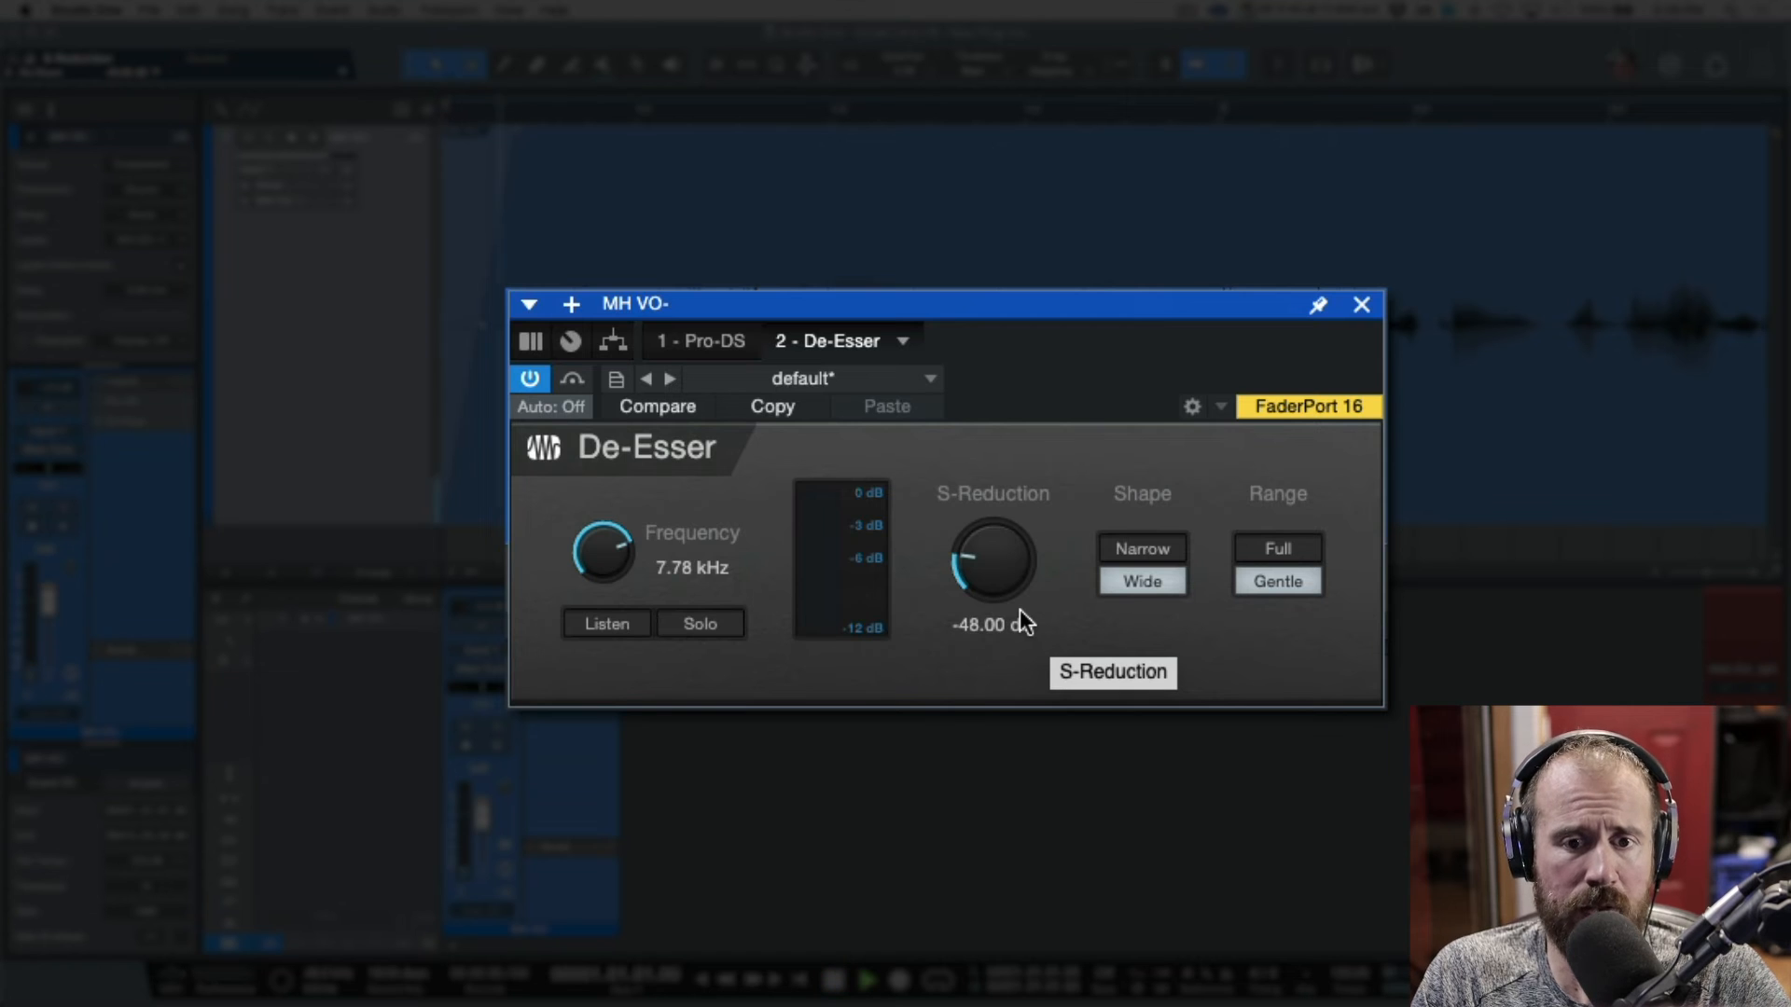
{"action": "mouse_move", "coordinate": [1036, 621]}
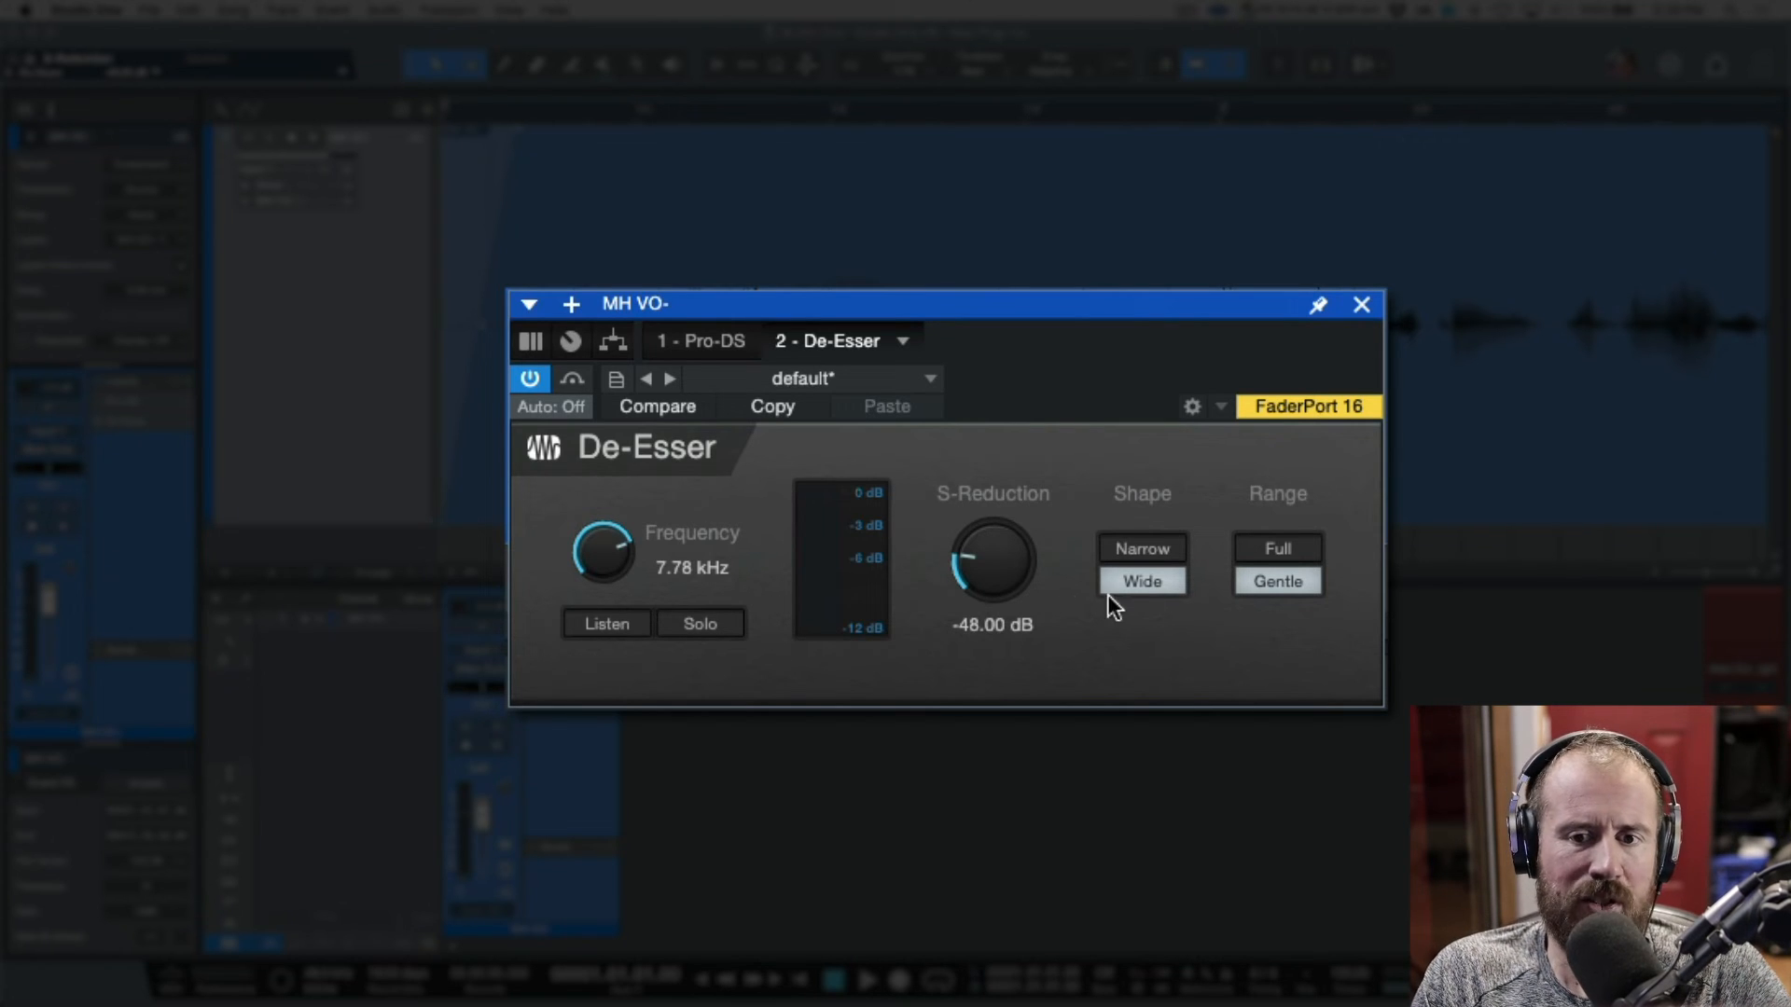
{"action": "mouse_move", "coordinate": [1293, 555]}
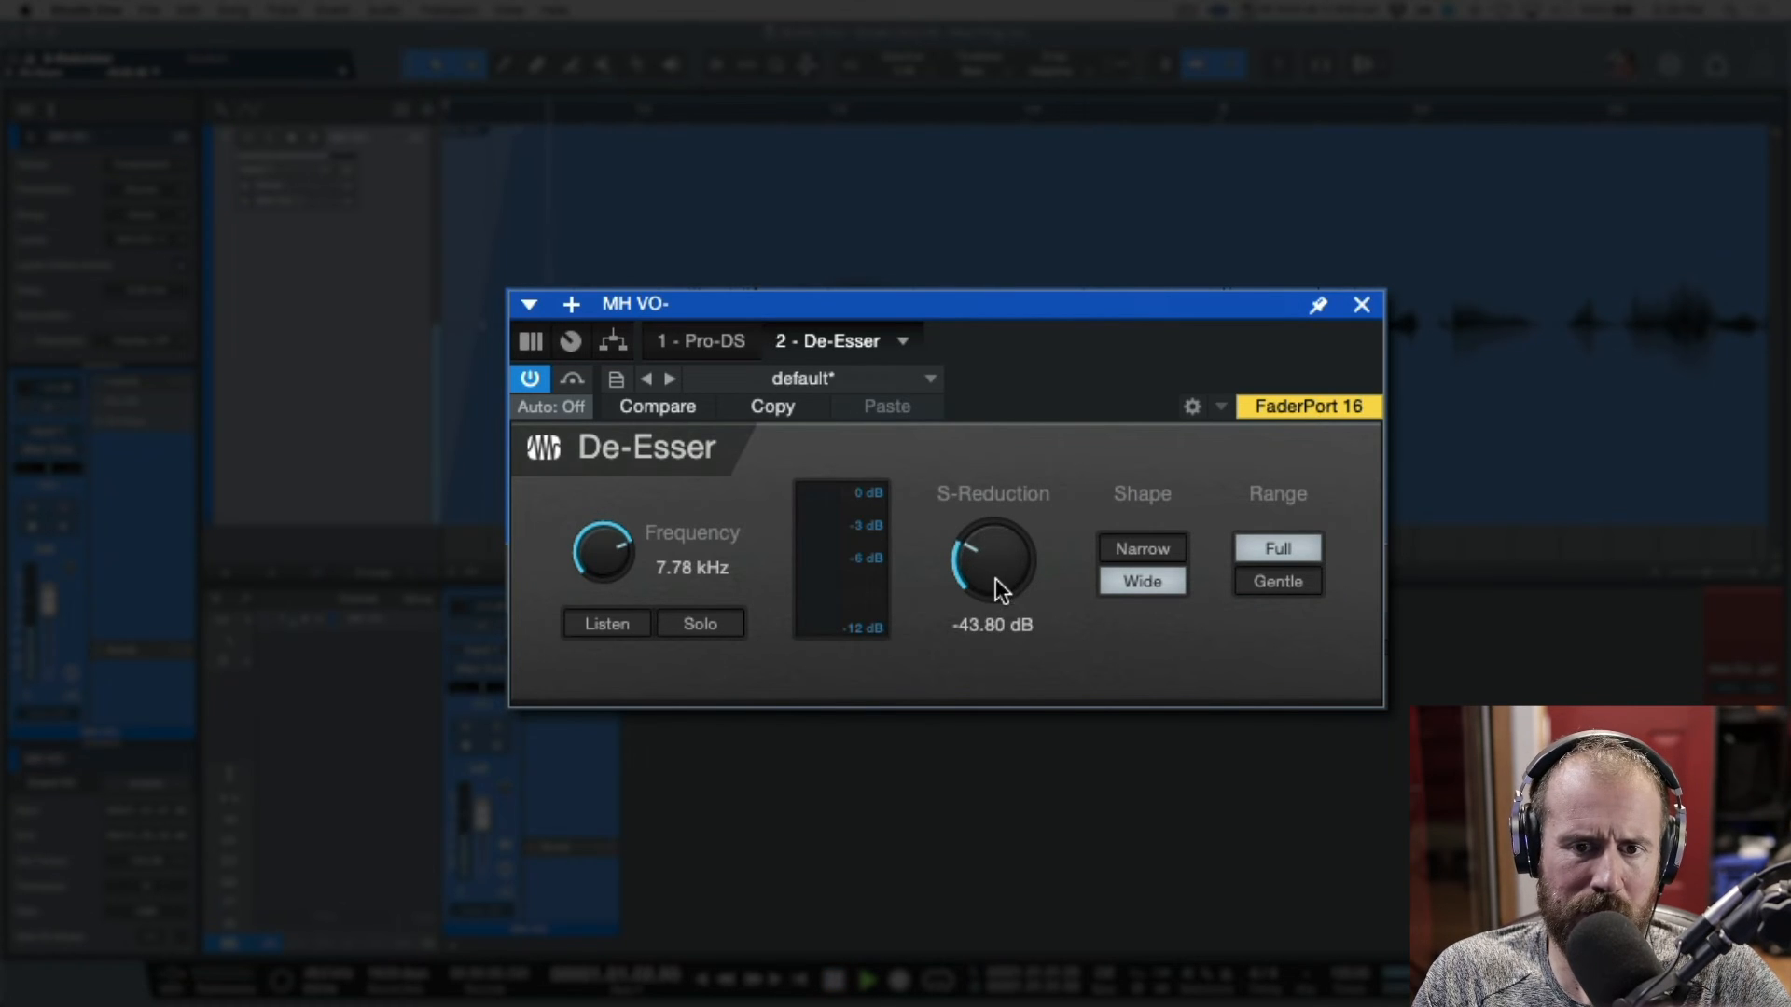
Step: Nudge the De-Esser S-Reduction knob back and forth until it settles at -36.30 dB
{"action": "left_click_drag", "start_coordinate": [991, 589], "coordinate": [998, 554]}
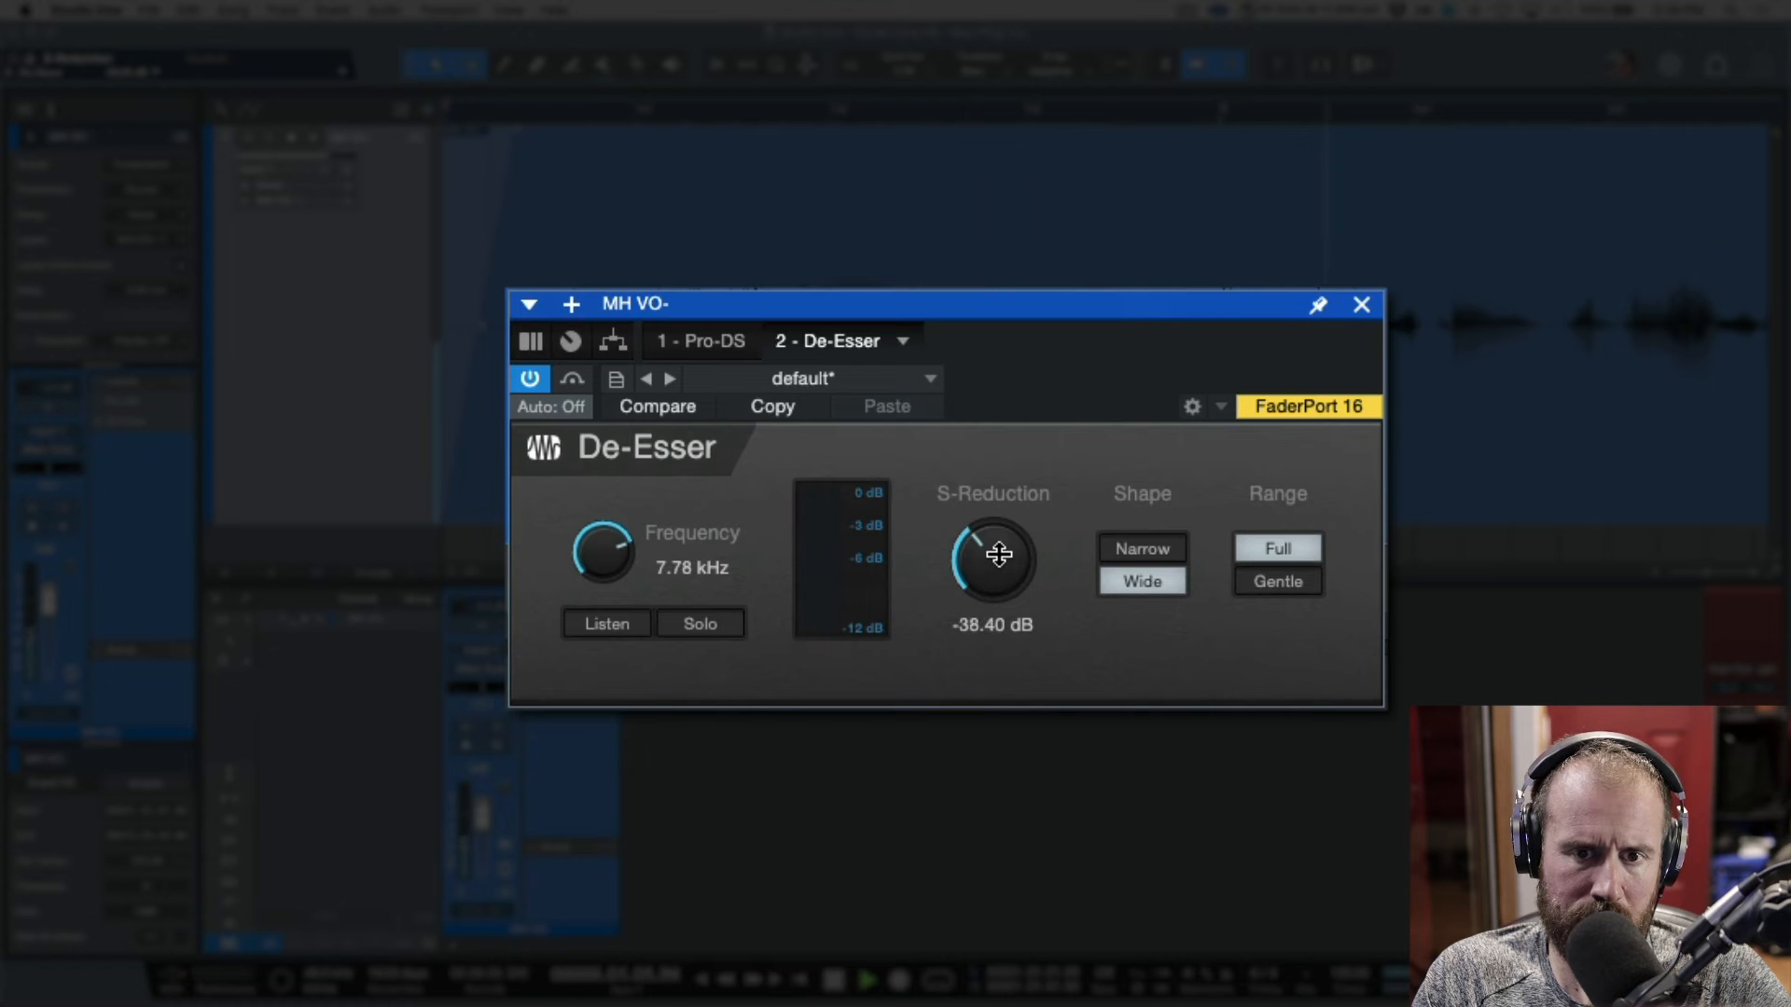
{"action": "left_click_drag", "start_coordinate": [991, 560], "coordinate": [991, 571]}
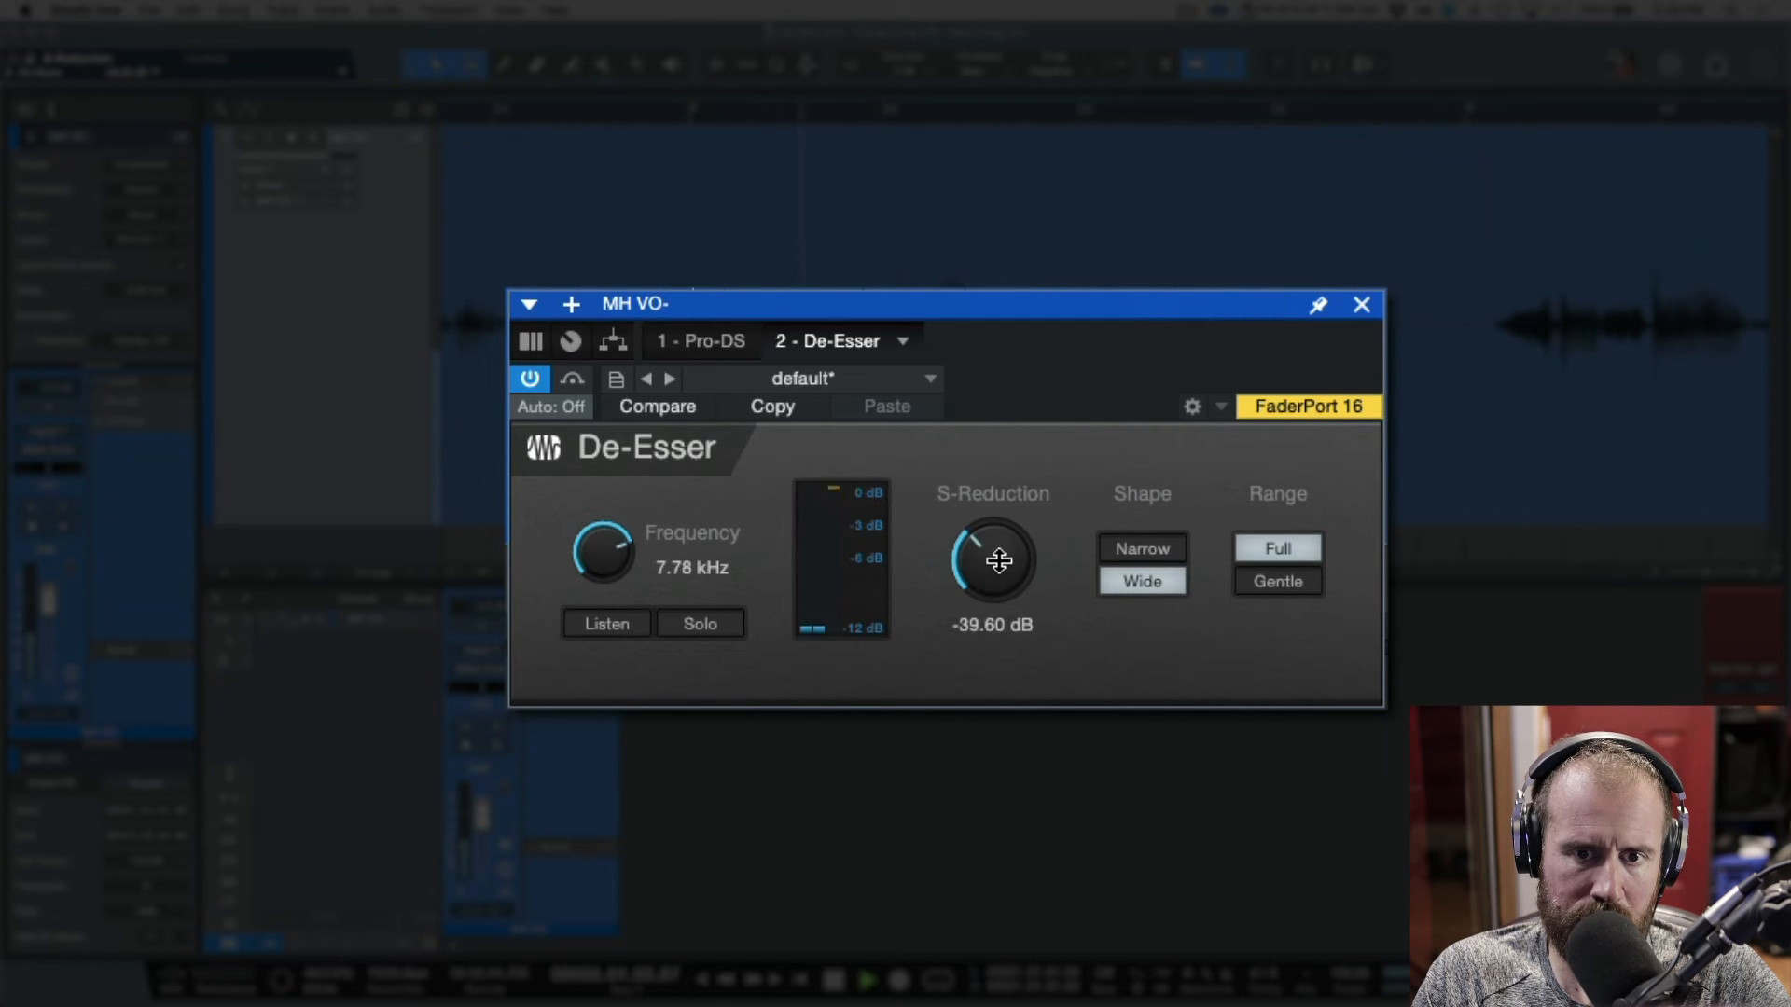
{"action": "left_click_drag", "start_coordinate": [991, 566], "coordinate": [992, 548]}
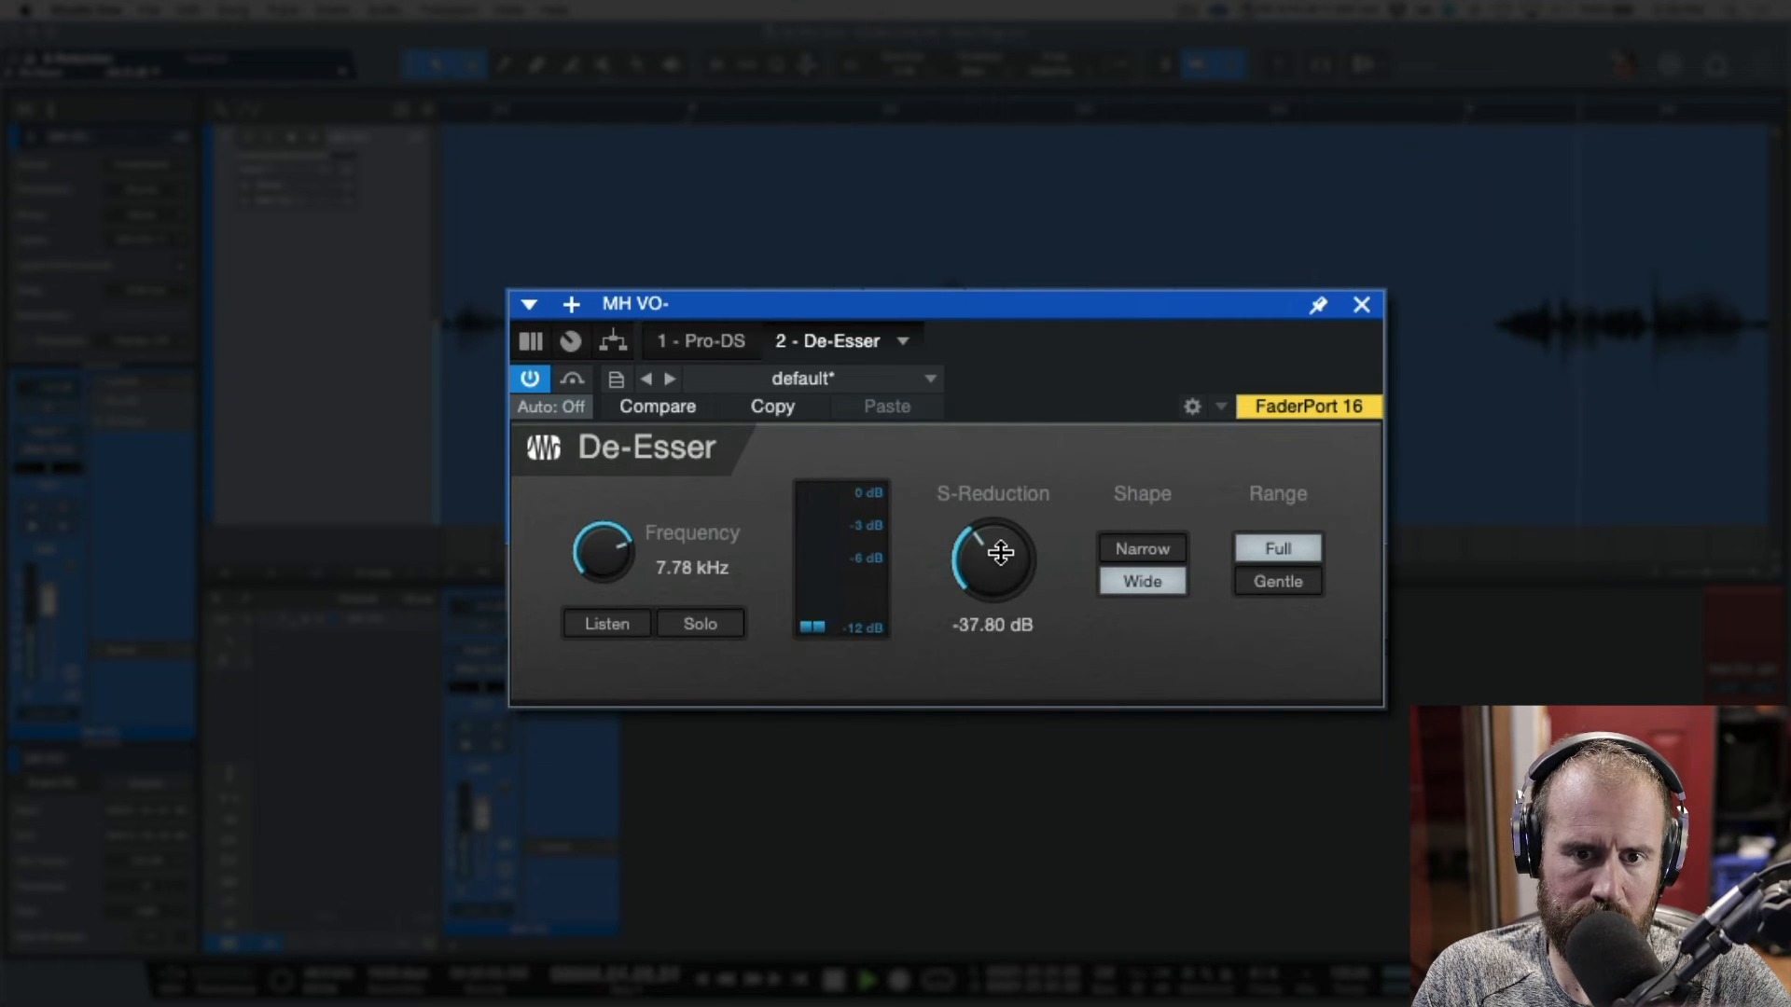
{"action": "left_click_drag", "start_coordinate": [992, 560], "coordinate": [1006, 541]}
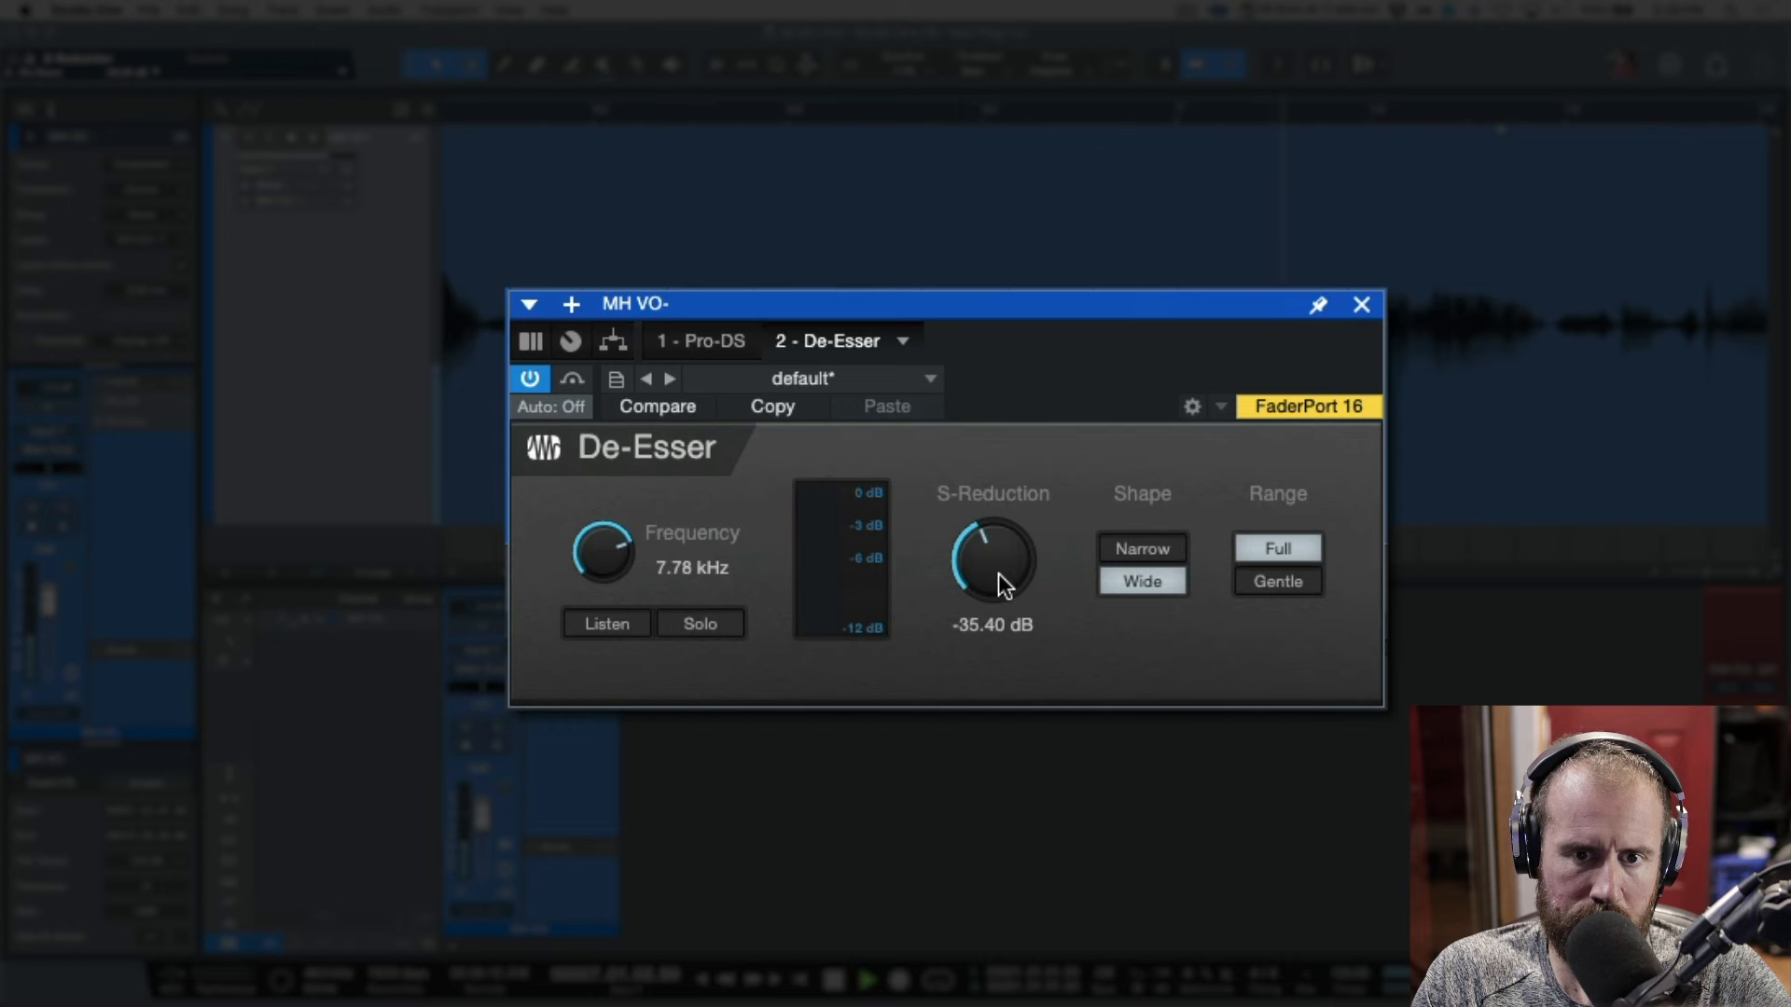
{"action": "left_click_drag", "start_coordinate": [992, 560], "coordinate": [996, 582]}
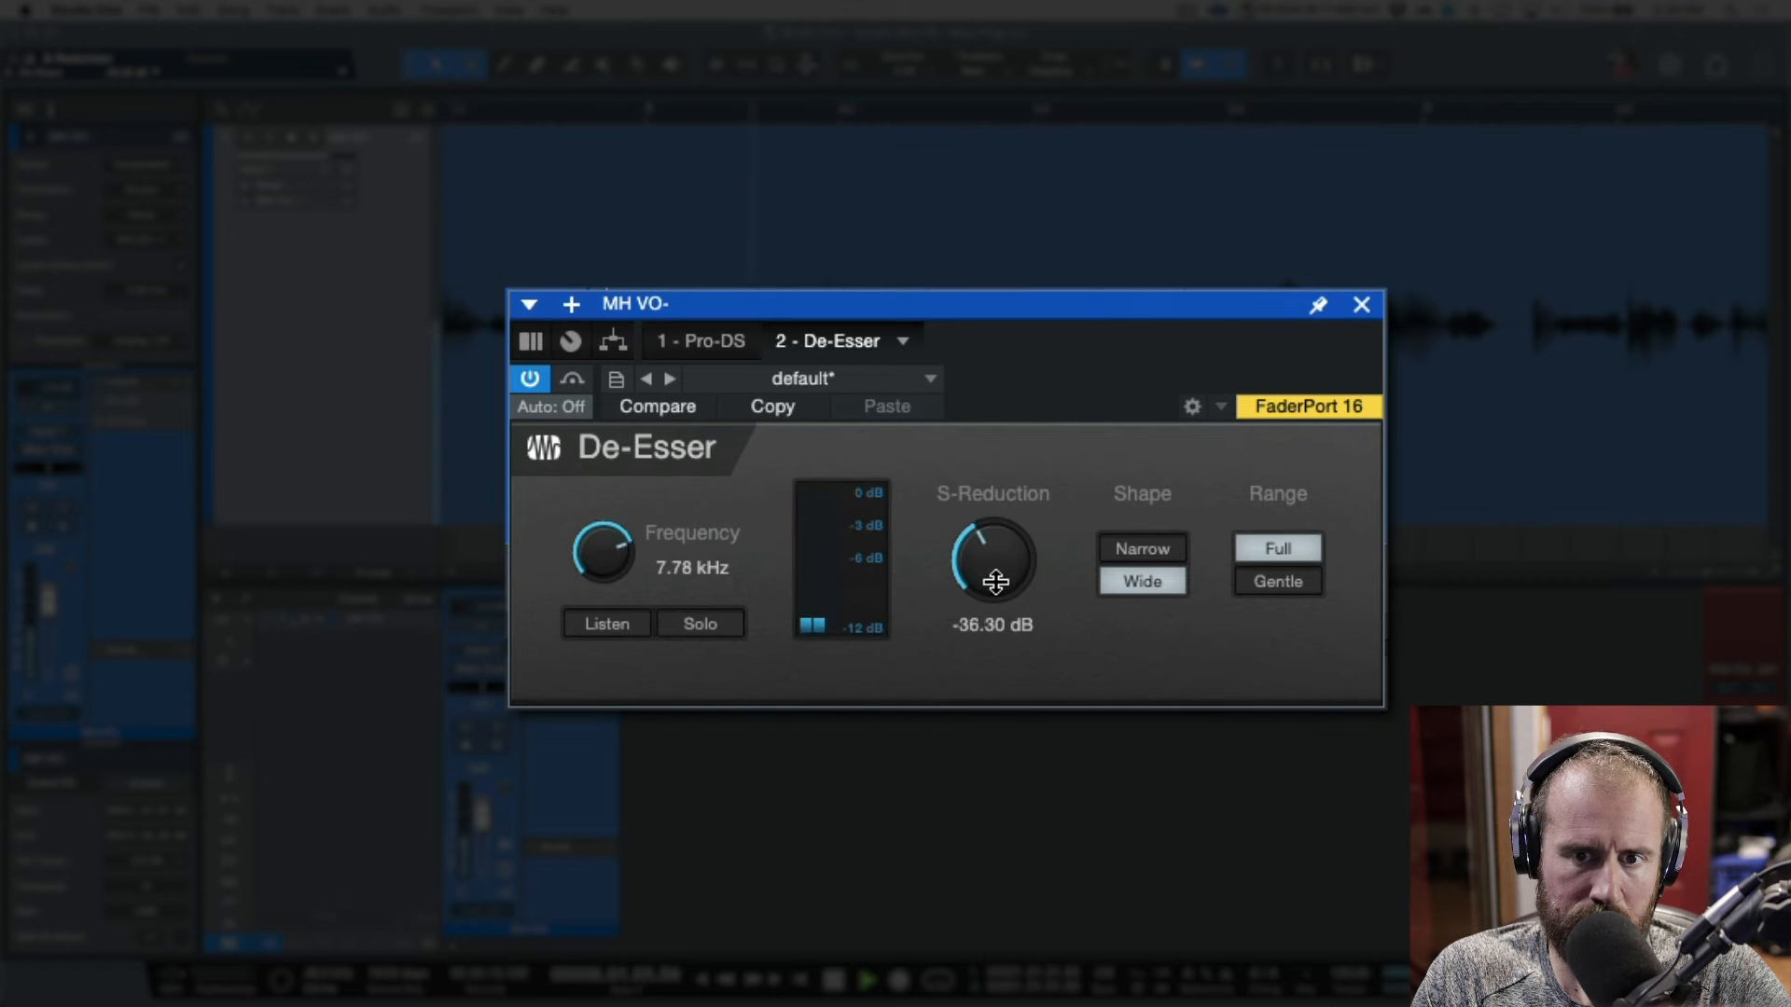
{"action": "mouse_move", "coordinate": [725, 631]}
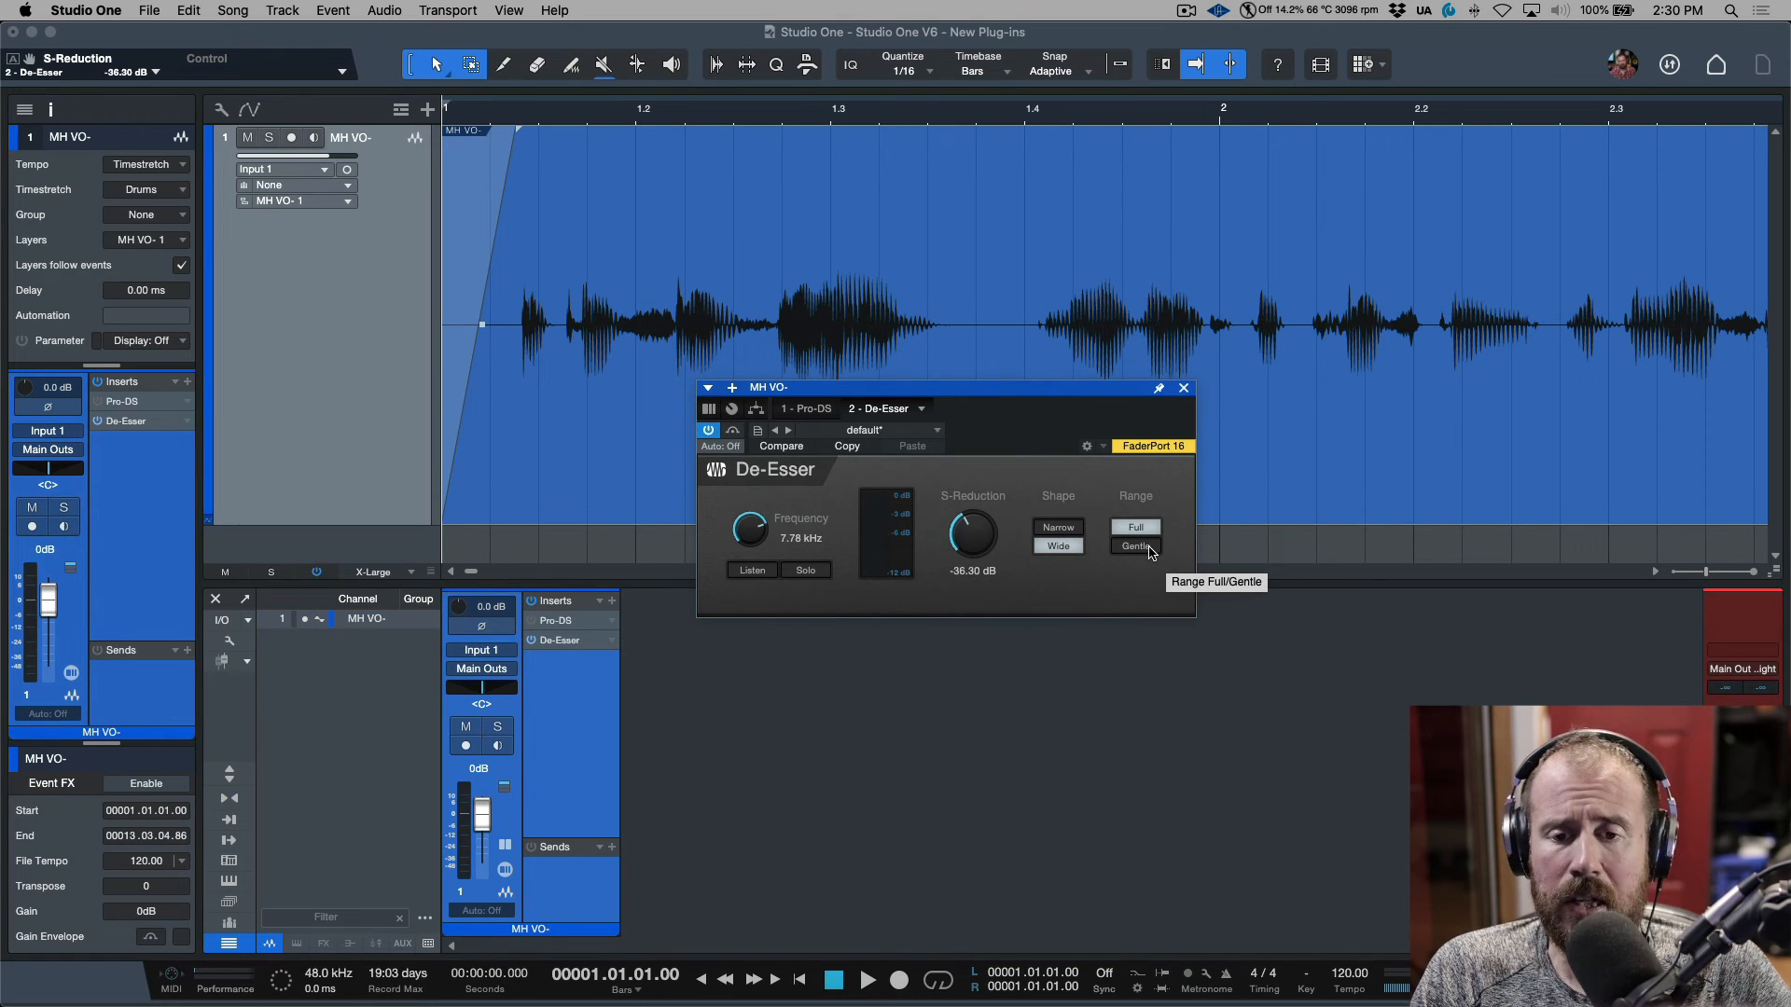
{"action": "mouse_move", "coordinate": [975, 561]}
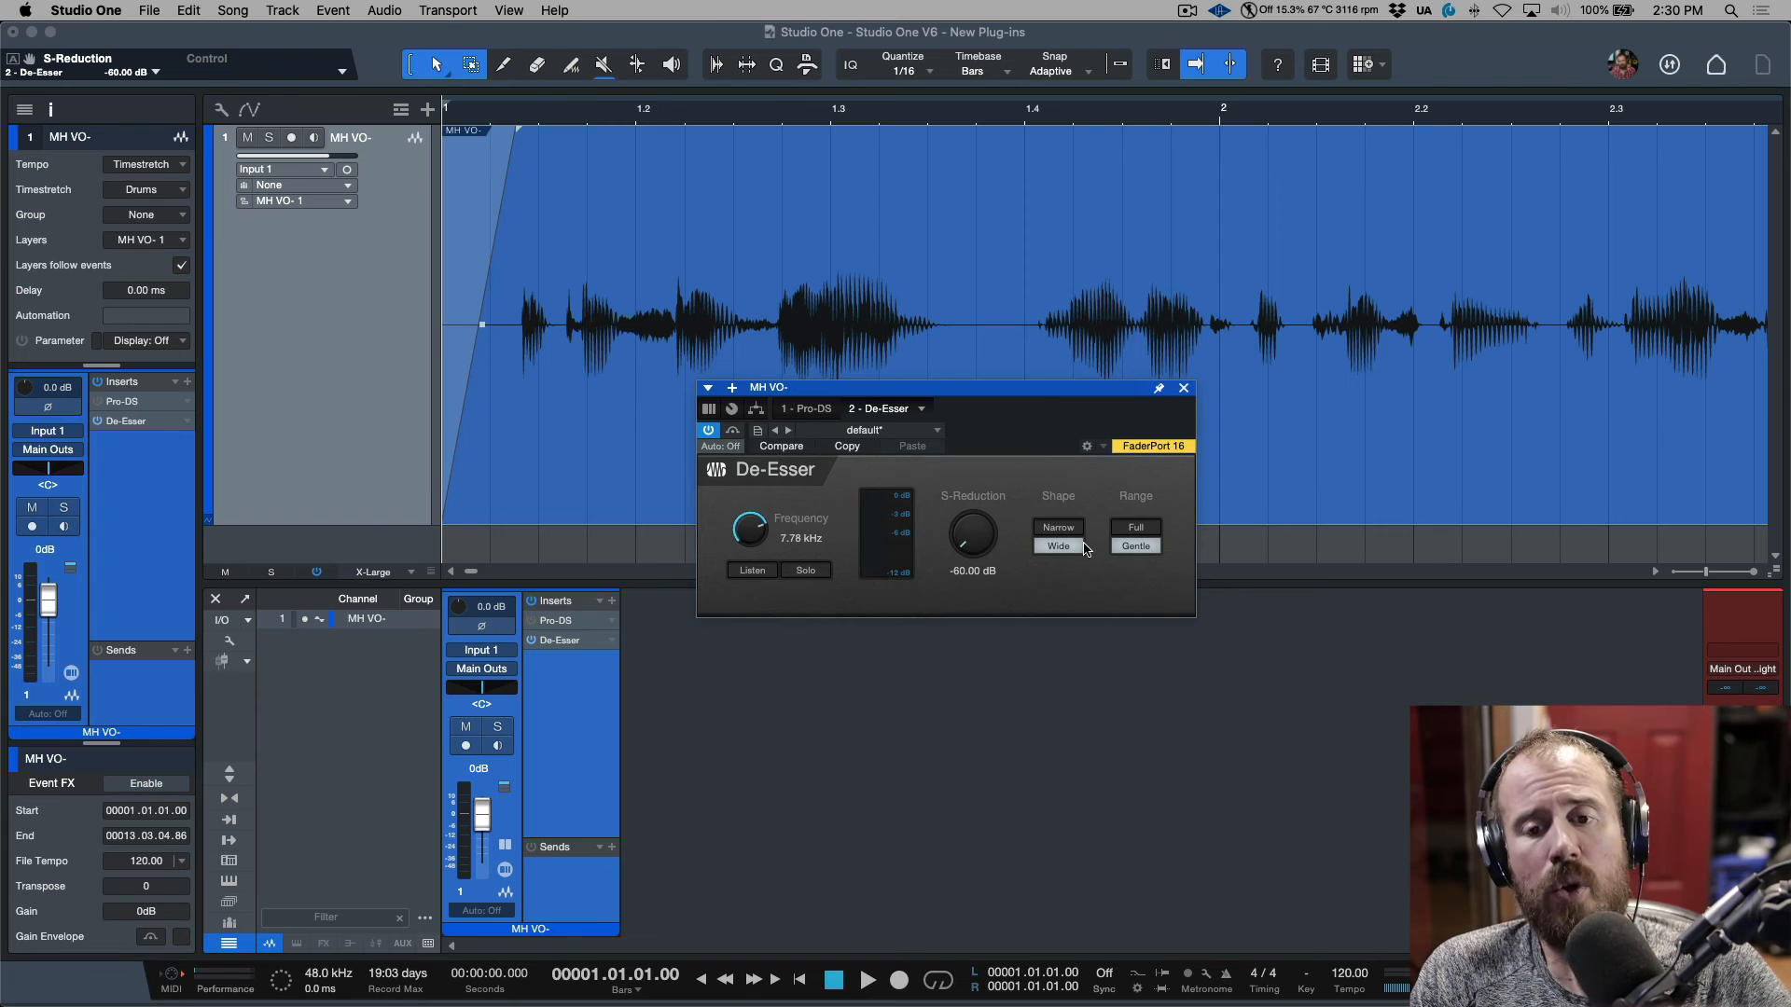
{"action": "mouse_move", "coordinate": [999, 524]}
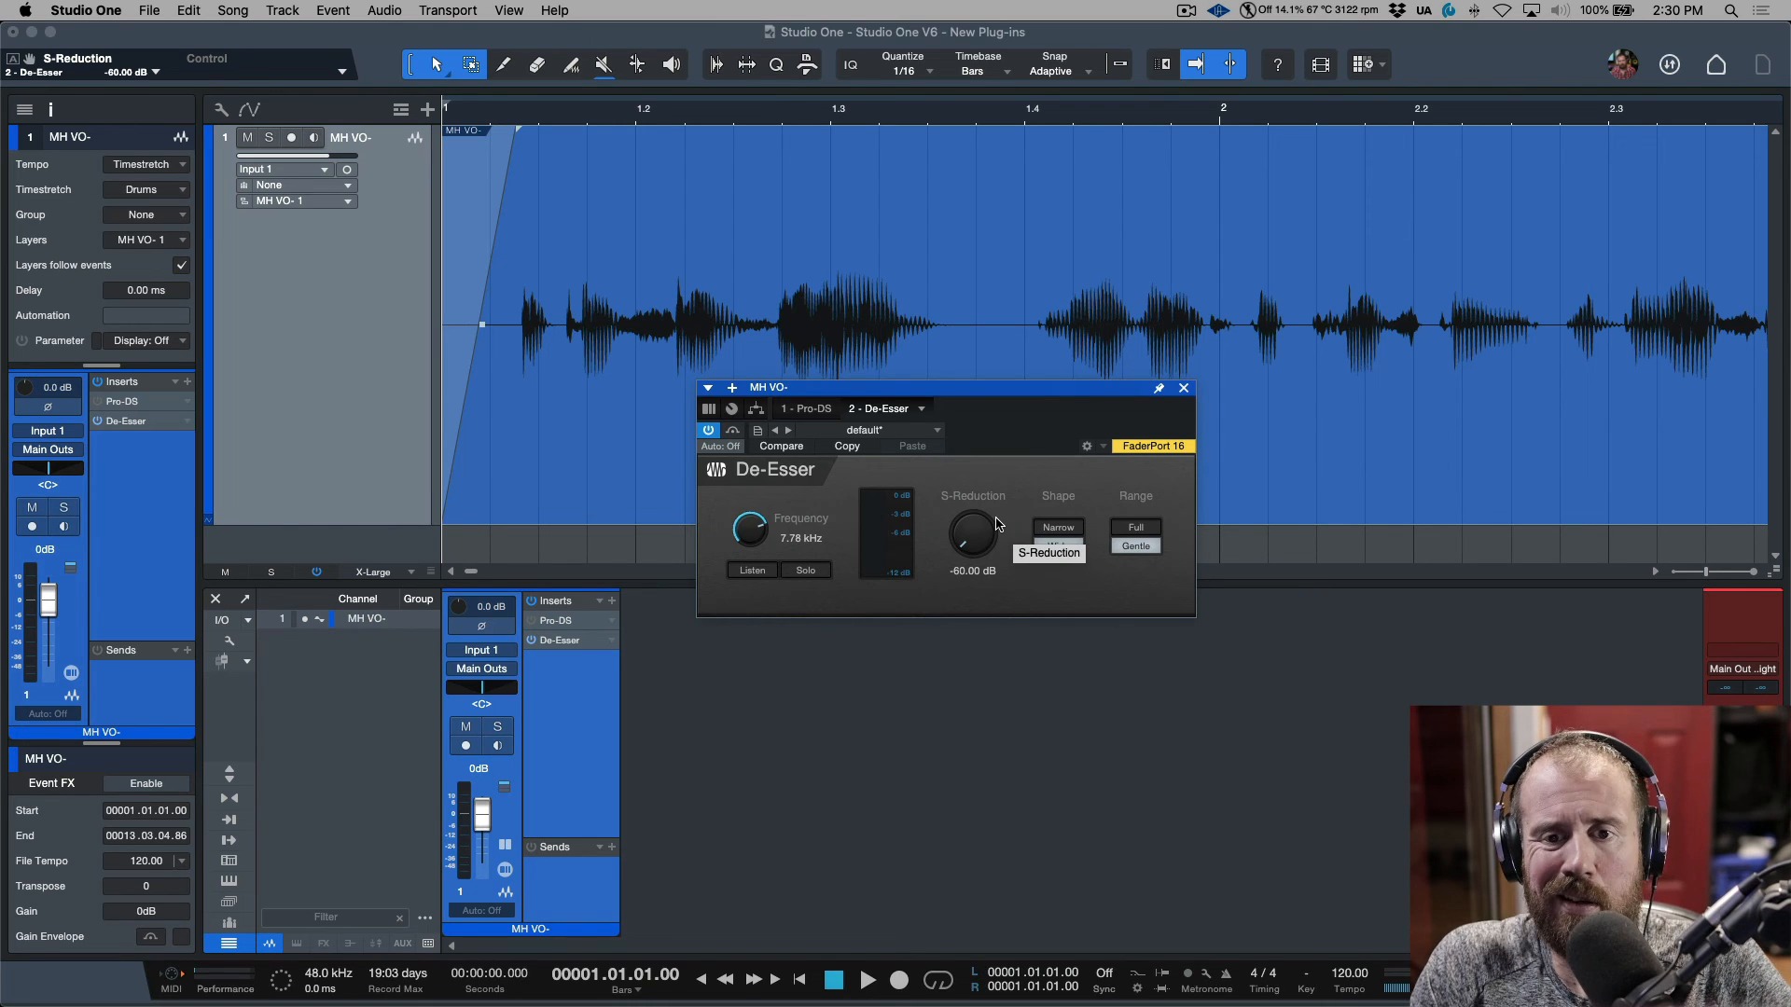